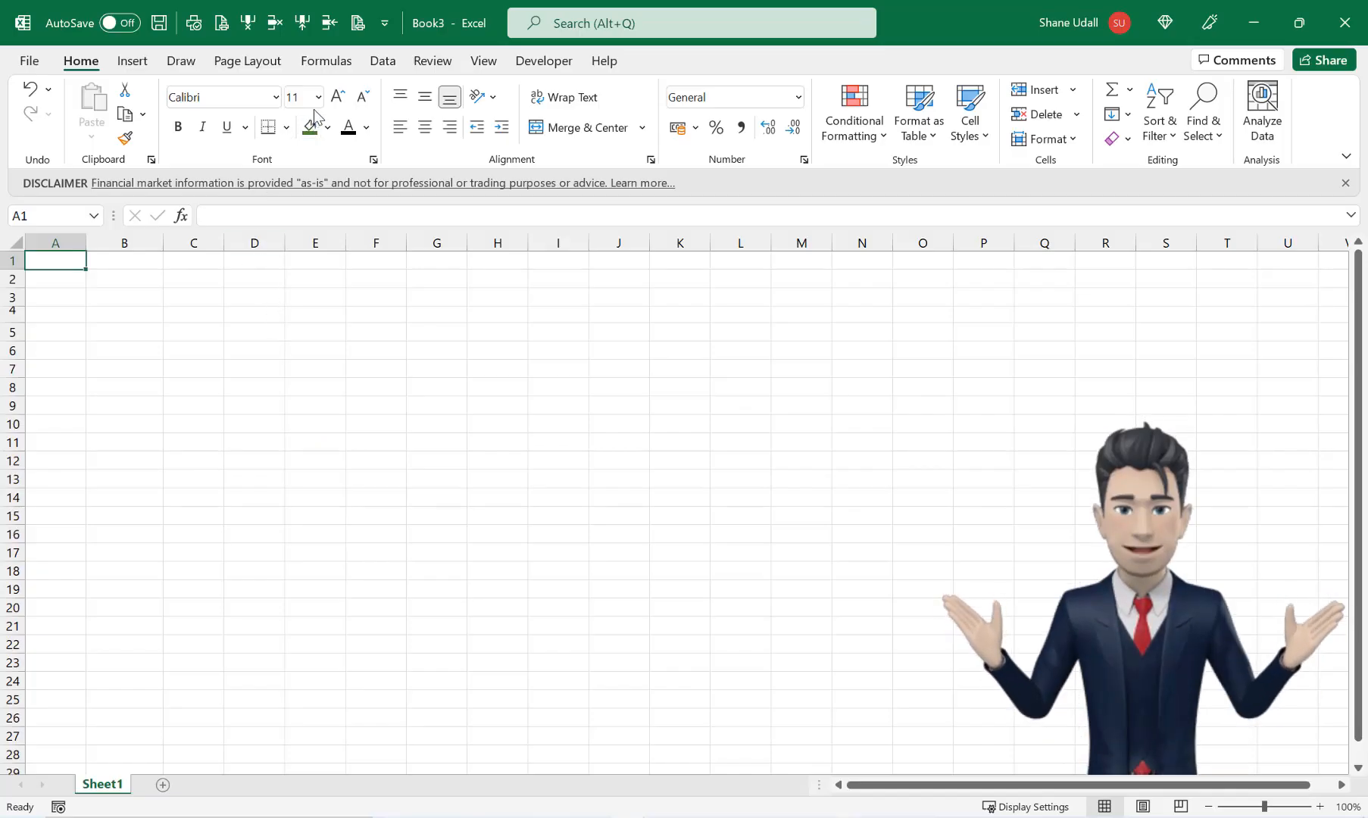
- Hide the sheet gridlines and type the large bold 'Royal Mail' heading into B4
{"action": "left_click", "coordinate": [247, 61]}
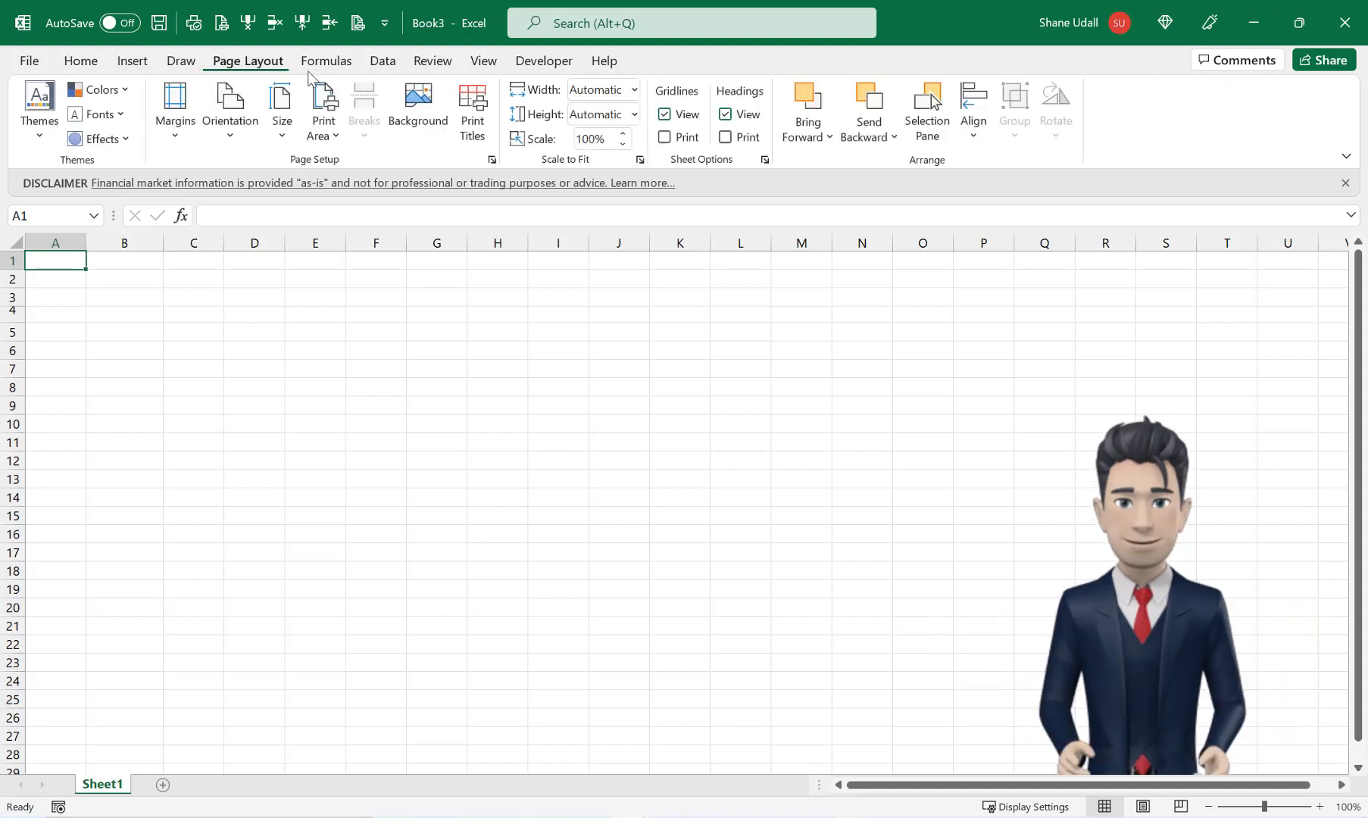
{"action": "left_click", "coordinate": [665, 114]}
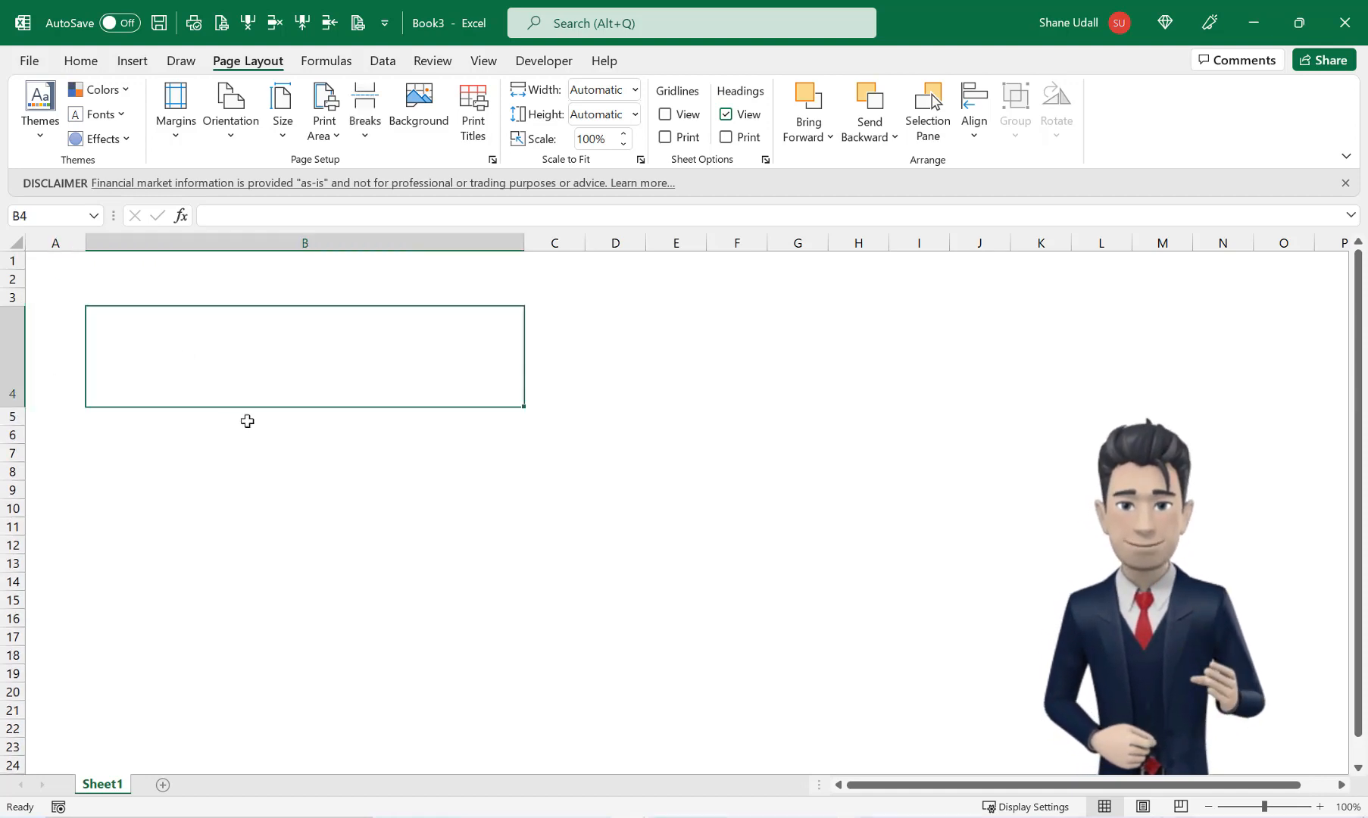
{"action": "type", "text": "Ro"}
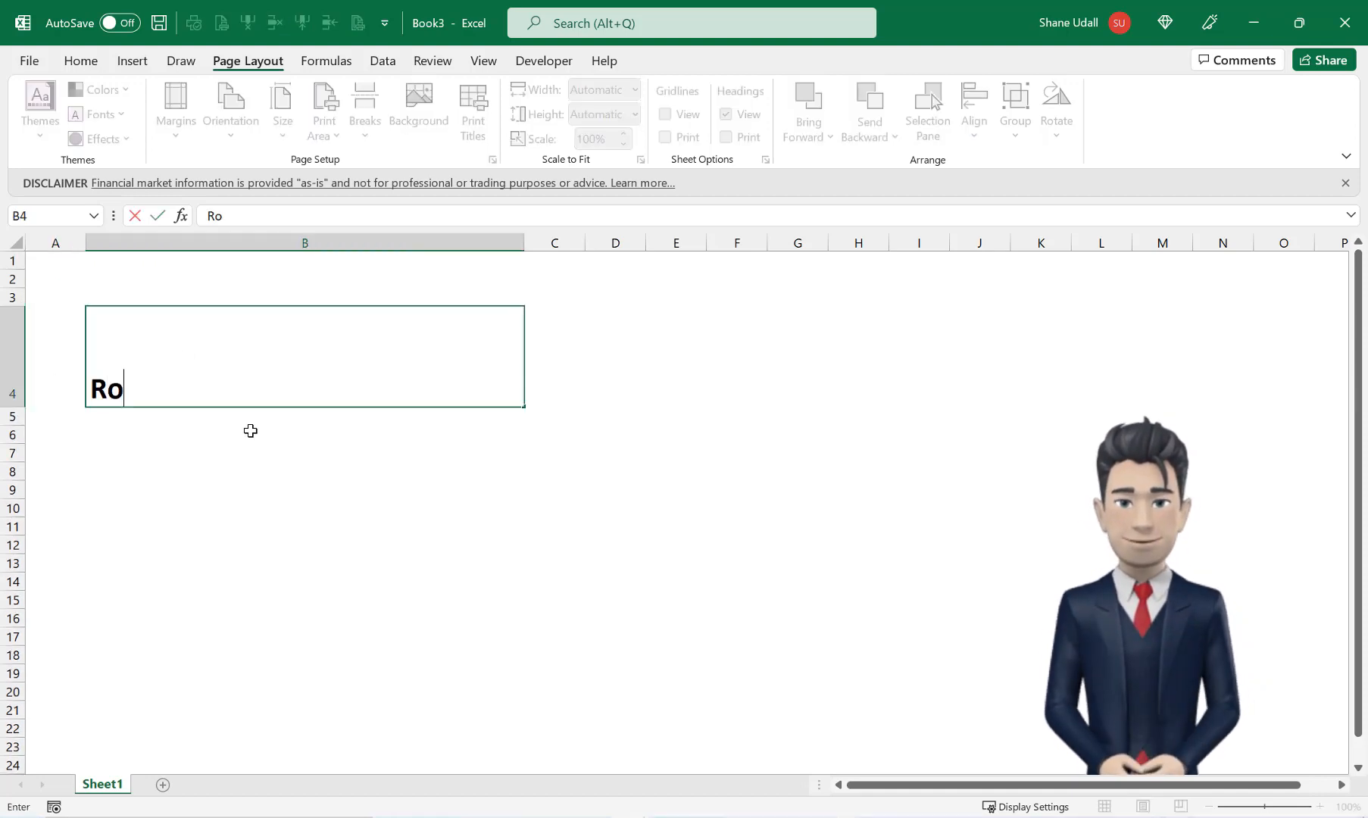
{"action": "type", "text": "yal Mail"}
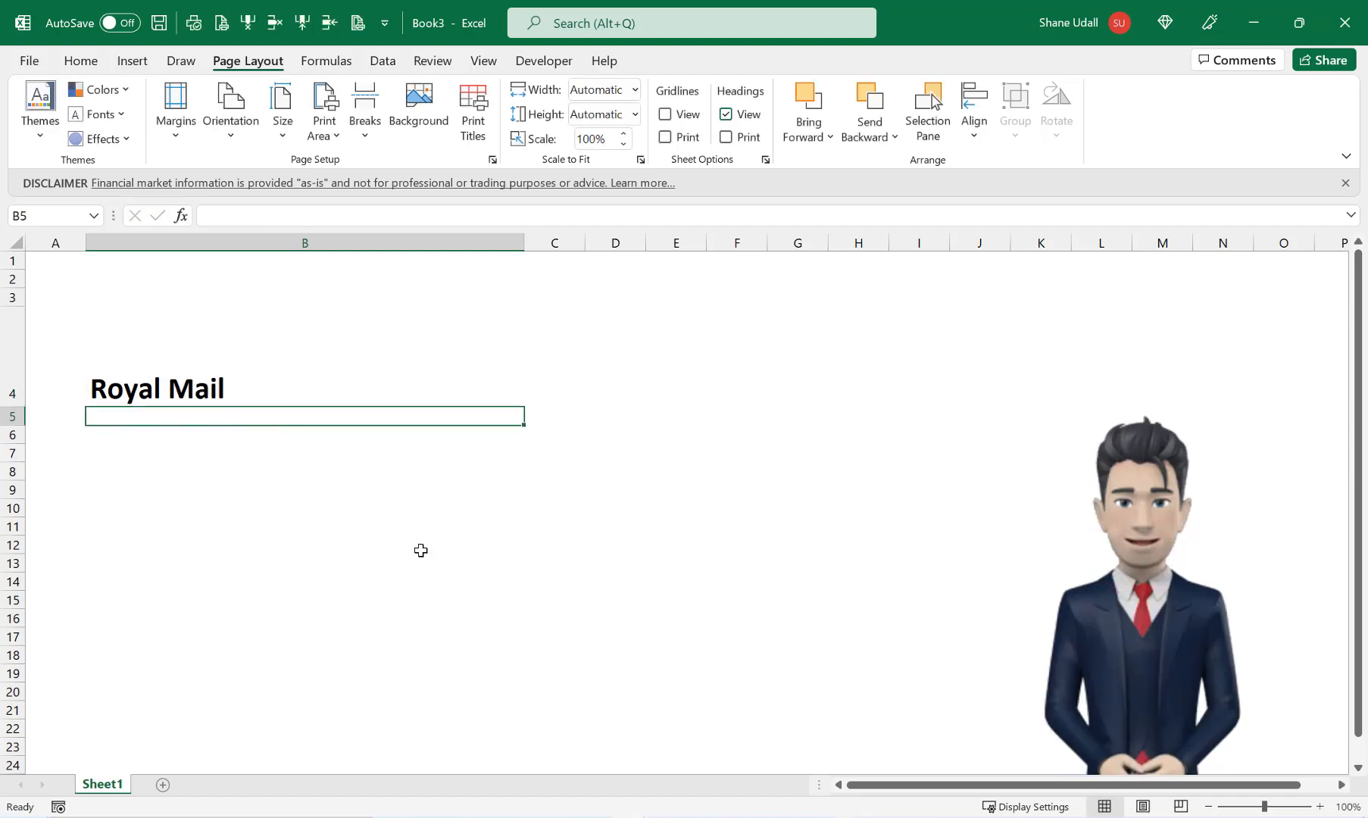
- Convert the Royal Mail cell B4 to a Stocks data type and browse the matching listings
{"action": "left_click", "coordinate": [157, 389]}
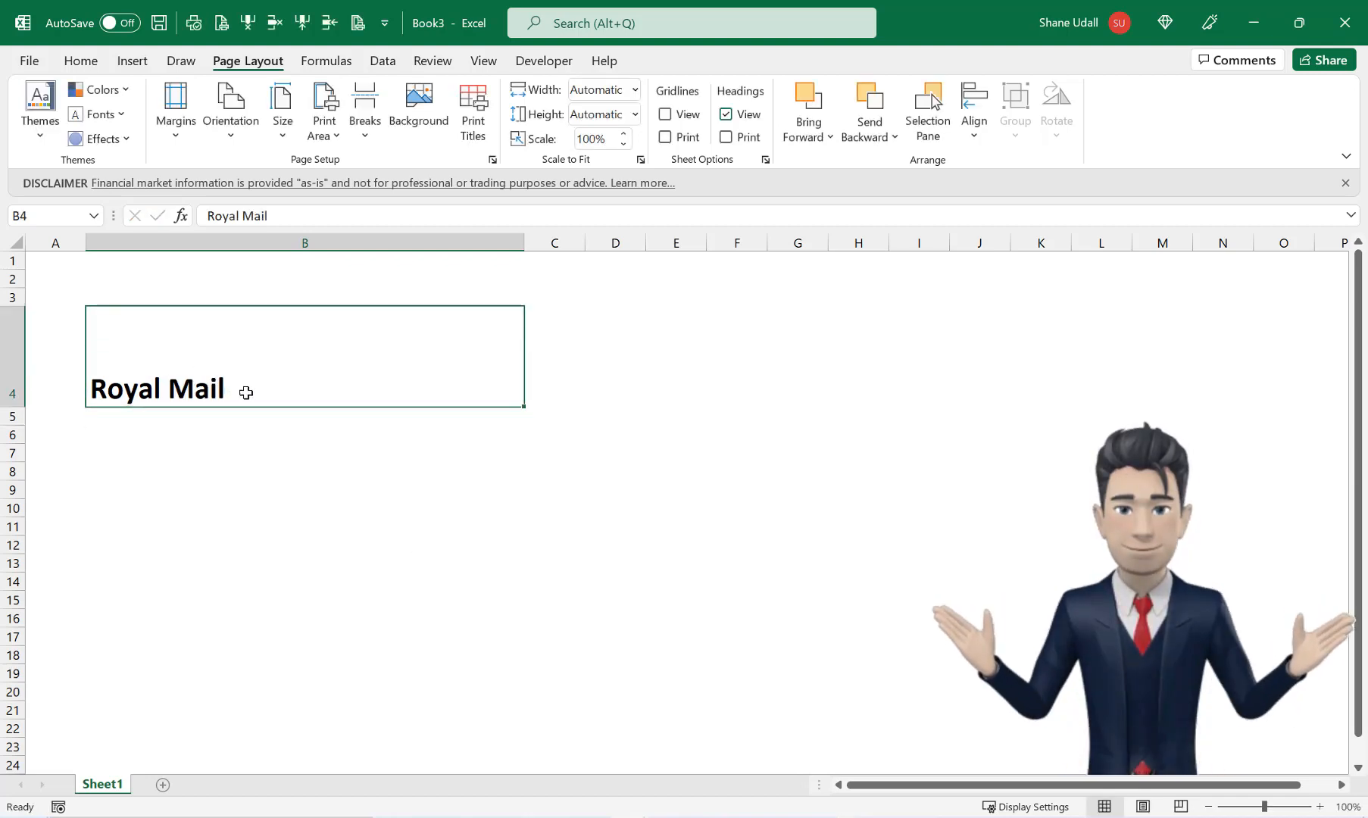
{"action": "left_click", "coordinate": [382, 61]}
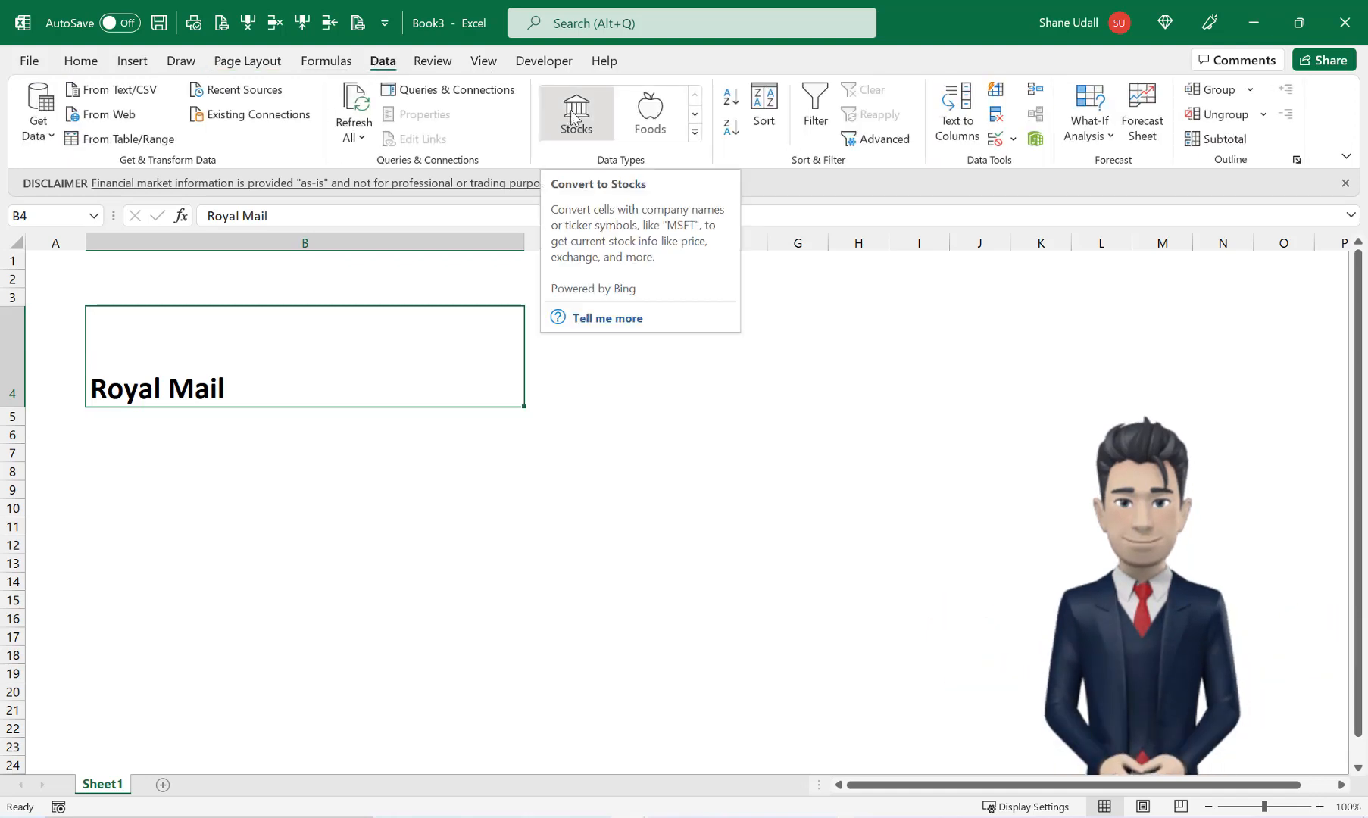
{"action": "left_click", "coordinate": [575, 111]}
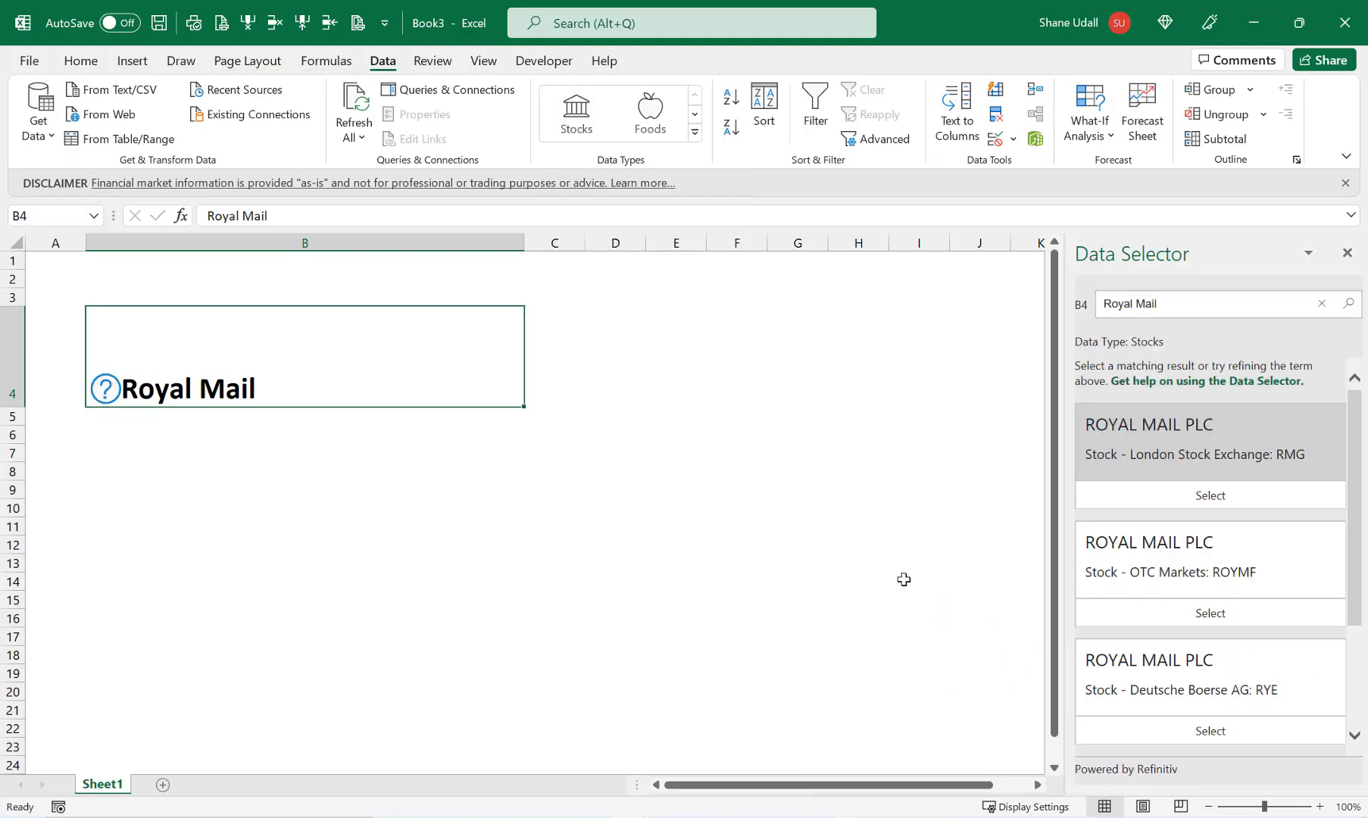
{"action": "mouse_move", "coordinate": [731, 476]}
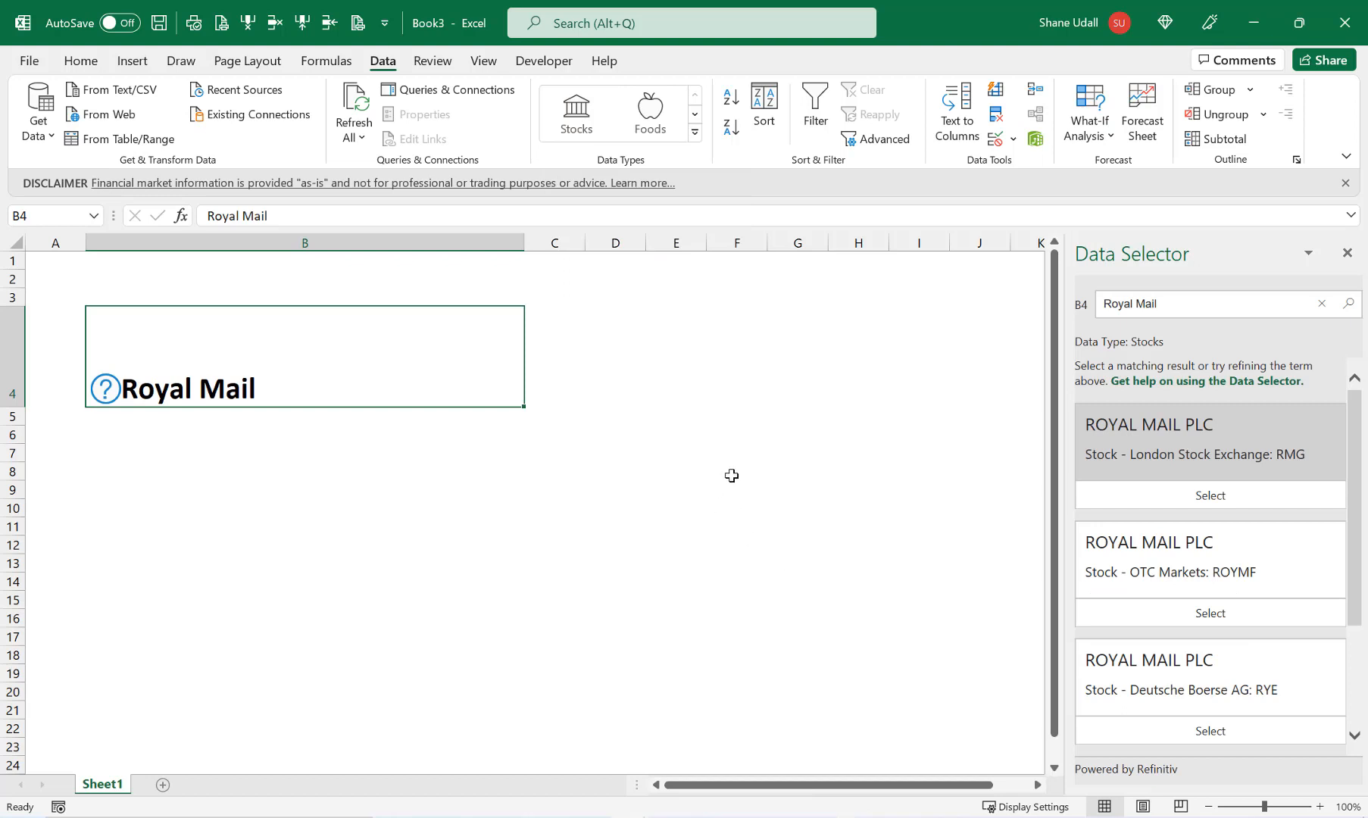
{"action": "mouse_move", "coordinate": [214, 391]}
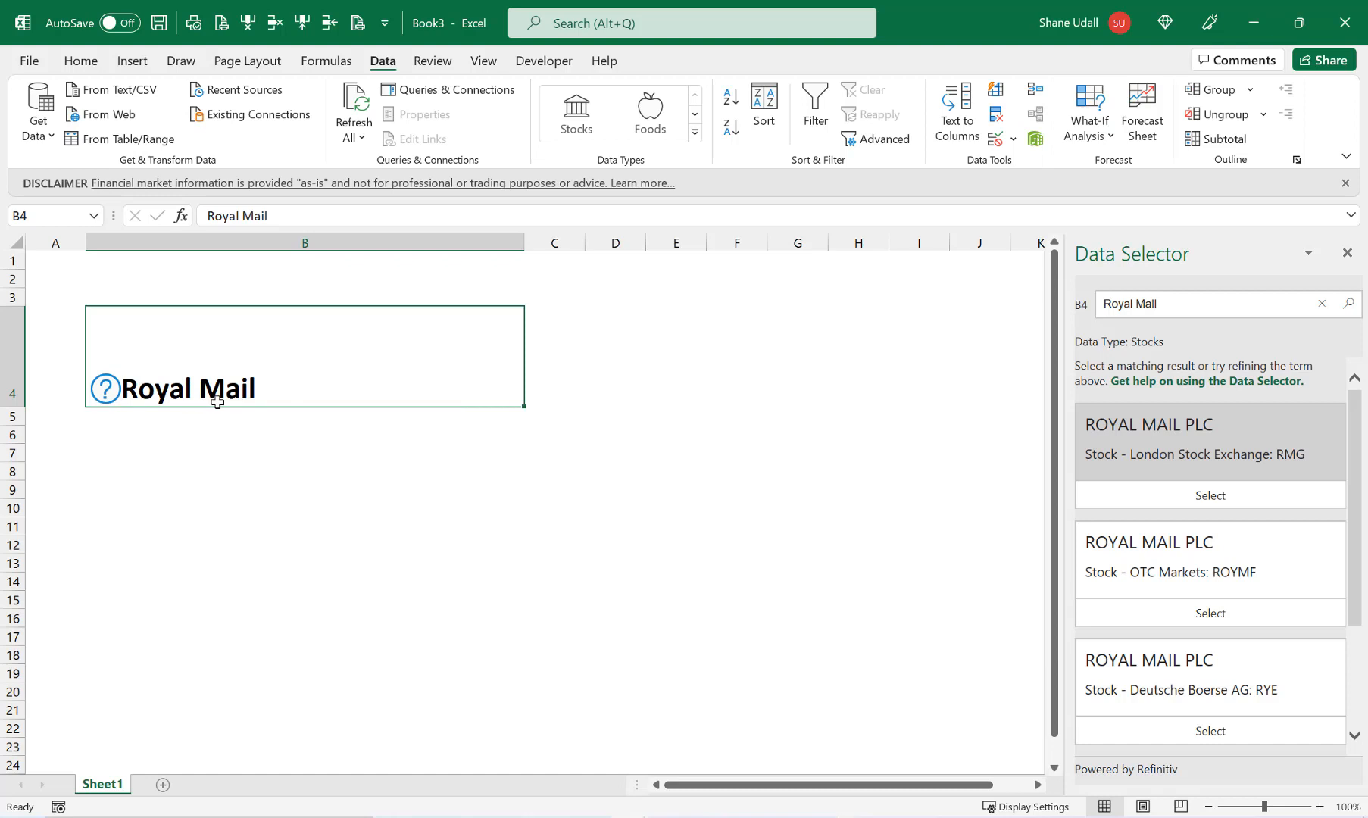
{"action": "mouse_move", "coordinate": [256, 392]}
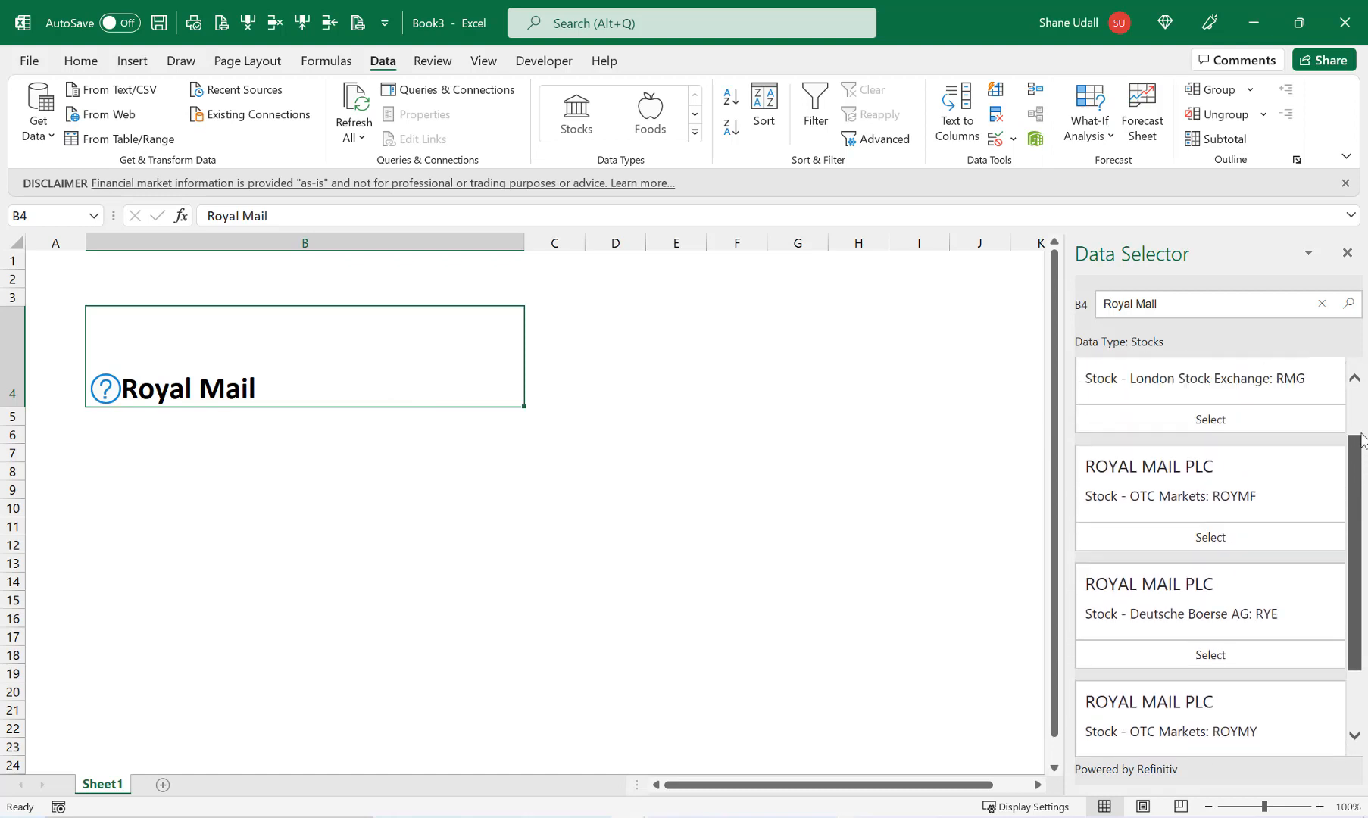
{"action": "scroll", "scroll_direction": "down", "scroll_amount": 3}
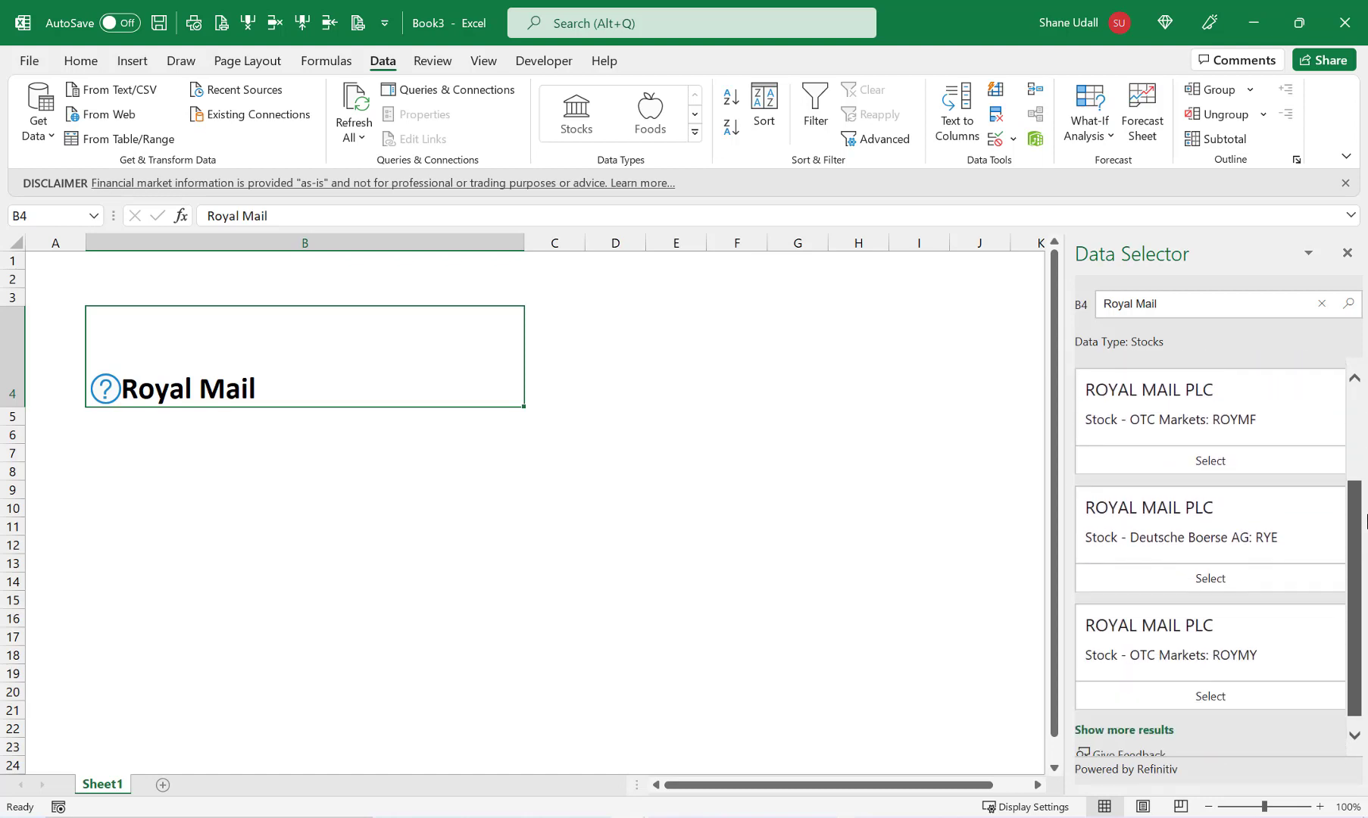
{"action": "scroll", "scroll_direction": "up", "scroll_amount": 3}
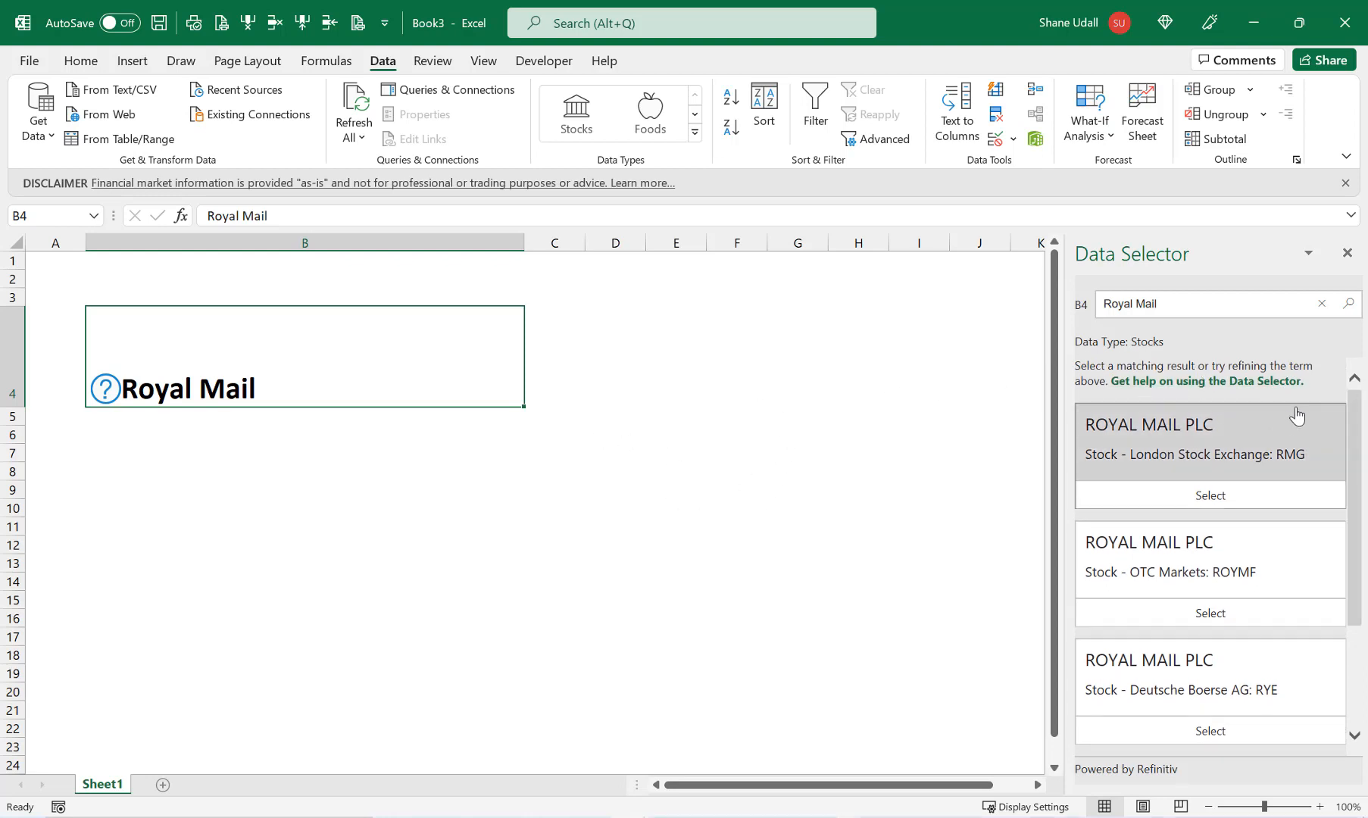
{"action": "mouse_move", "coordinate": [1173, 466]}
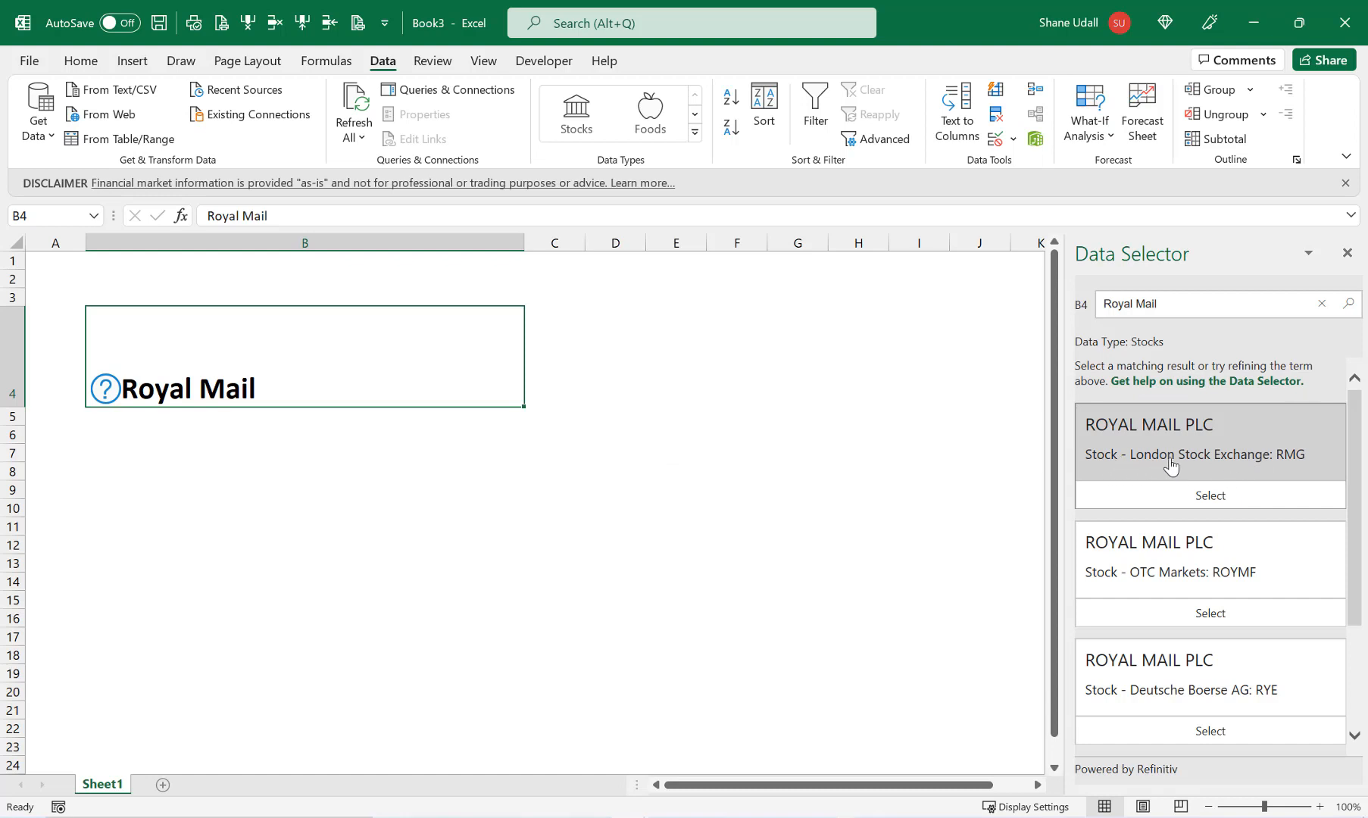
{"action": "mouse_move", "coordinate": [1211, 495]}
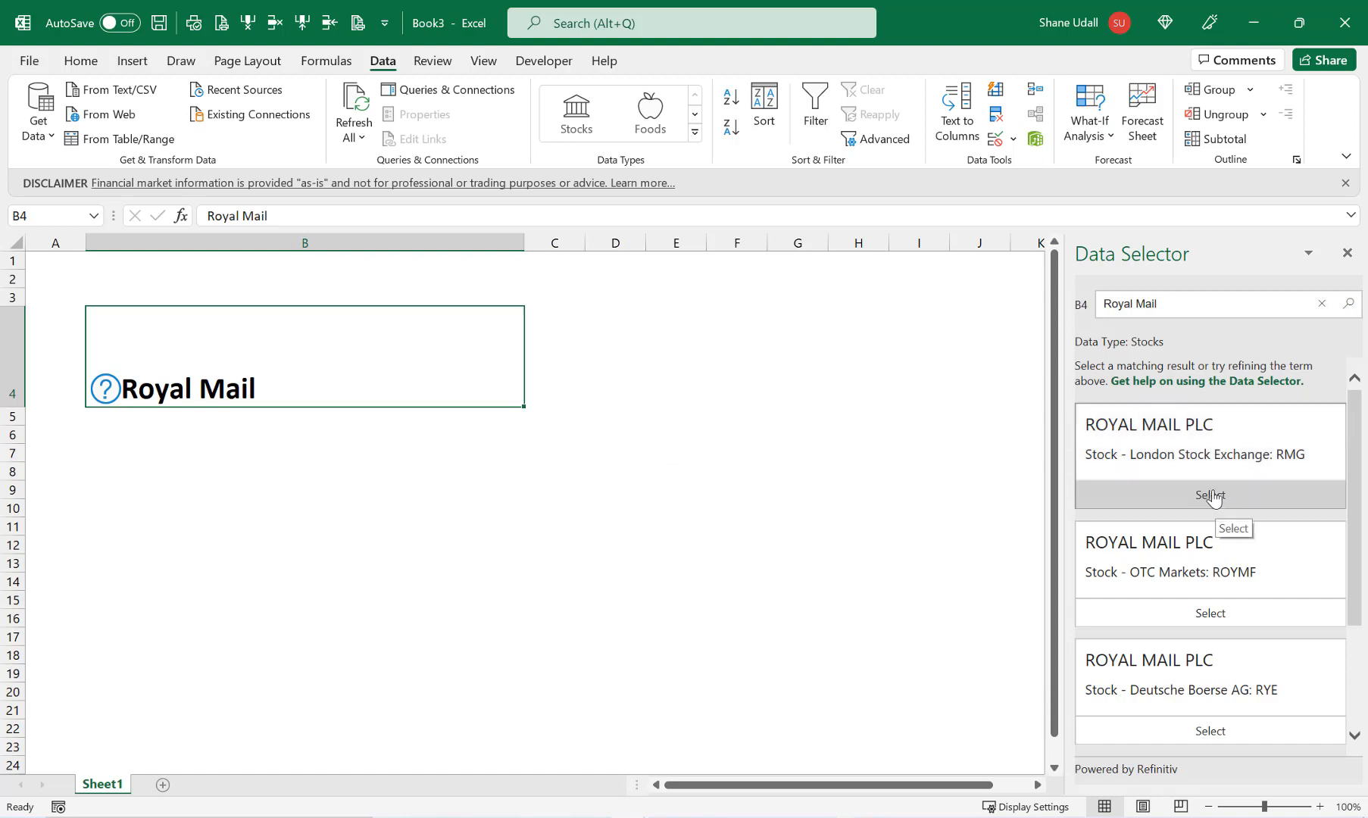
- Choose the ROYAL MAIL PLC London Stock Exchange (RMG) listing in the Data Selector
{"action": "left_click", "coordinate": [1209, 494]}
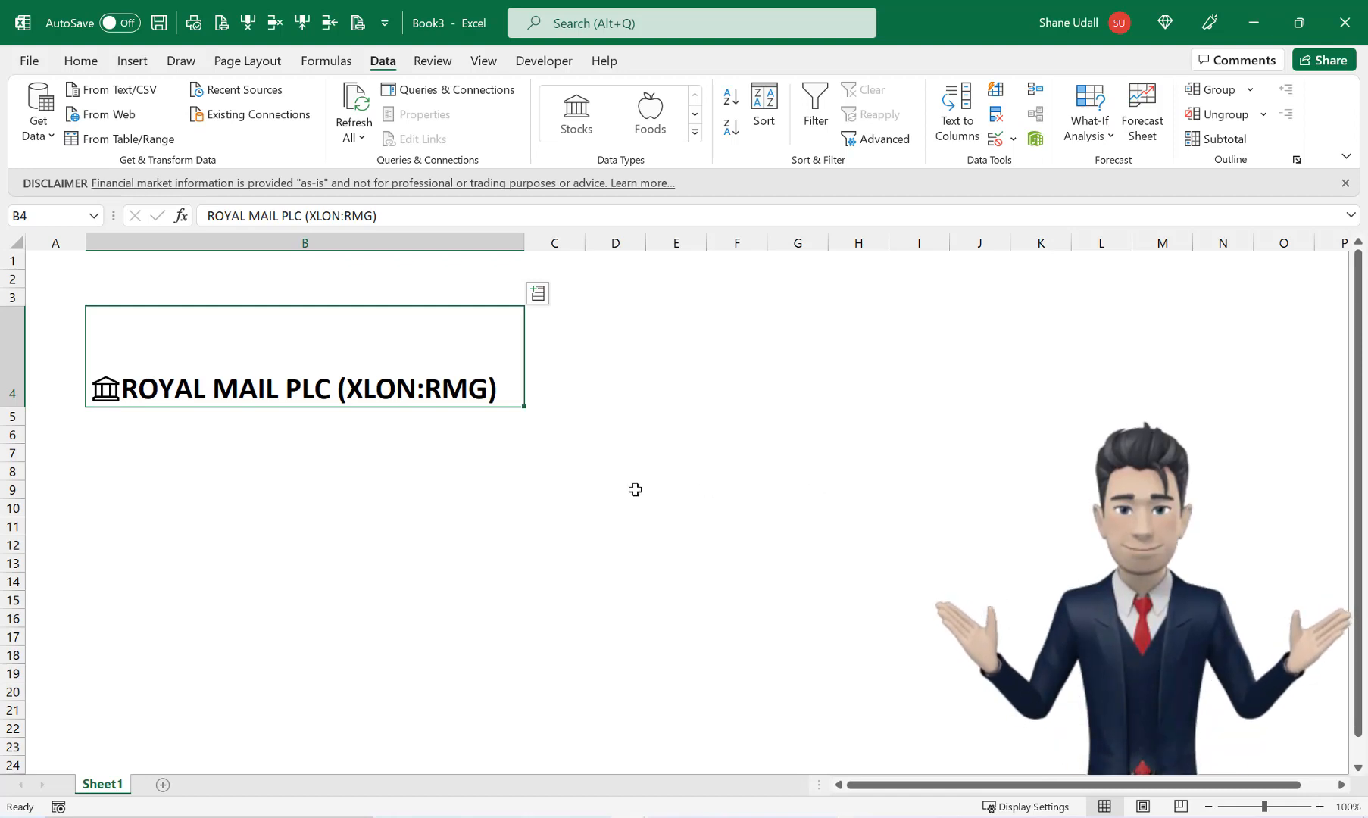
{"action": "mouse_move", "coordinate": [169, 428]}
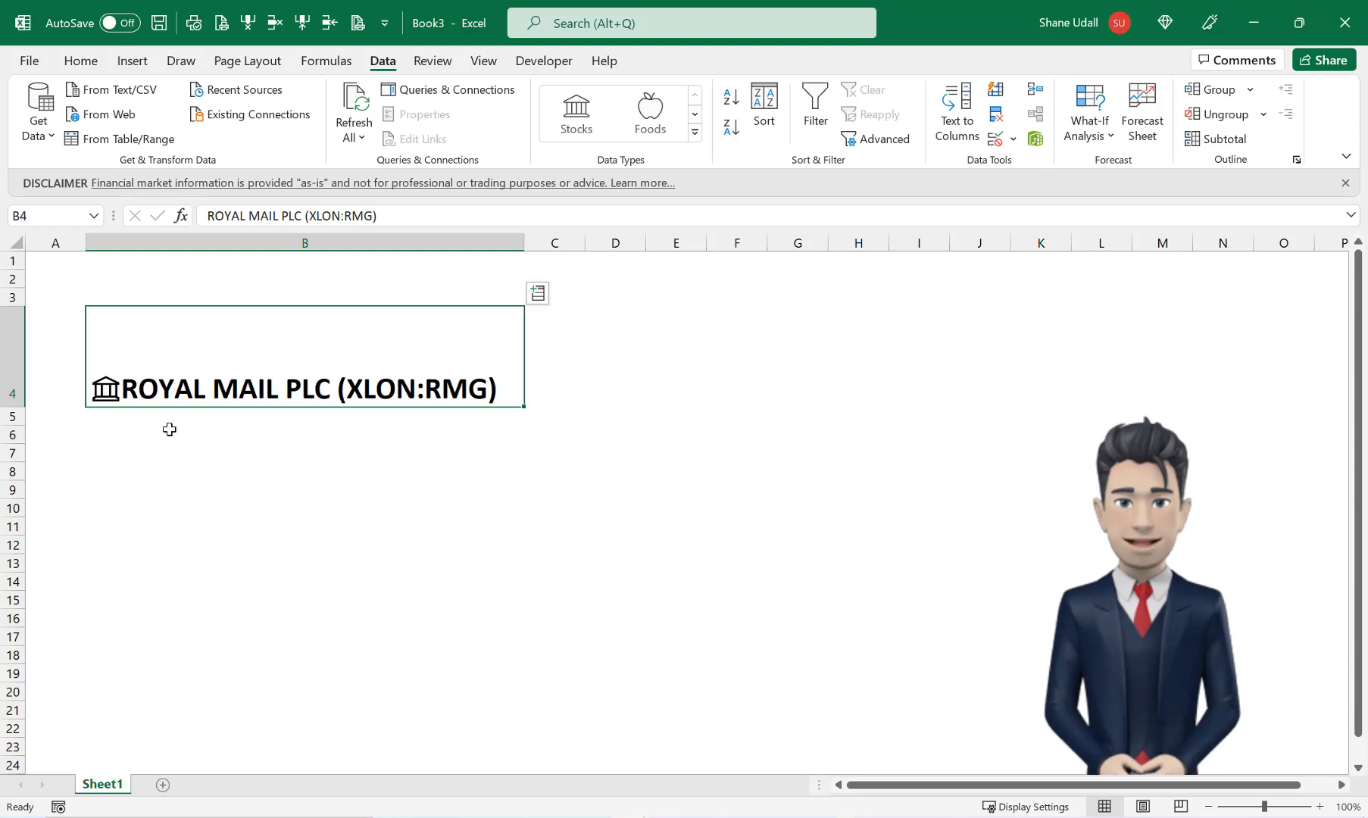
{"action": "mouse_move", "coordinate": [669, 653]}
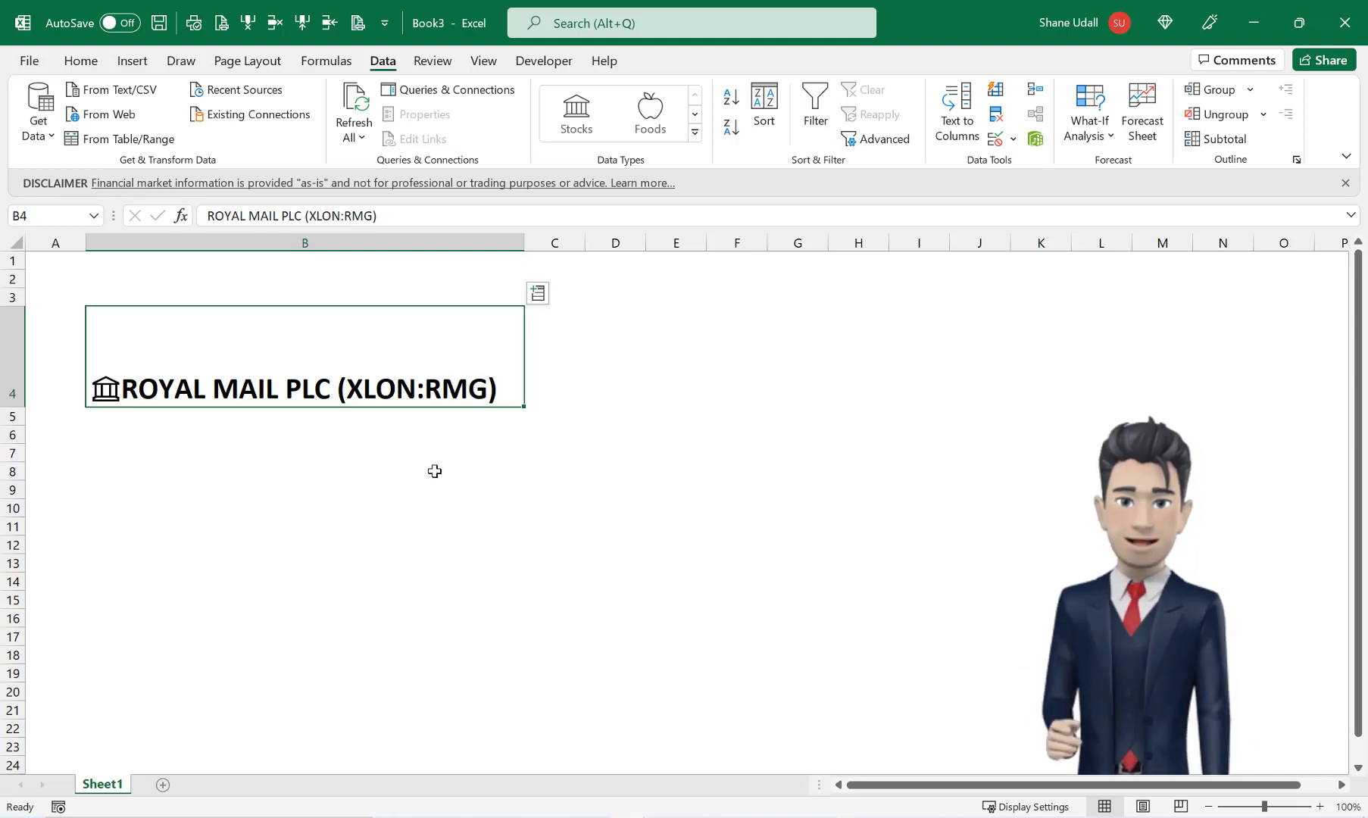
{"action": "mouse_move", "coordinate": [183, 460]}
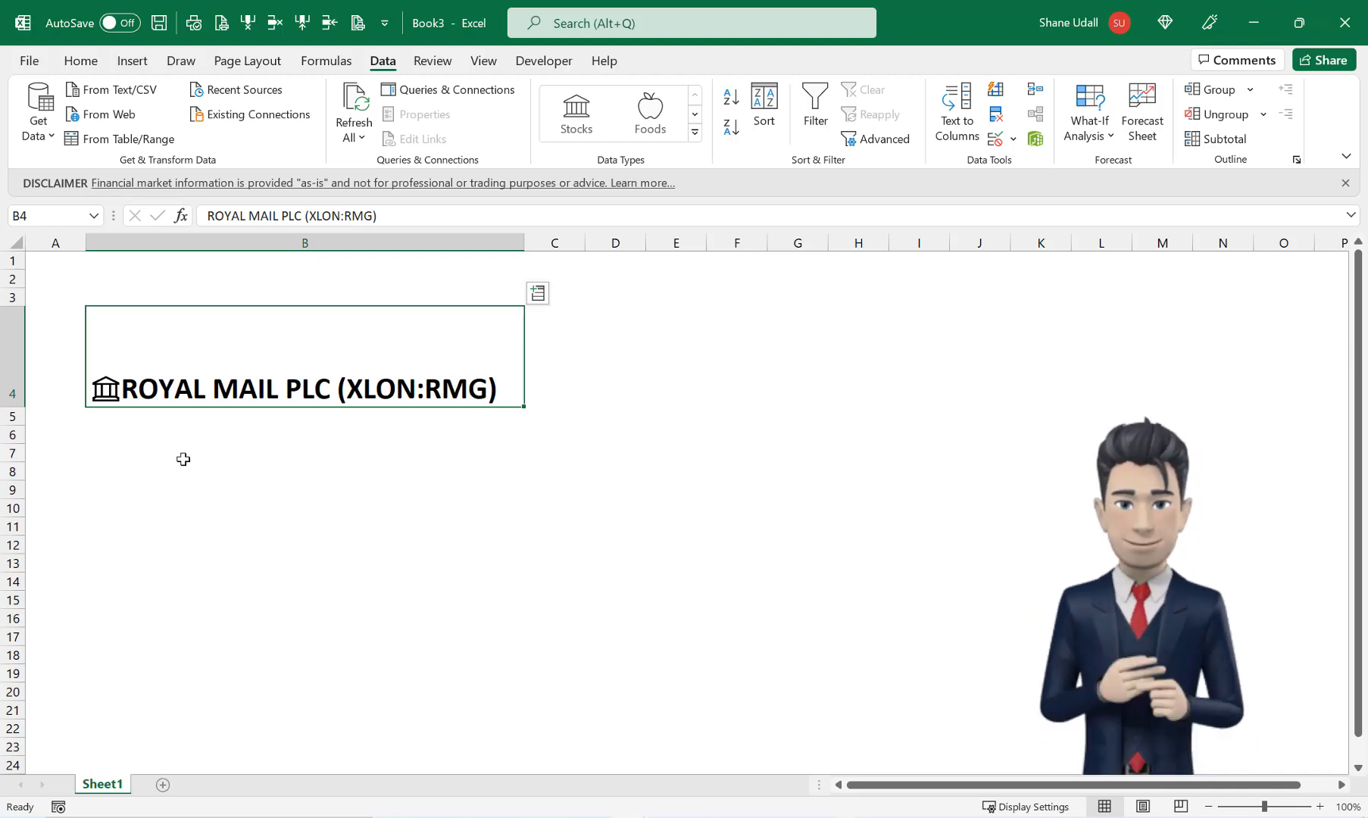
{"action": "mouse_move", "coordinate": [106, 390]}
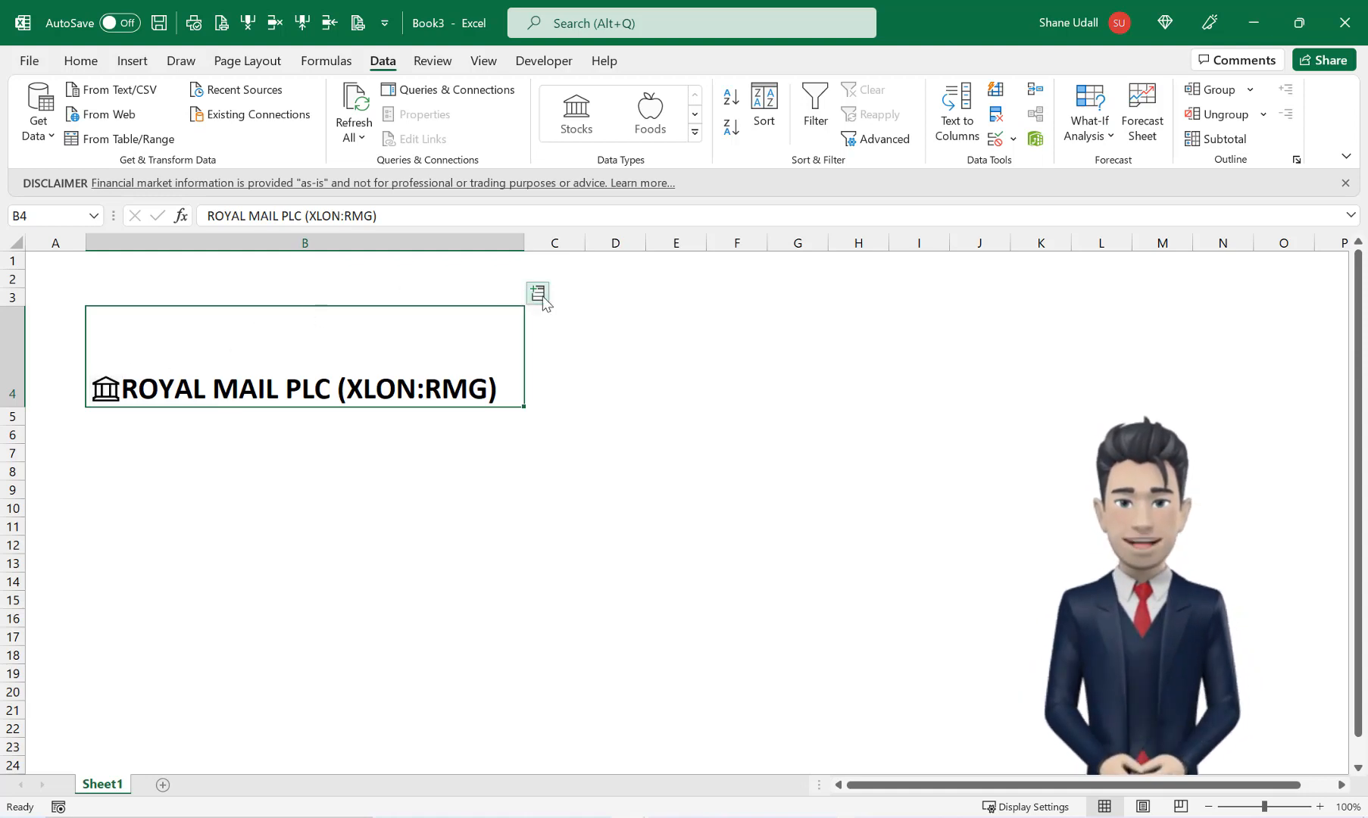
{"action": "mouse_move", "coordinate": [538, 294]}
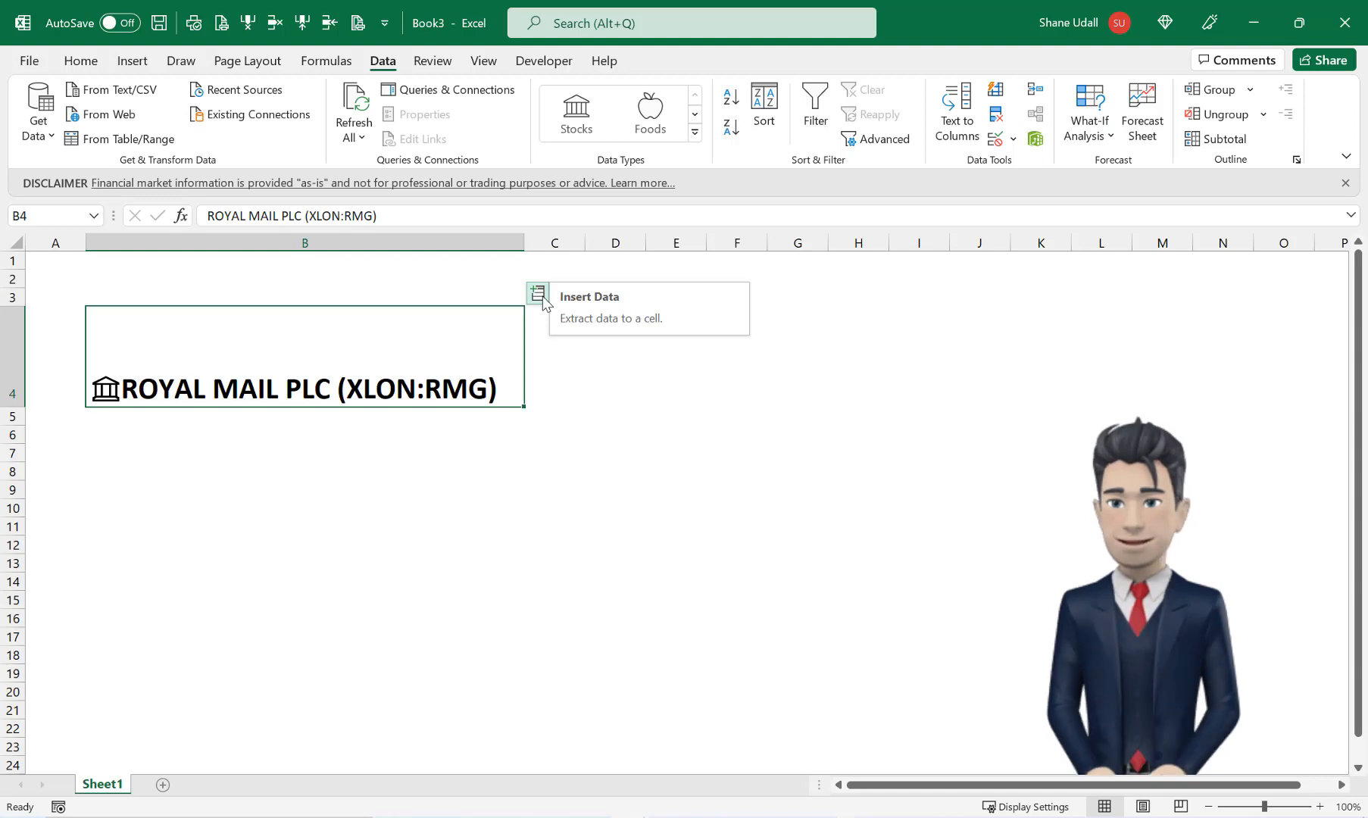
{"action": "mouse_move", "coordinate": [574, 347]}
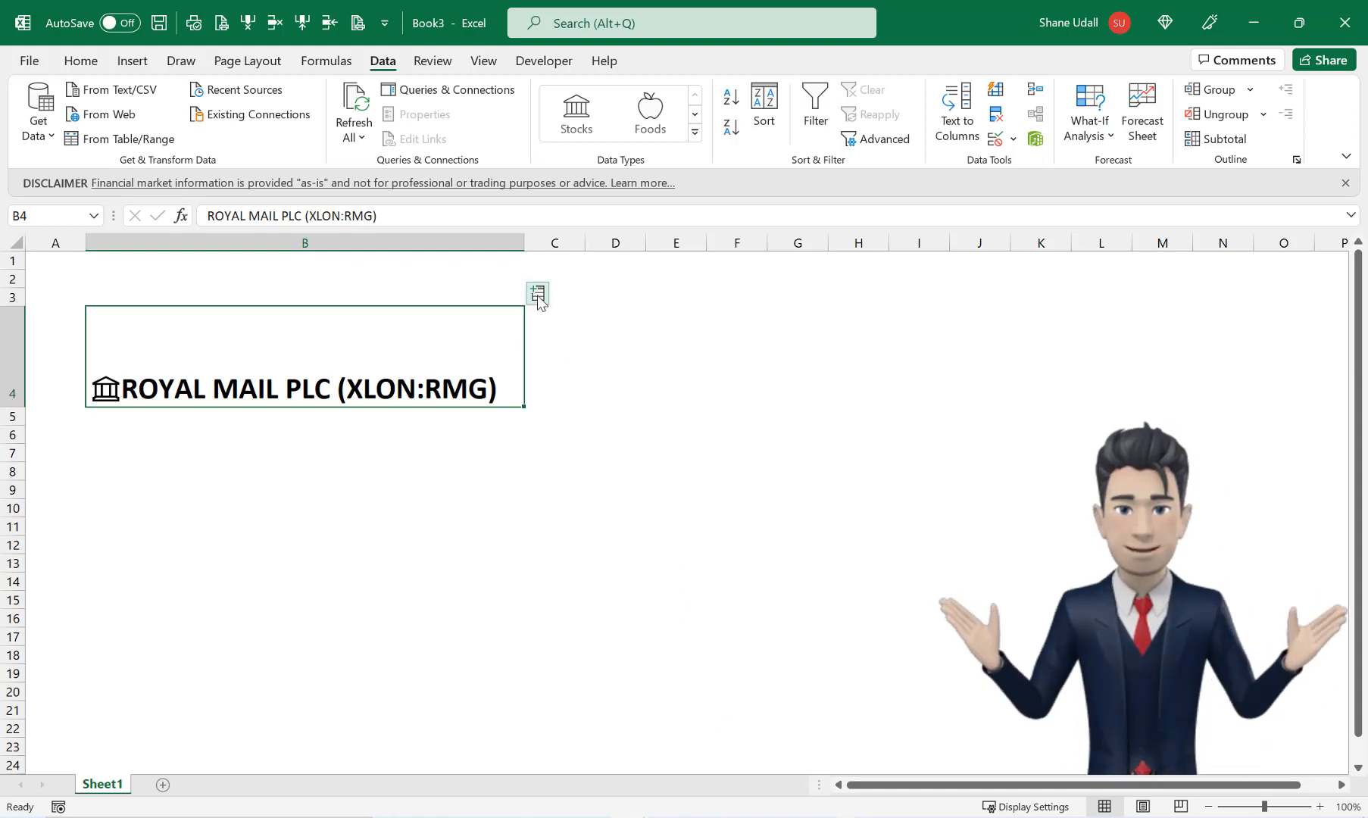
- Insert the stock's Price into C4 and its 52 week high into D4
{"action": "left_click", "coordinate": [538, 294]}
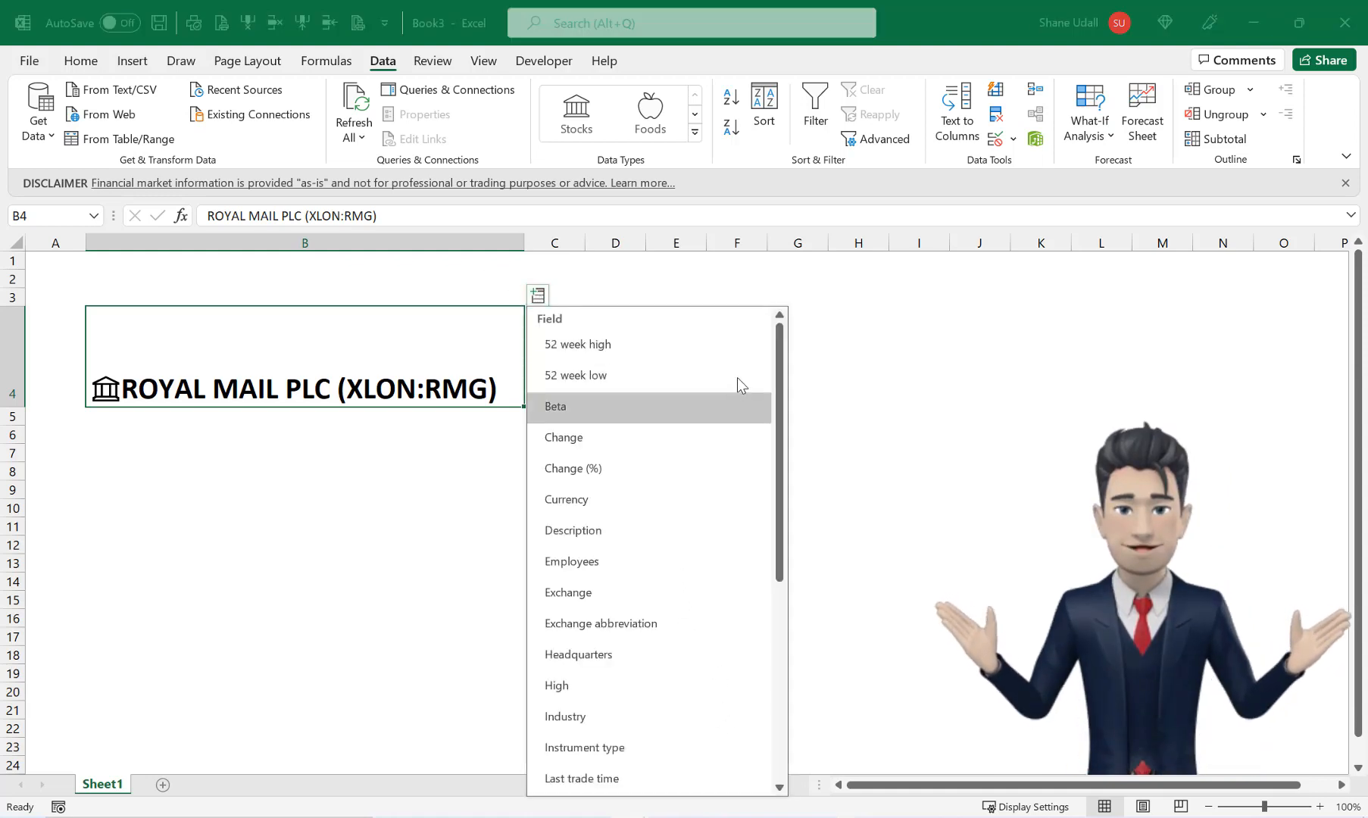
{"action": "scroll", "scroll_direction": "down", "scroll_amount": 3}
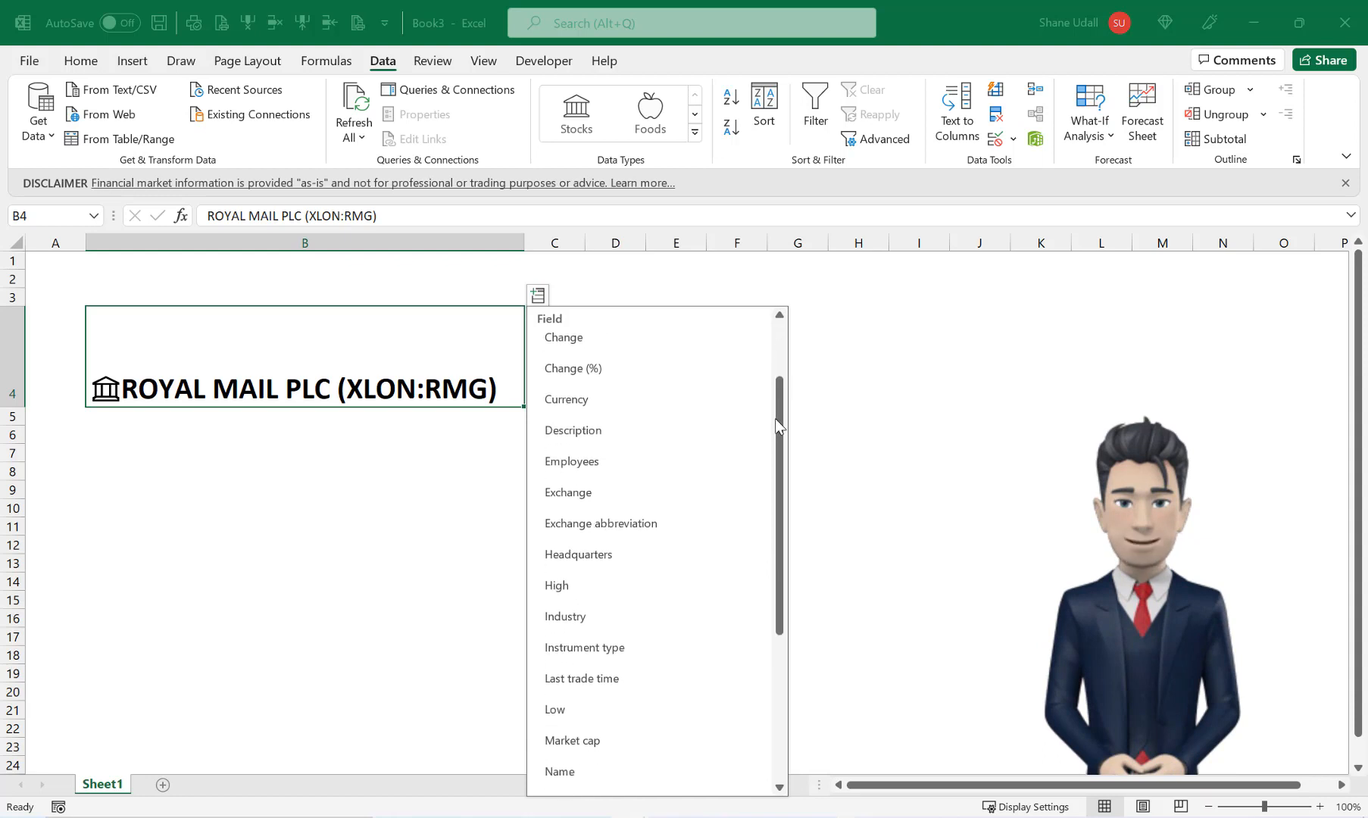
{"action": "scroll", "scroll_direction": "down", "scroll_amount": 3}
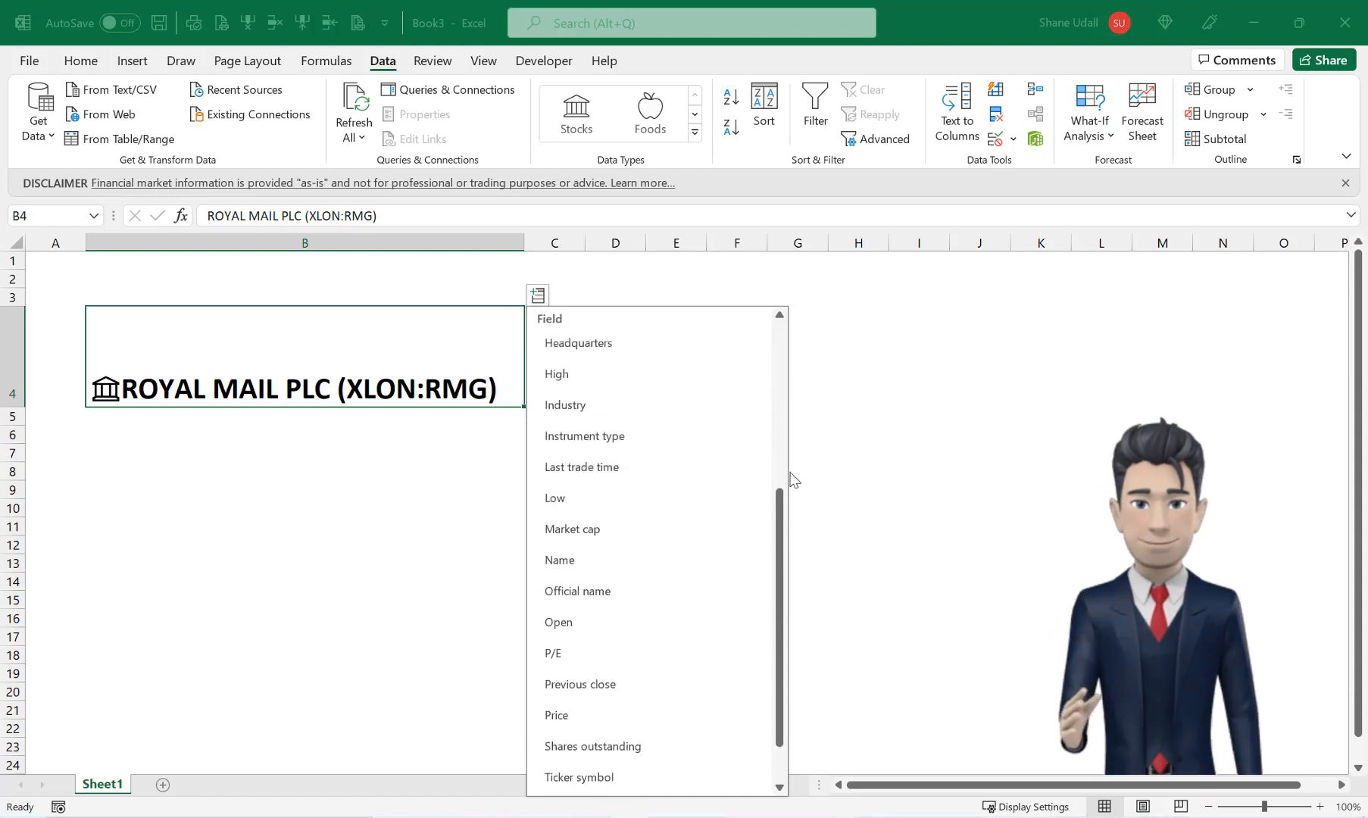
{"action": "scroll", "scroll_direction": "up", "scroll_amount": 3}
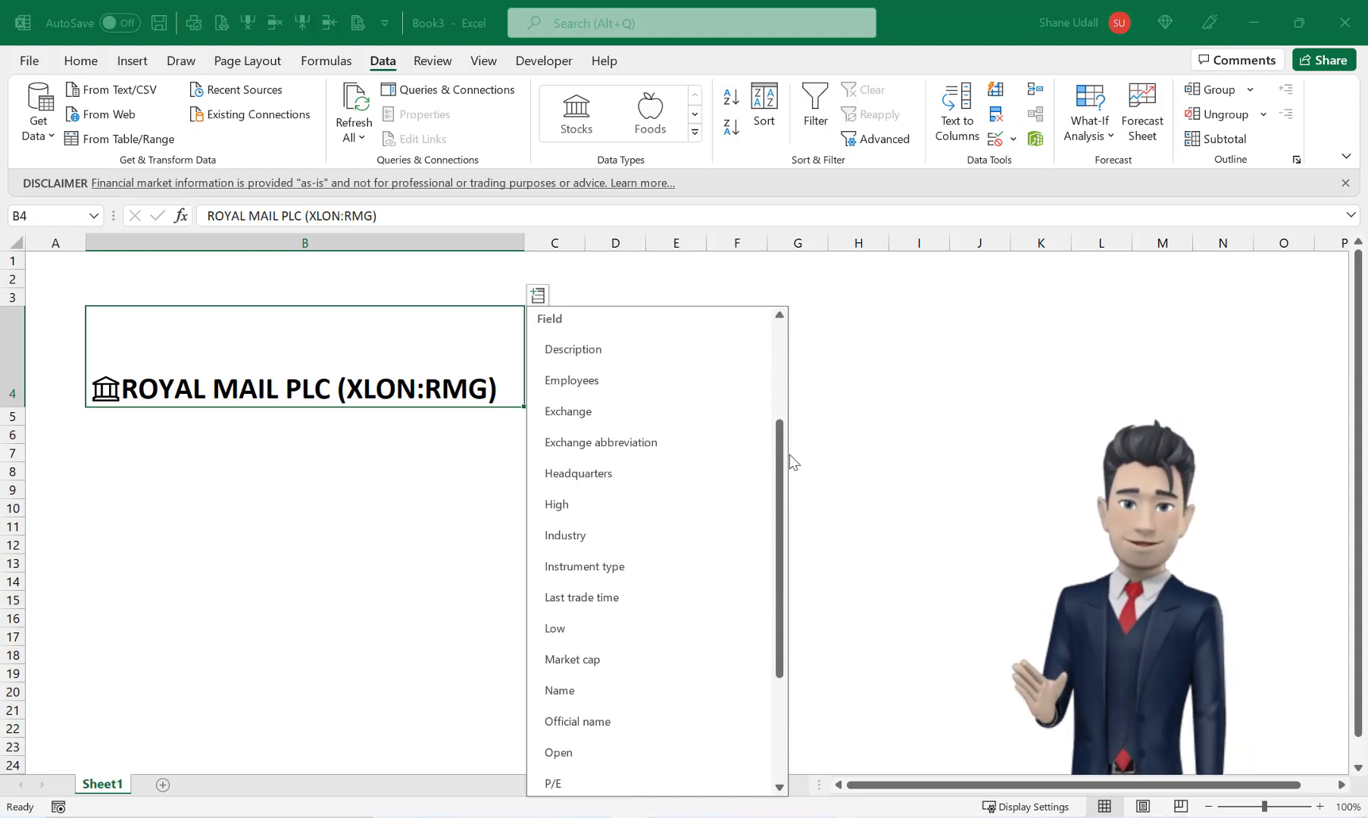
{"action": "scroll", "scroll_direction": "down", "scroll_amount": 3}
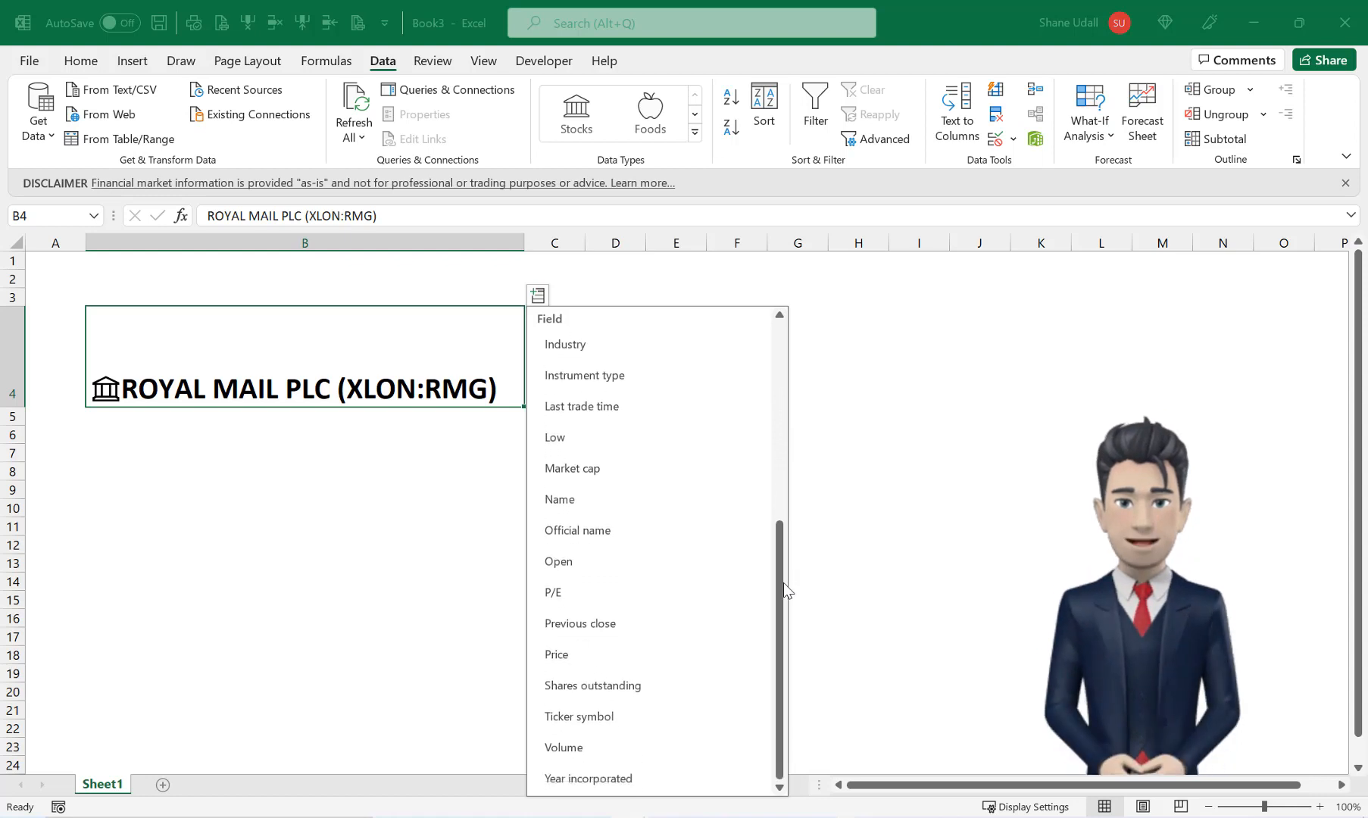
{"action": "mouse_move", "coordinate": [582, 663]}
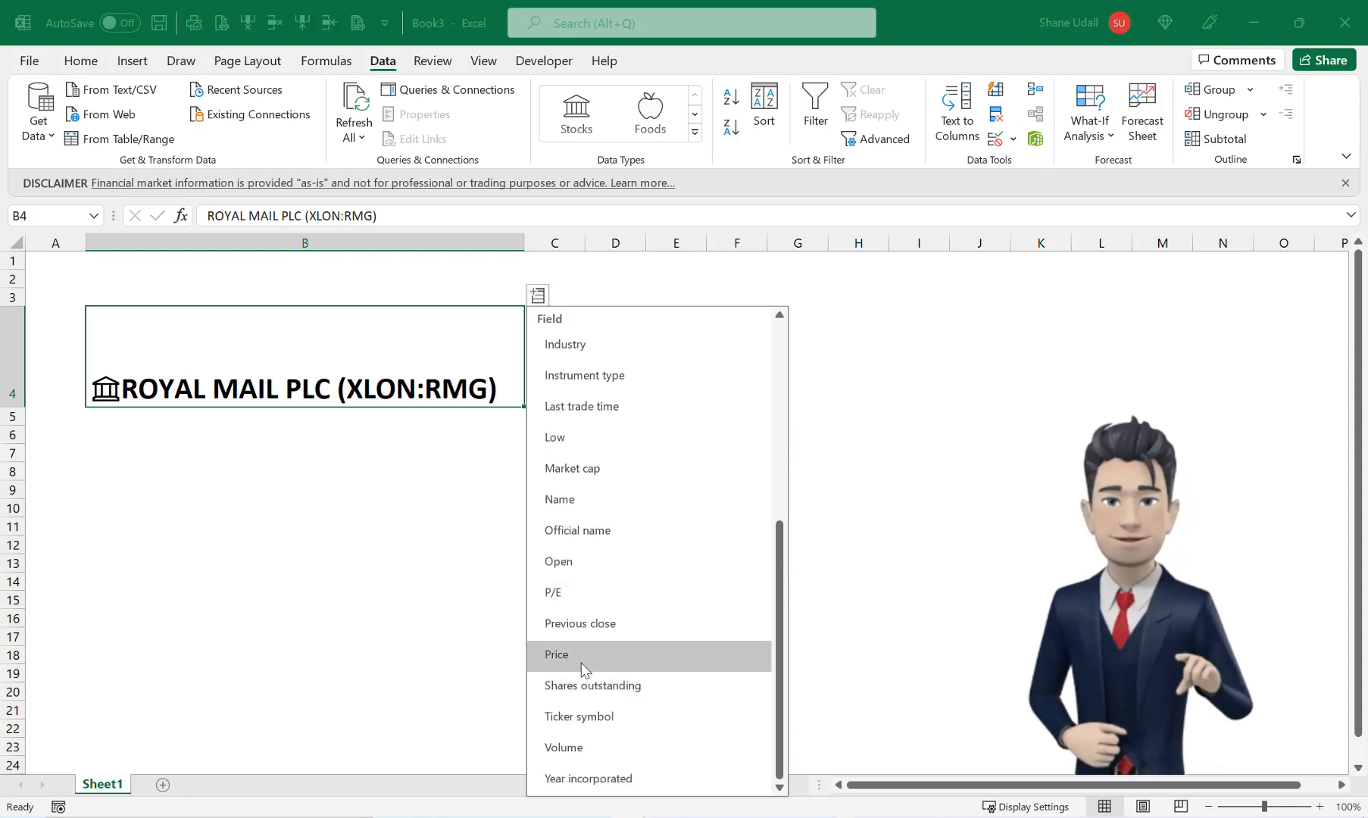
{"action": "left_click", "coordinate": [557, 655]}
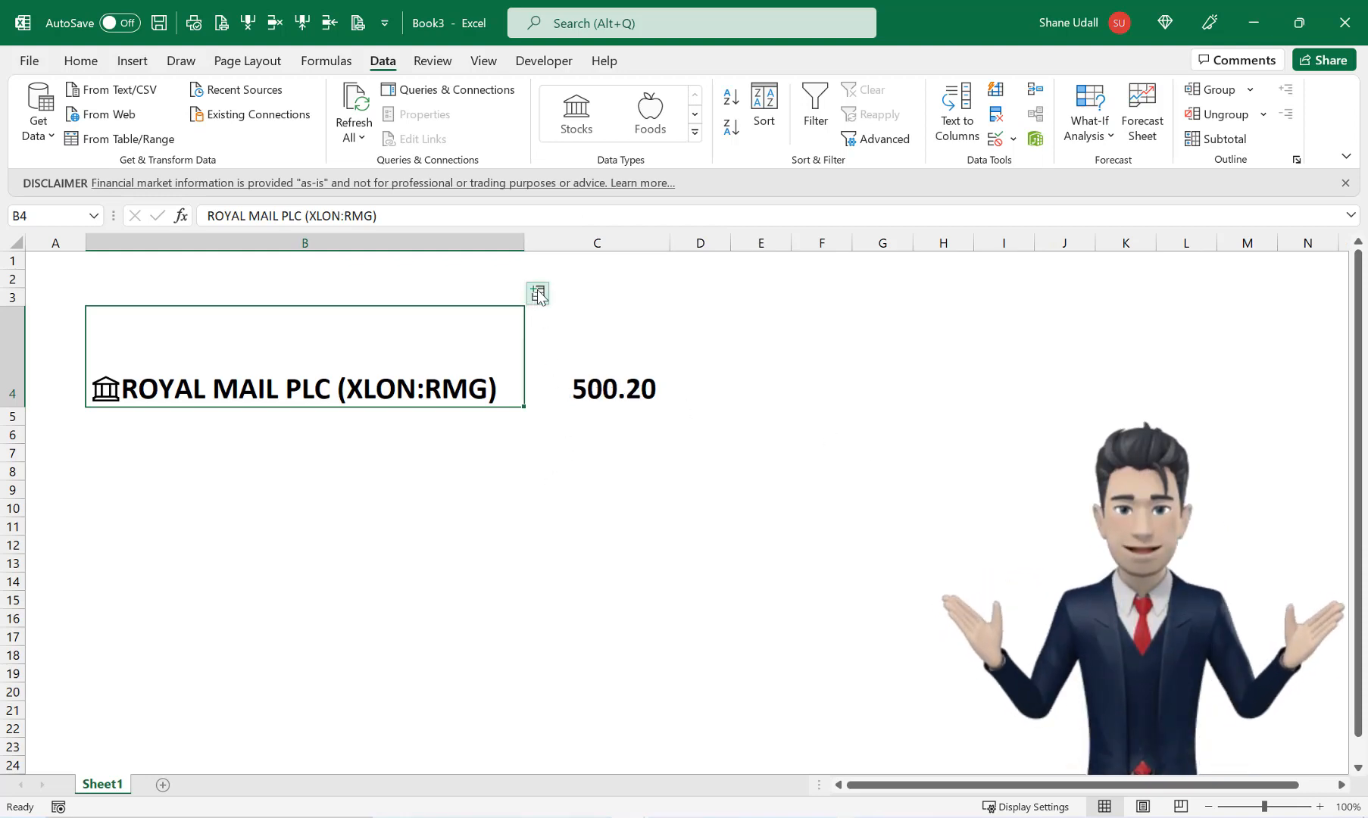
{"action": "left_click", "coordinate": [537, 293]}
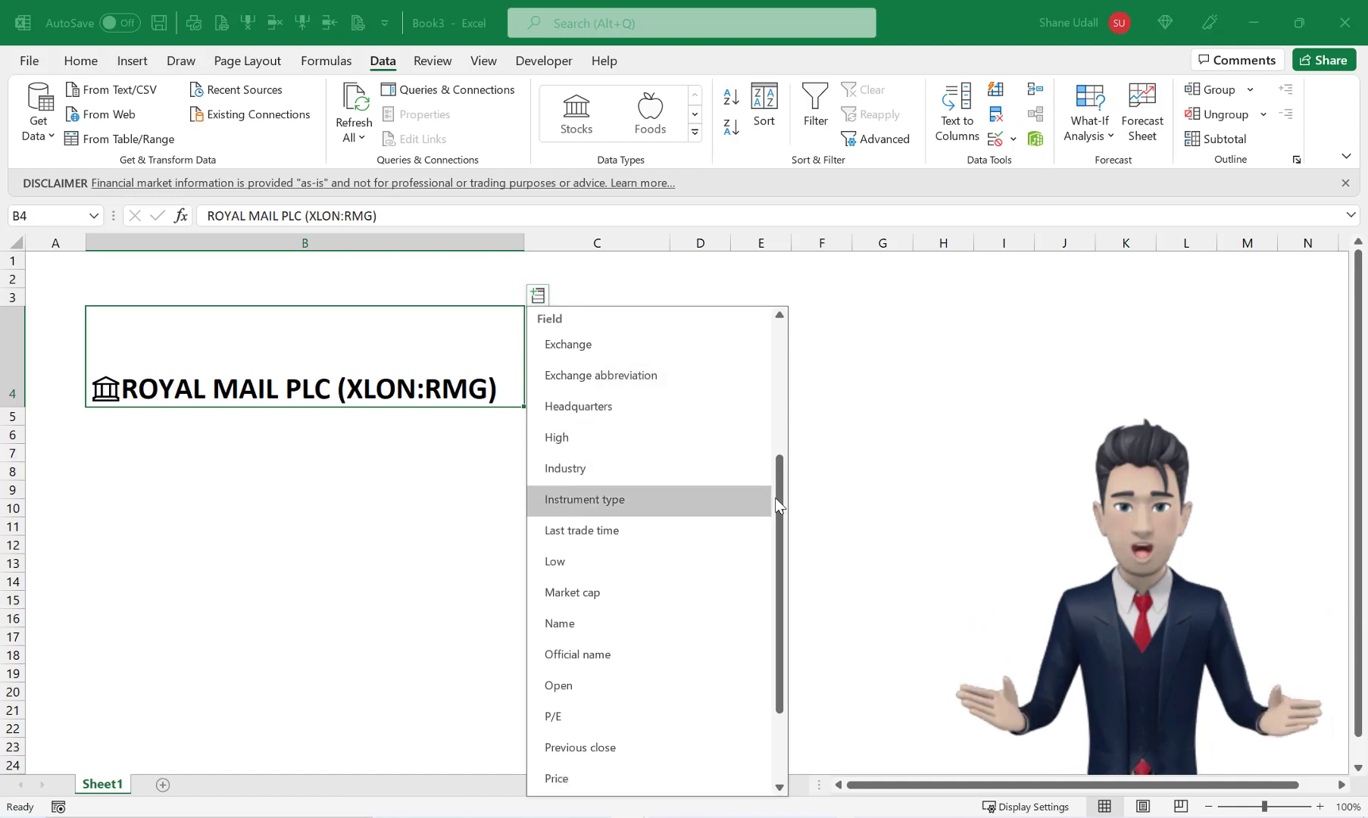
{"action": "scroll", "scroll_direction": "up", "scroll_amount": 3}
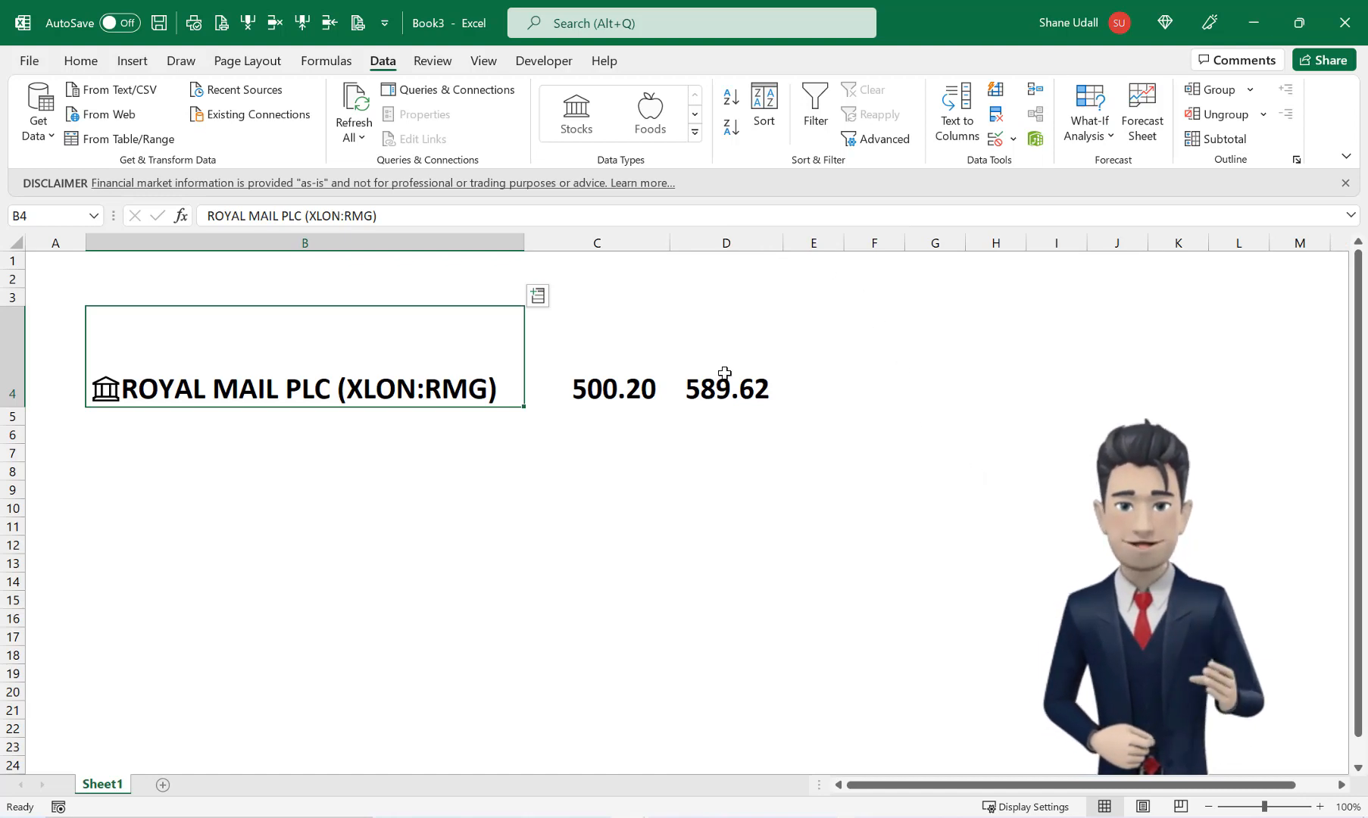
{"action": "left_click", "coordinate": [725, 360]}
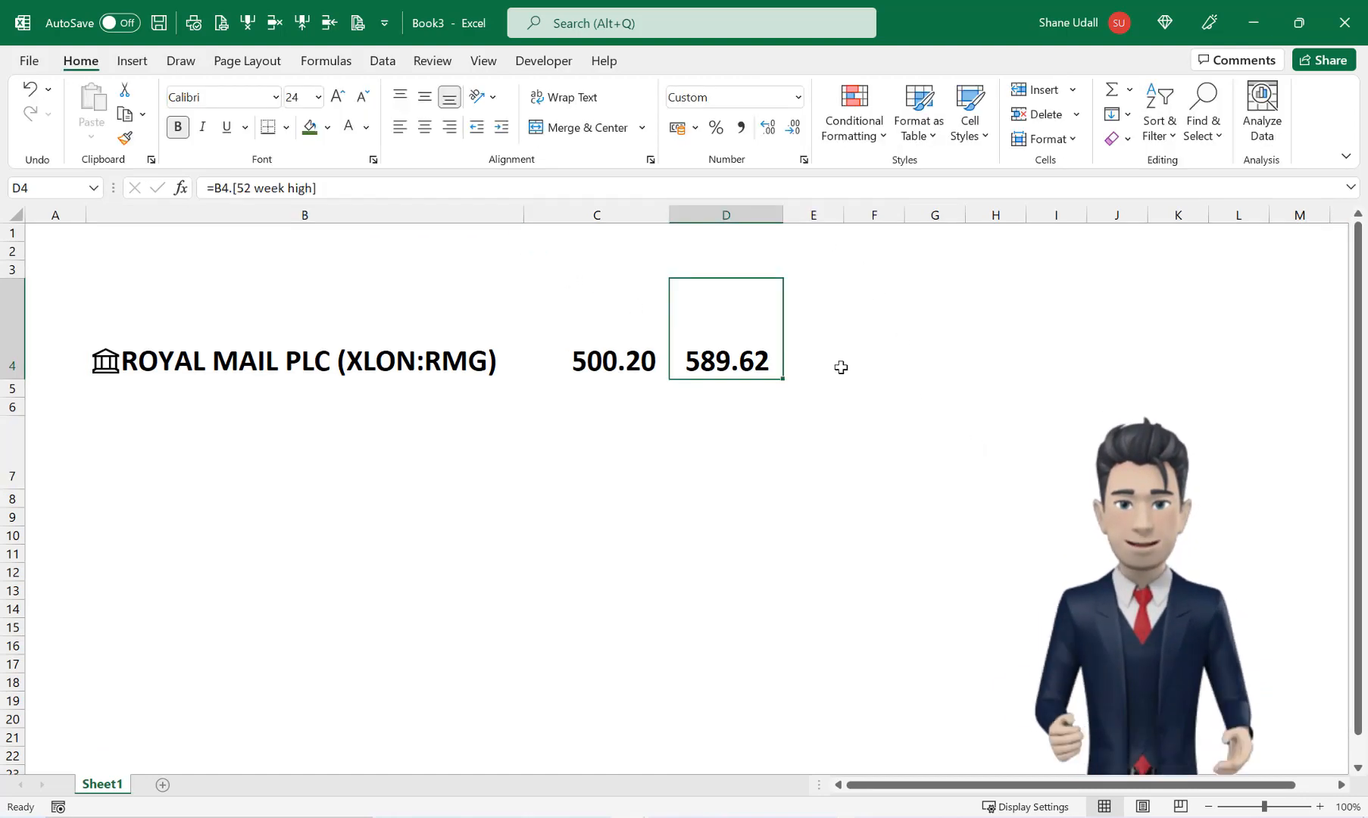
{"action": "mouse_move", "coordinate": [792, 390]}
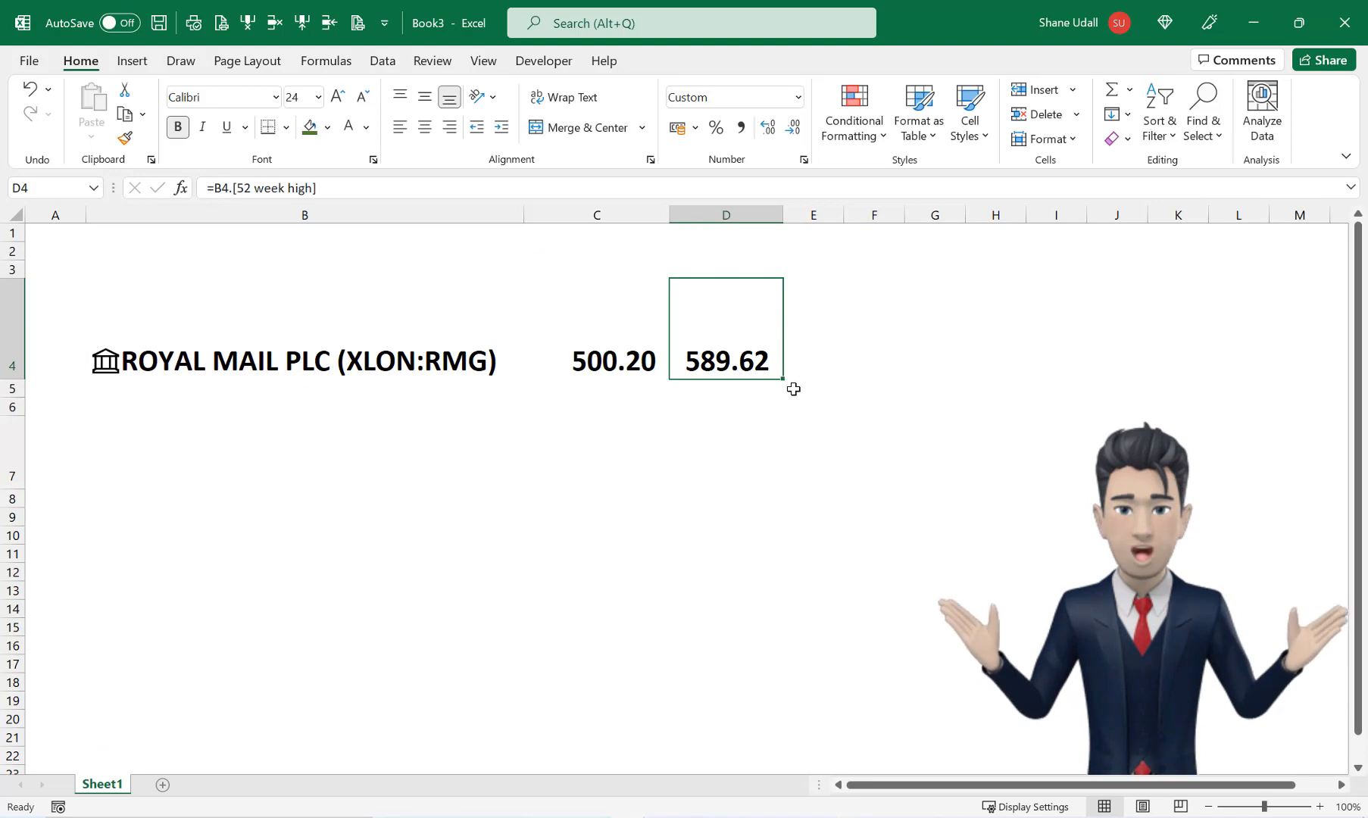
{"action": "double_click", "coordinate": [725, 361]}
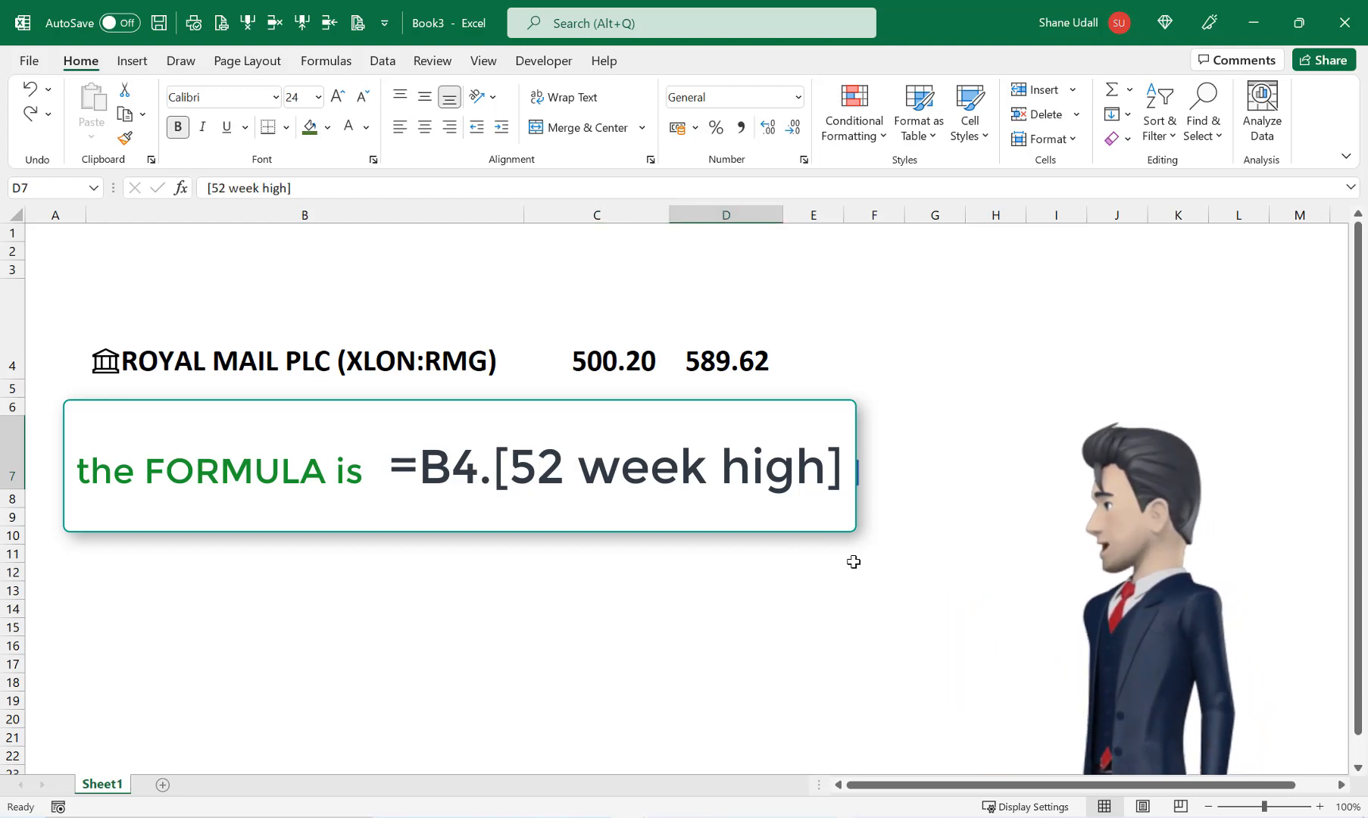
{"action": "mouse_move", "coordinate": [727, 361]}
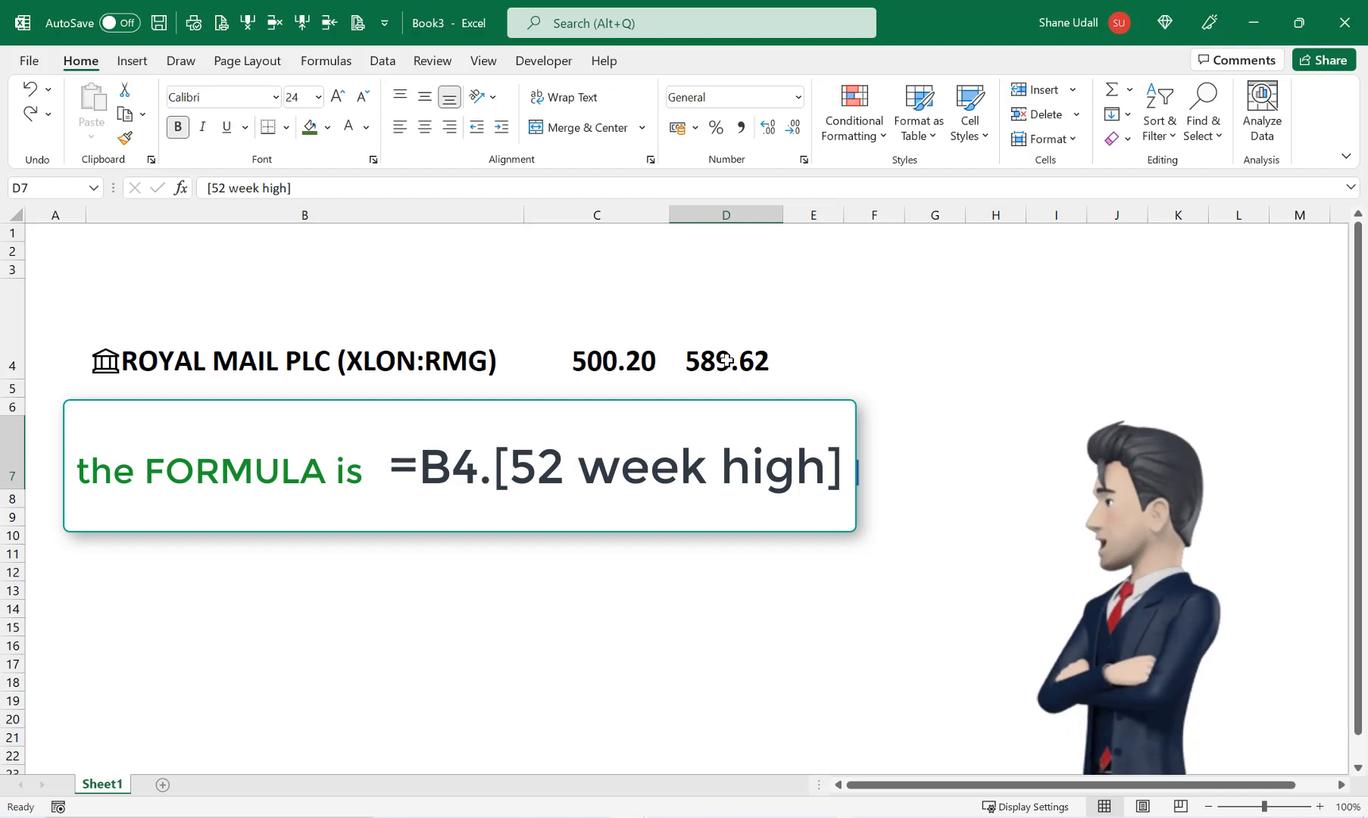
{"action": "left_click", "coordinate": [725, 362]}
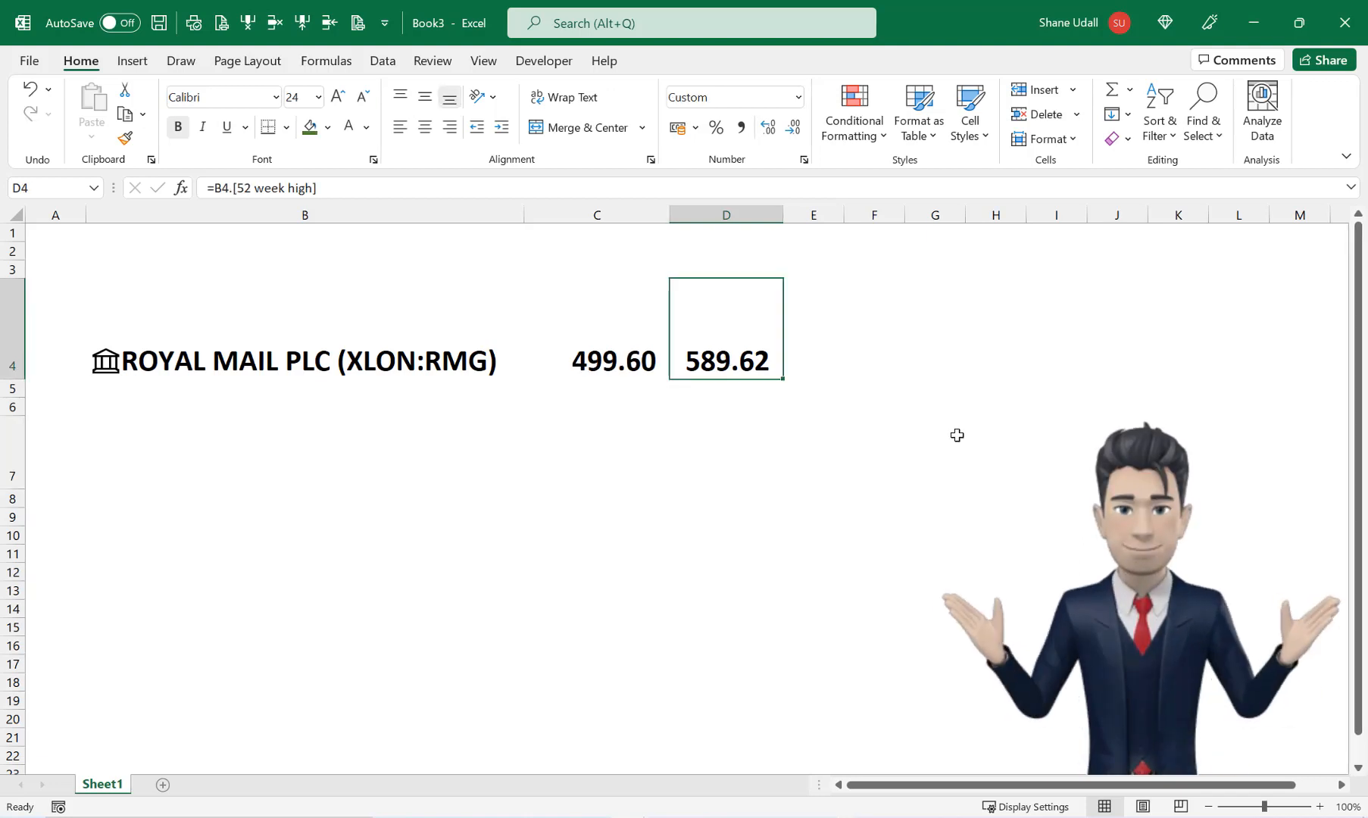
- Enter the =B4.[52 week low] formula in E4, showing 298.30
{"action": "left_click", "coordinate": [812, 328]}
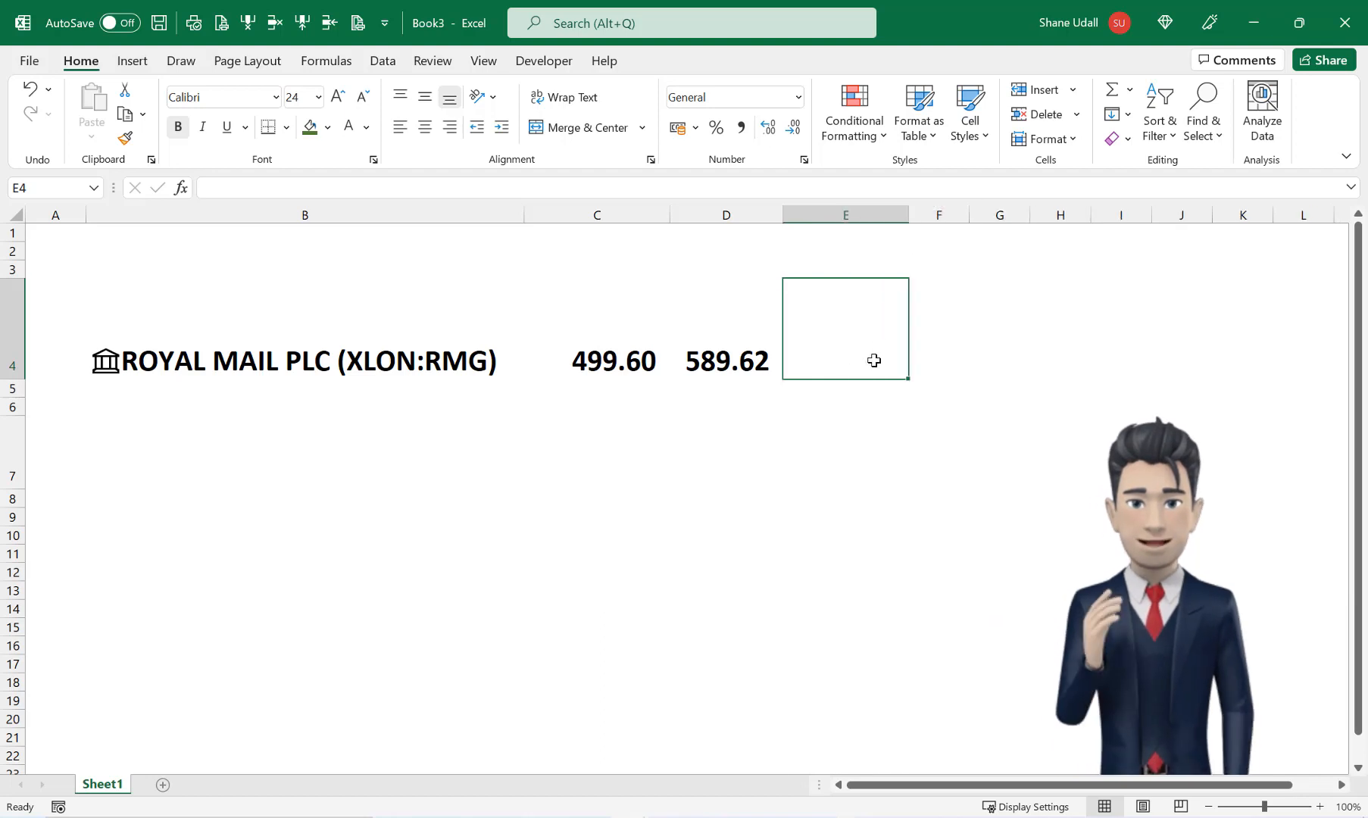
{"action": "type", "text": "=B"}
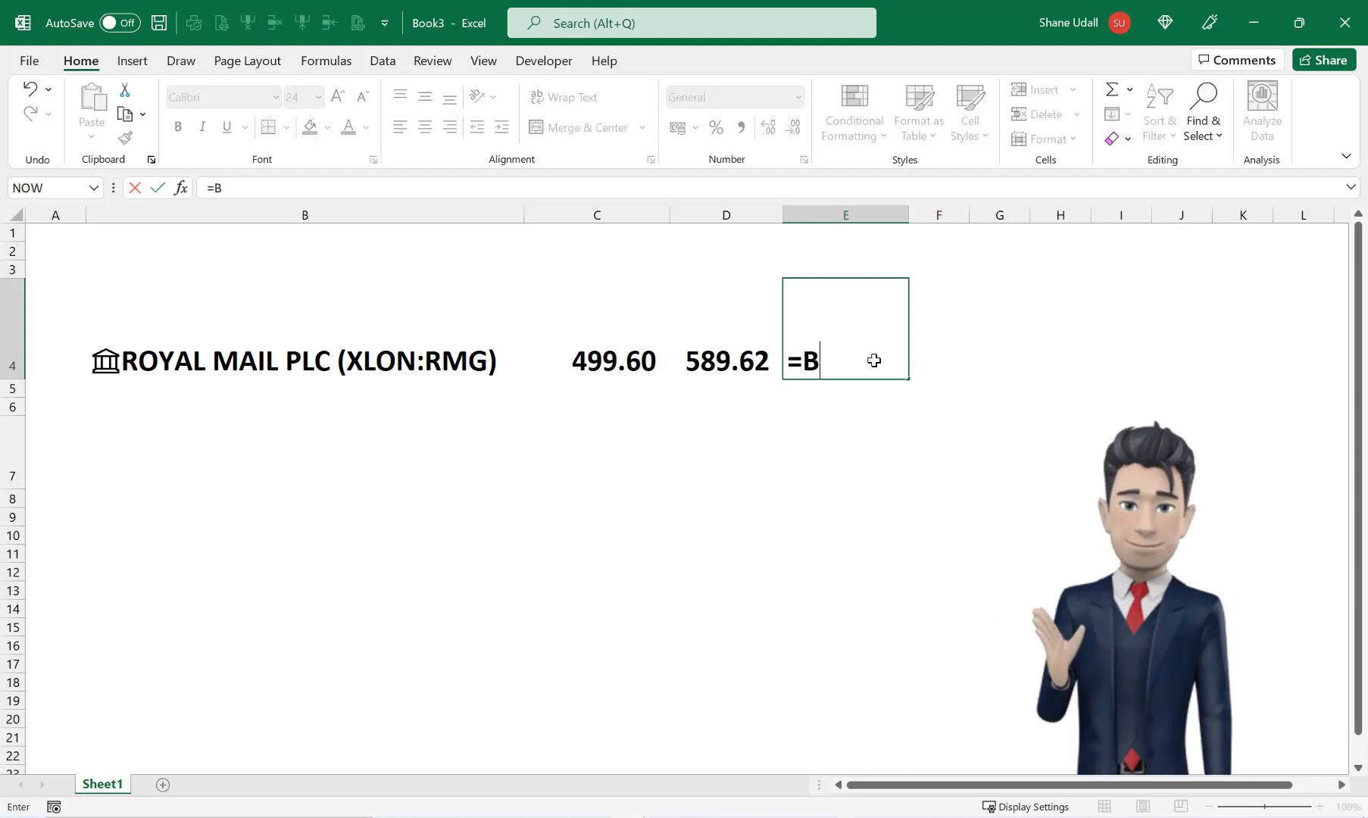
{"action": "type", "text": "4"}
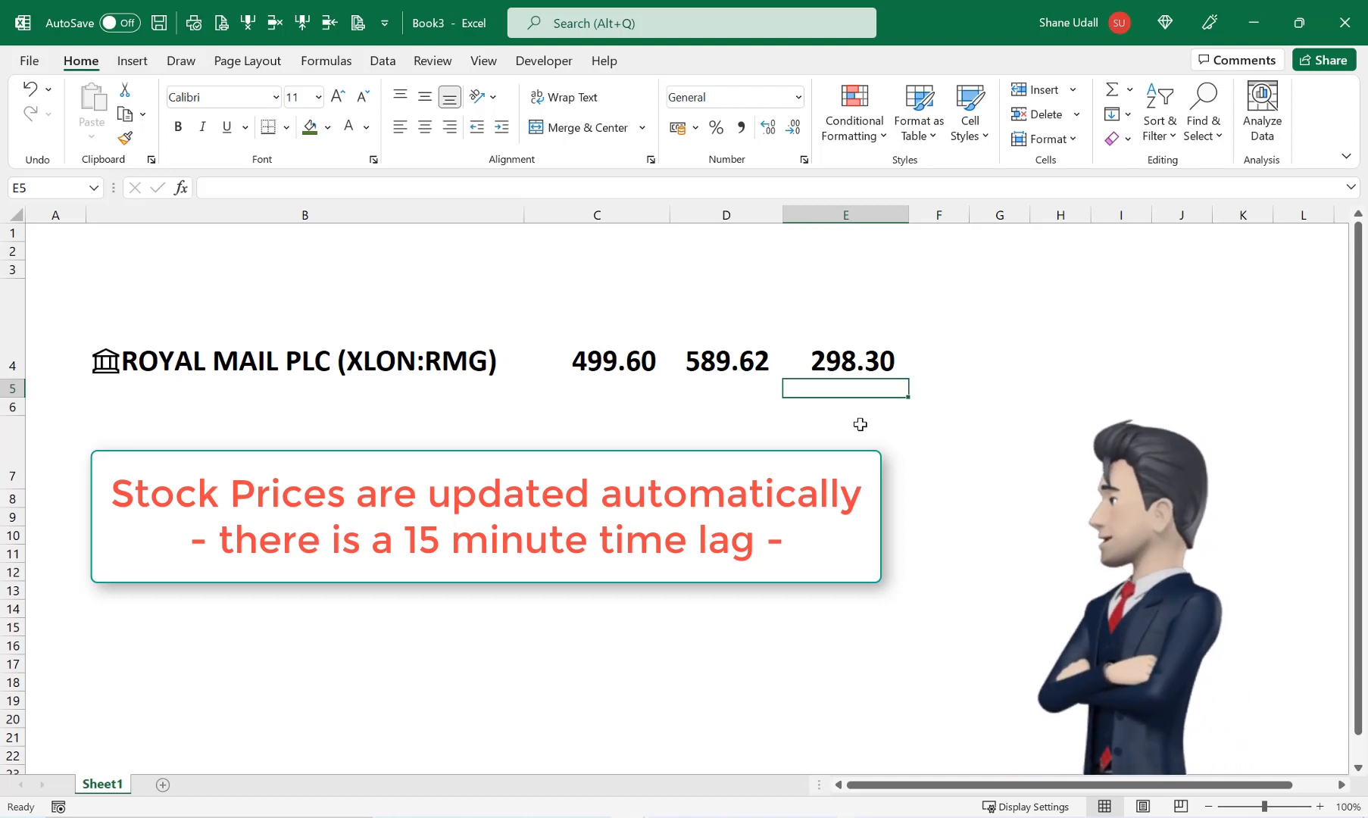
{"action": "left_click", "coordinate": [844, 360]}
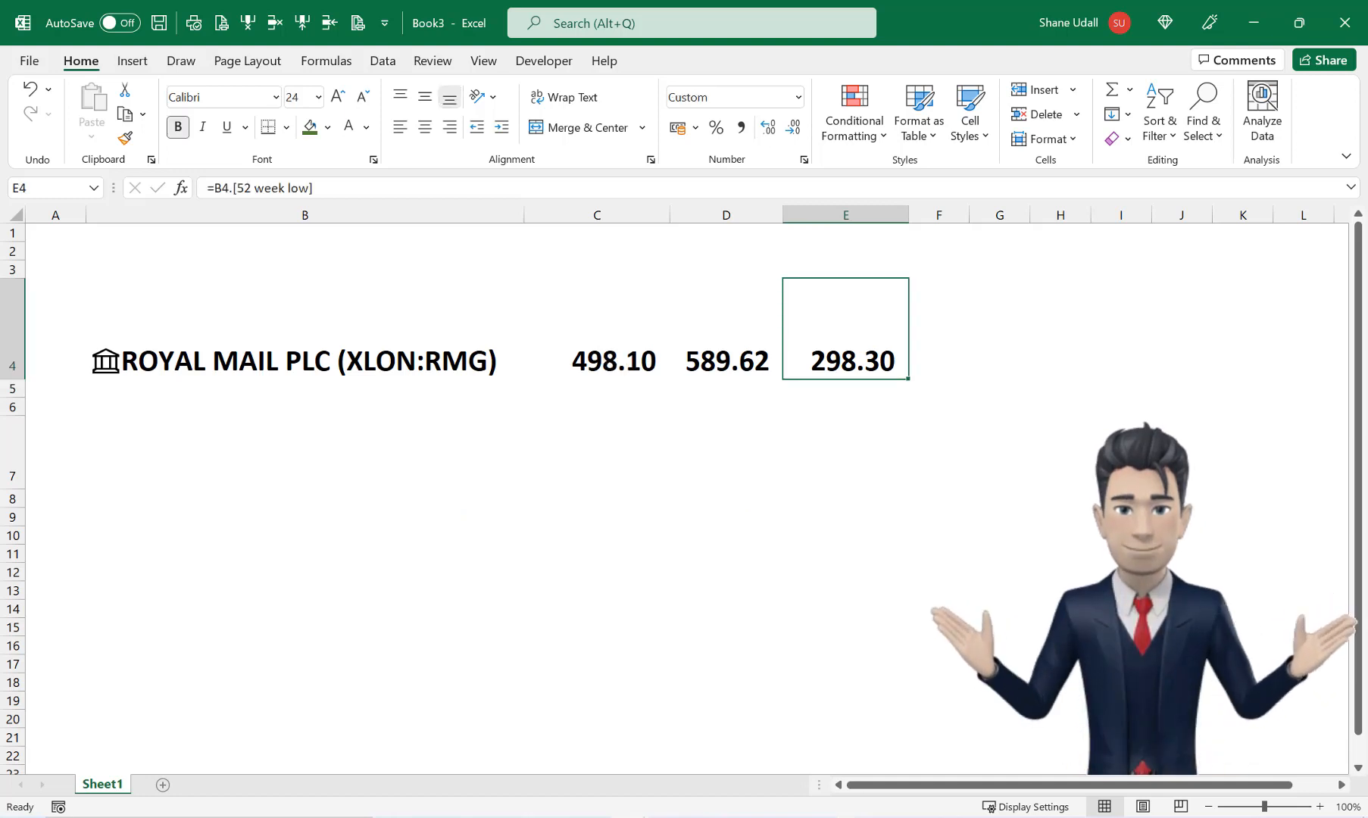
{"action": "mouse_move", "coordinate": [243, 362]}
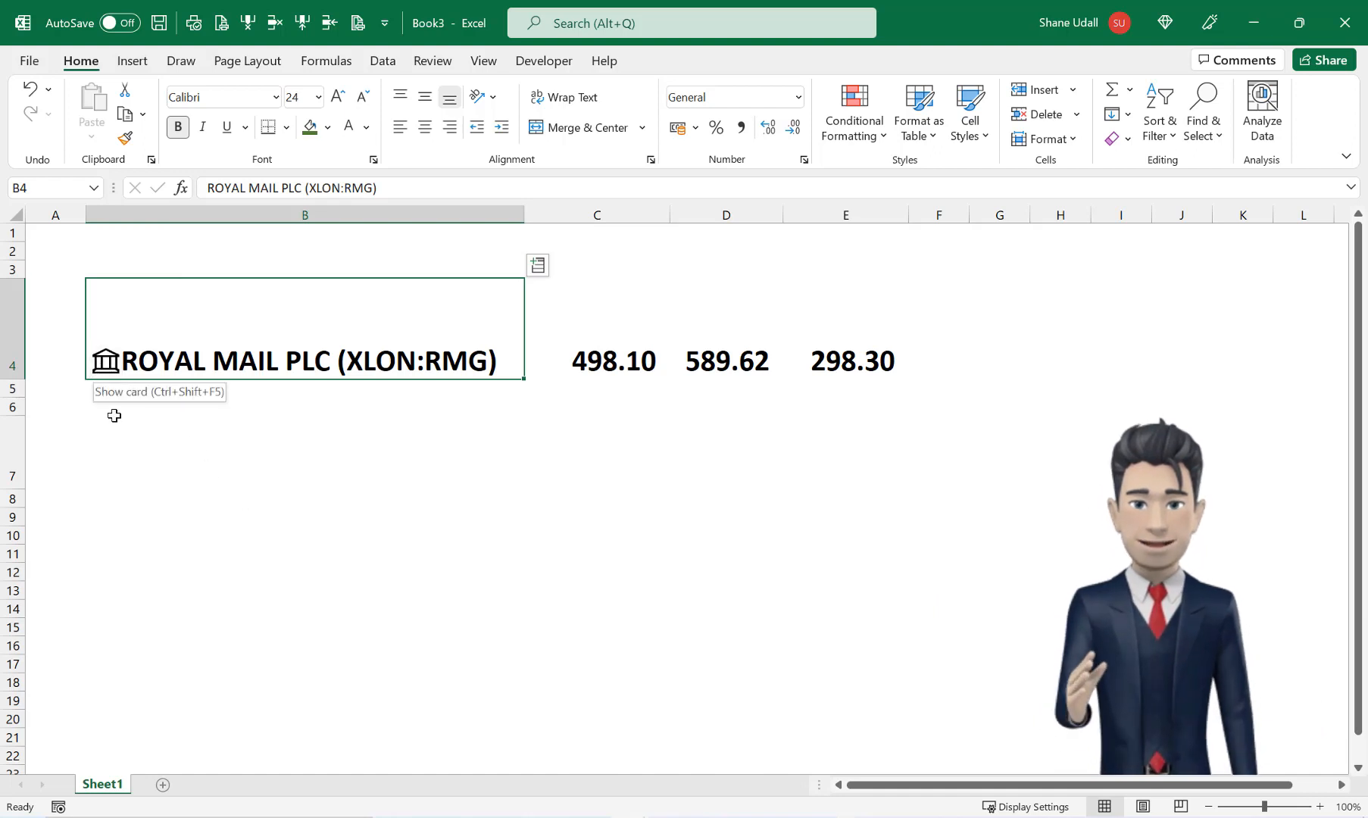
{"action": "mouse_move", "coordinate": [121, 383]}
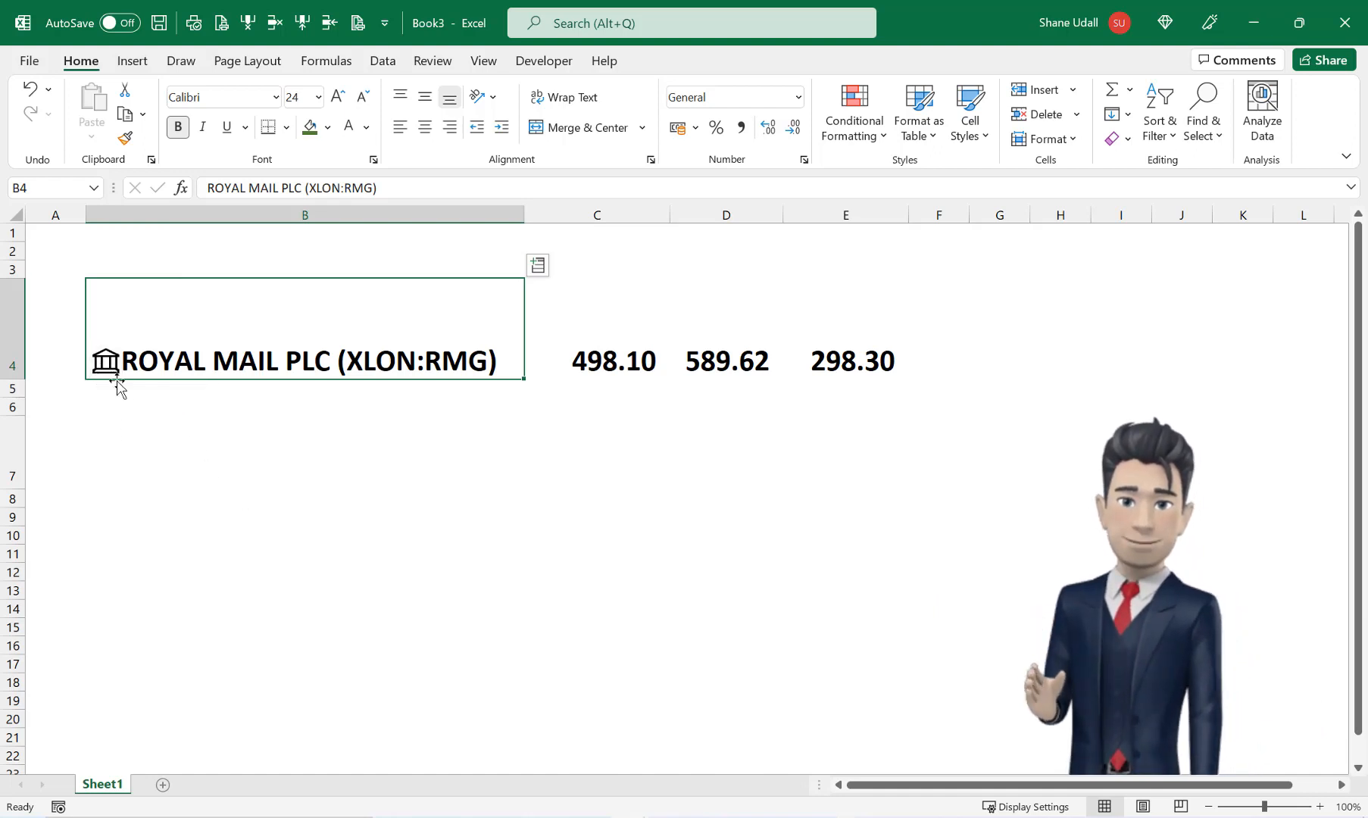
{"action": "mouse_move", "coordinate": [105, 362]}
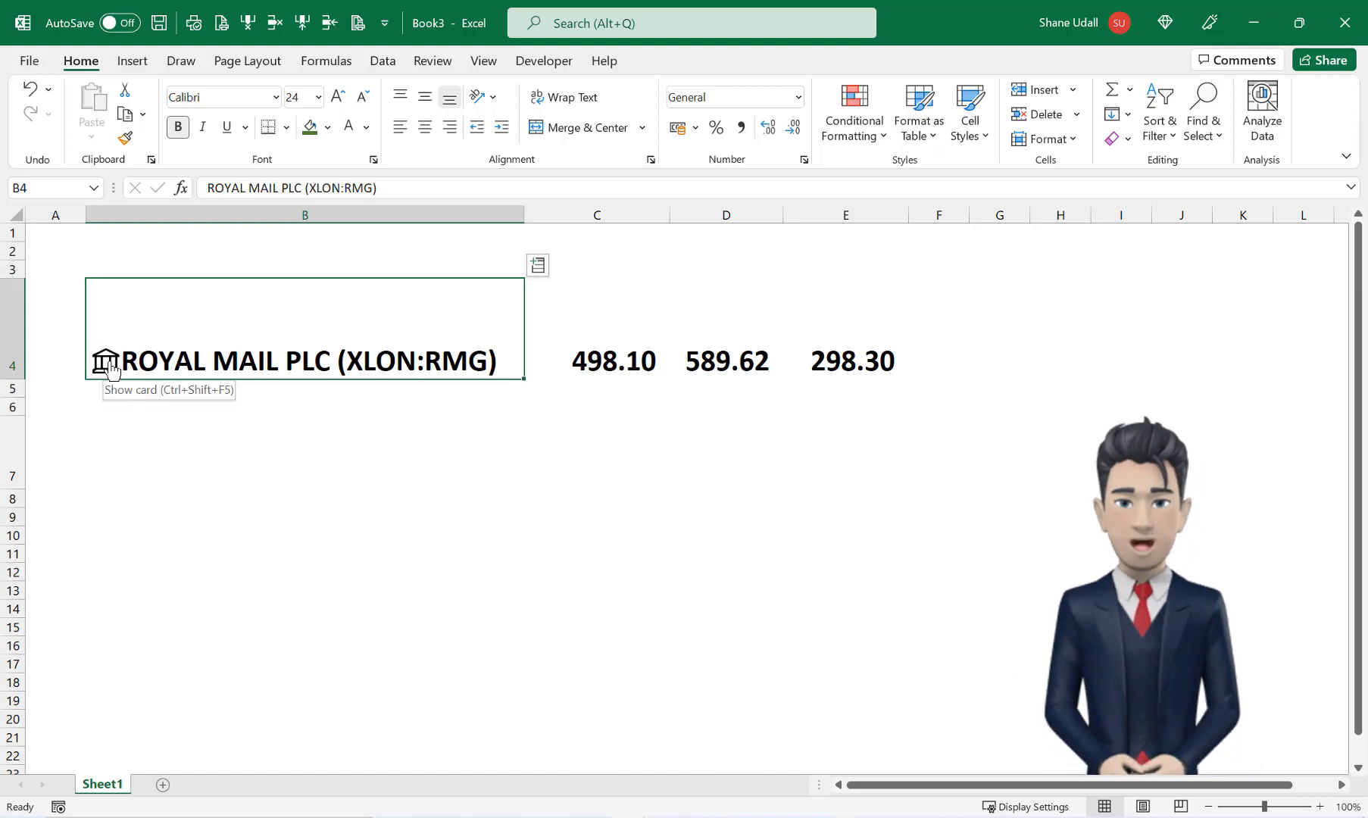
- Open the Royal Mail stock card from B4 and scroll through its details
{"action": "left_click", "coordinate": [106, 361]}
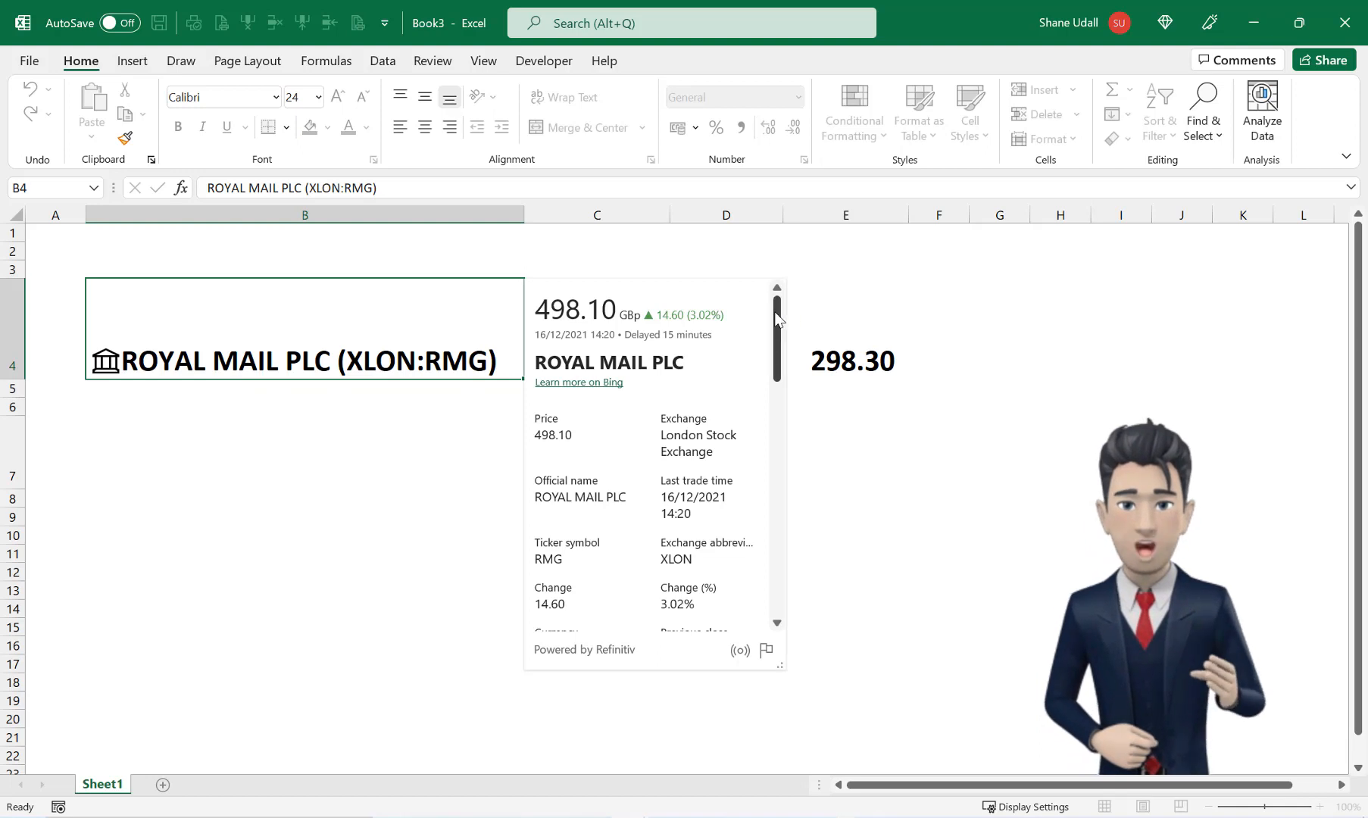
{"action": "scroll", "scroll_direction": "down", "scroll_amount": 3}
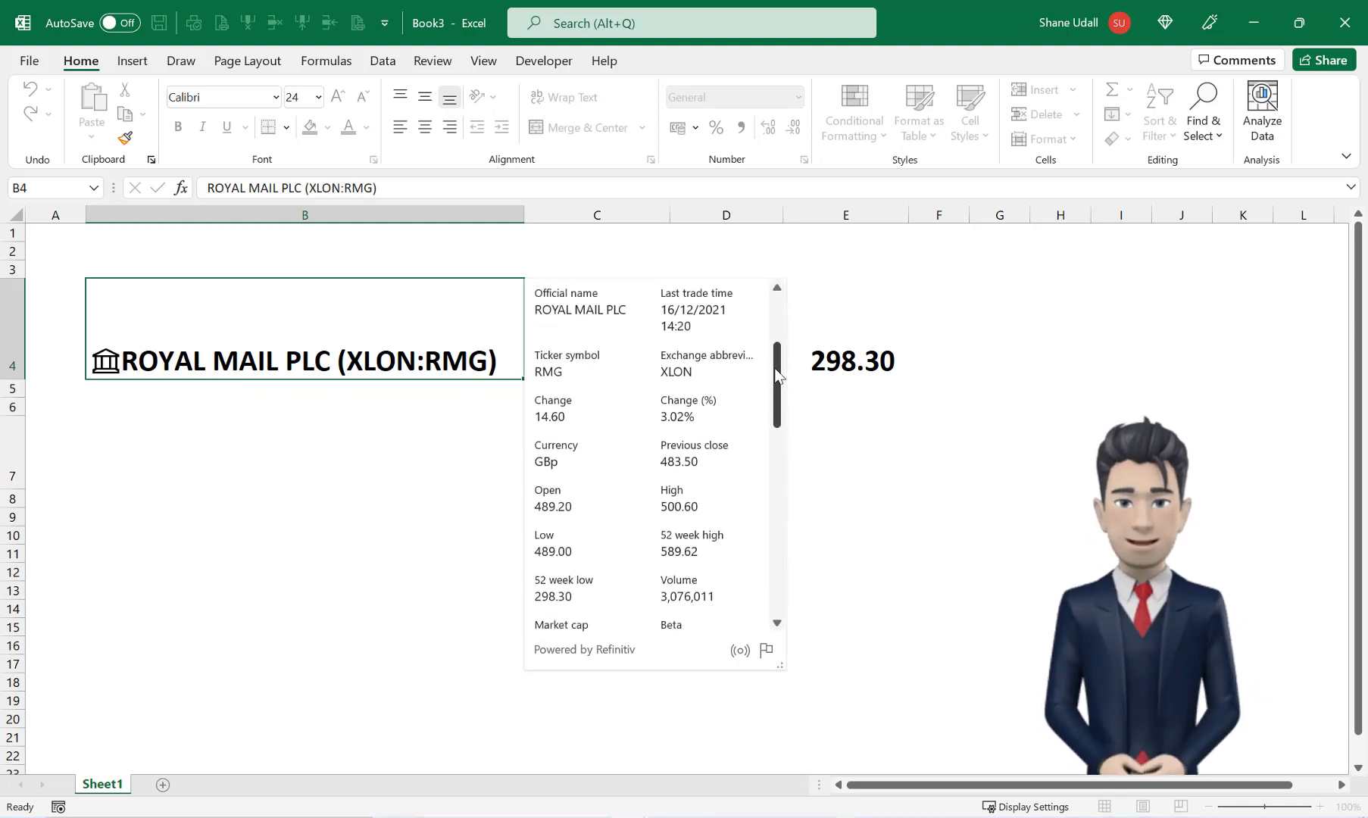
{"action": "scroll", "scroll_direction": "up", "scroll_amount": 3}
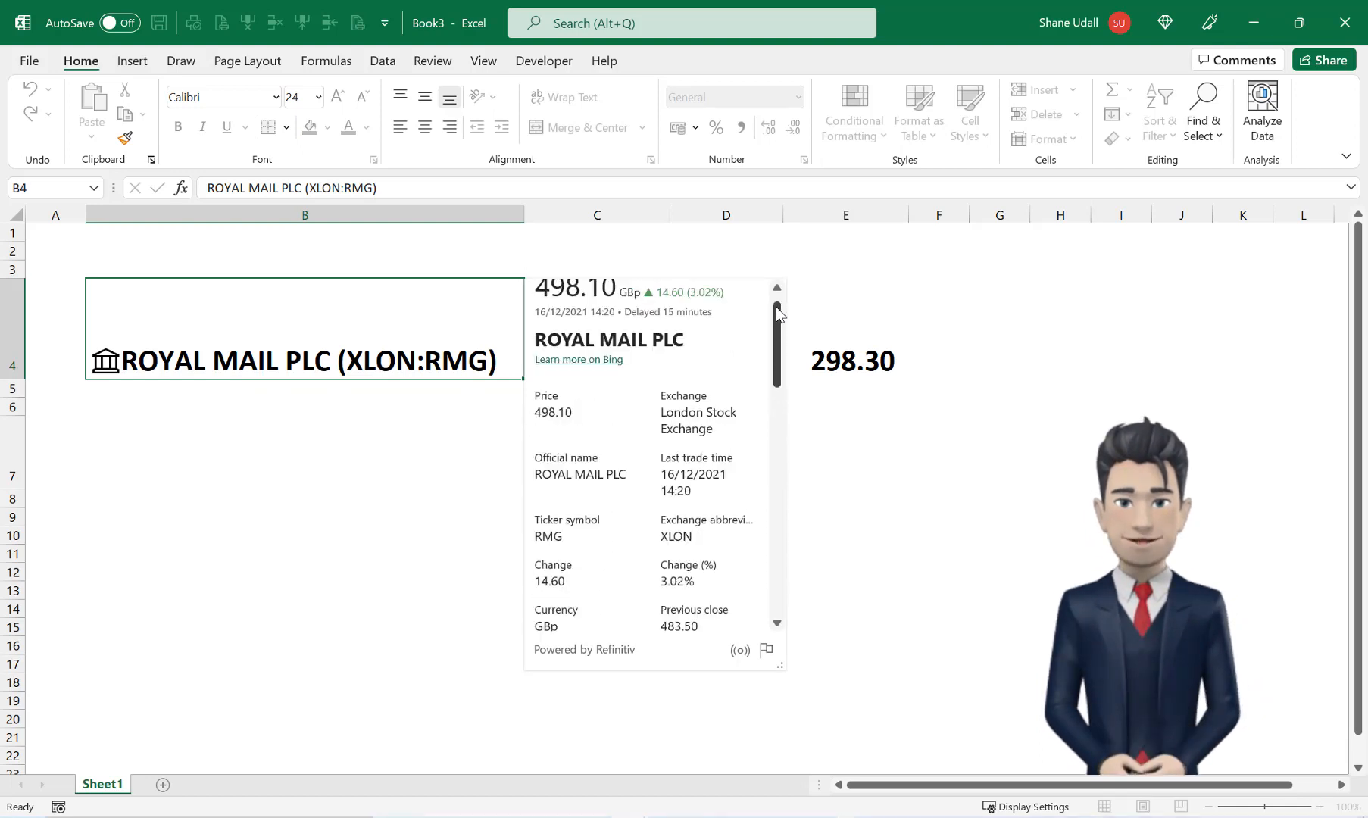
{"action": "scroll", "scroll_direction": "down", "scroll_amount": 3}
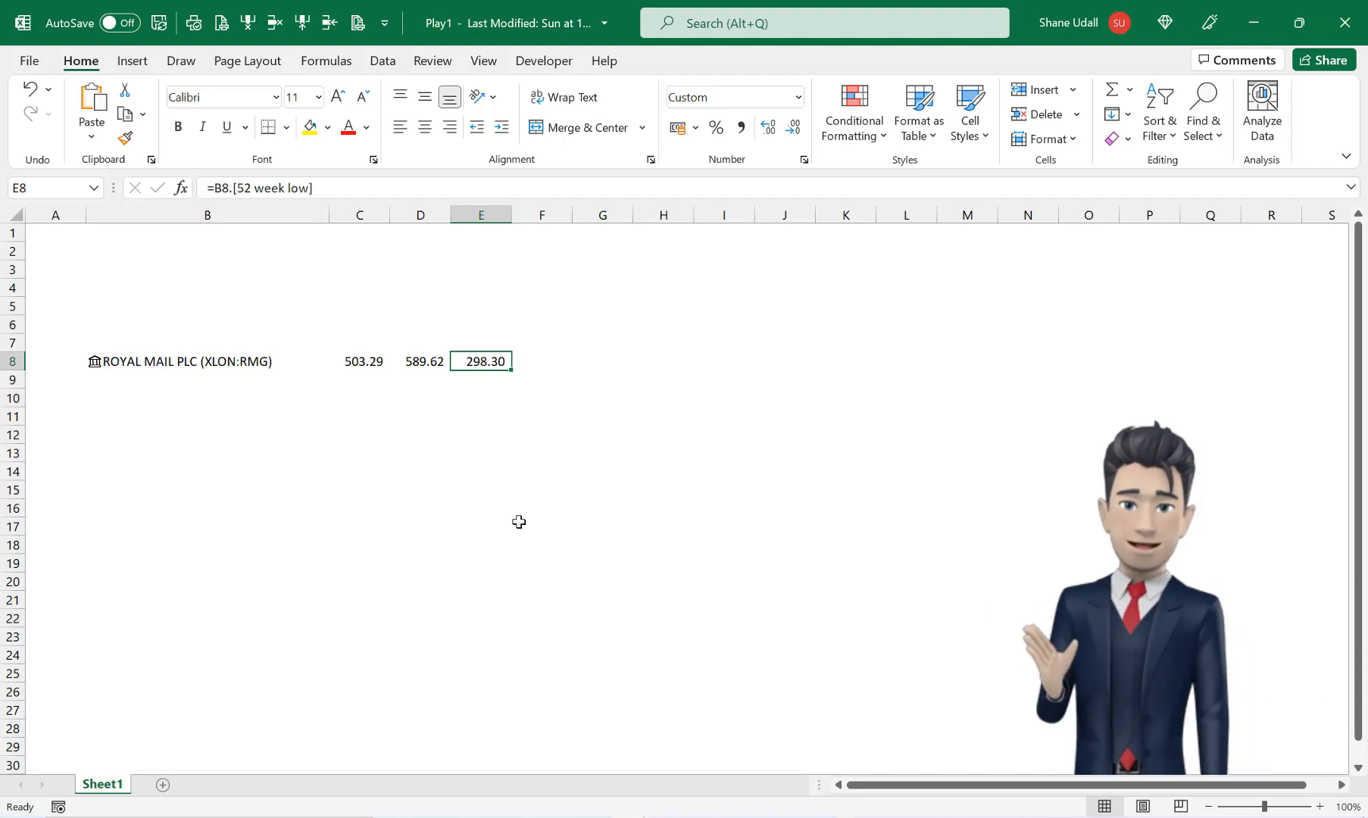
{"action": "mouse_move", "coordinate": [188, 318]}
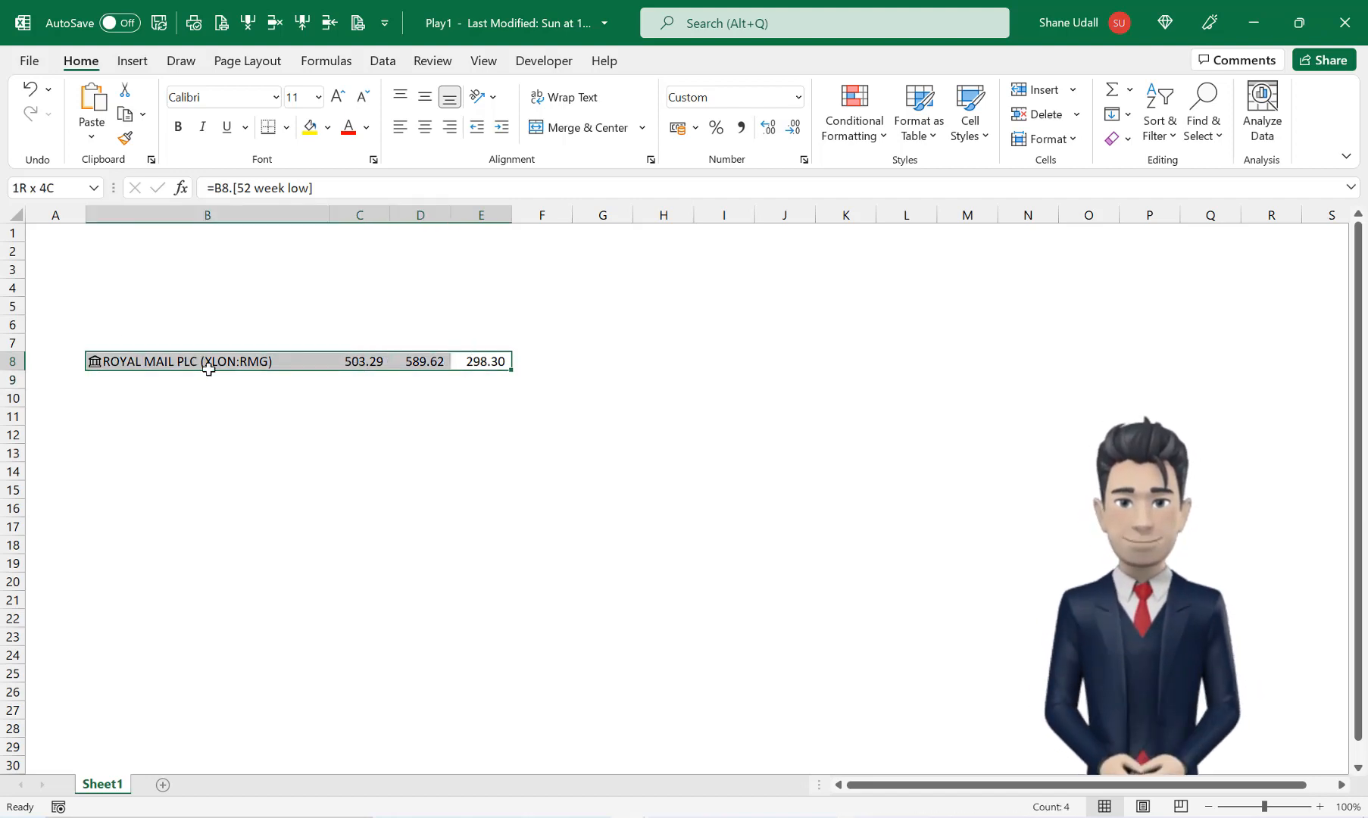
- Insert two blank columns after the Royal Mail name column
{"action": "left_click", "coordinate": [207, 362]}
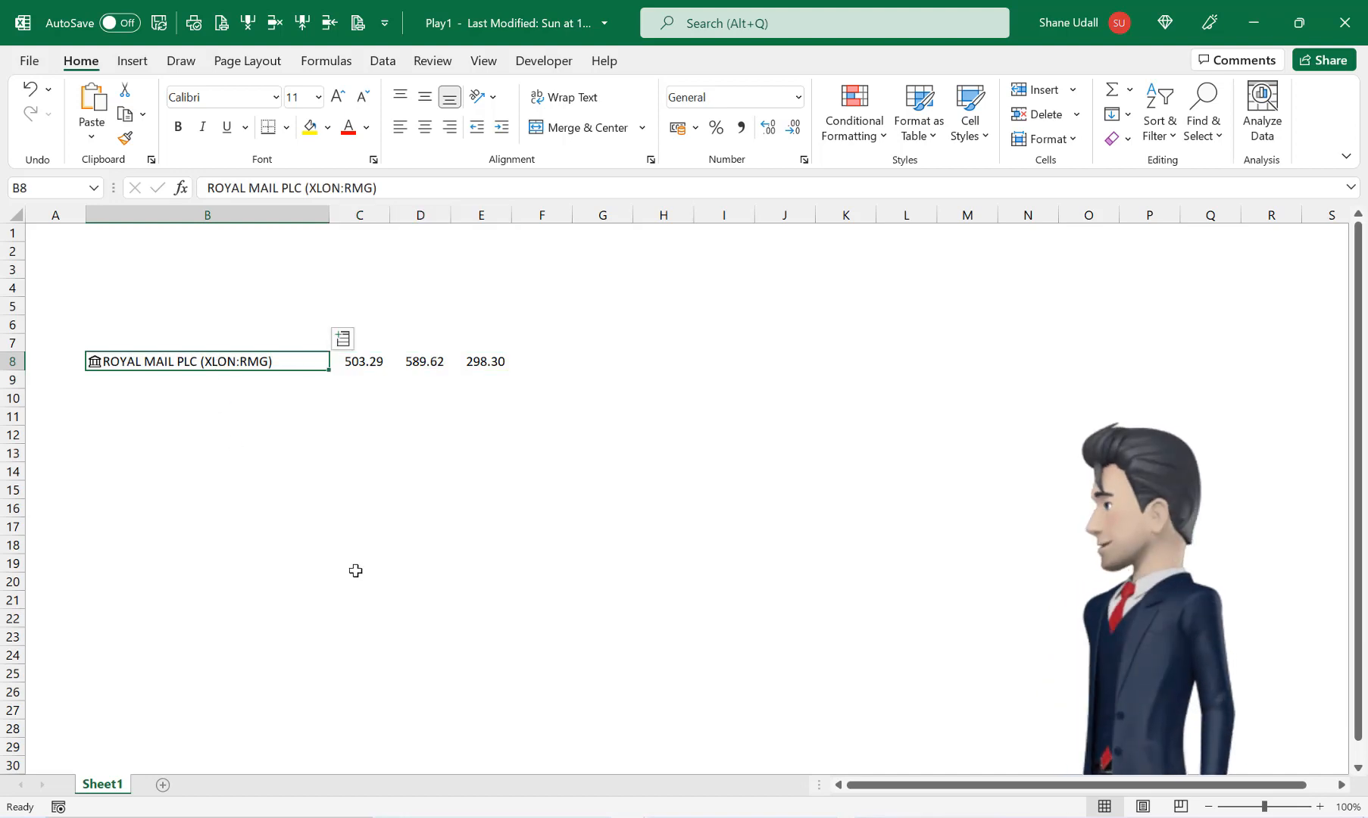
{"action": "left_click", "coordinate": [358, 362]}
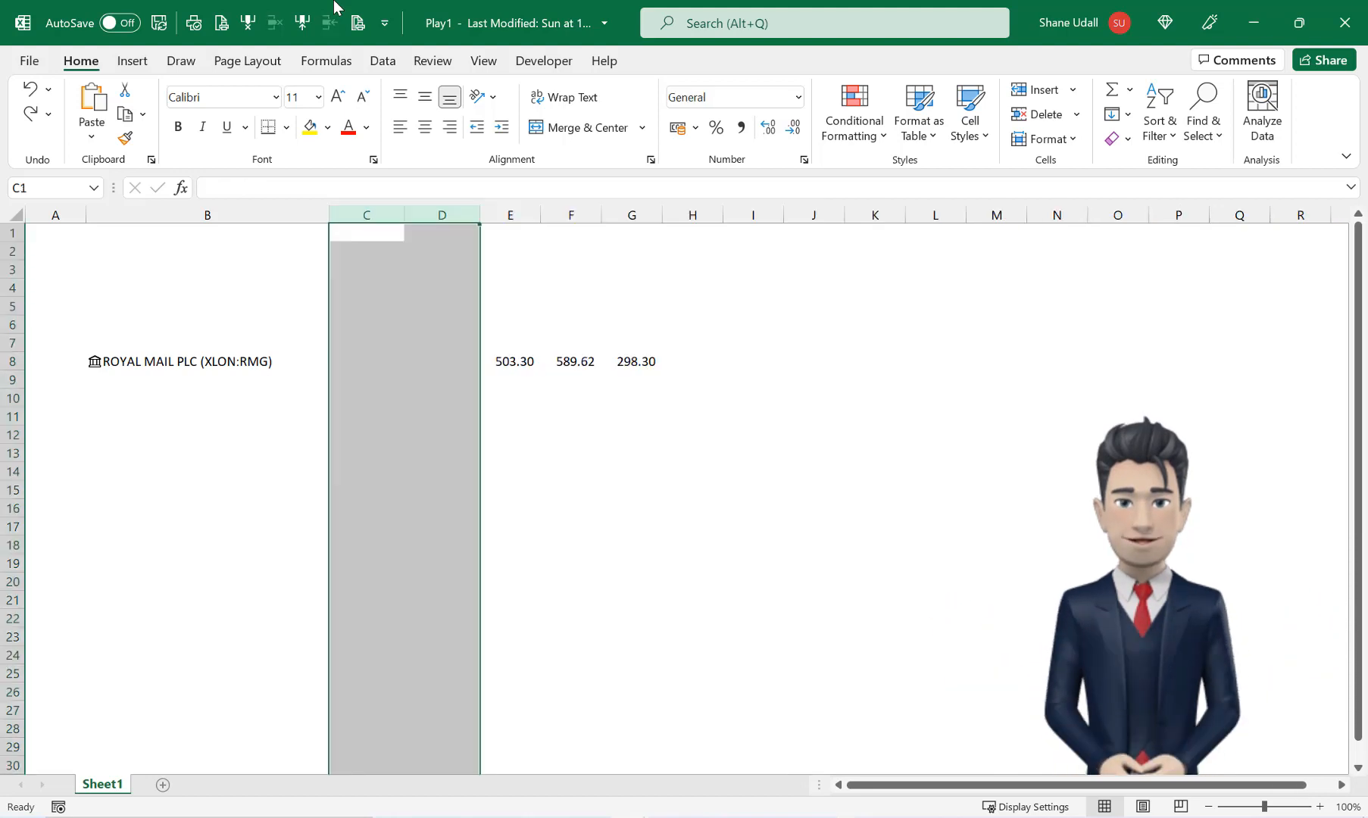
- Enter the row 7 headings Qty and Value, moving across the remaining heading cells
{"action": "left_click", "coordinate": [207, 342]}
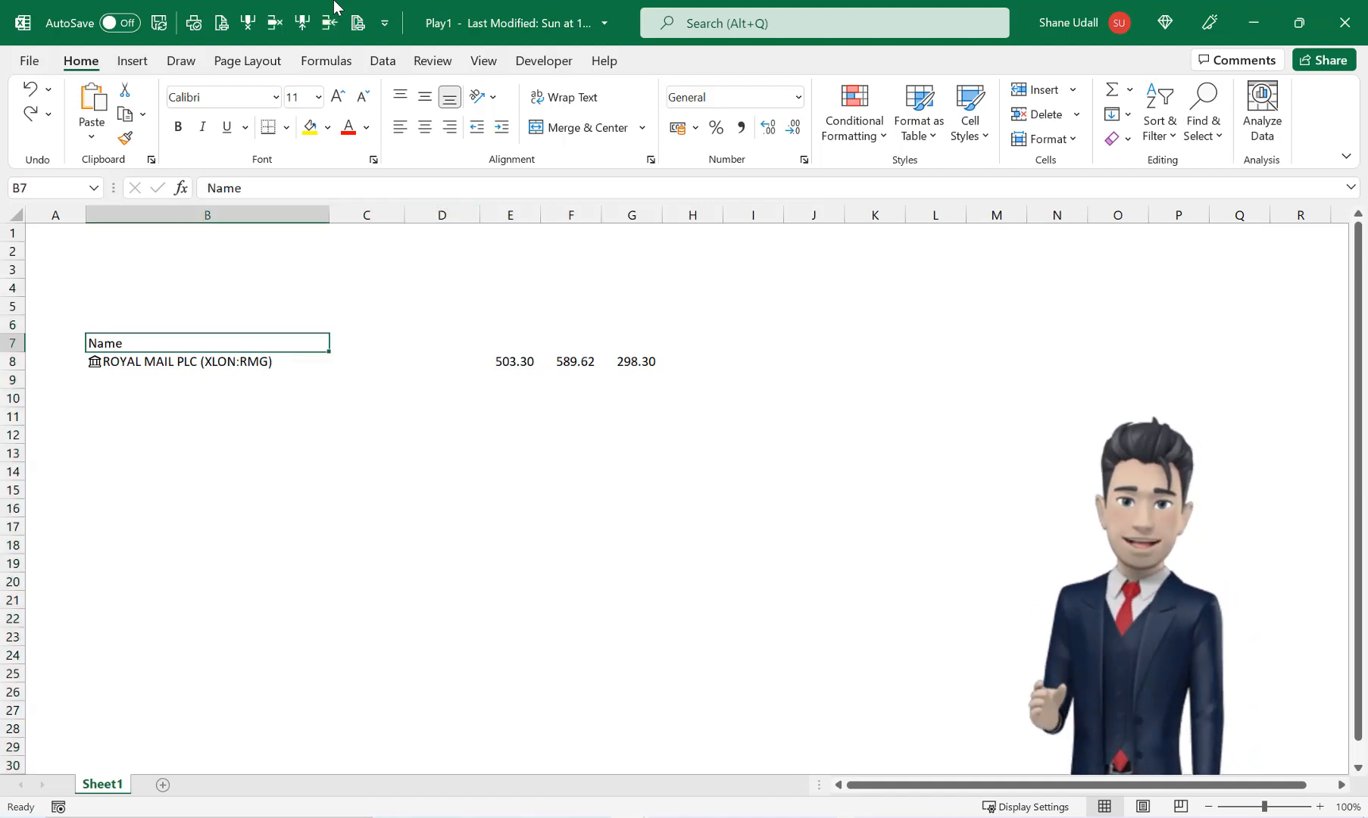
{"action": "type", "text": "Qty"}
{"action": "left_click", "coordinate": [442, 343]}
{"action": "type", "text": "BuyPrice"}
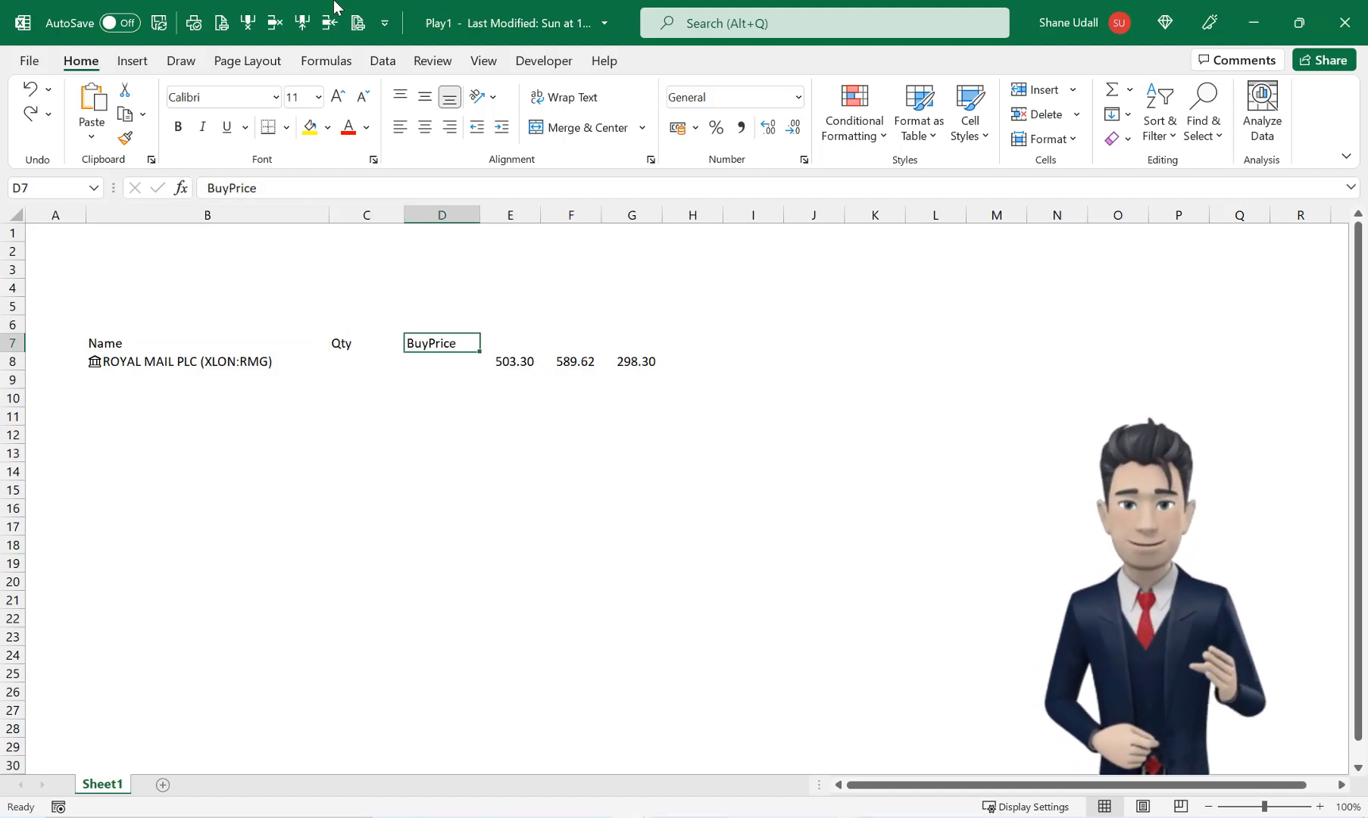
{"action": "left_click", "coordinate": [509, 342]}
{"action": "type", "text": "Price"}
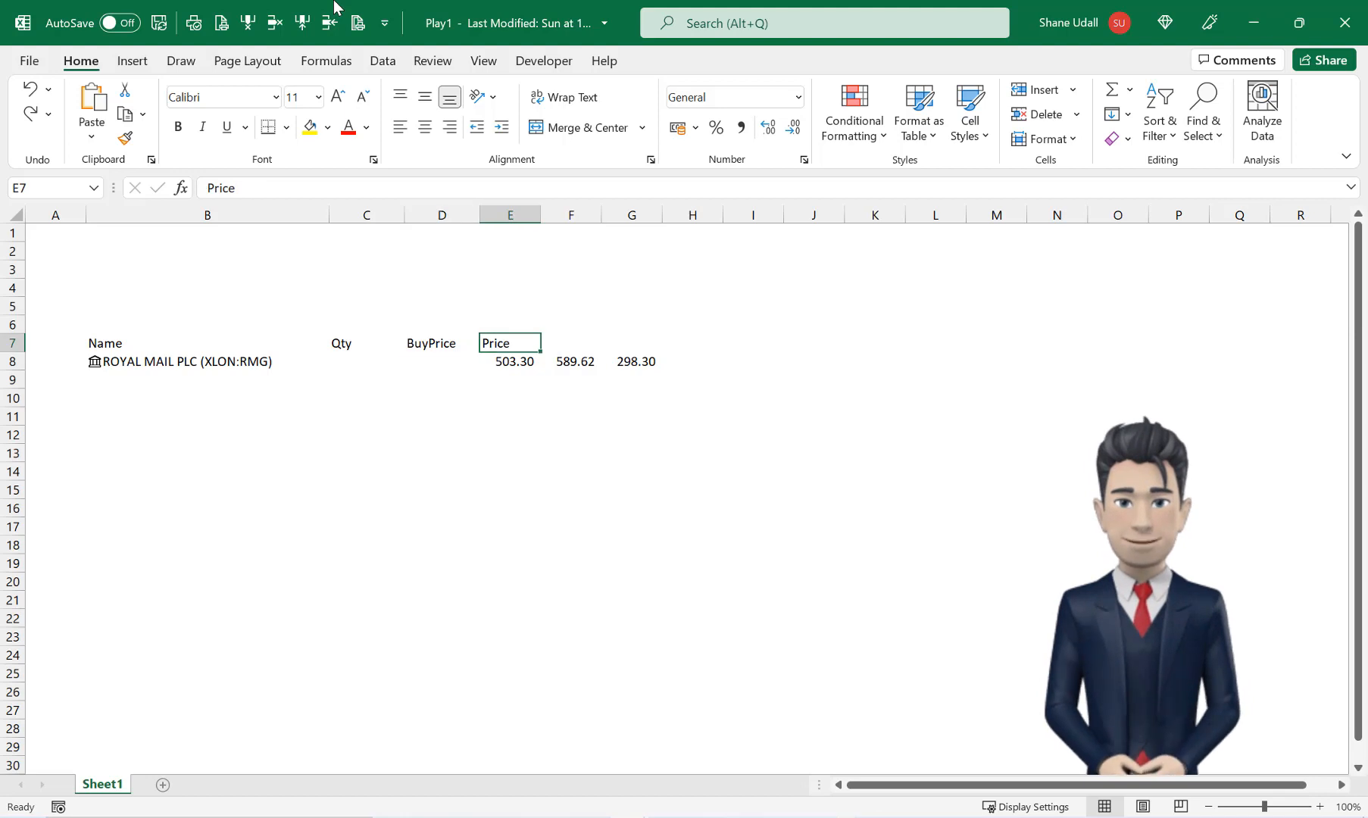
{"action": "left_click", "coordinate": [571, 341]}
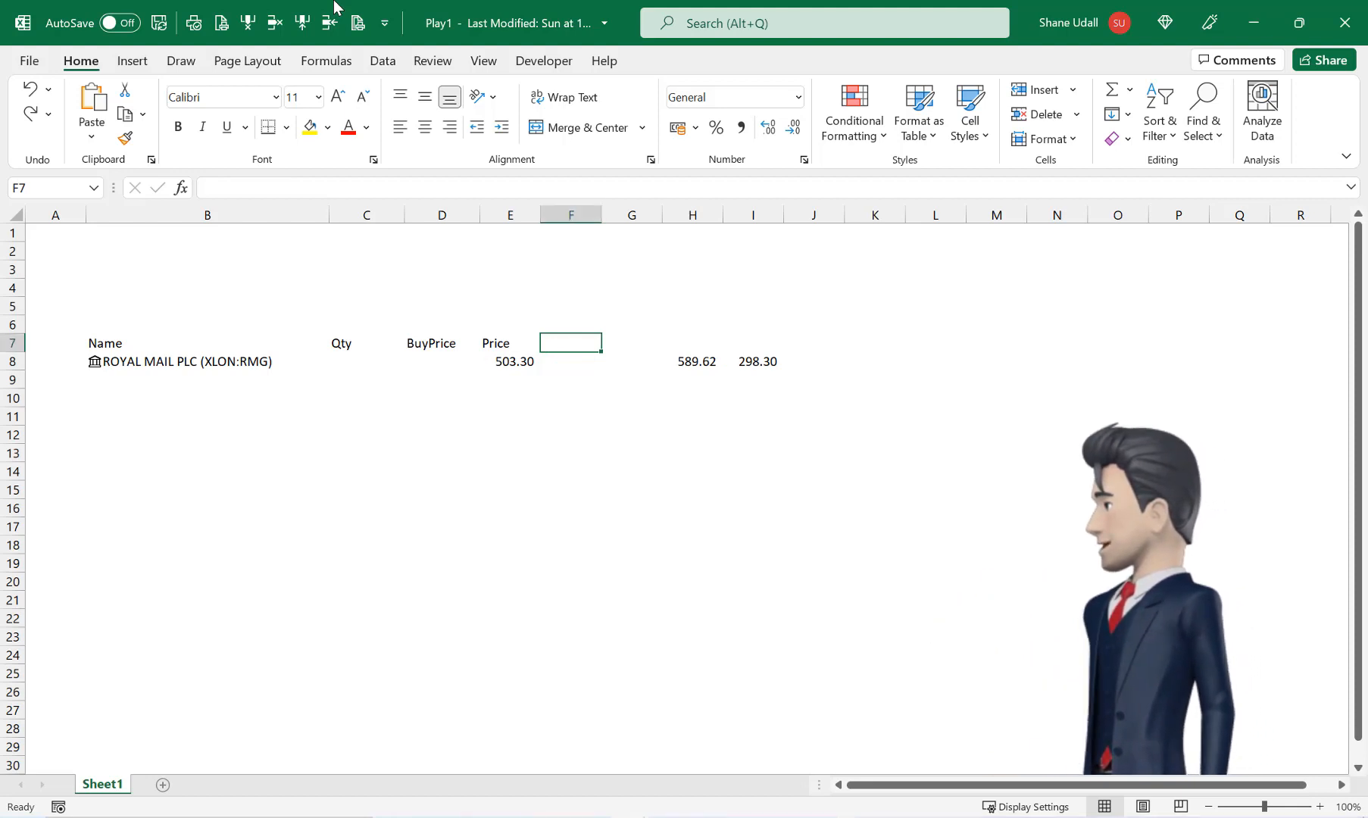
{"action": "type", "text": "Value"}
{"action": "left_click", "coordinate": [632, 342]}
{"action": "type", "text": "+ / -"}
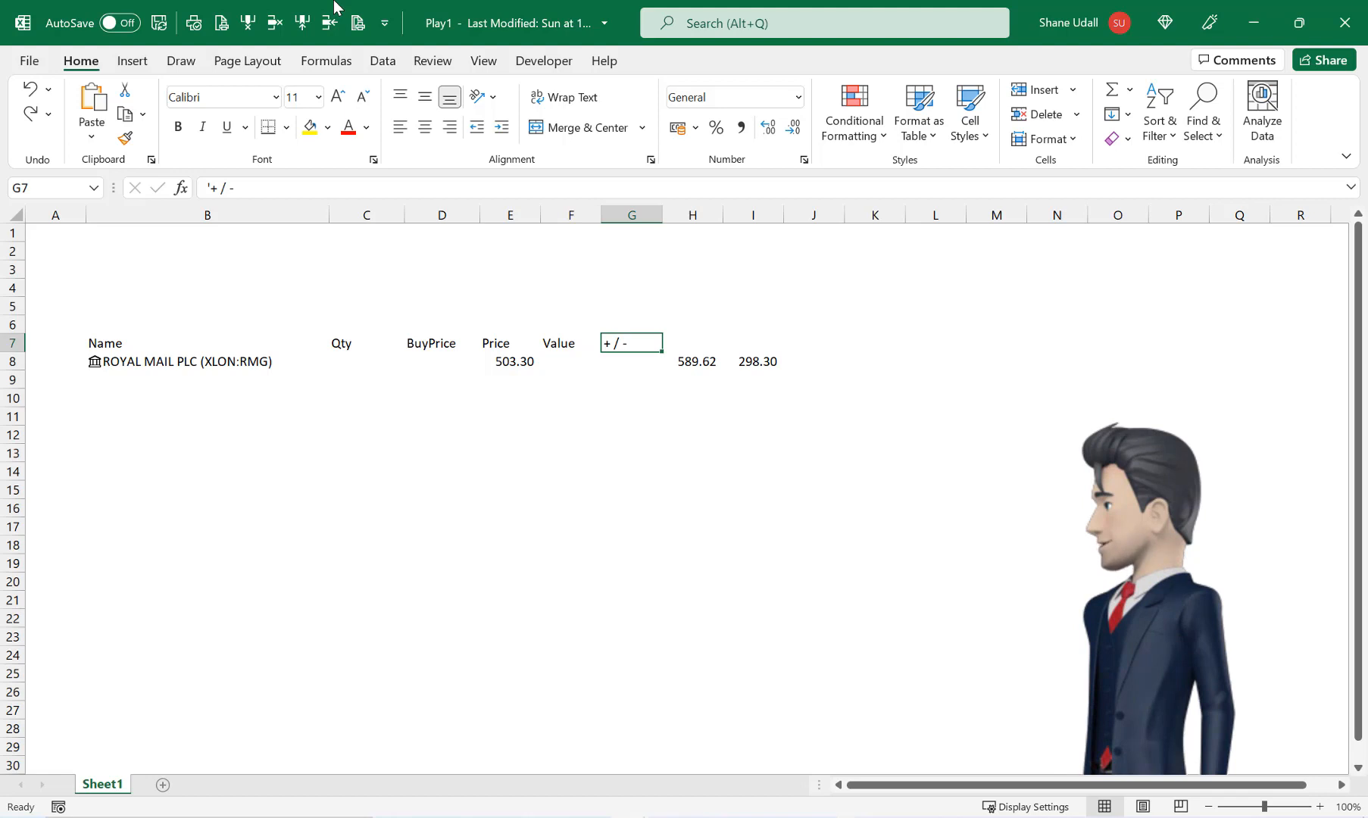
{"action": "left_click", "coordinate": [690, 341]}
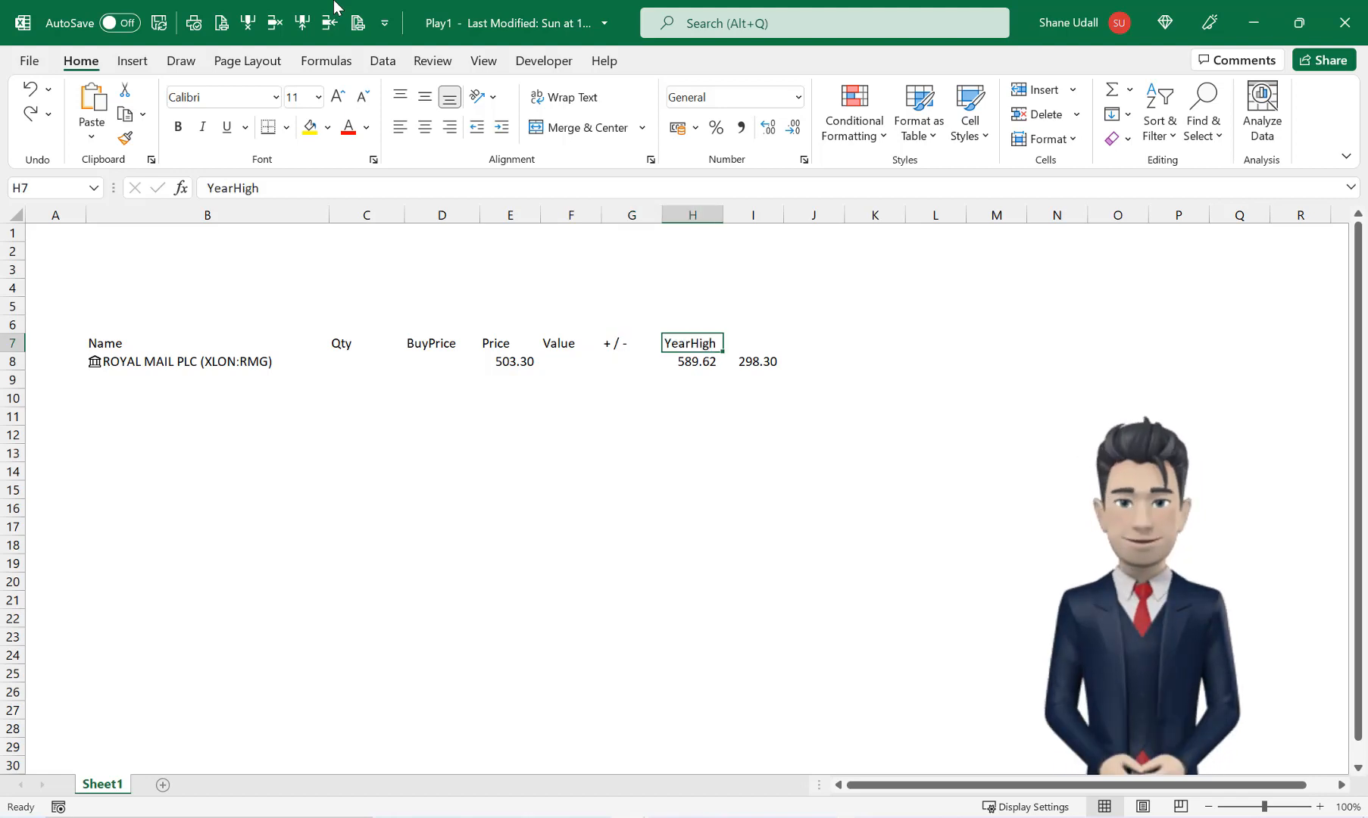
{"action": "left_click", "coordinate": [751, 343]}
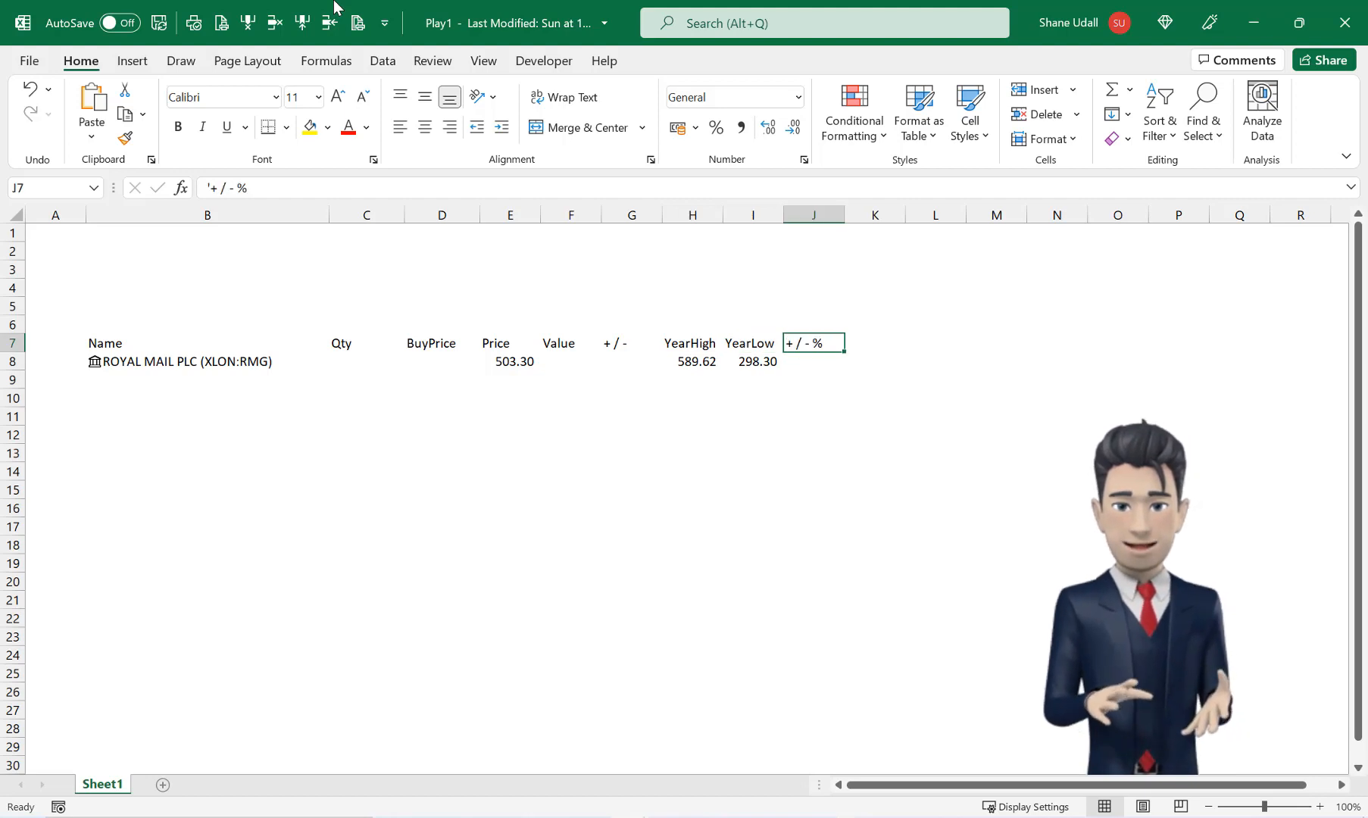
{"action": "left_click", "coordinate": [366, 362]}
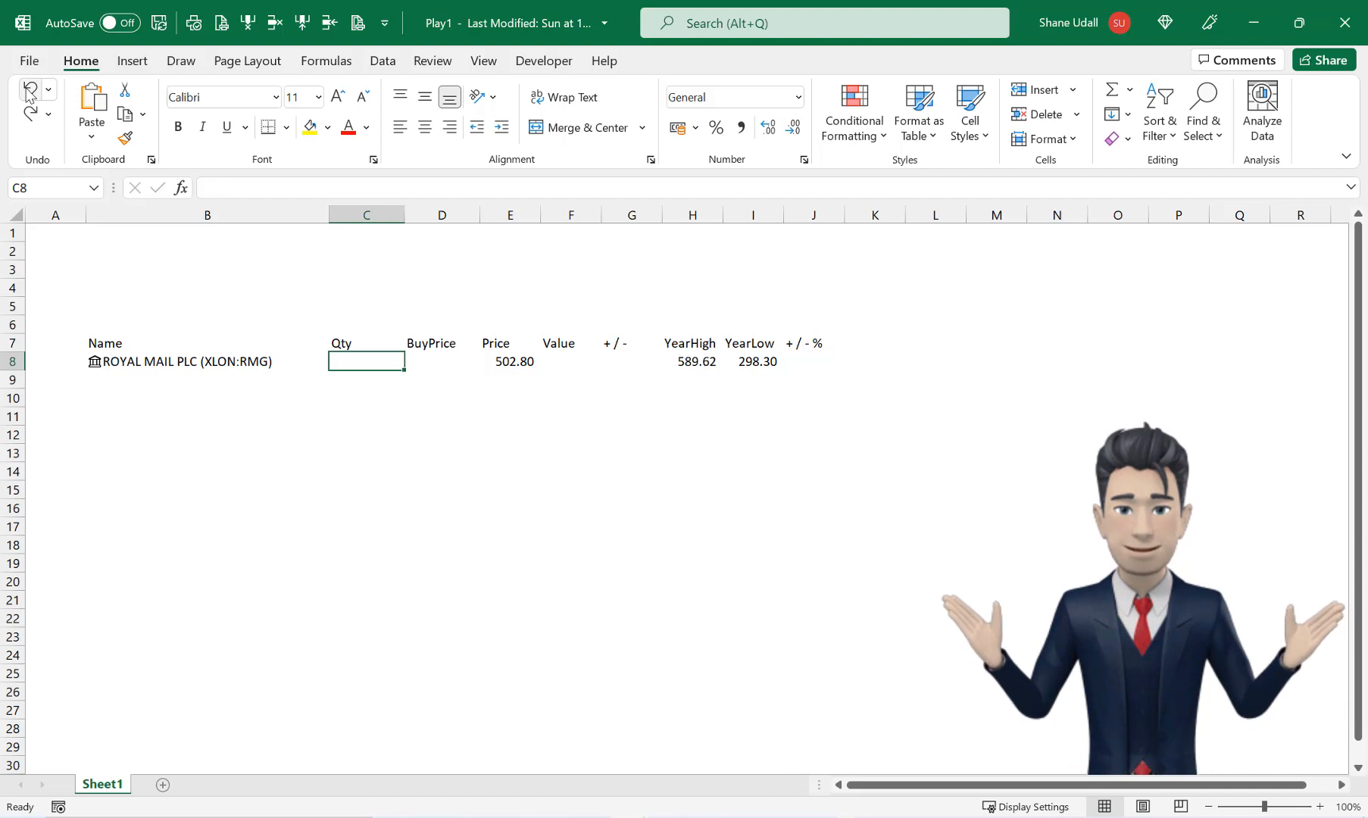
- Enter quantity 150 in C8 and buy price 196.3 in D8
{"action": "type", "text": "150"}
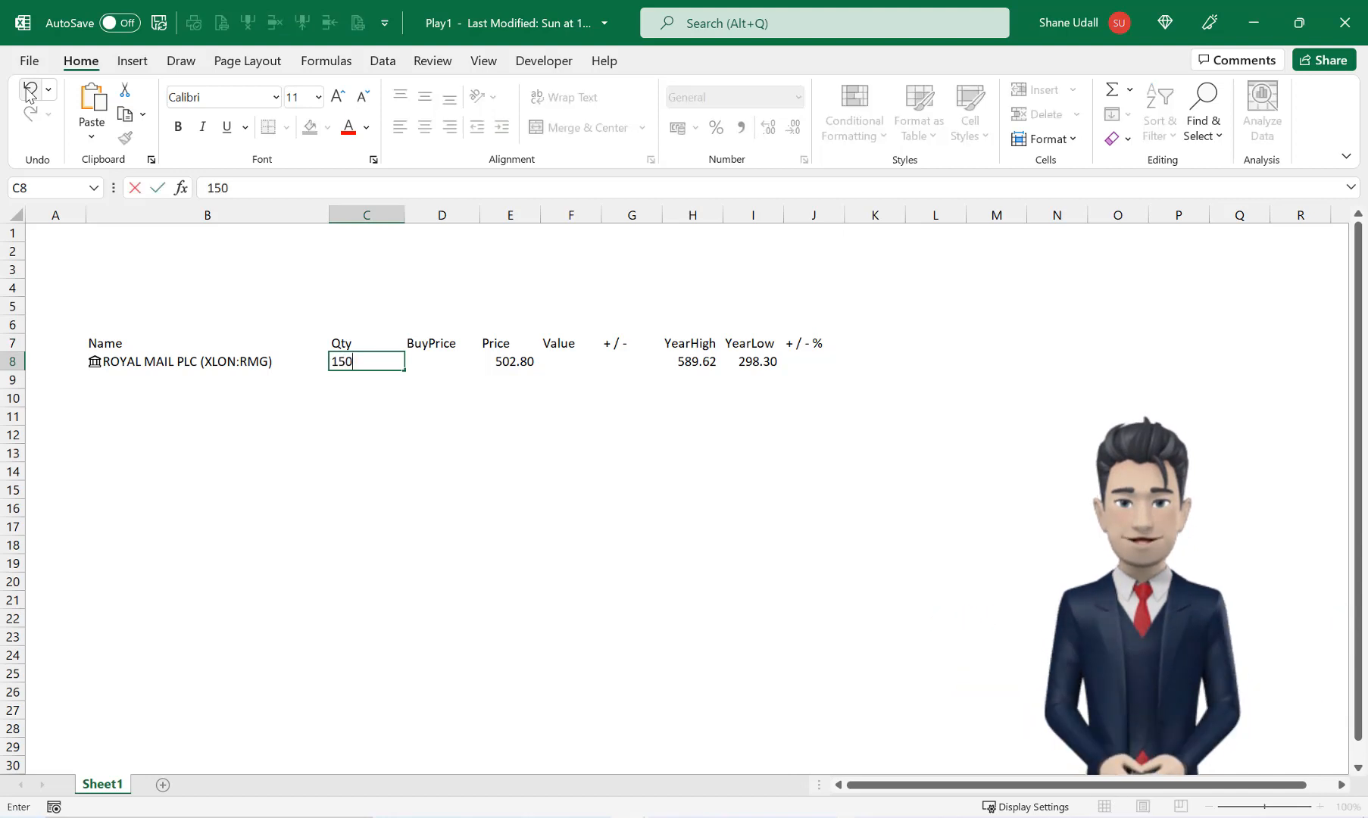
{"action": "key", "text": "Tab"}
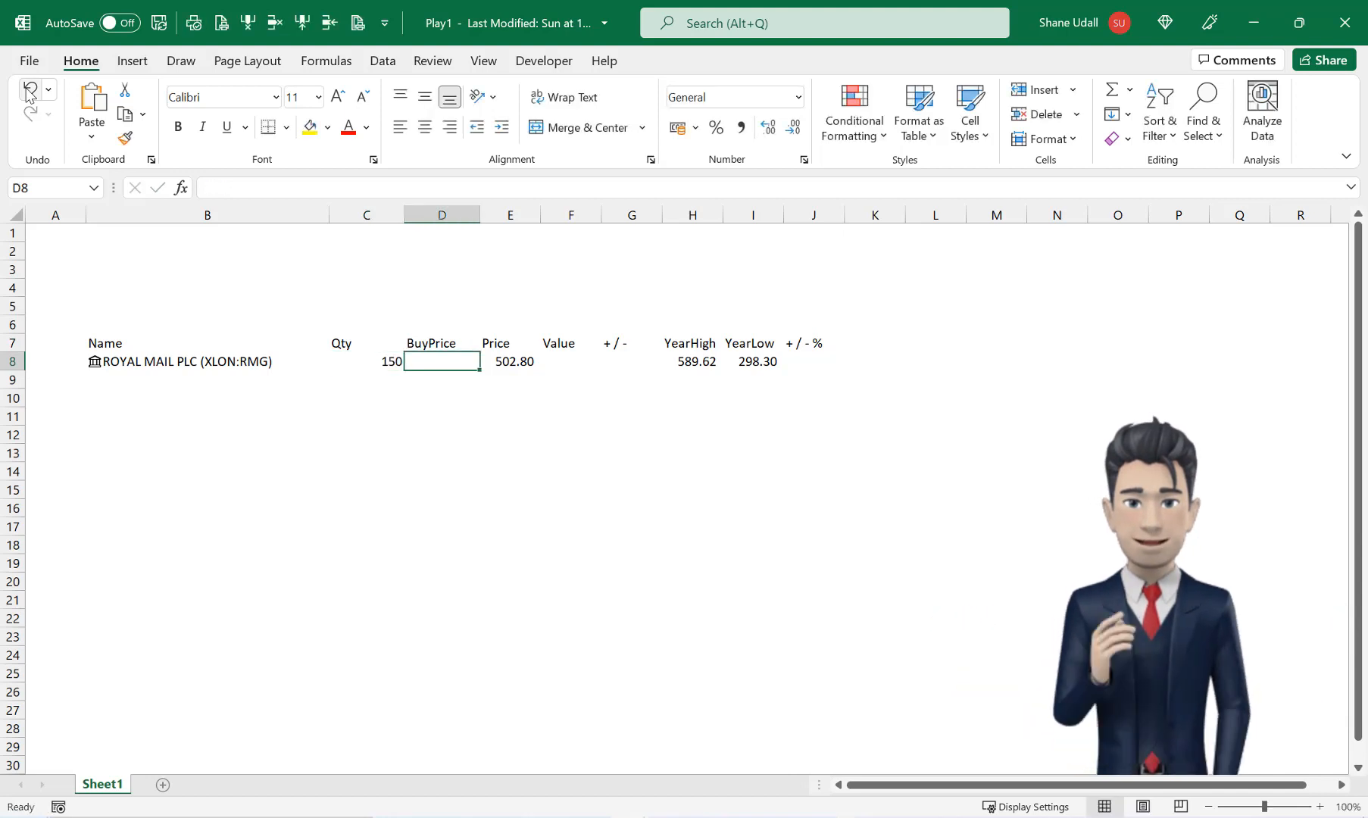
{"action": "type", "text": "196."}
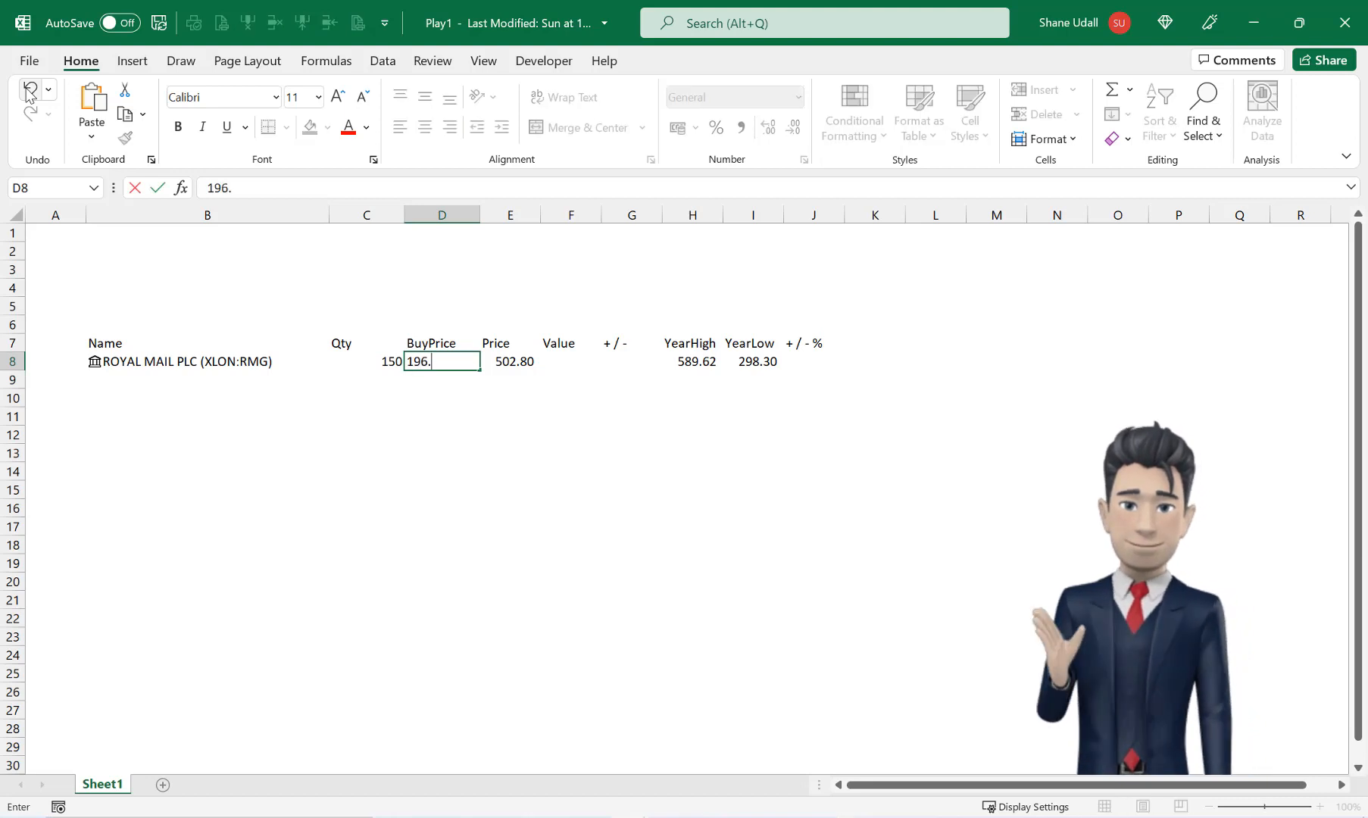
{"action": "type", "text": "3"}
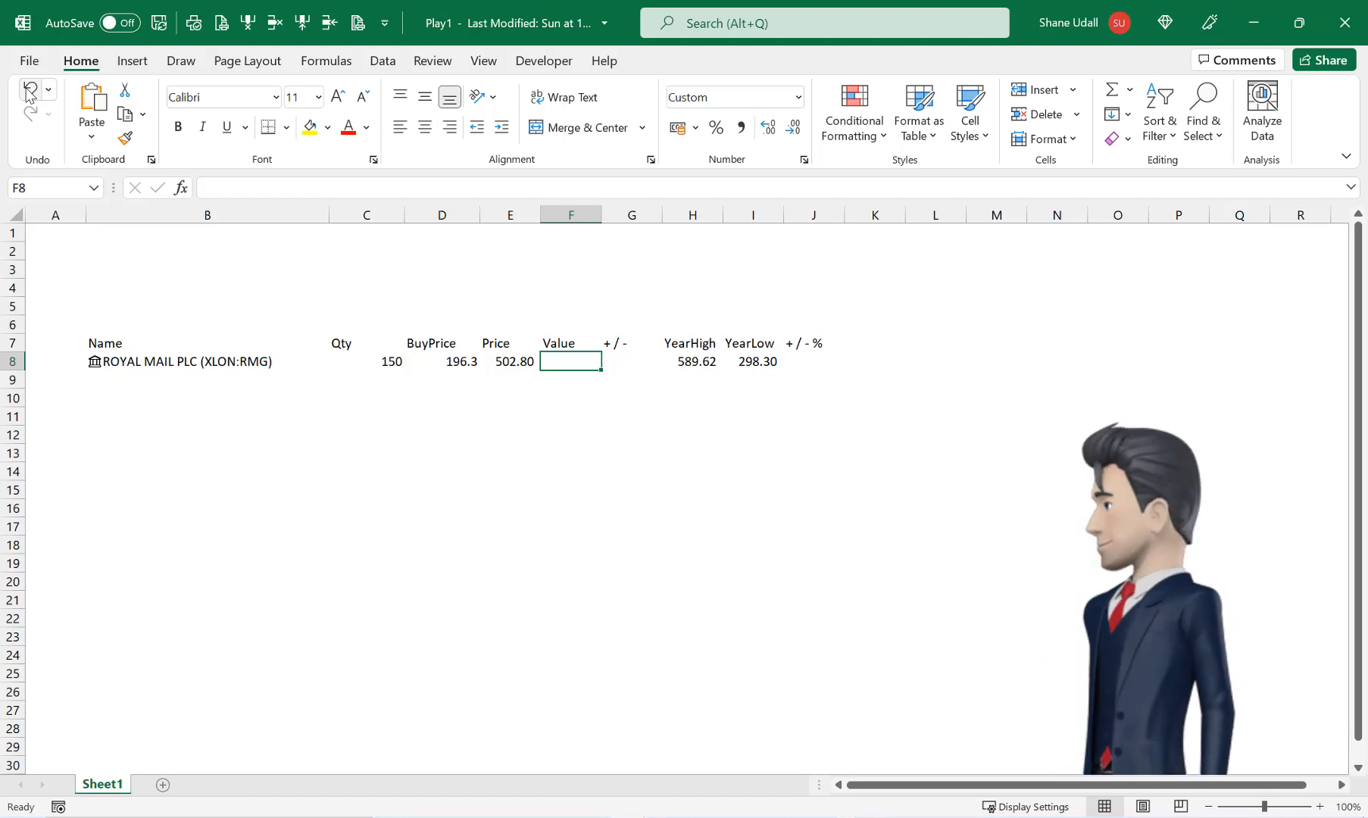
- Enter the Value formula =+C8*E8 in F8, then select G8 for the profit formula
{"action": "type", "text": "+"}
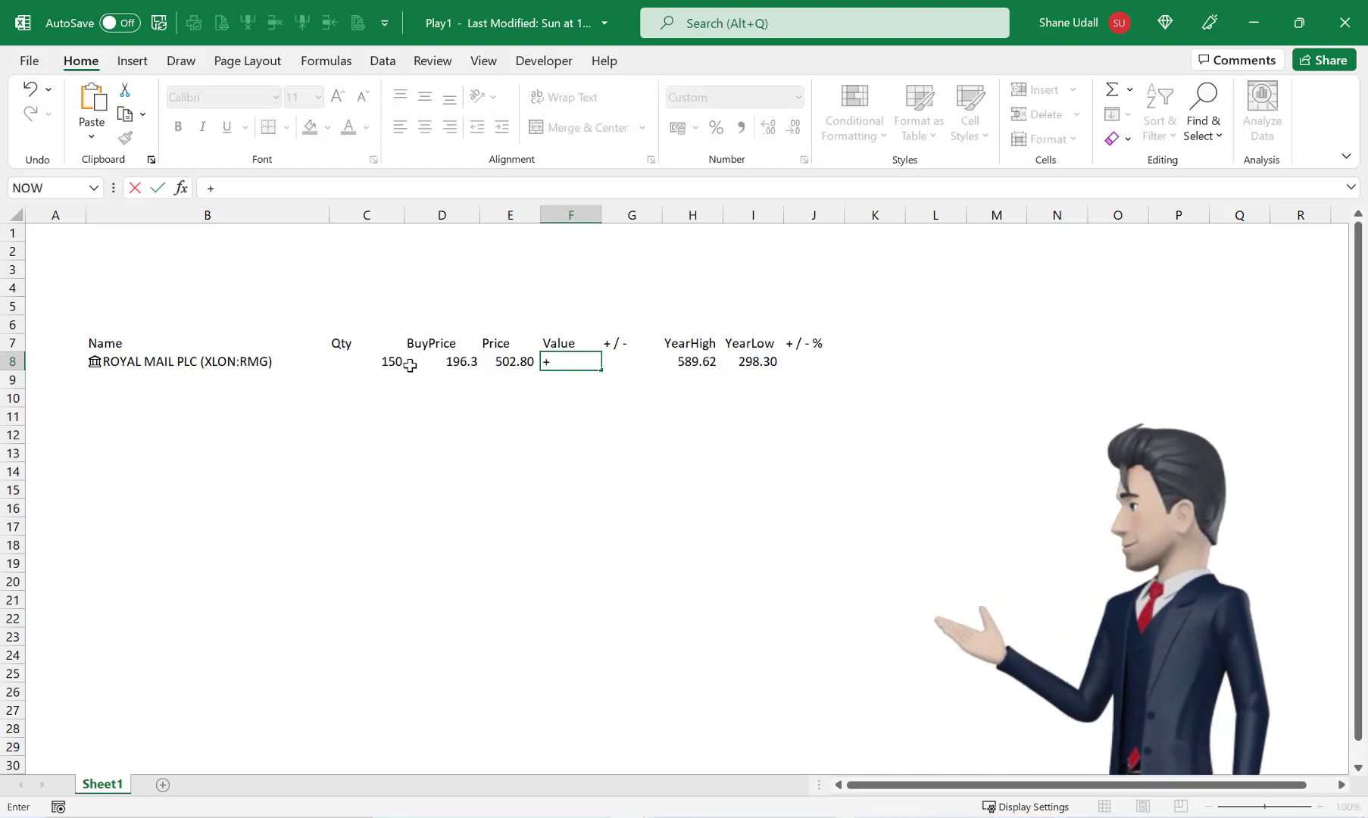
{"action": "left_click", "coordinate": [365, 361]}
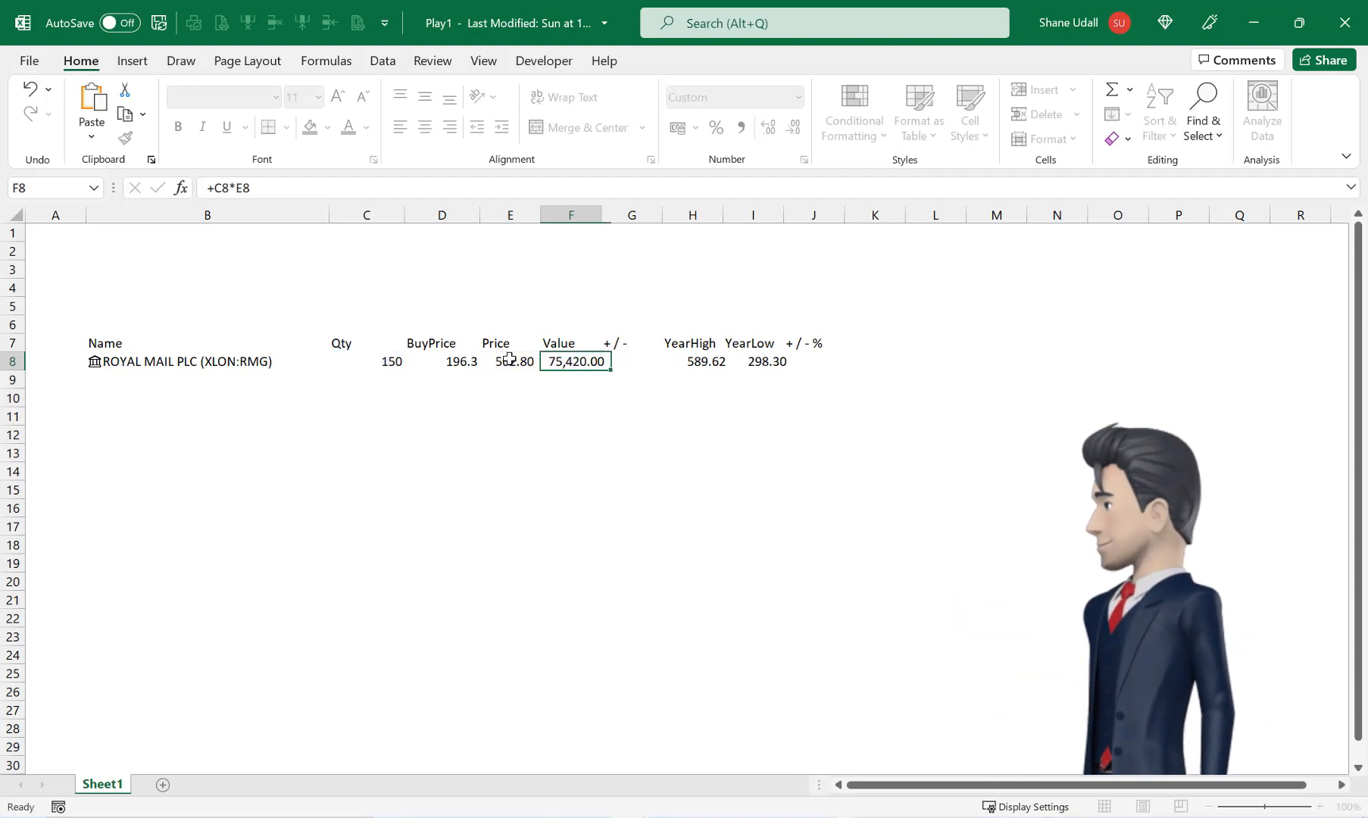
{"action": "left_click", "coordinate": [575, 379]}
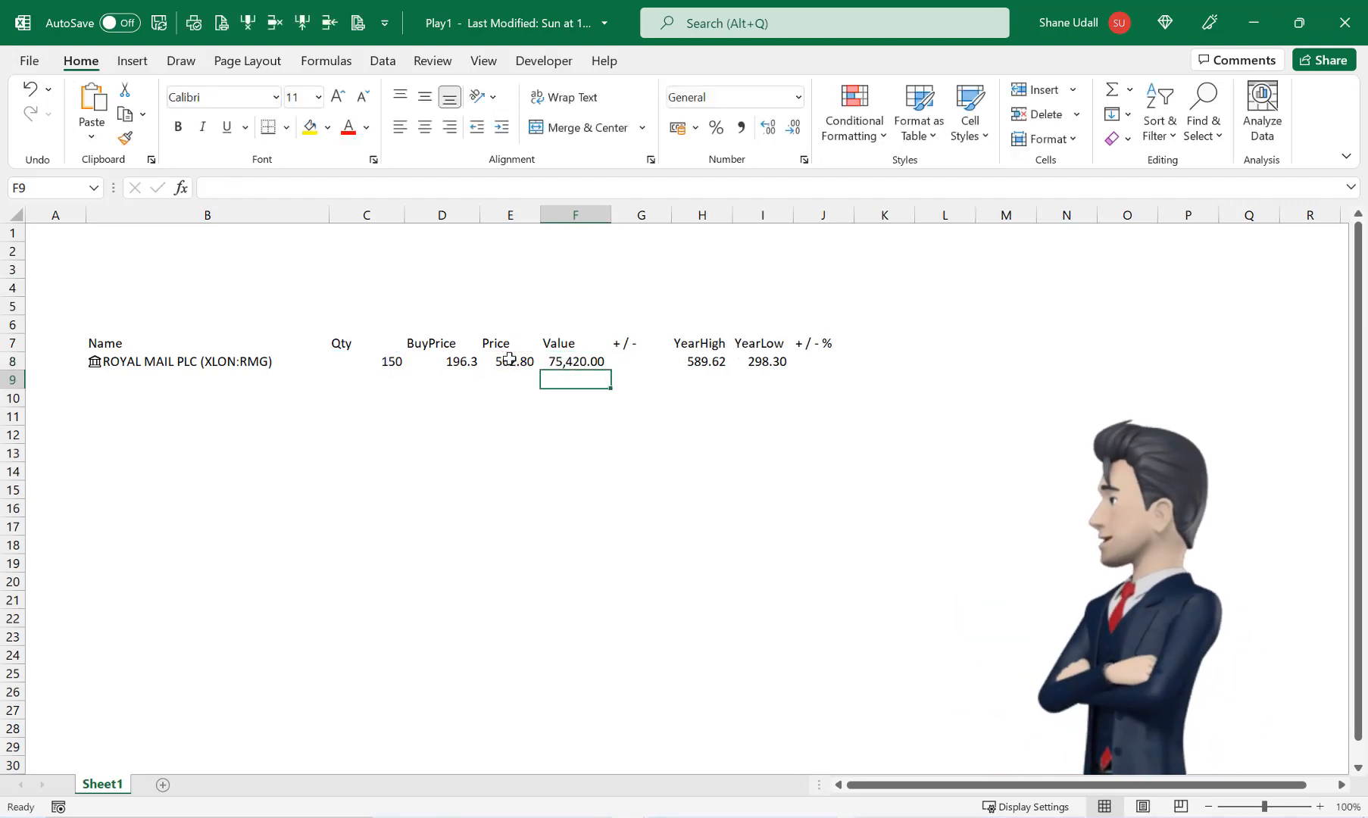
{"action": "left_click", "coordinate": [574, 361]}
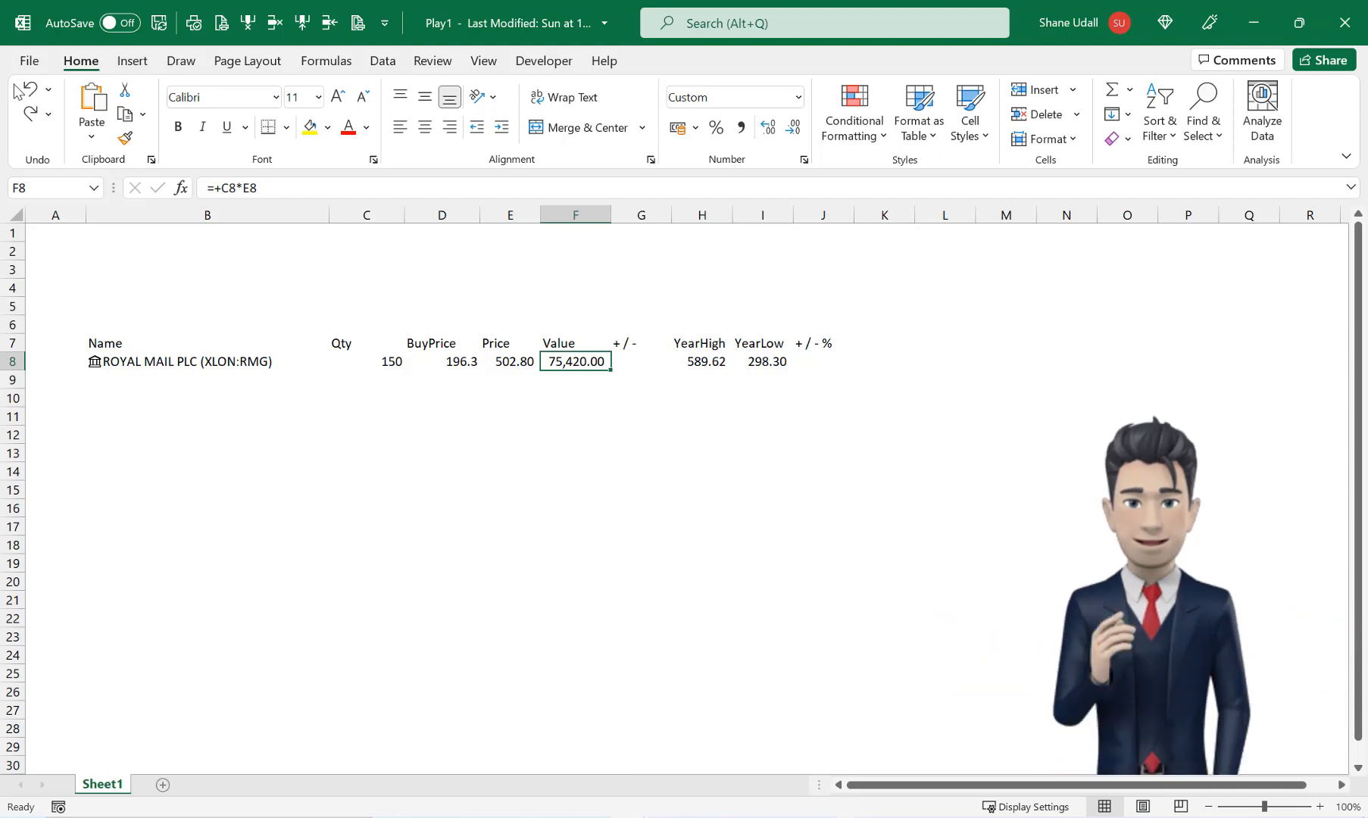
{"action": "left_click", "coordinate": [640, 361]}
{"action": "type", "text": "=(+E8-D8)*C8"}
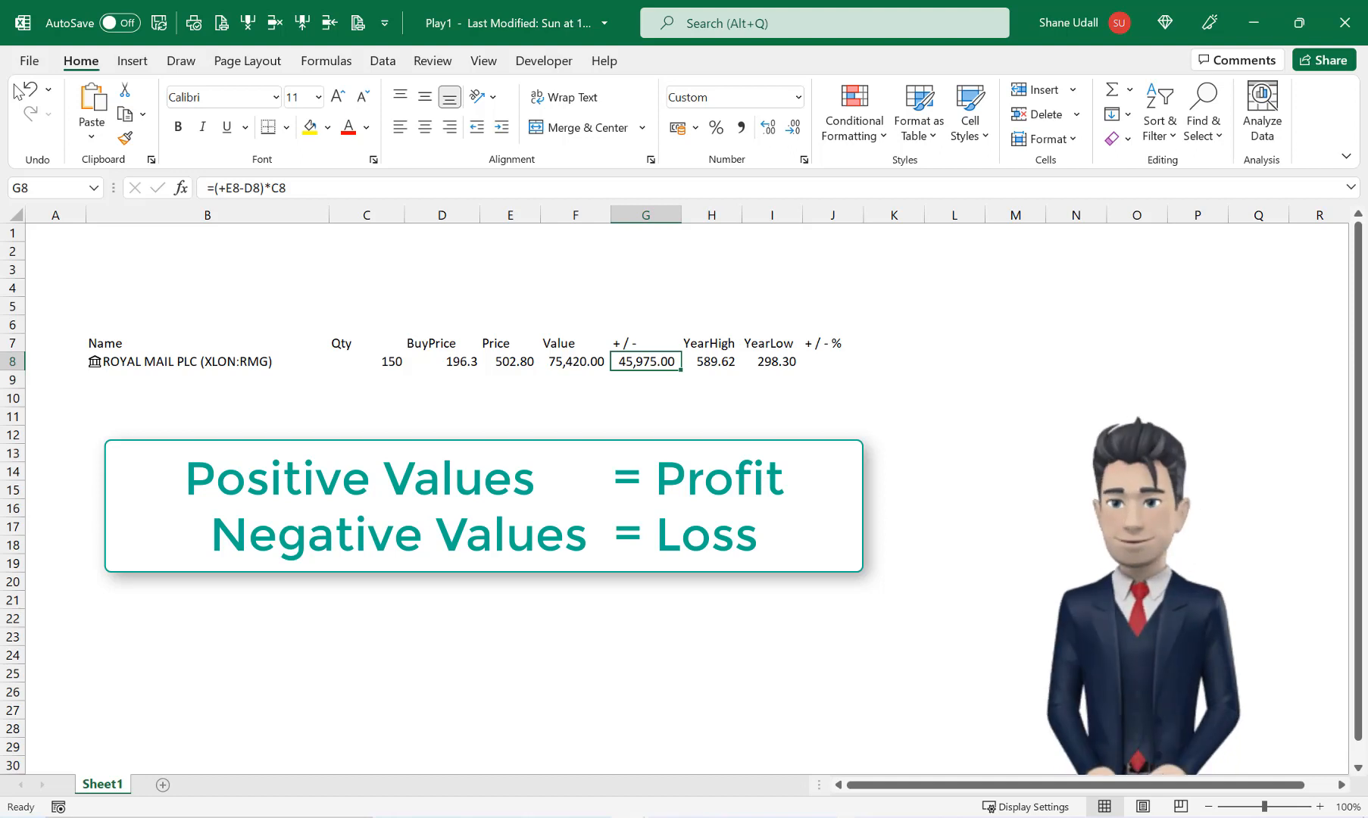
- Calculate Royal Mail's gain in J8 with =(+E8/D8)-1, formatted as a percentage
{"action": "left_click", "coordinate": [711, 362]}
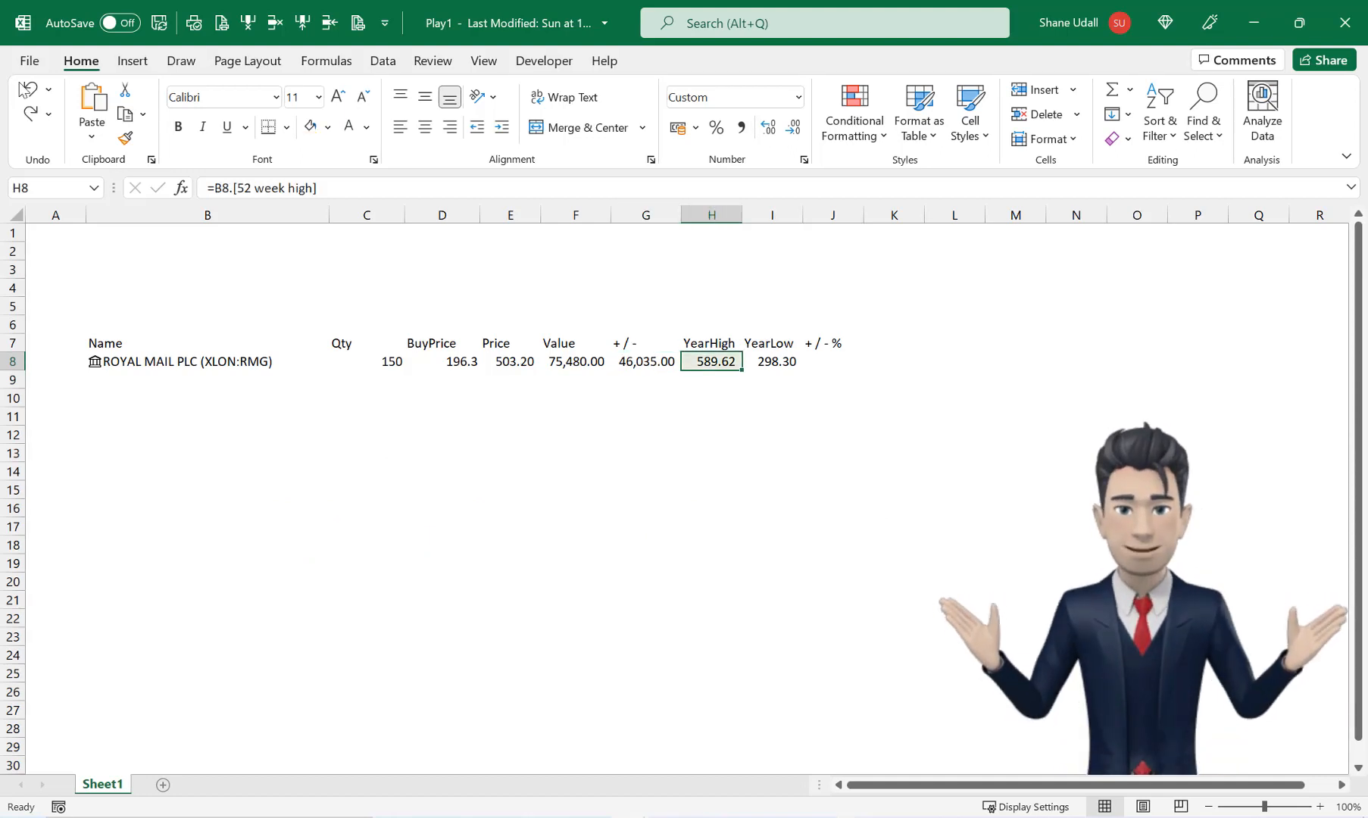
{"action": "left_click", "coordinate": [771, 361]}
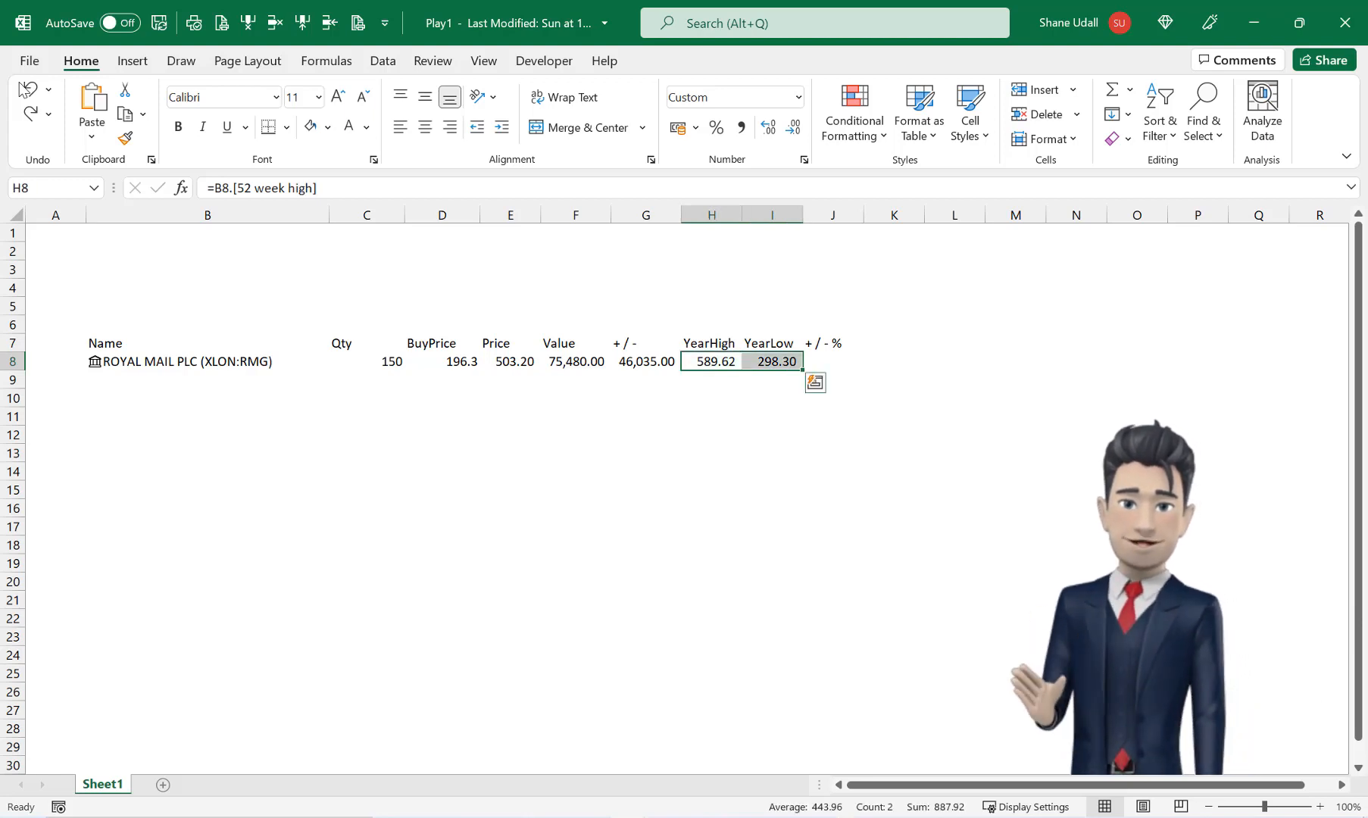
{"action": "left_click", "coordinate": [832, 362]}
{"action": "type", "text": "=(+E8/D8)-1"}
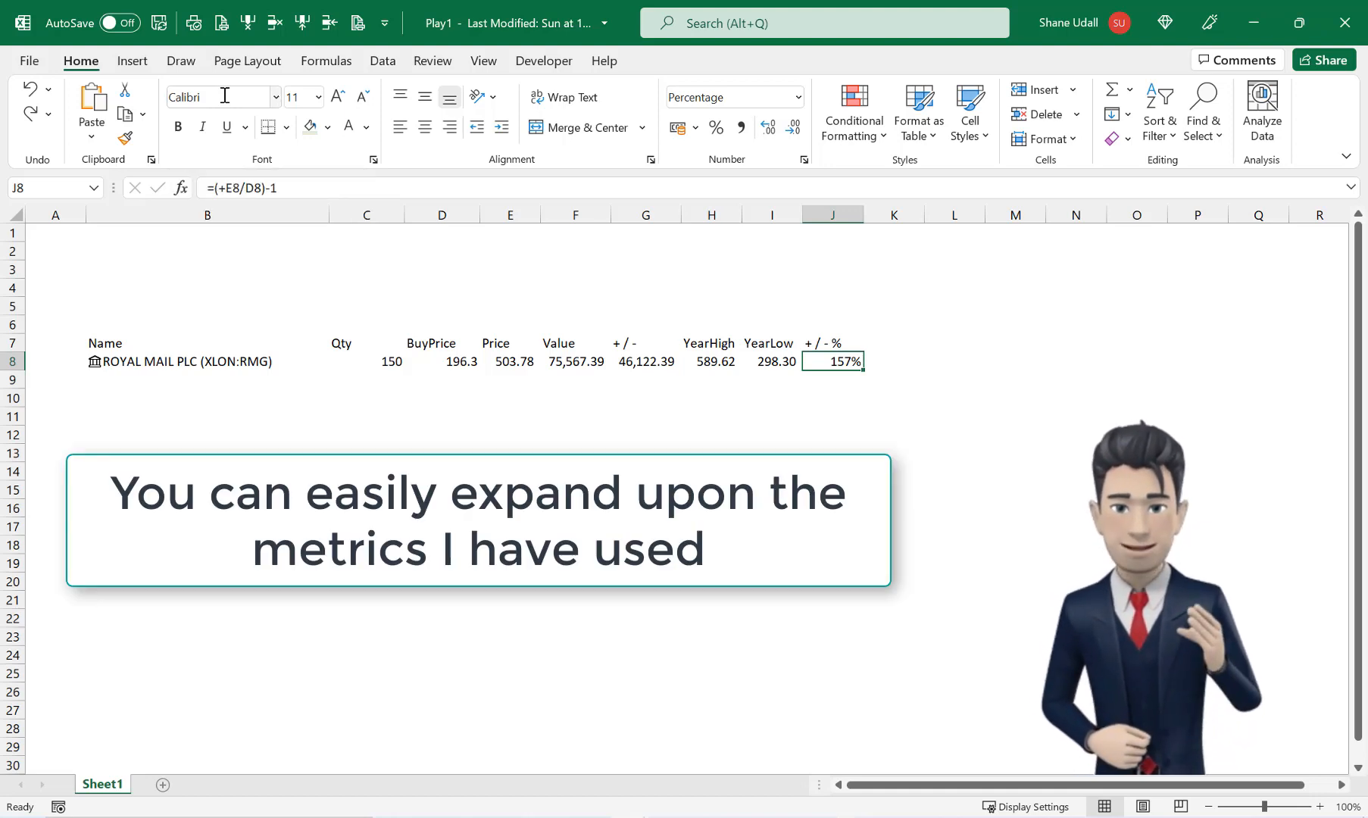
{"action": "left_click", "coordinate": [510, 362]}
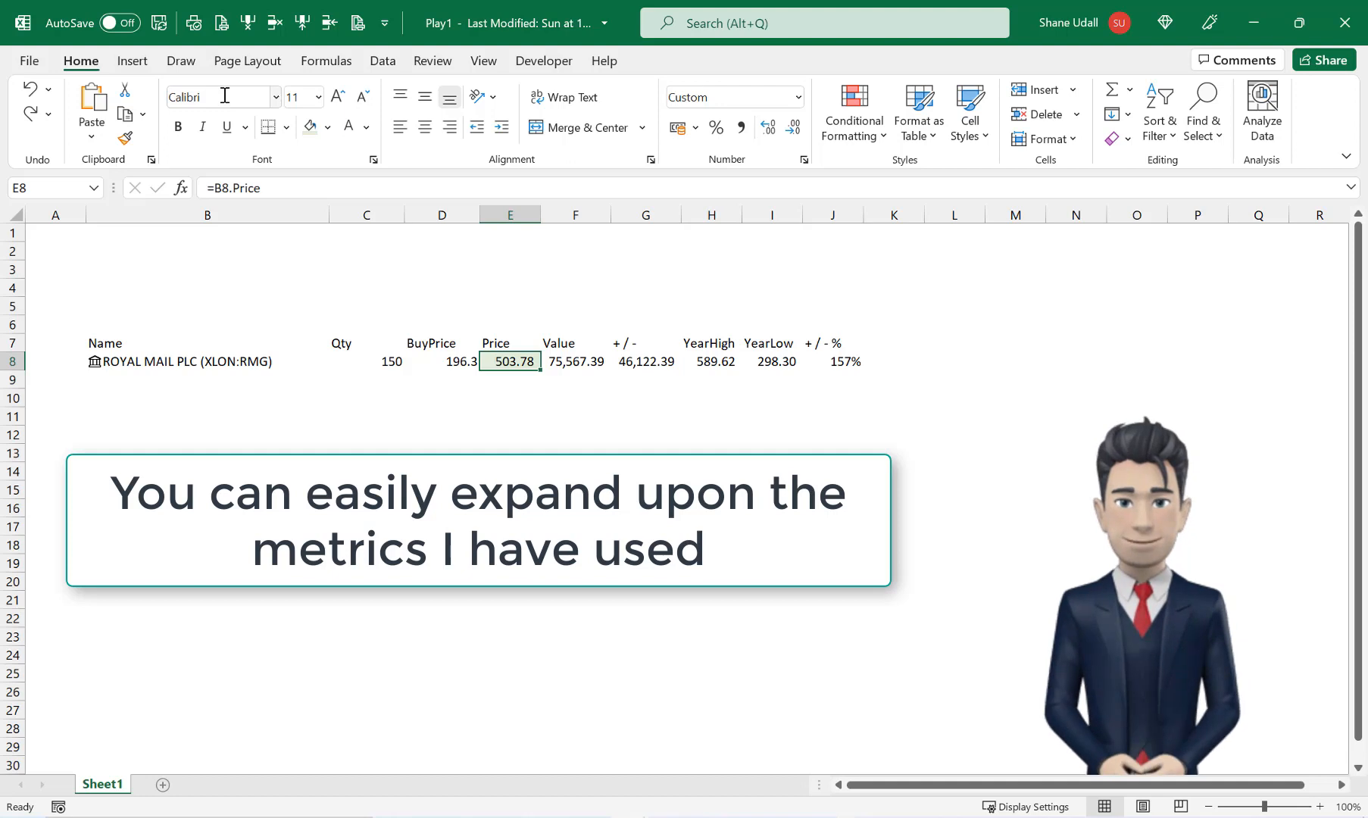
{"action": "left_click", "coordinate": [771, 361]}
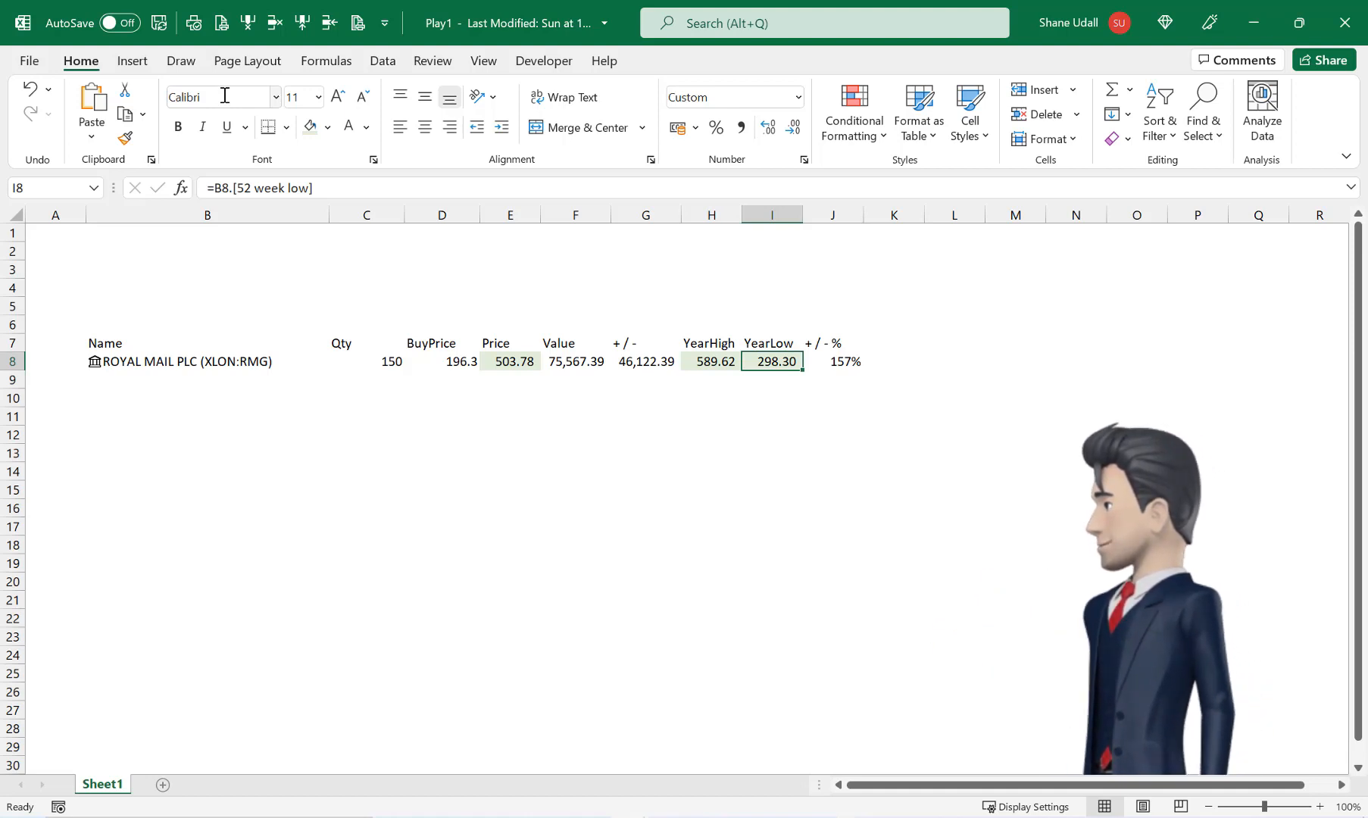
{"action": "left_click", "coordinate": [832, 362]}
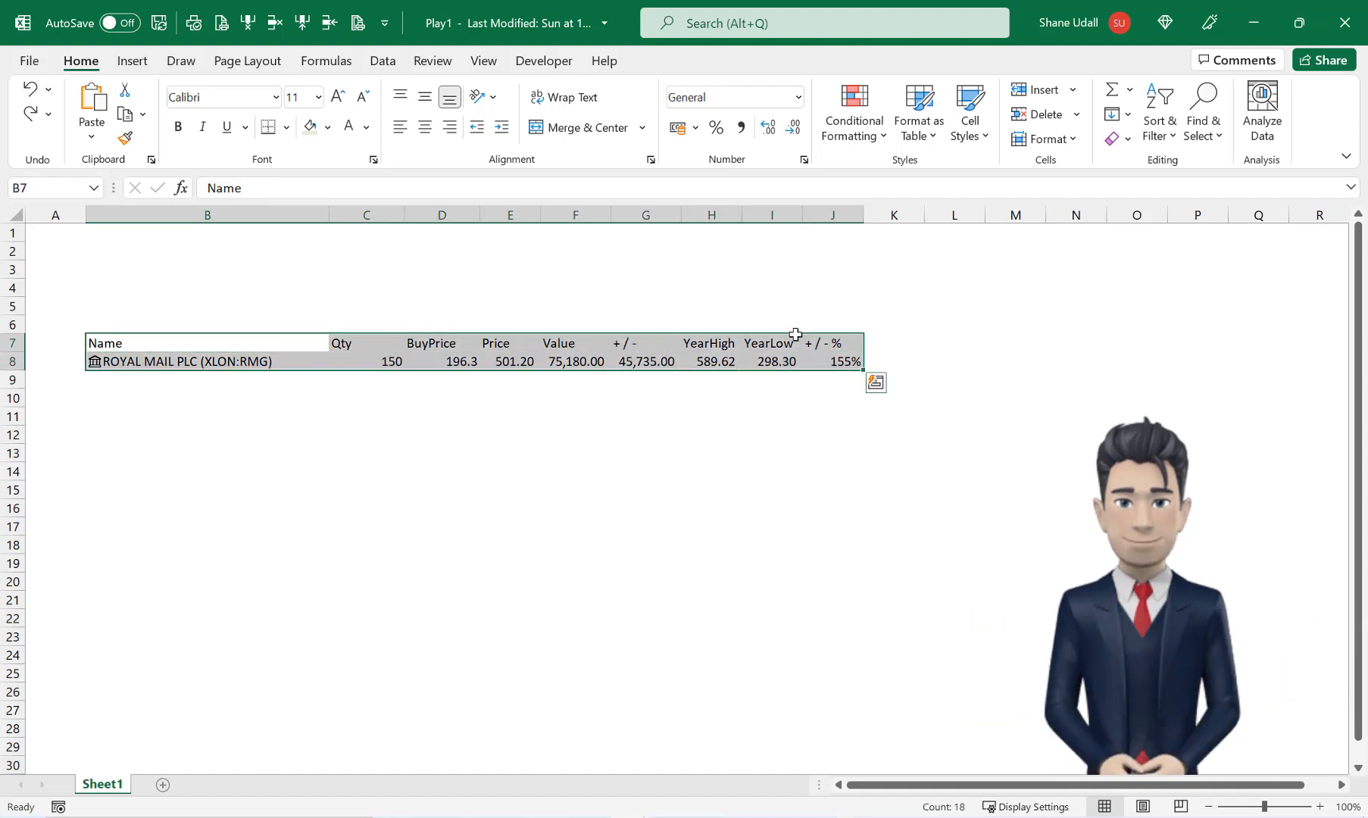
- Convert the headings and Royal Mail row into an Excel table with headers
{"action": "left_click", "coordinate": [131, 62]}
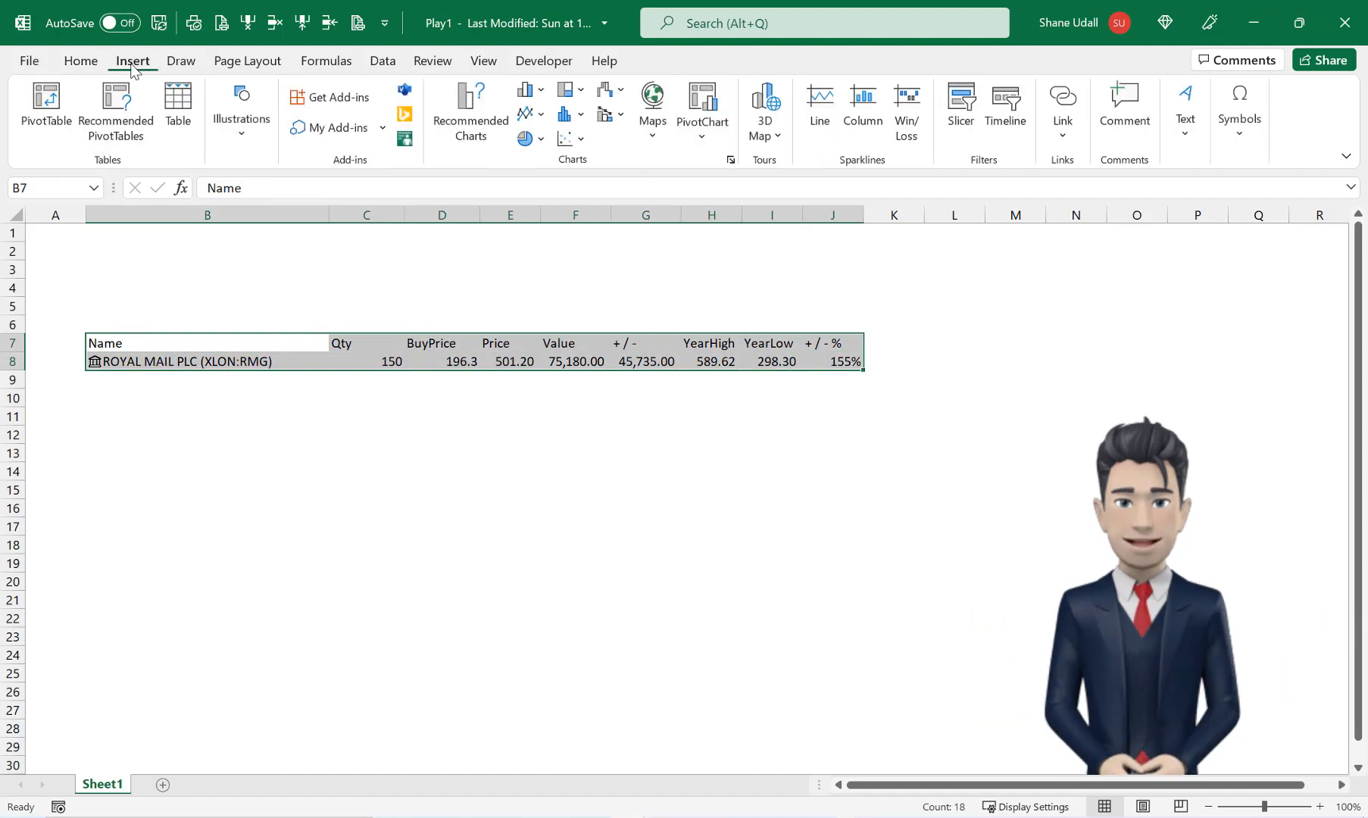
{"action": "left_click", "coordinate": [177, 105]}
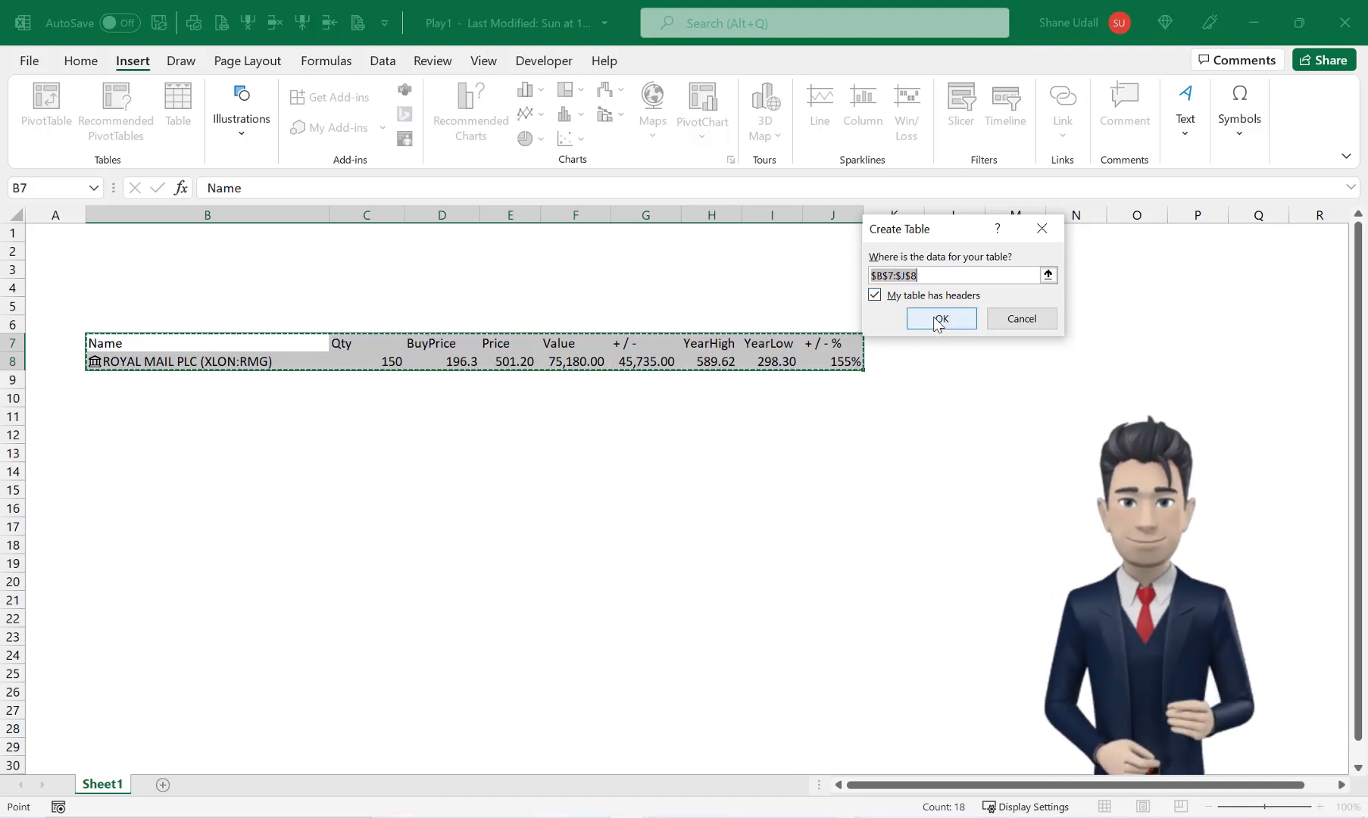
{"action": "left_click", "coordinate": [941, 319]}
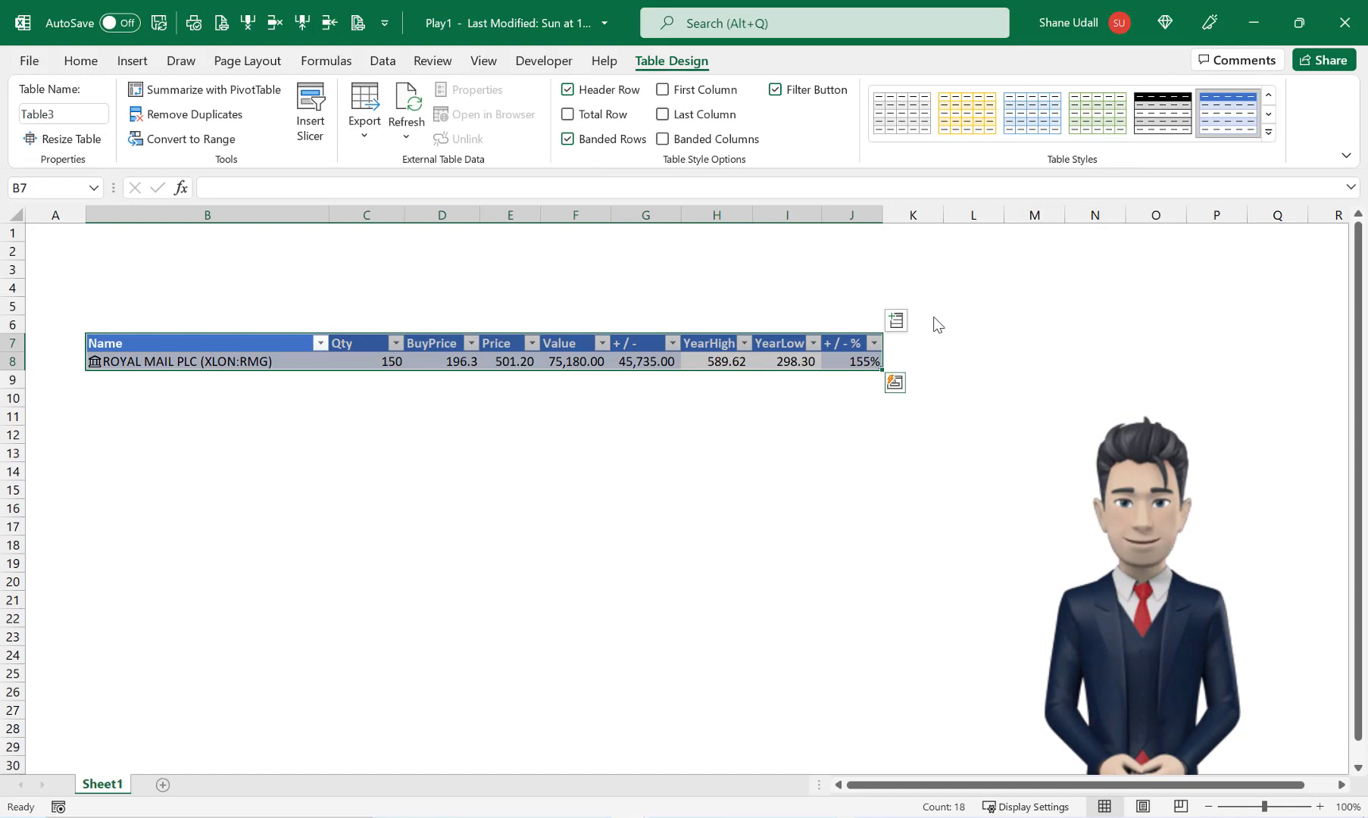
{"action": "mouse_move", "coordinate": [935, 342]}
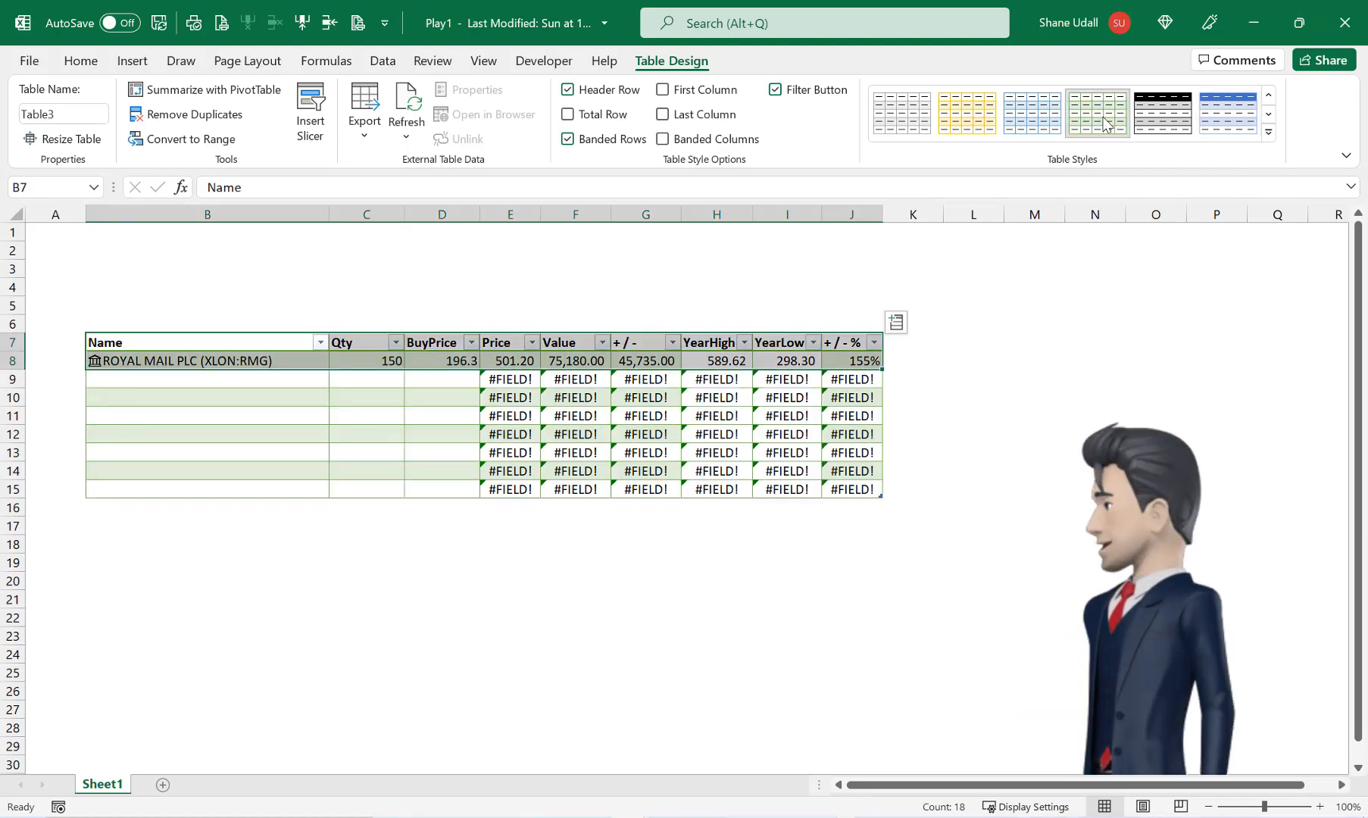
- Enter Rolls Royce and link it to ROLLS-ROYCE HOLDINGS PLC on the London Stock Exchange (RR.)
{"action": "type", "text": "Rolls Royce"}
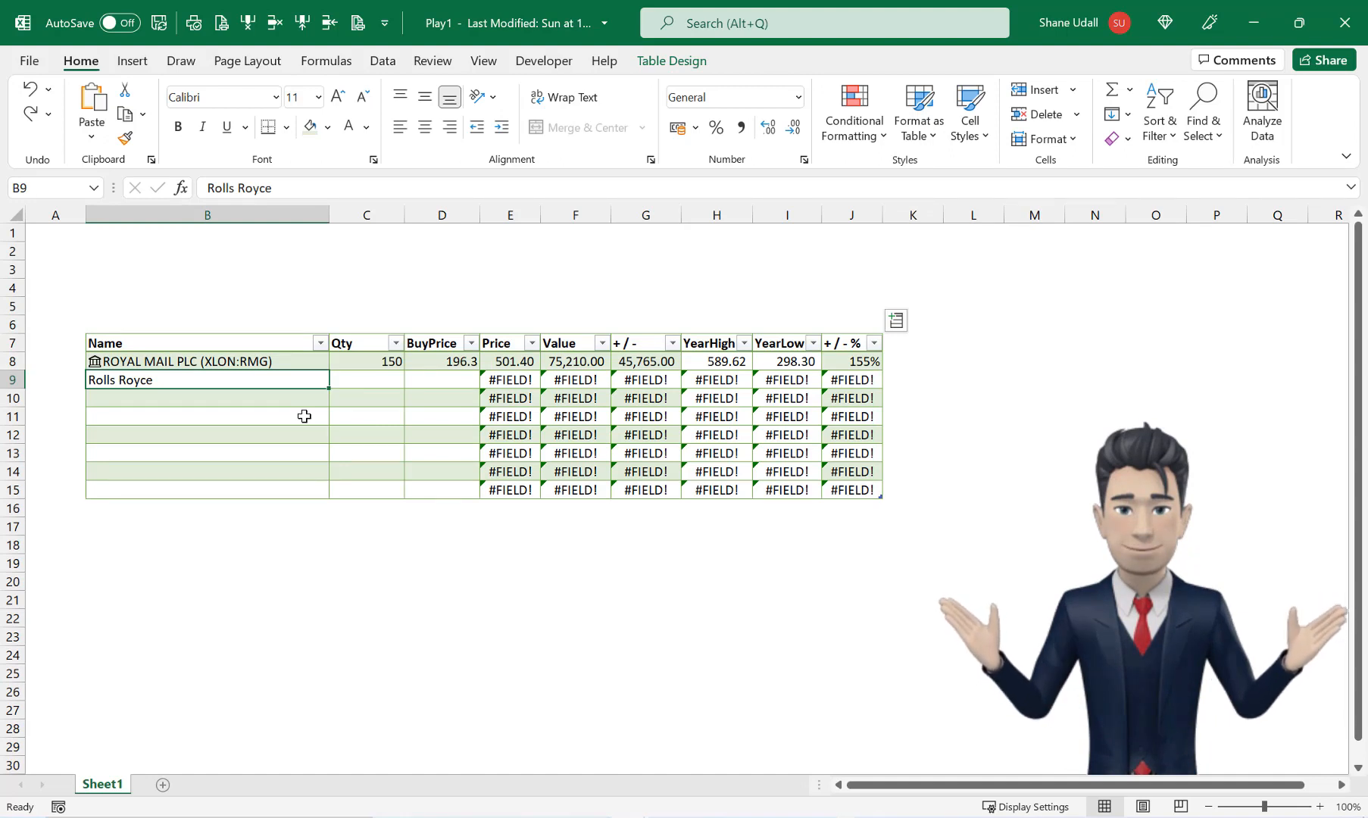
{"action": "mouse_move", "coordinate": [292, 392]}
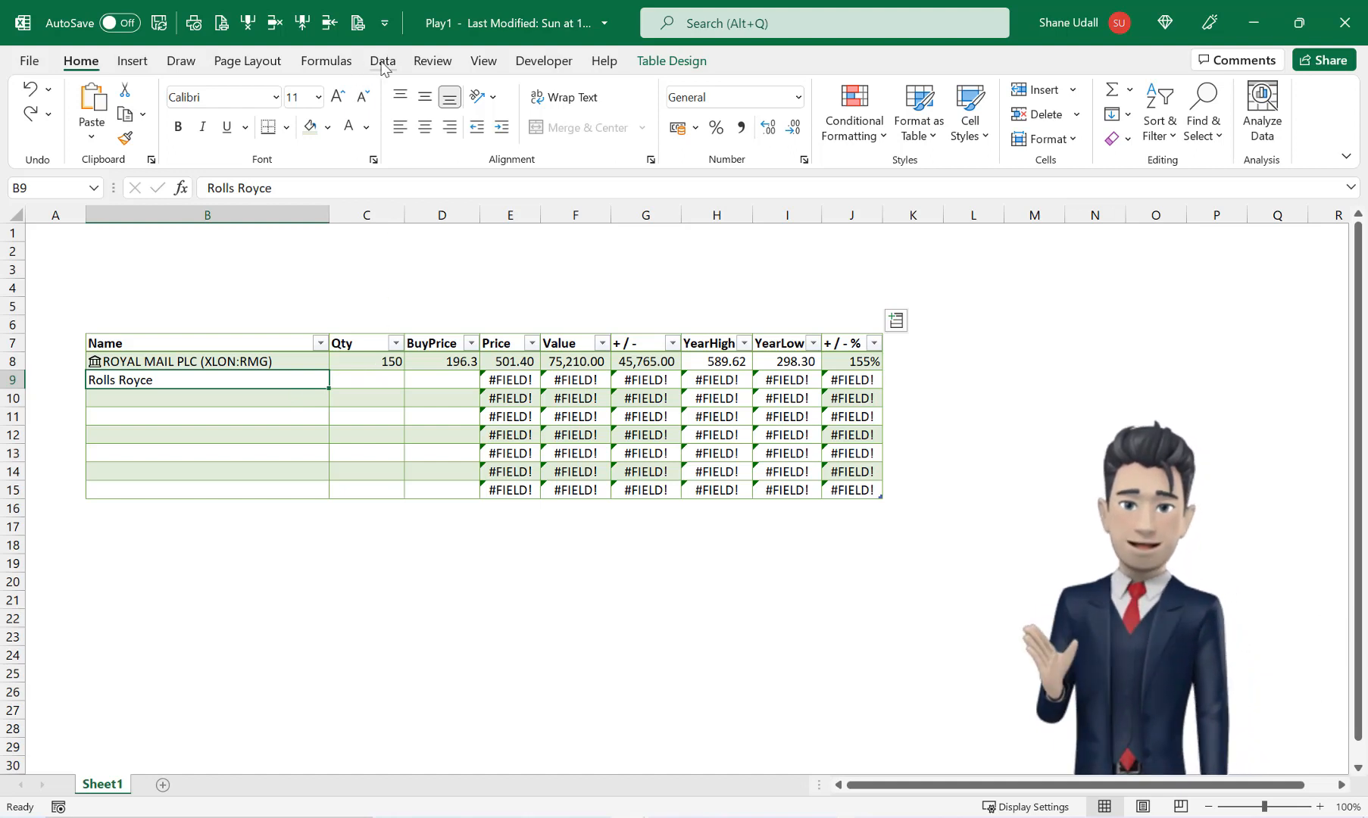
{"action": "left_click", "coordinate": [382, 60]}
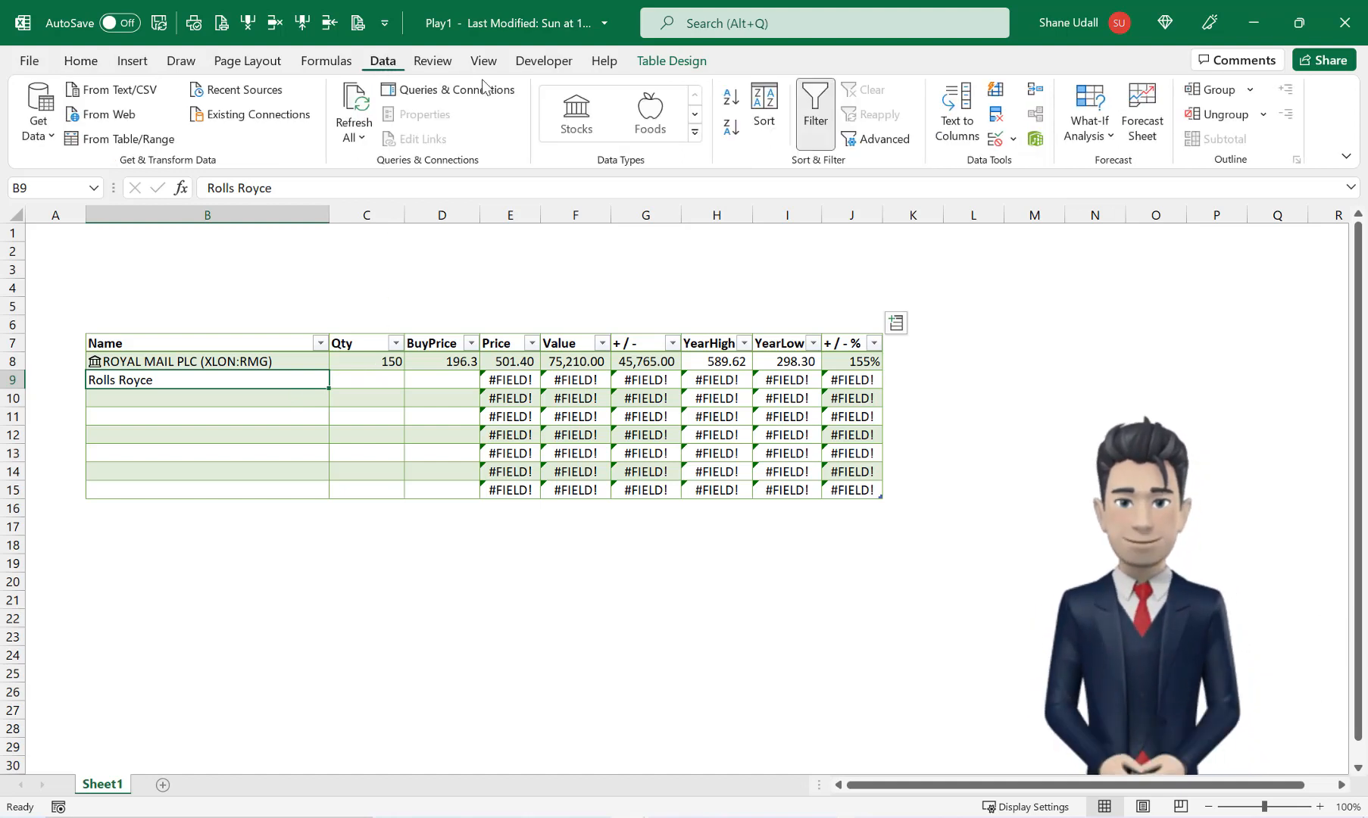
{"action": "mouse_move", "coordinate": [575, 114]}
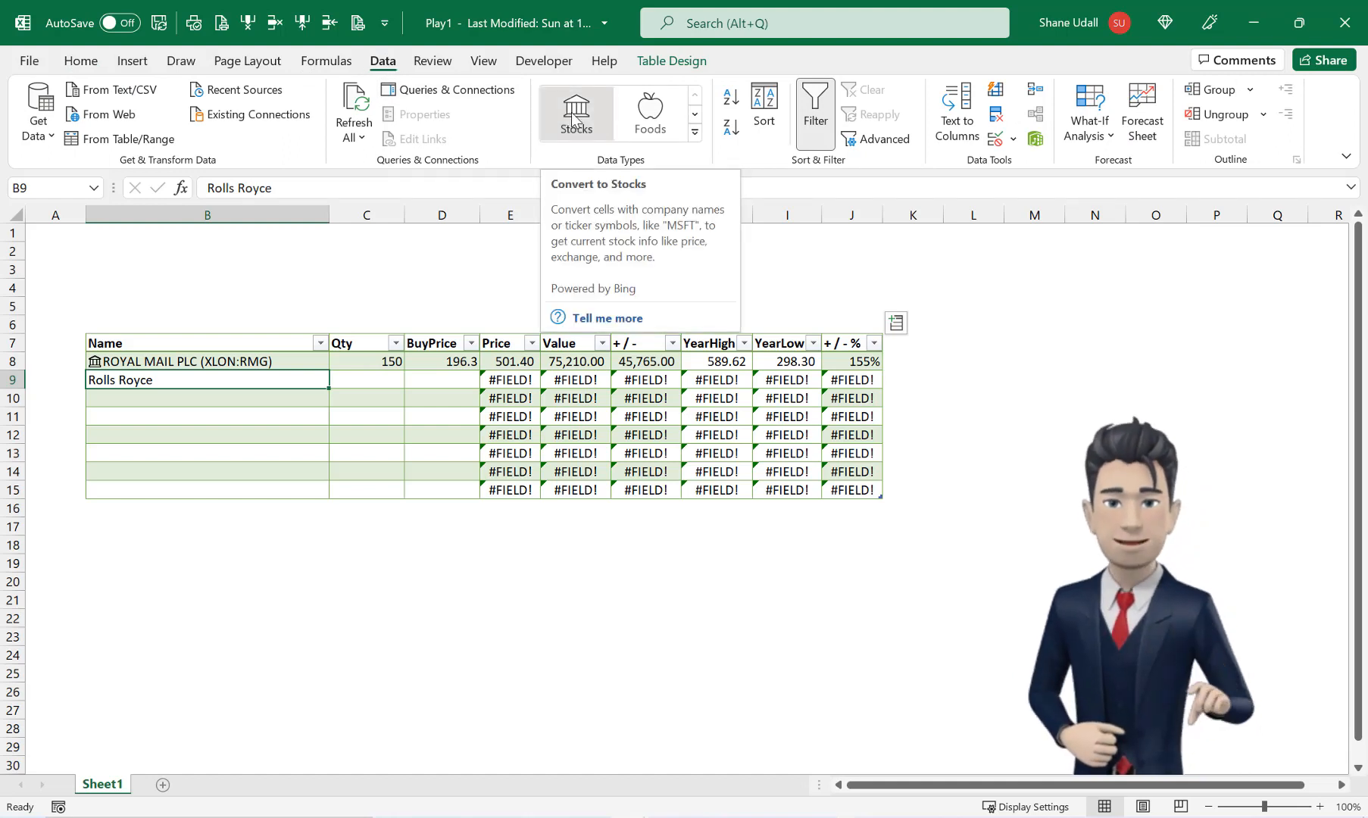
{"action": "left_click", "coordinate": [576, 113]}
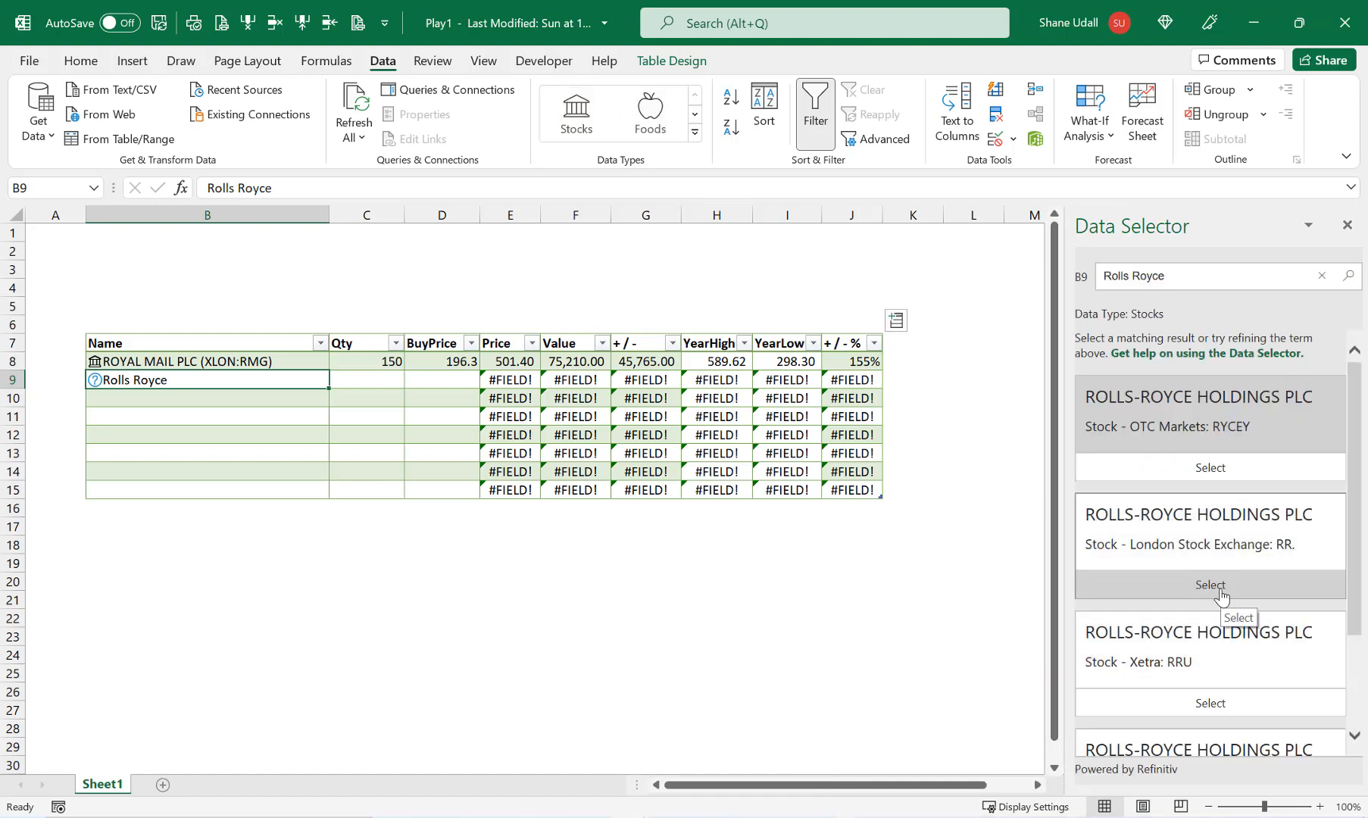
{"action": "left_click", "coordinate": [1209, 584]}
{"action": "type", "text": "113."}
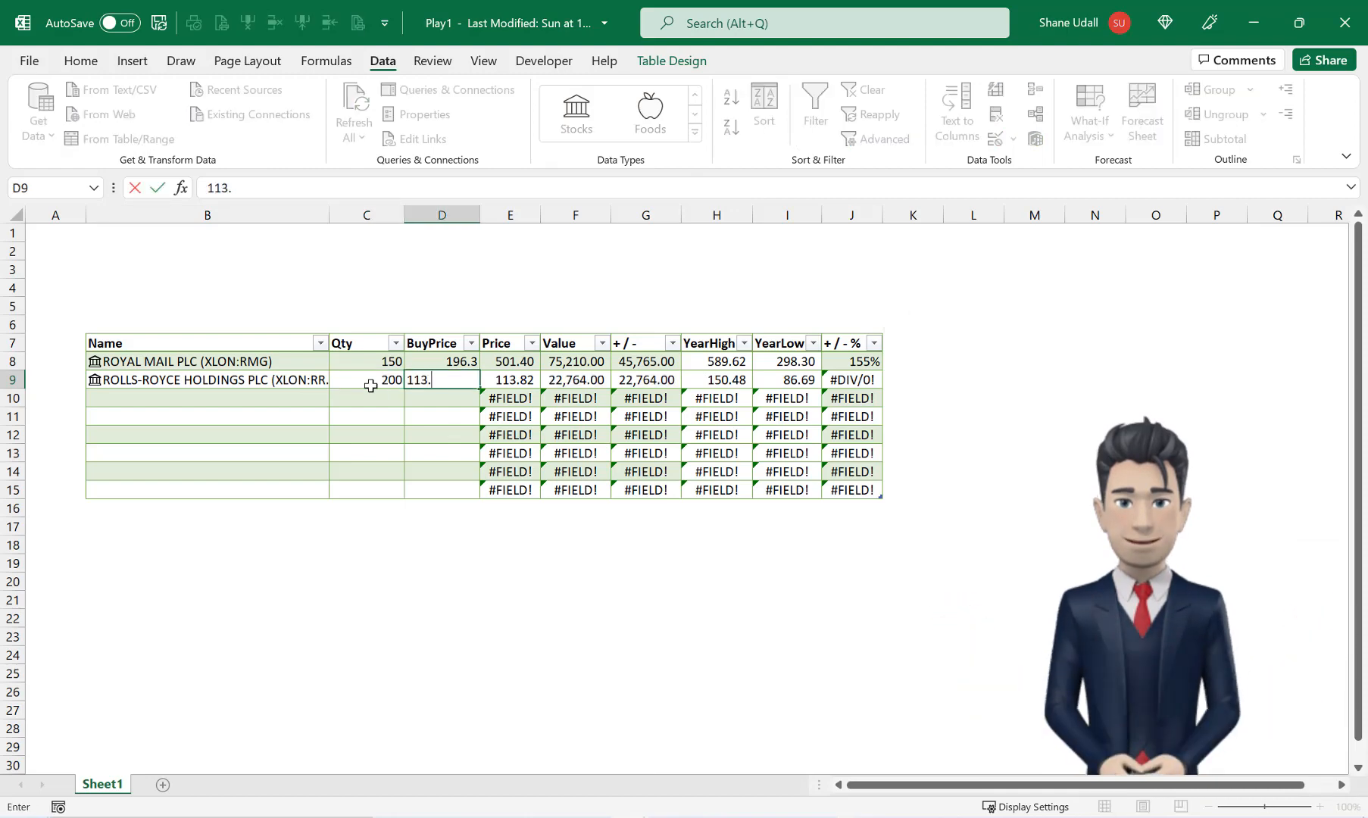
- Commit the Rolls-Royce buy price and review the added stock rows, including Whitbread
{"action": "key", "text": "Return"}
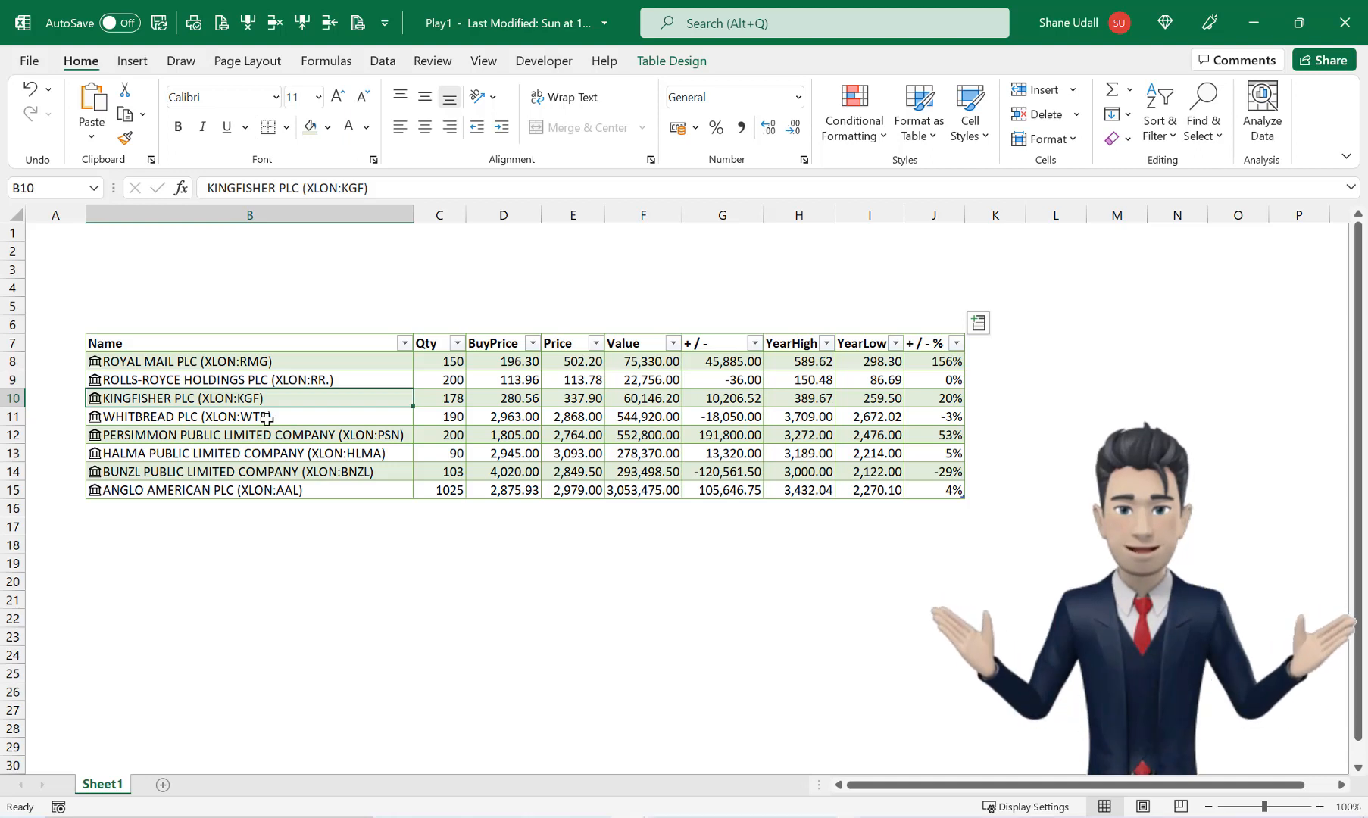
{"action": "left_click", "coordinate": [249, 416]}
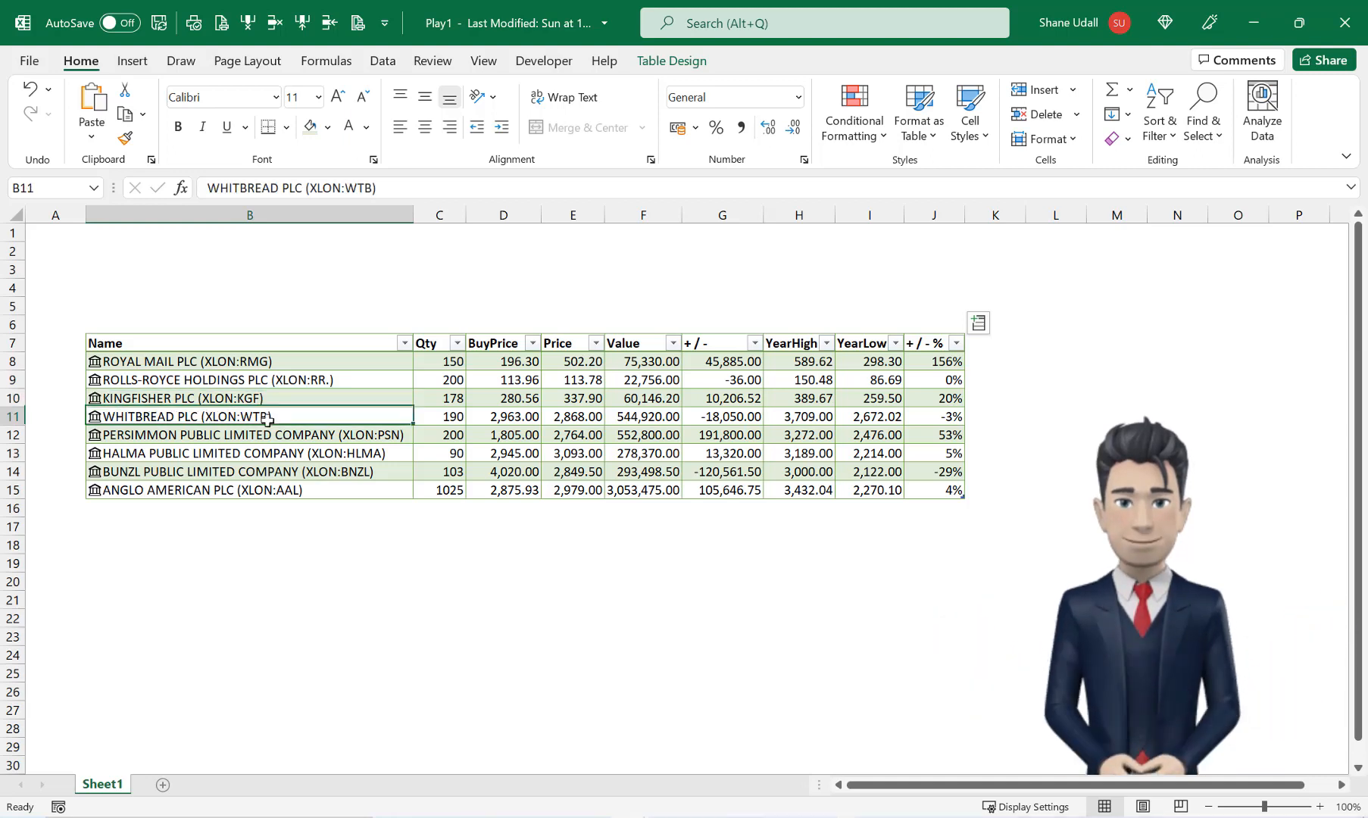
{"action": "left_click", "coordinate": [248, 434]}
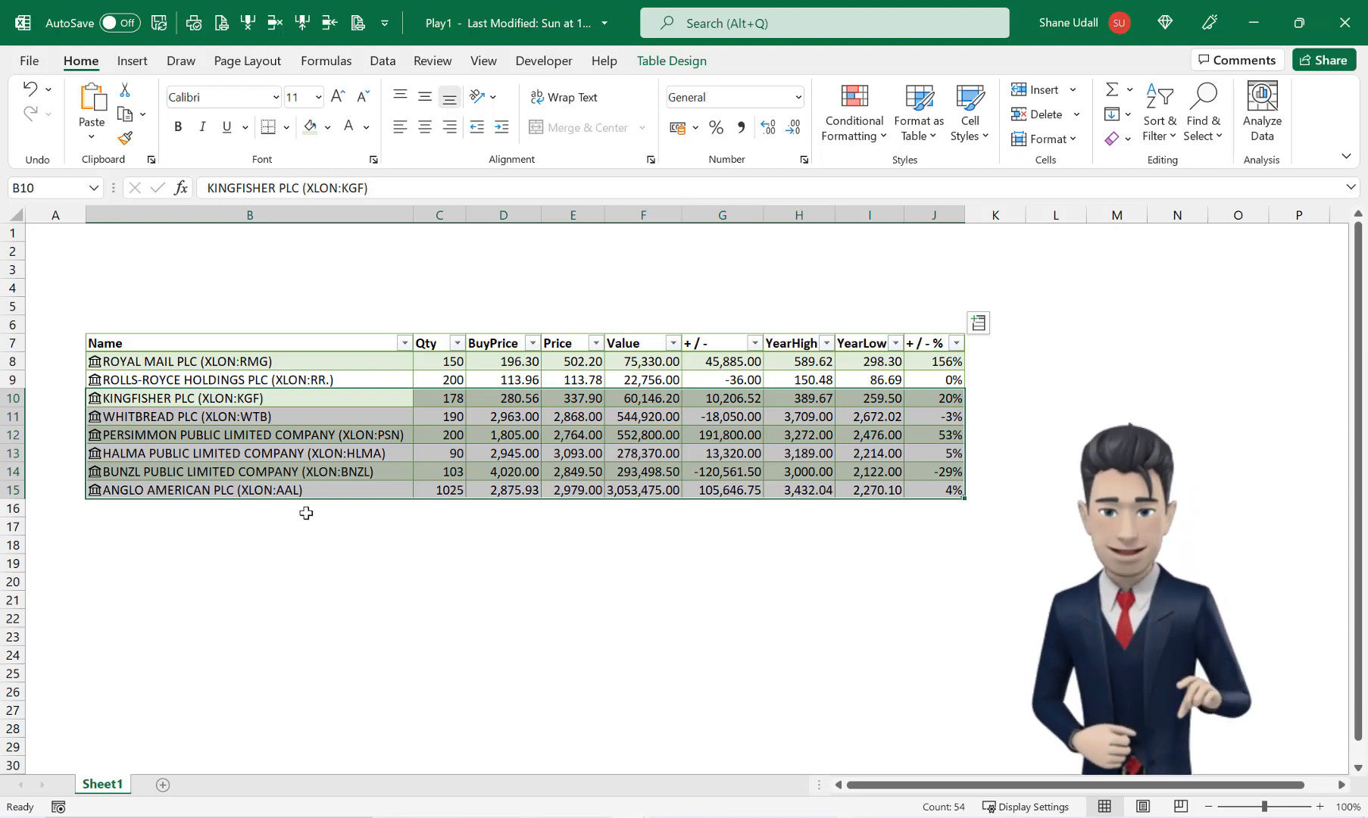
{"action": "left_click", "coordinate": [249, 508]}
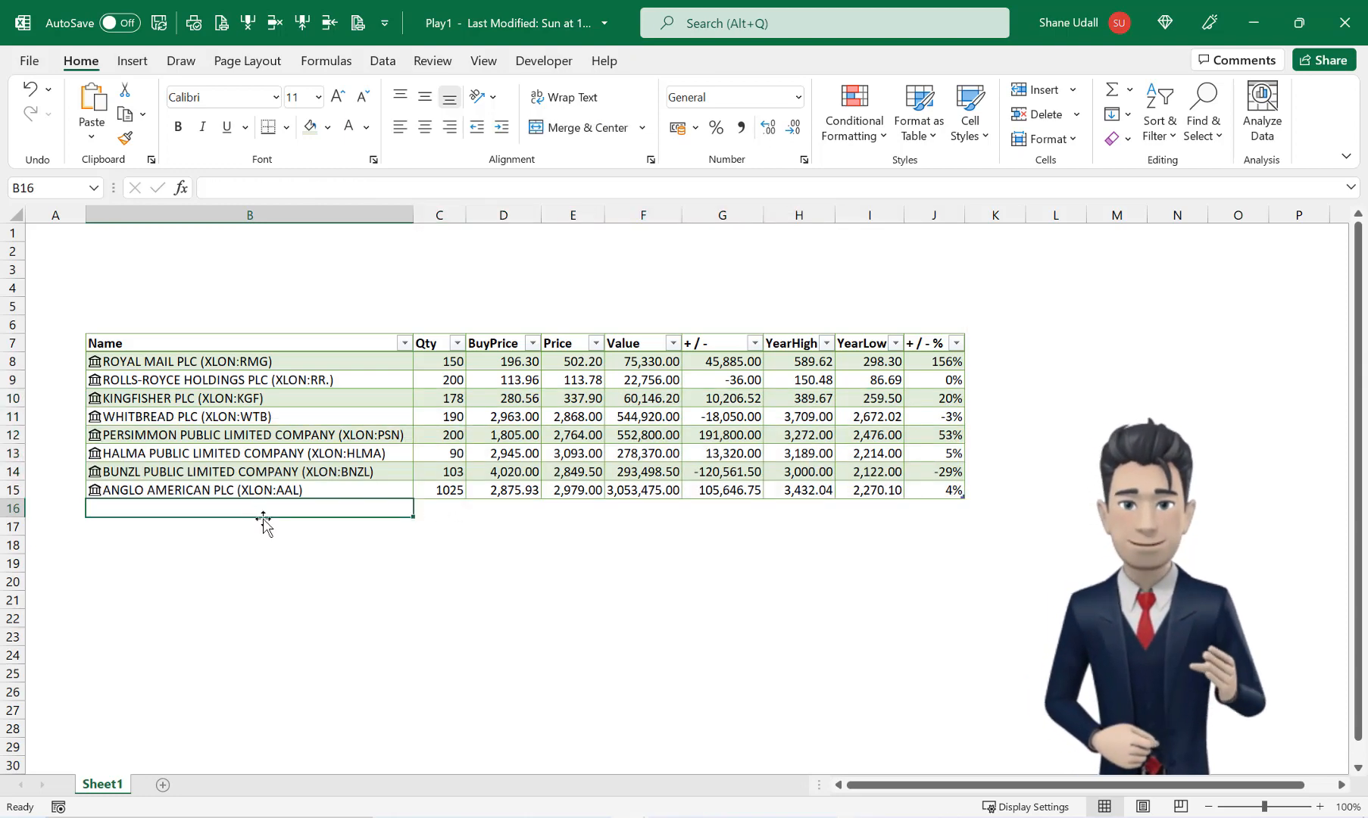
{"action": "mouse_move", "coordinate": [908, 403]}
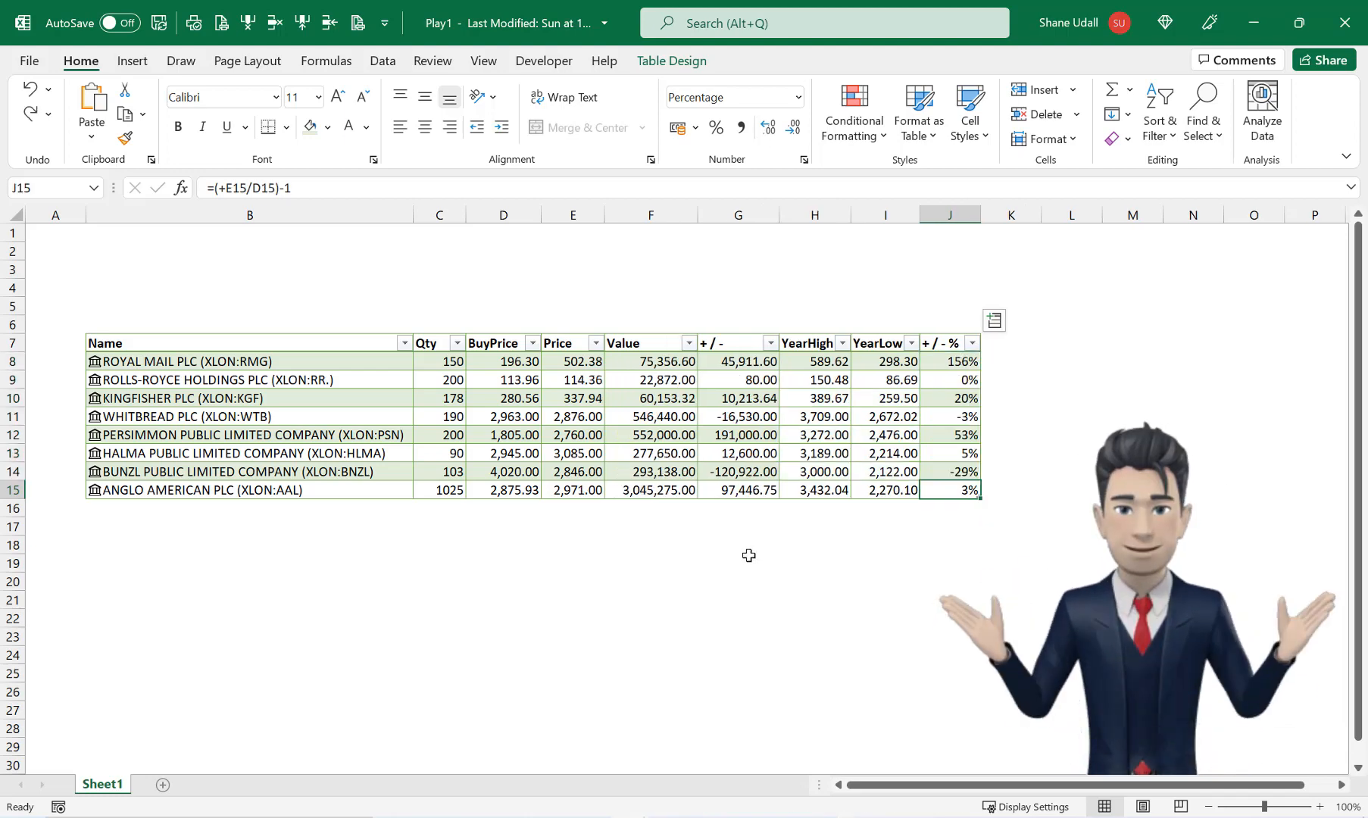
- AutoSum F16:G16 to total Value (4,872,884.92) and + / - (219,799.99)
{"action": "left_click", "coordinate": [650, 508]}
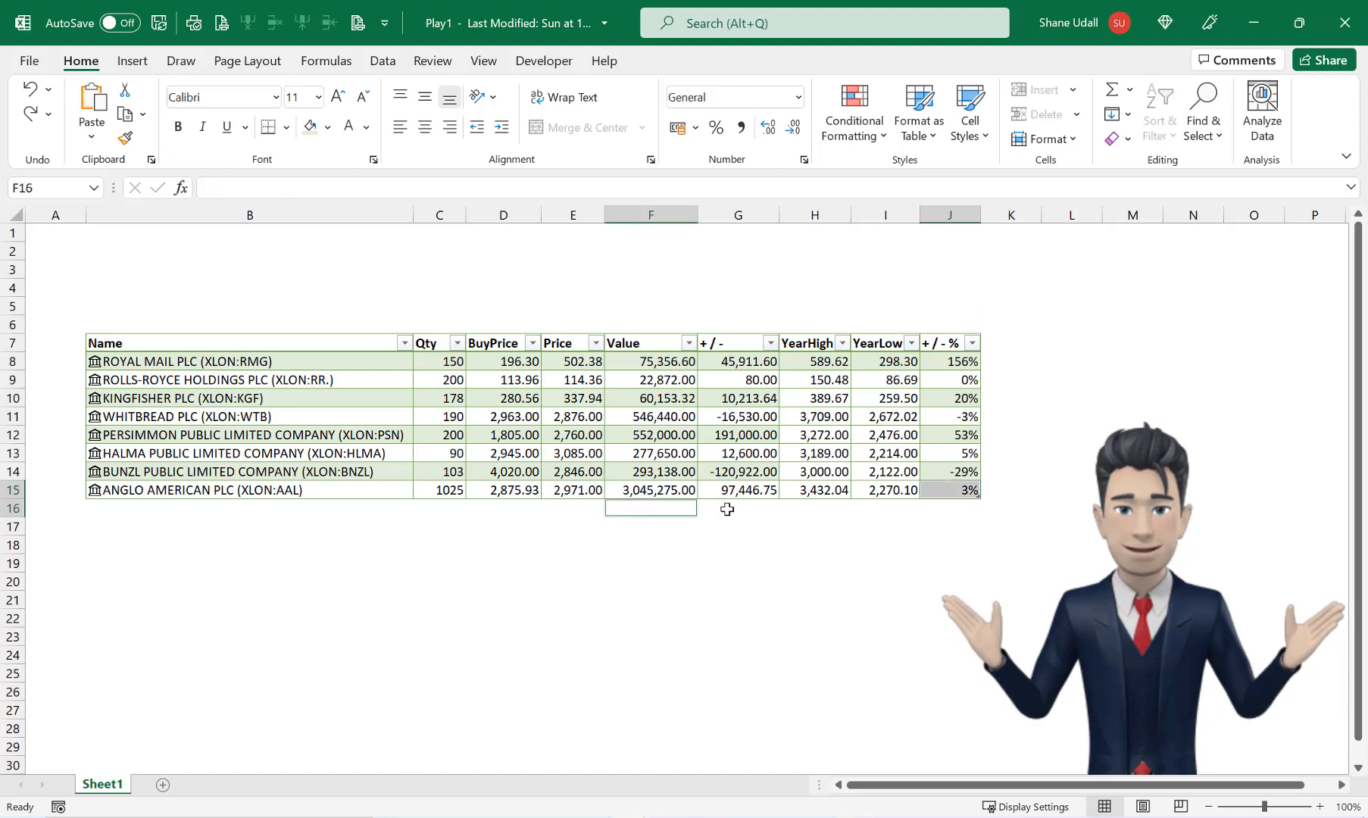
{"action": "left_click", "coordinate": [737, 508]}
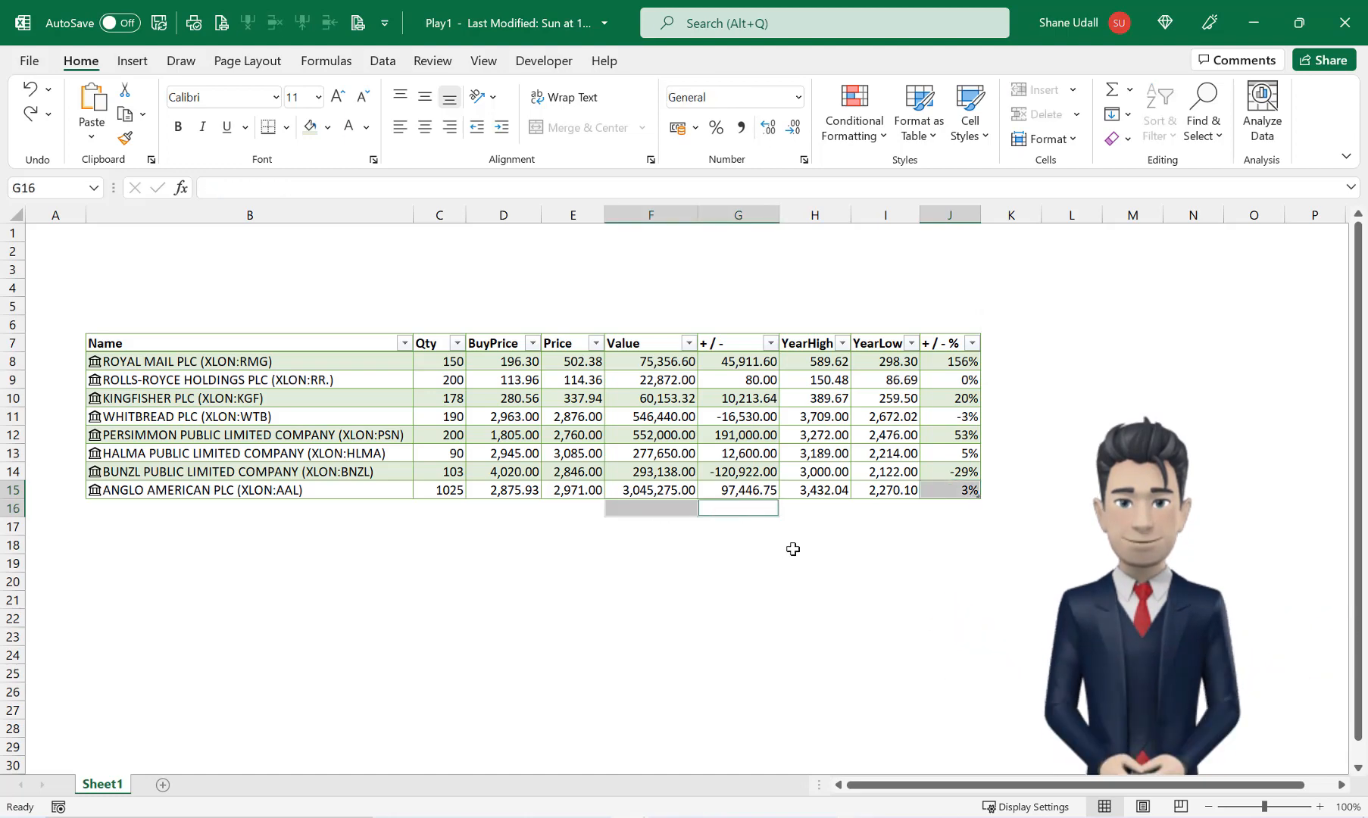
{"action": "left_click", "coordinate": [650, 508]}
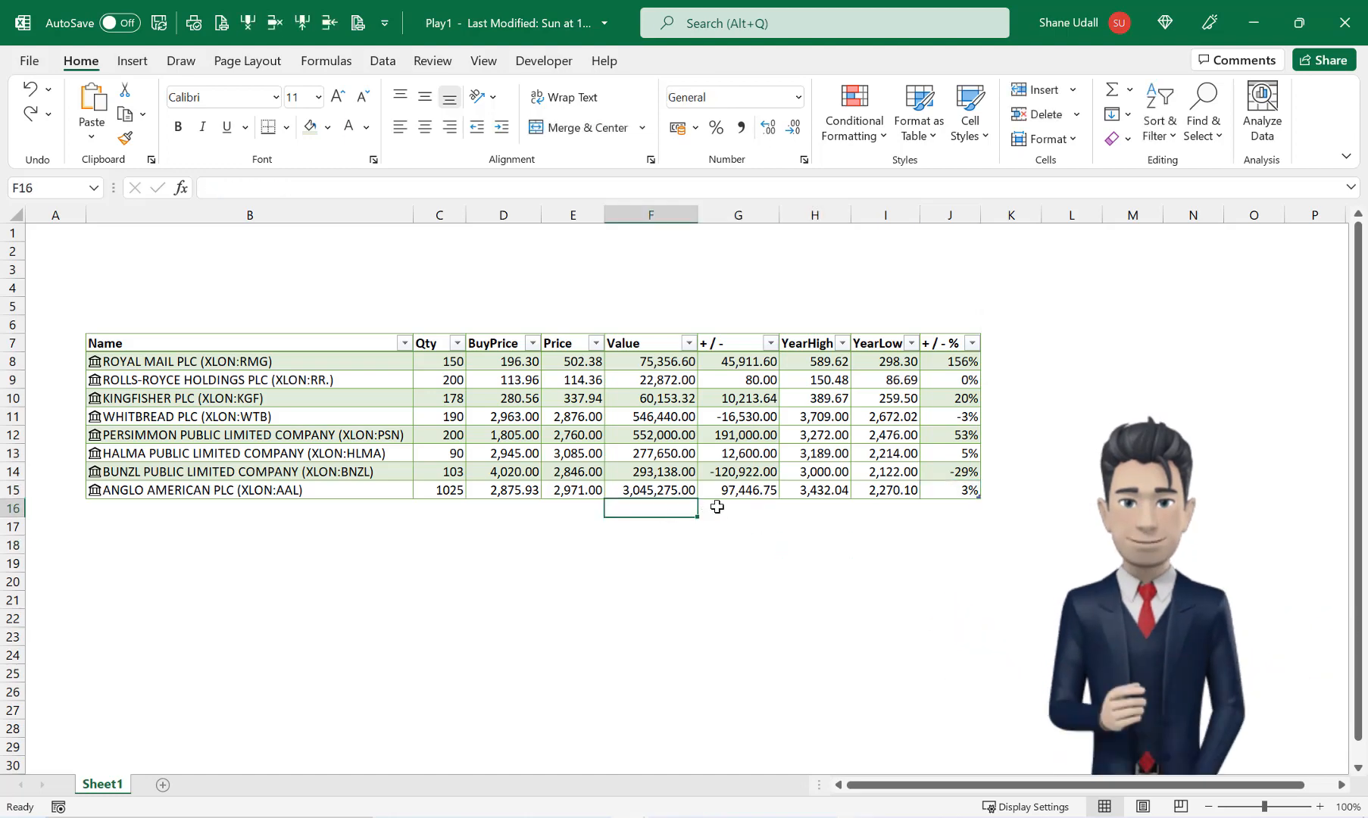
{"action": "left_click", "coordinate": [737, 508]}
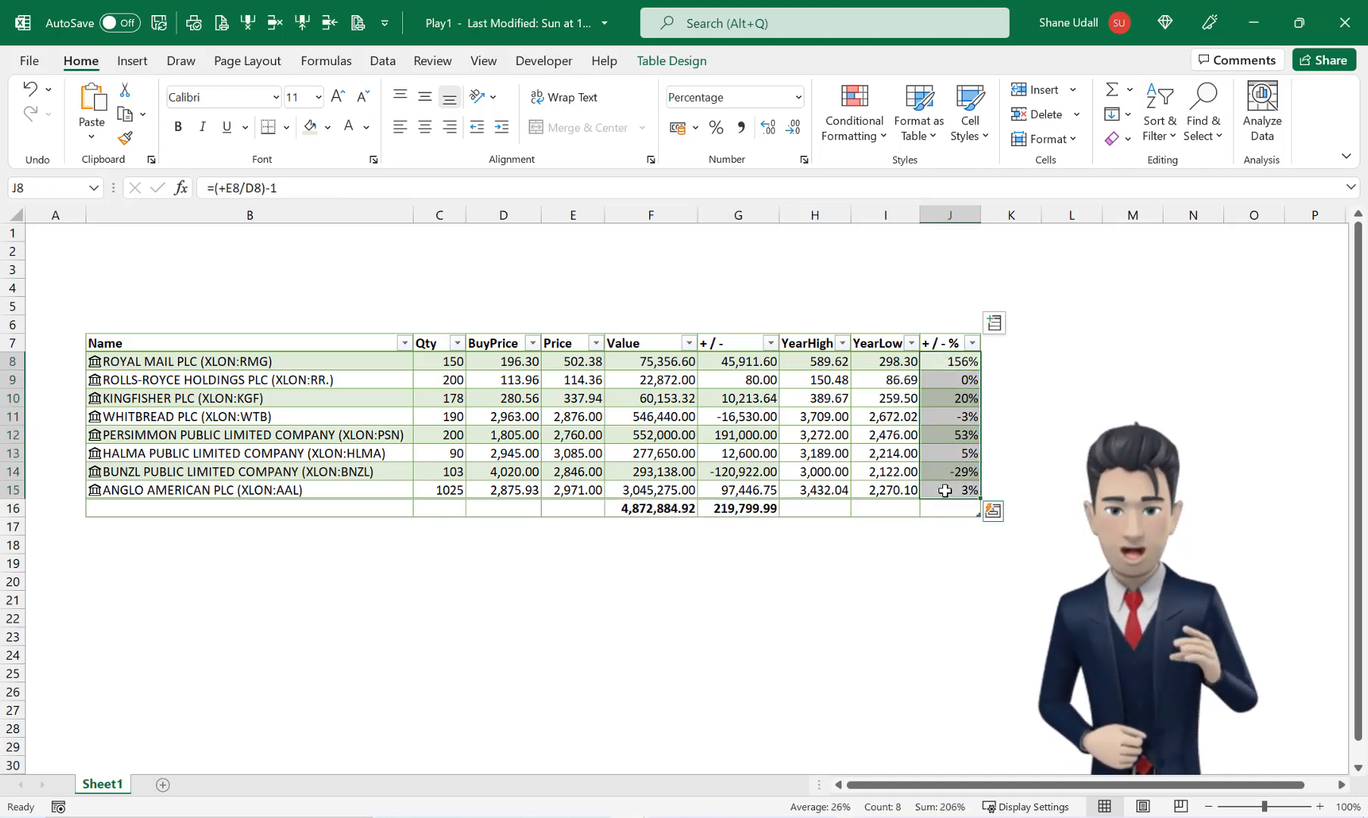
{"action": "mouse_move", "coordinate": [853, 111]}
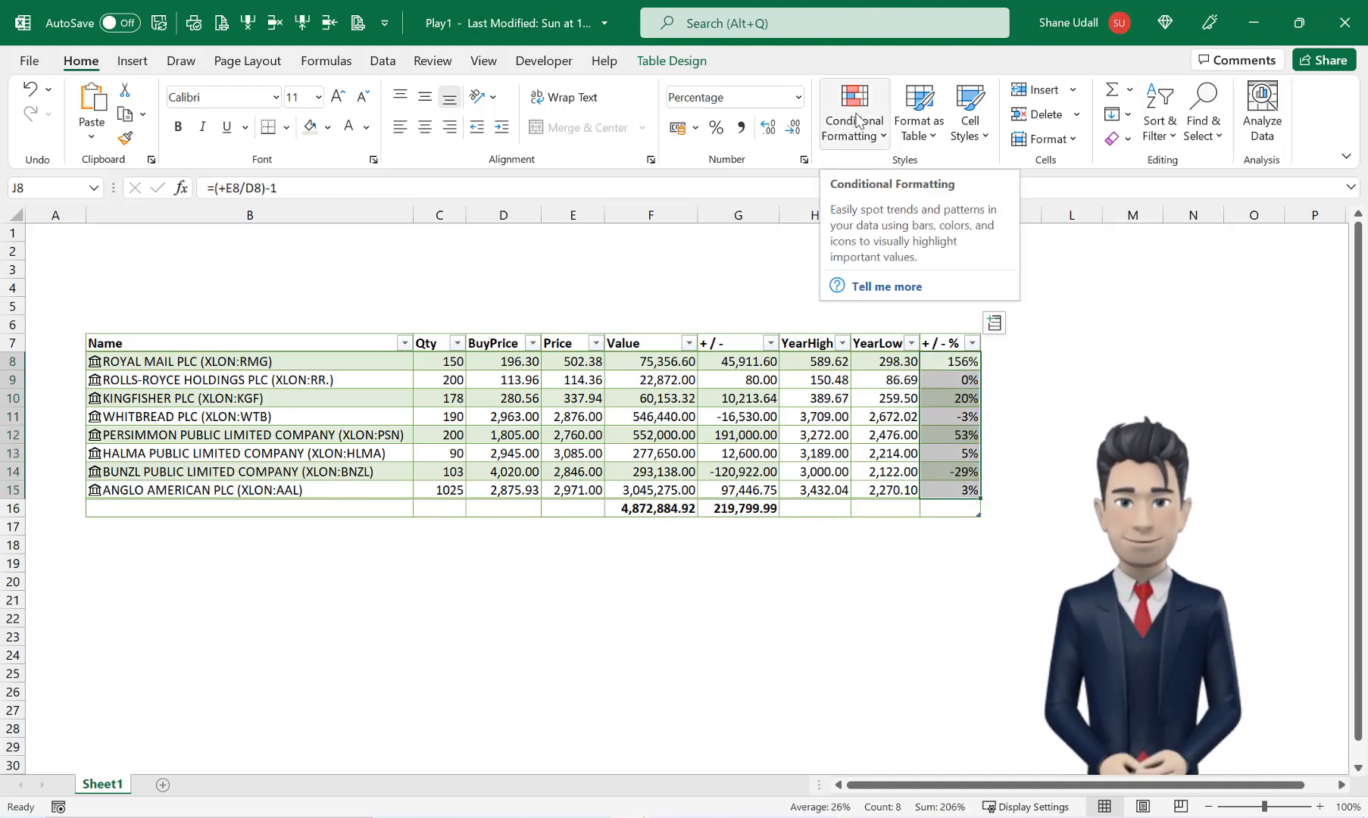
- Add a Less Than 0 rule on J8:J15 with Yellow Fill and Dark Yellow Text
{"action": "left_click", "coordinate": [853, 111]}
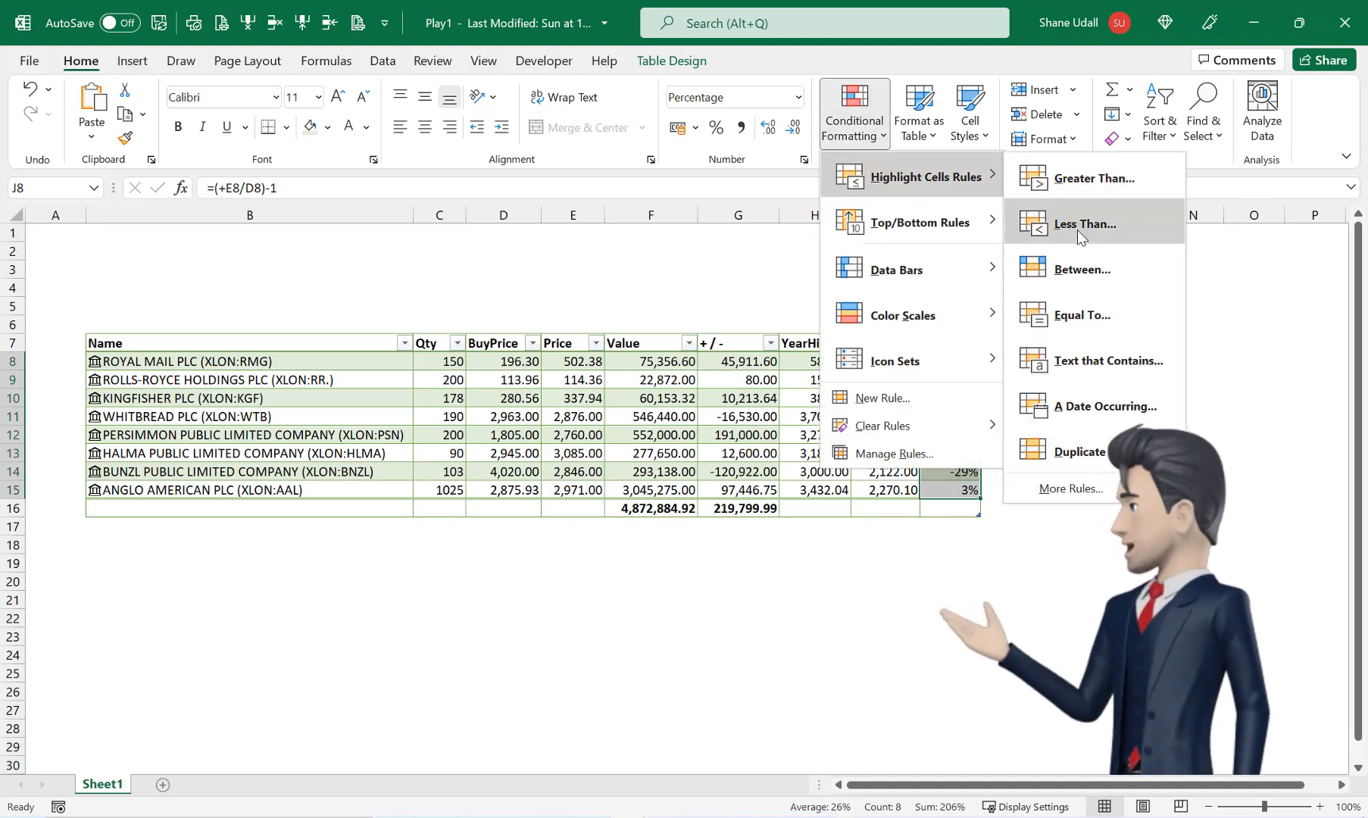
{"action": "left_click", "coordinate": [1086, 224]}
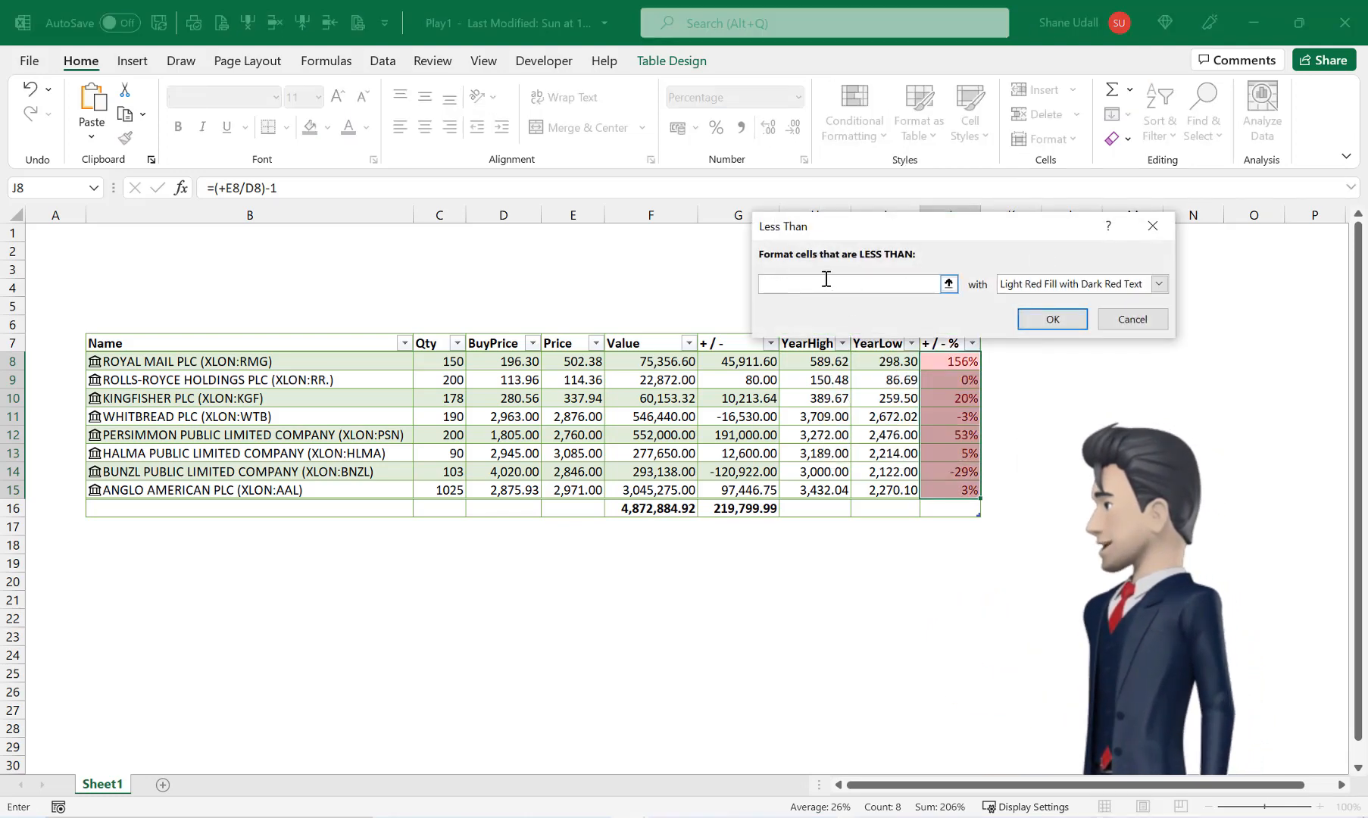
{"action": "type", "text": "0"}
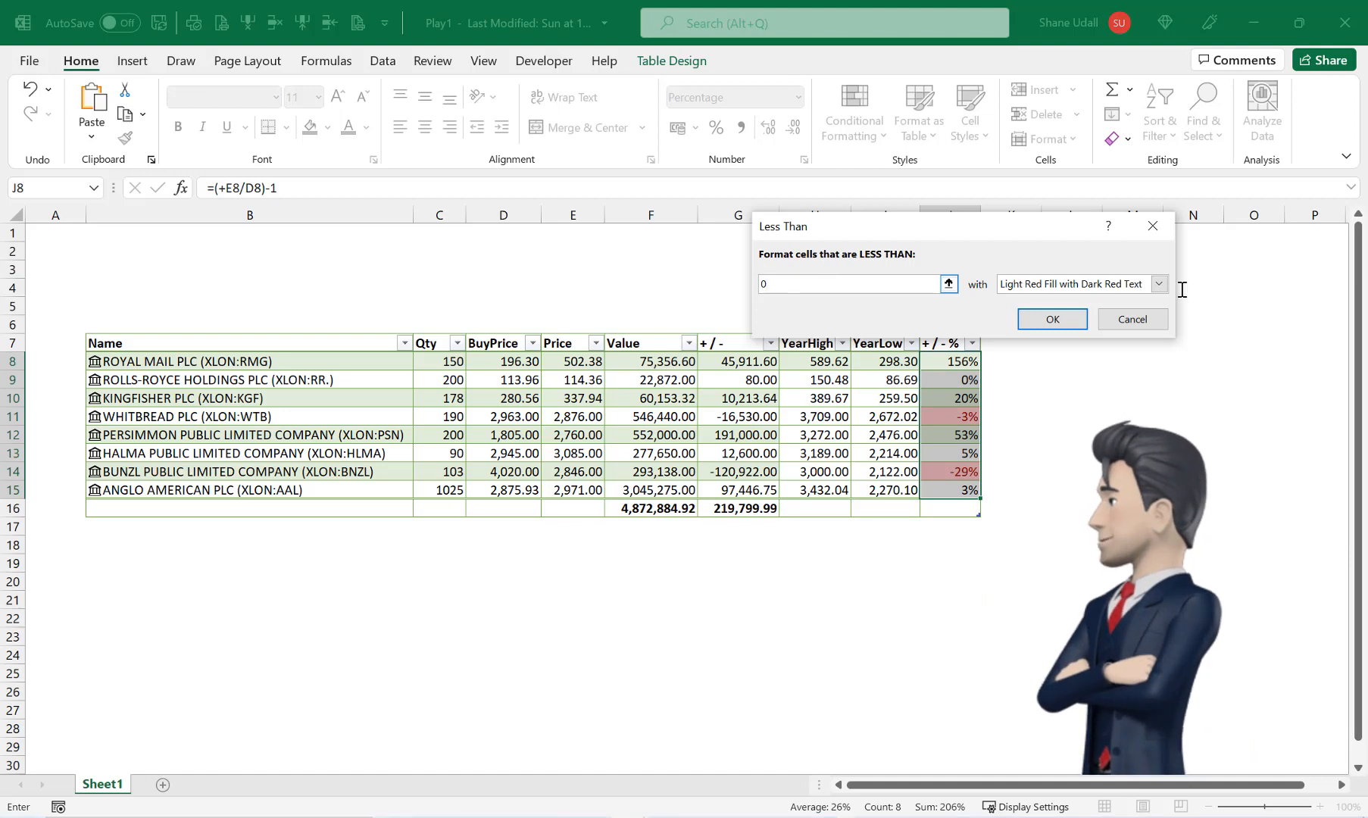
{"action": "left_click", "coordinate": [1159, 284]}
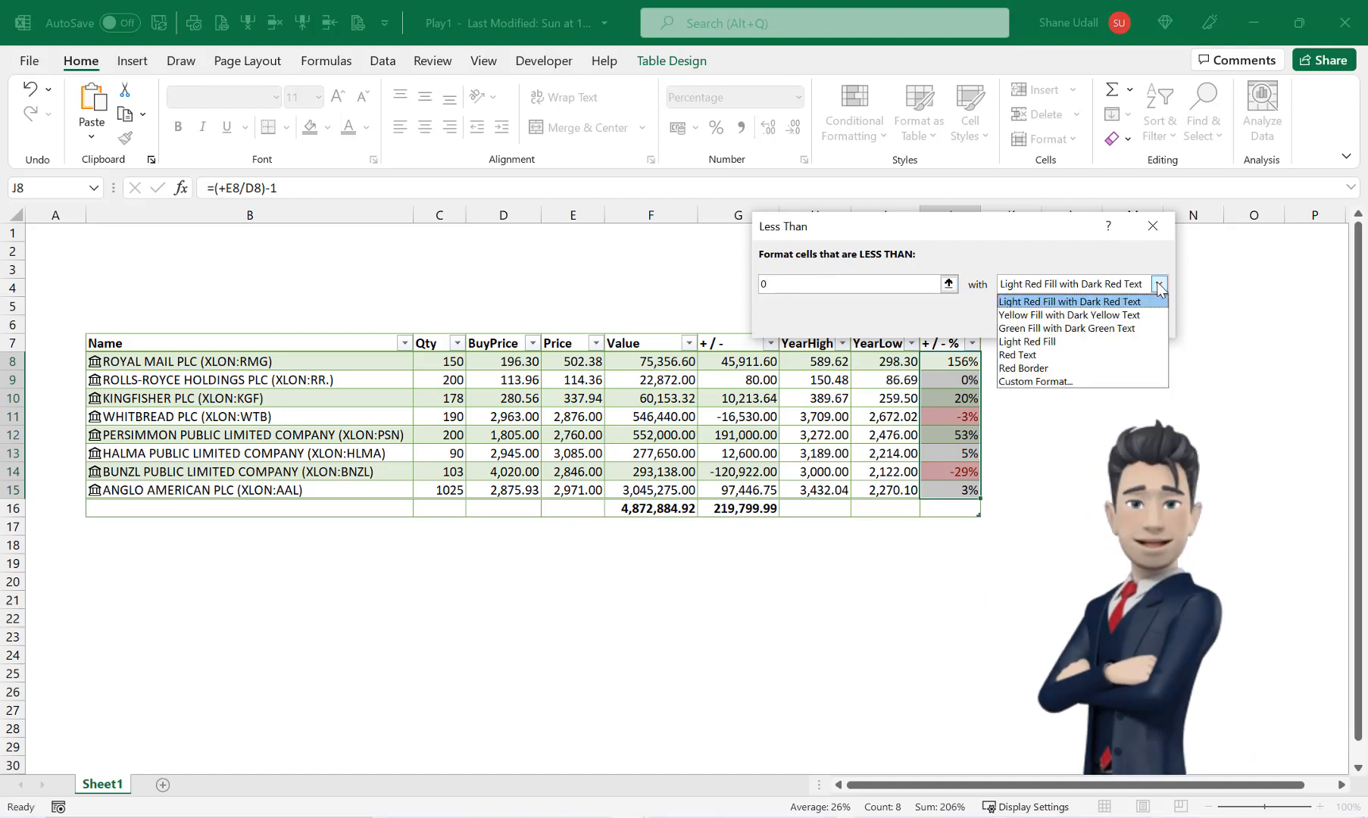
{"action": "left_click", "coordinate": [1066, 315]}
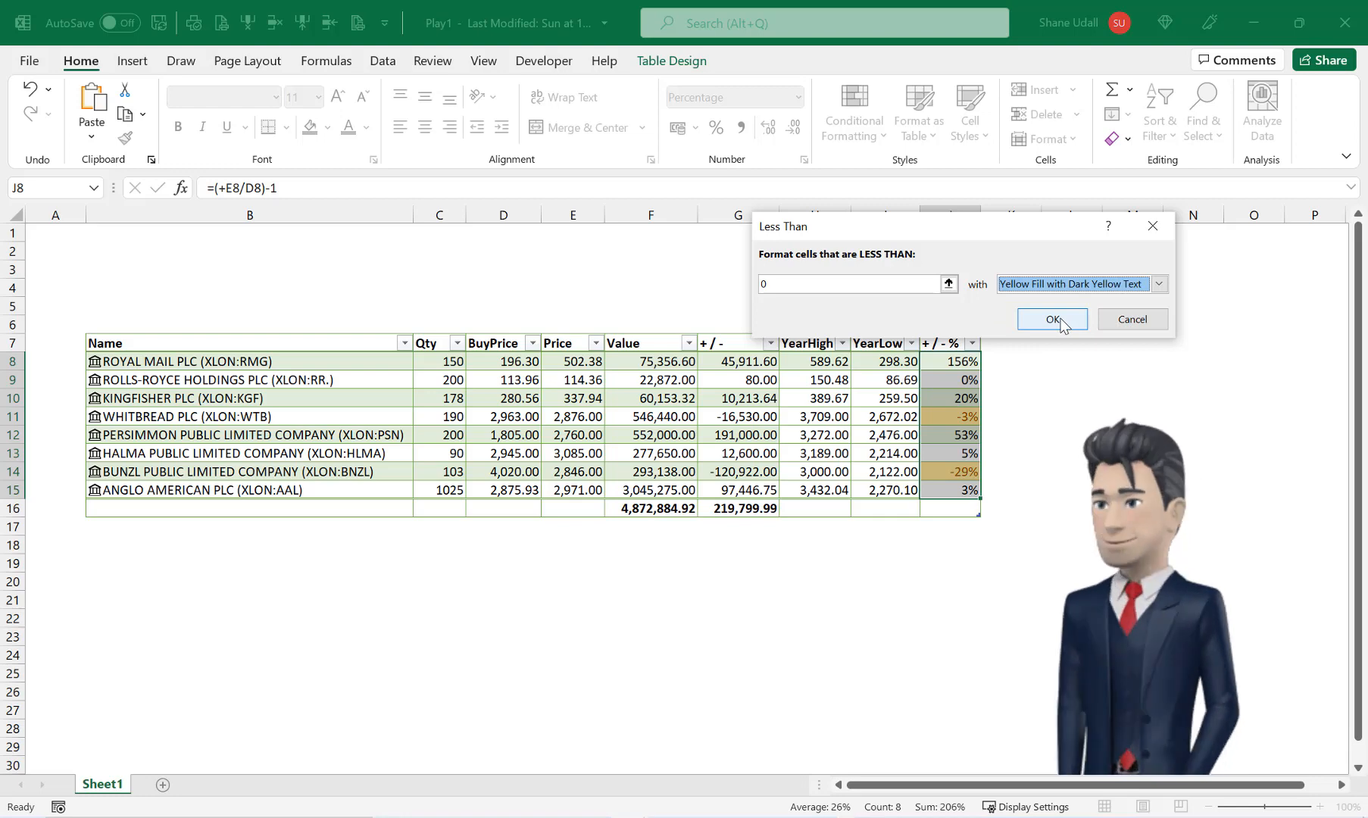
{"action": "left_click", "coordinate": [1051, 319]}
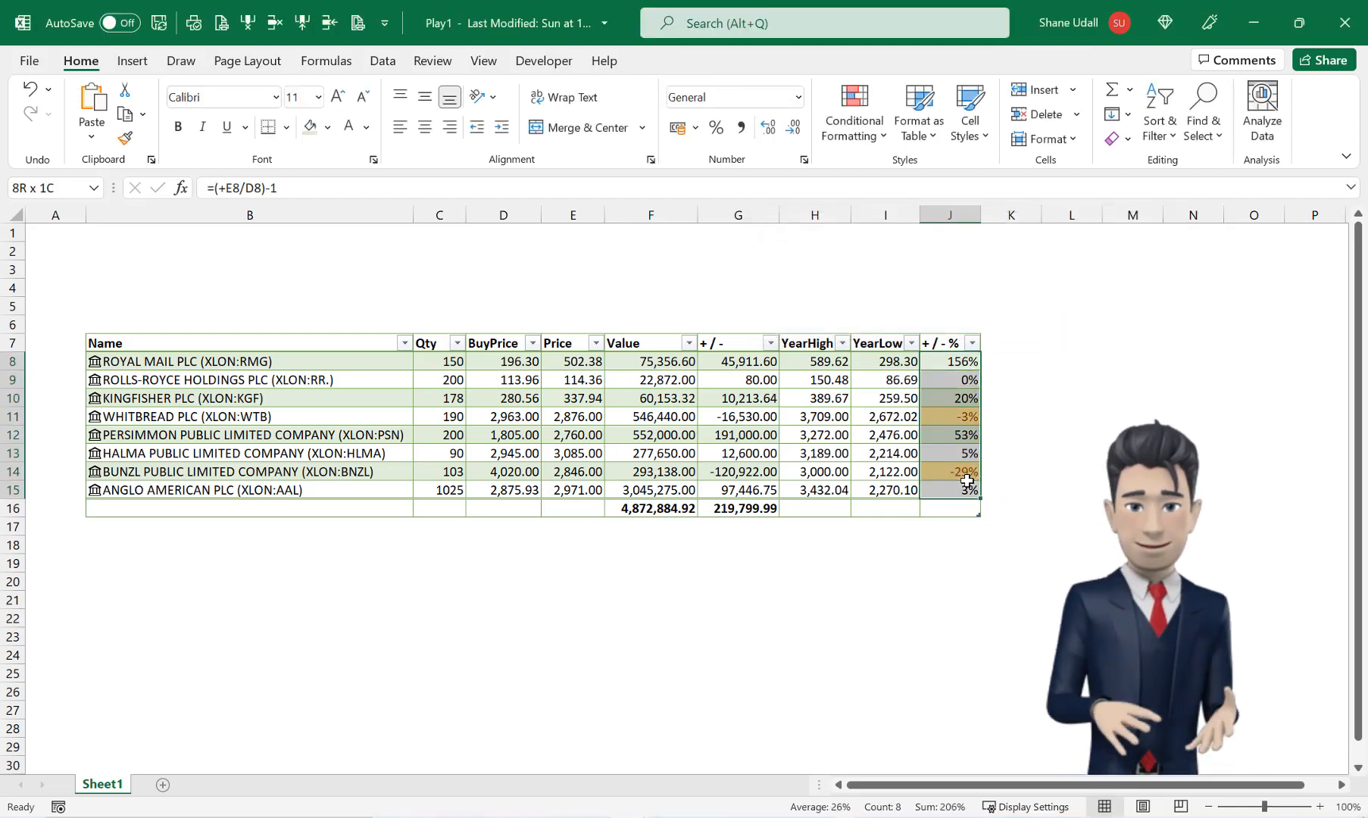
{"action": "left_click", "coordinate": [1131, 361]}
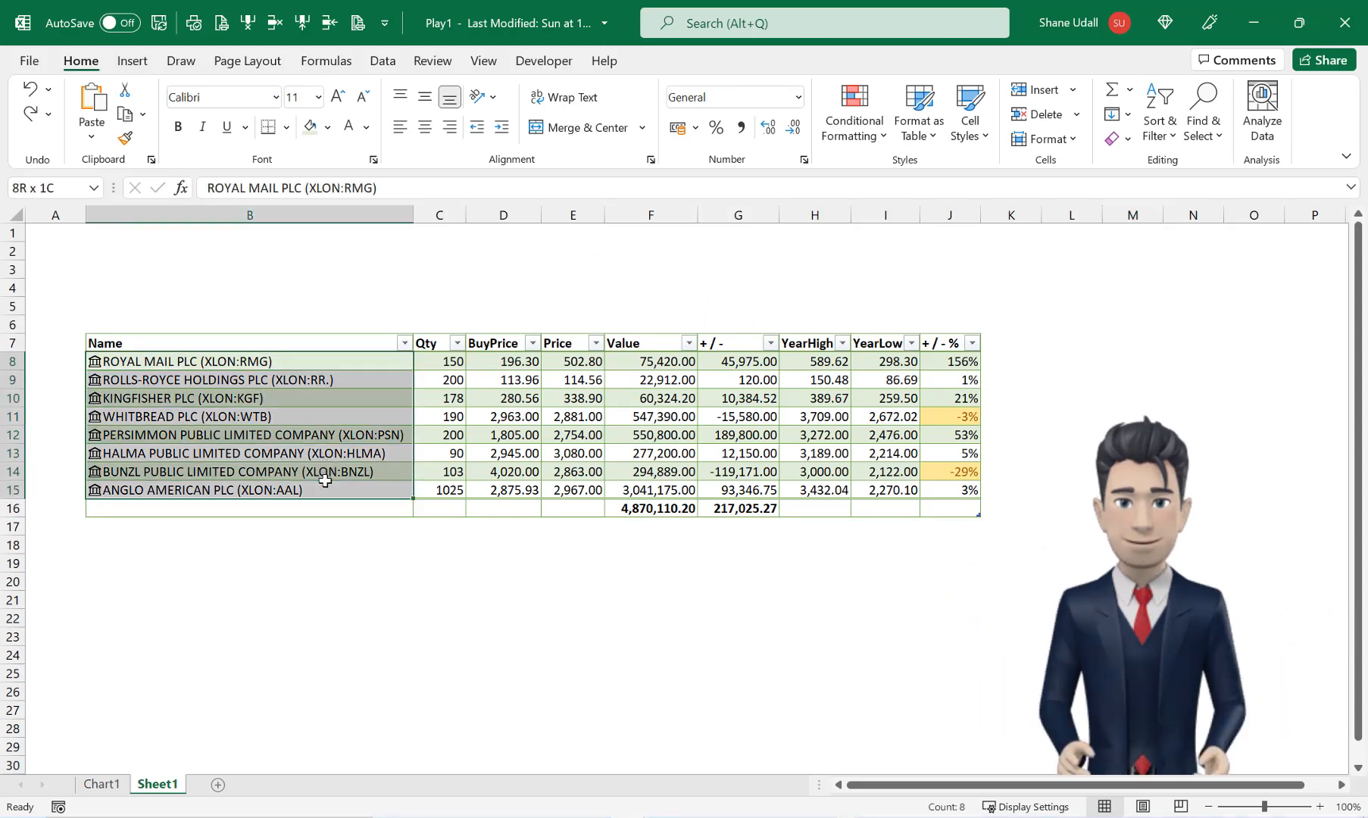
- Define the name Stock for the table's Name column
{"action": "left_click", "coordinate": [248, 361]}
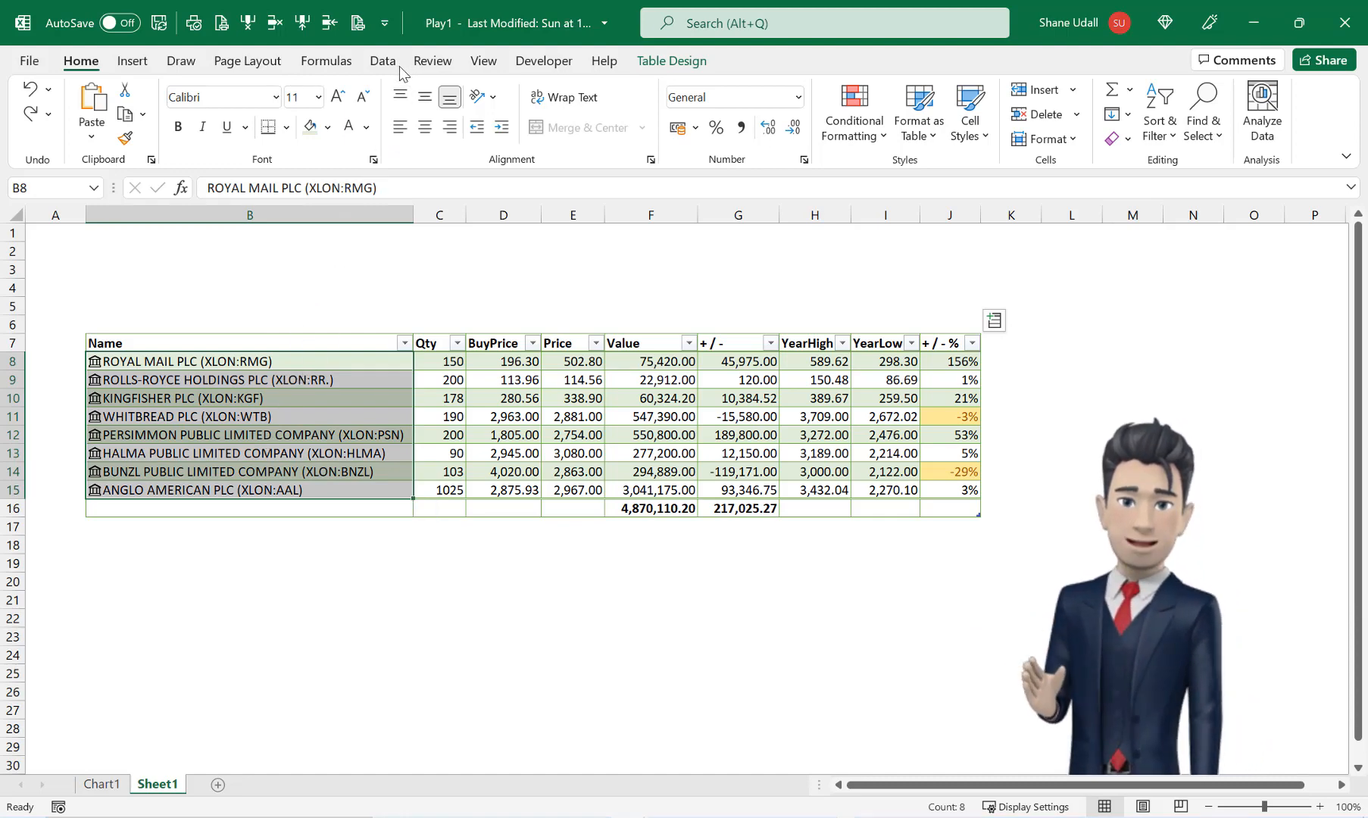
{"action": "left_click", "coordinate": [326, 59]}
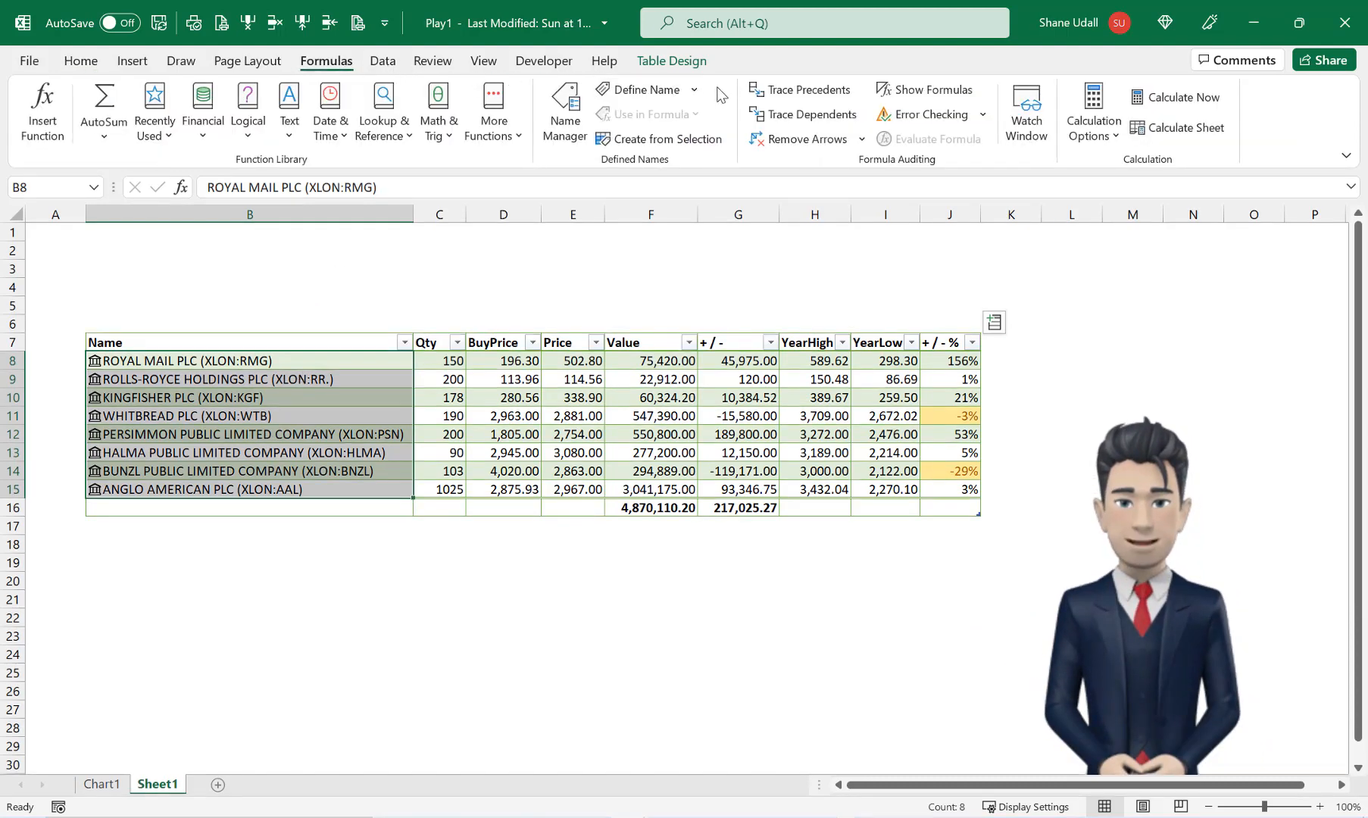
{"action": "left_click", "coordinate": [640, 89]}
{"action": "type", "text": "S"}
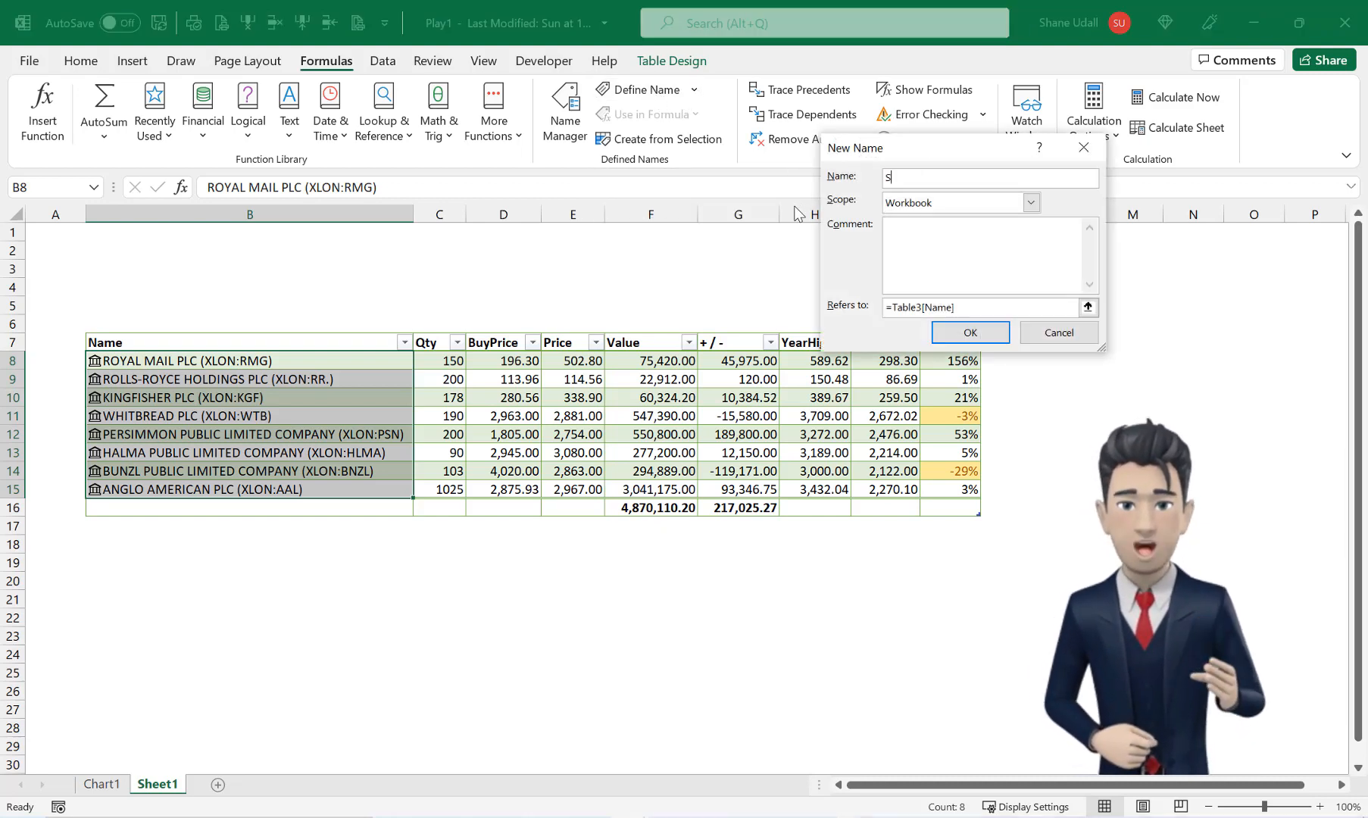
{"action": "type", "text": "tock"}
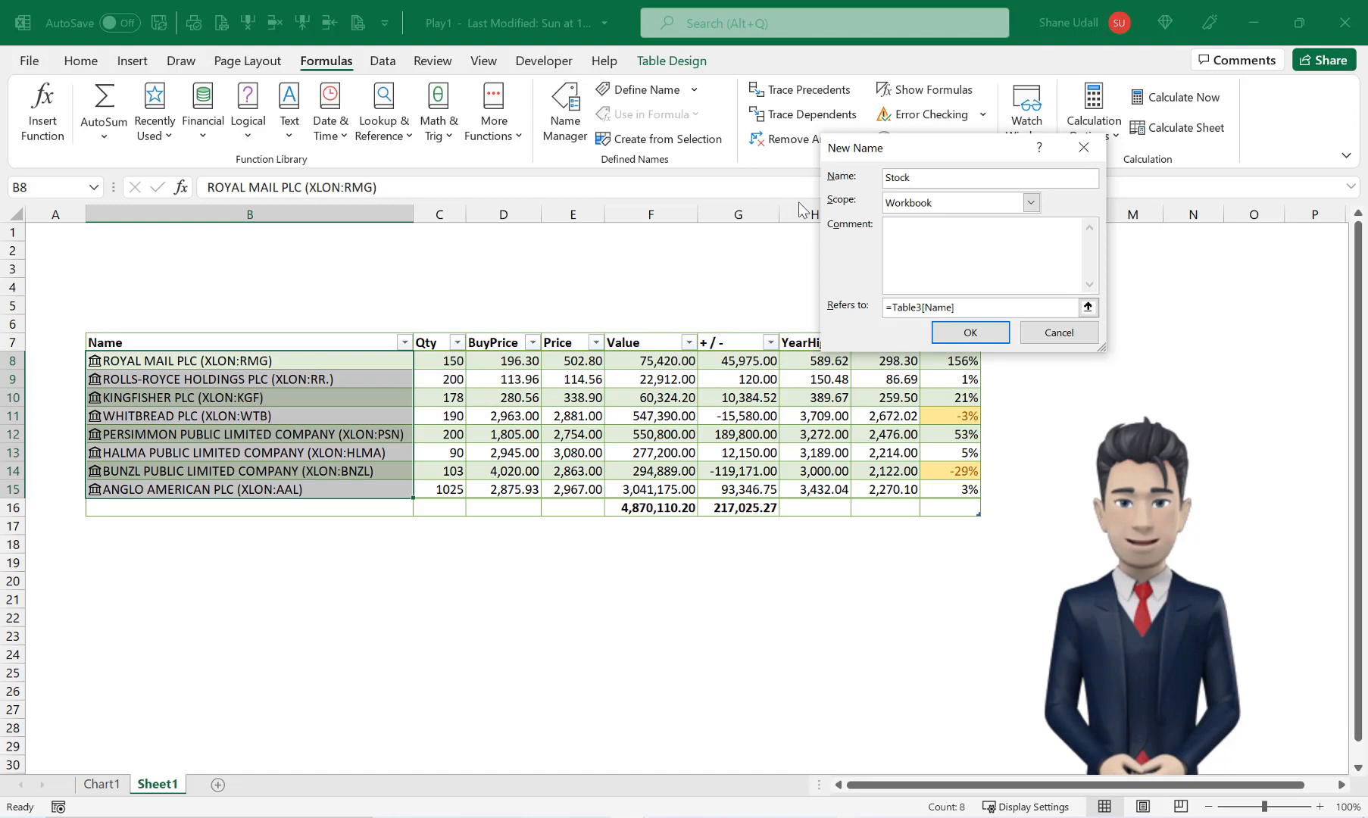
{"action": "left_click", "coordinate": [968, 332]}
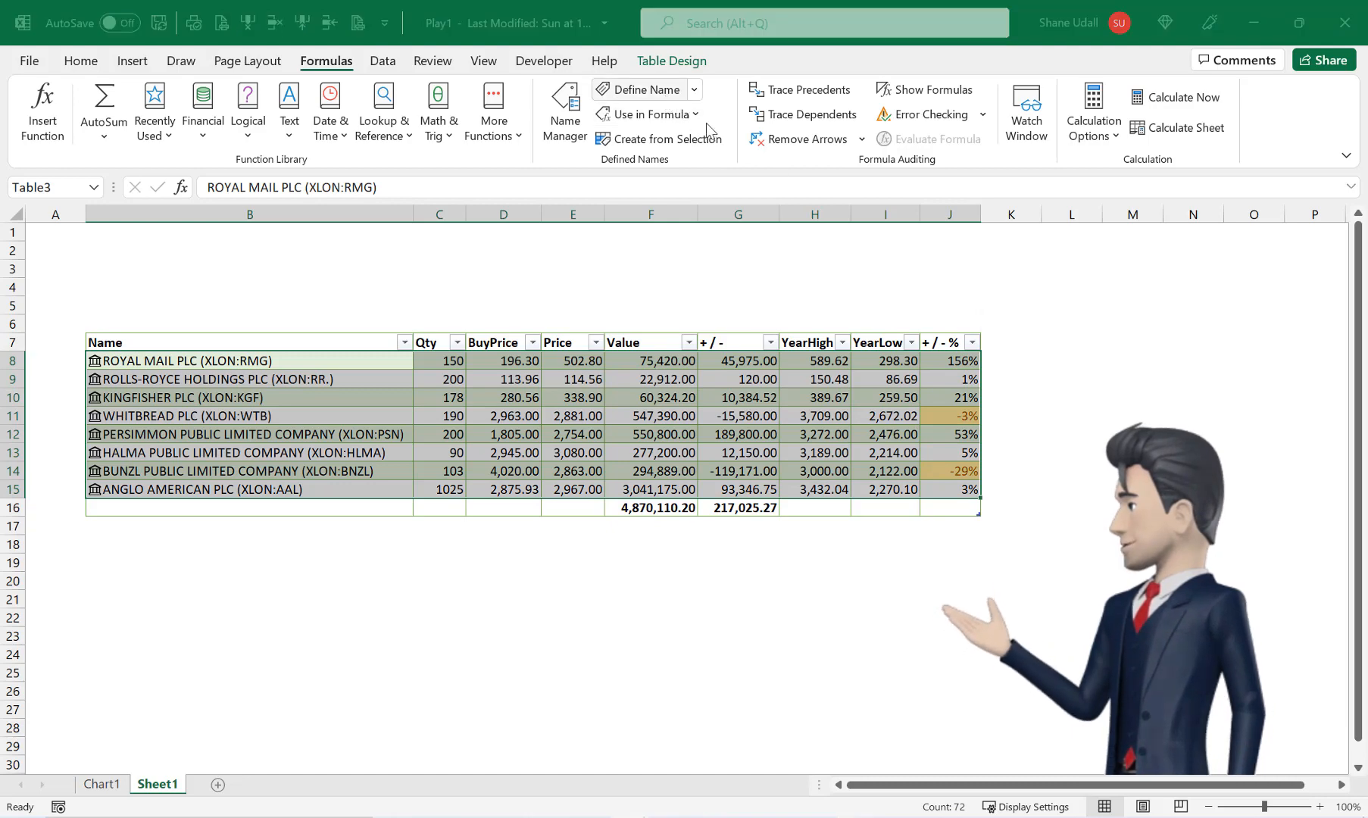
- Define the name StockT for the whole stock table
{"action": "left_click", "coordinate": [645, 88]}
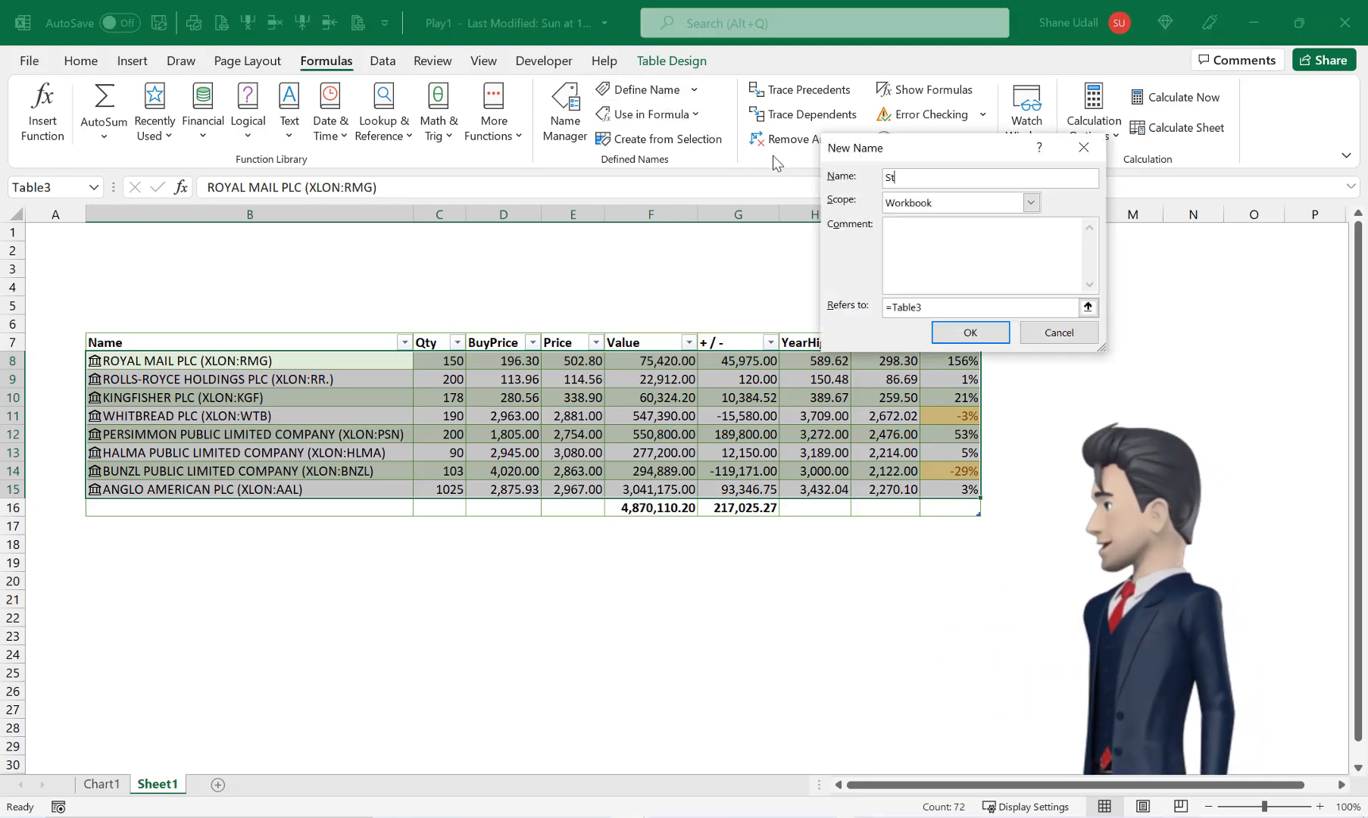
{"action": "type", "text": "ockT"}
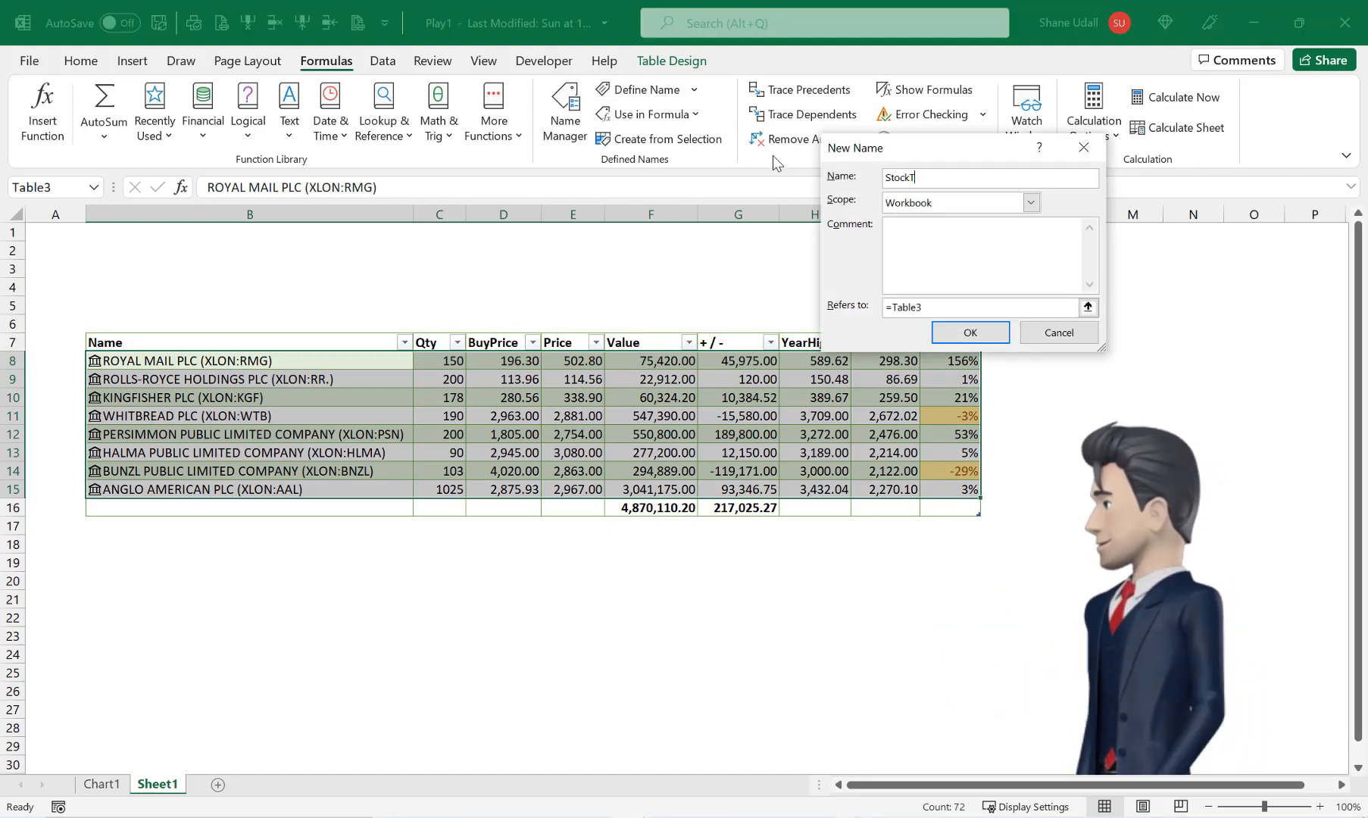
{"action": "left_click", "coordinate": [968, 332]}
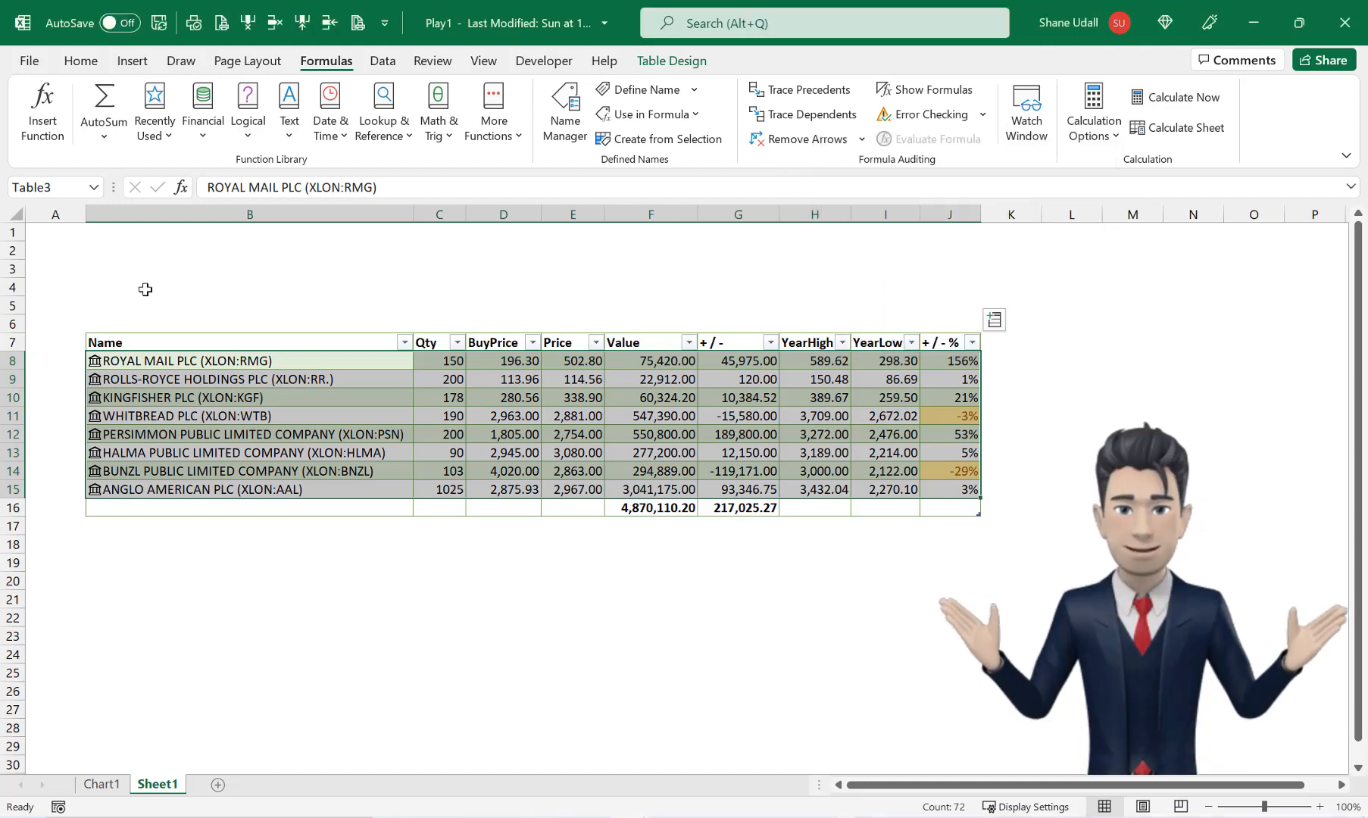
- Add a List validation to B4 sourced from =Stock and choose KINGFISHER PLC (XLON:KGF)
{"action": "left_click", "coordinate": [249, 287]}
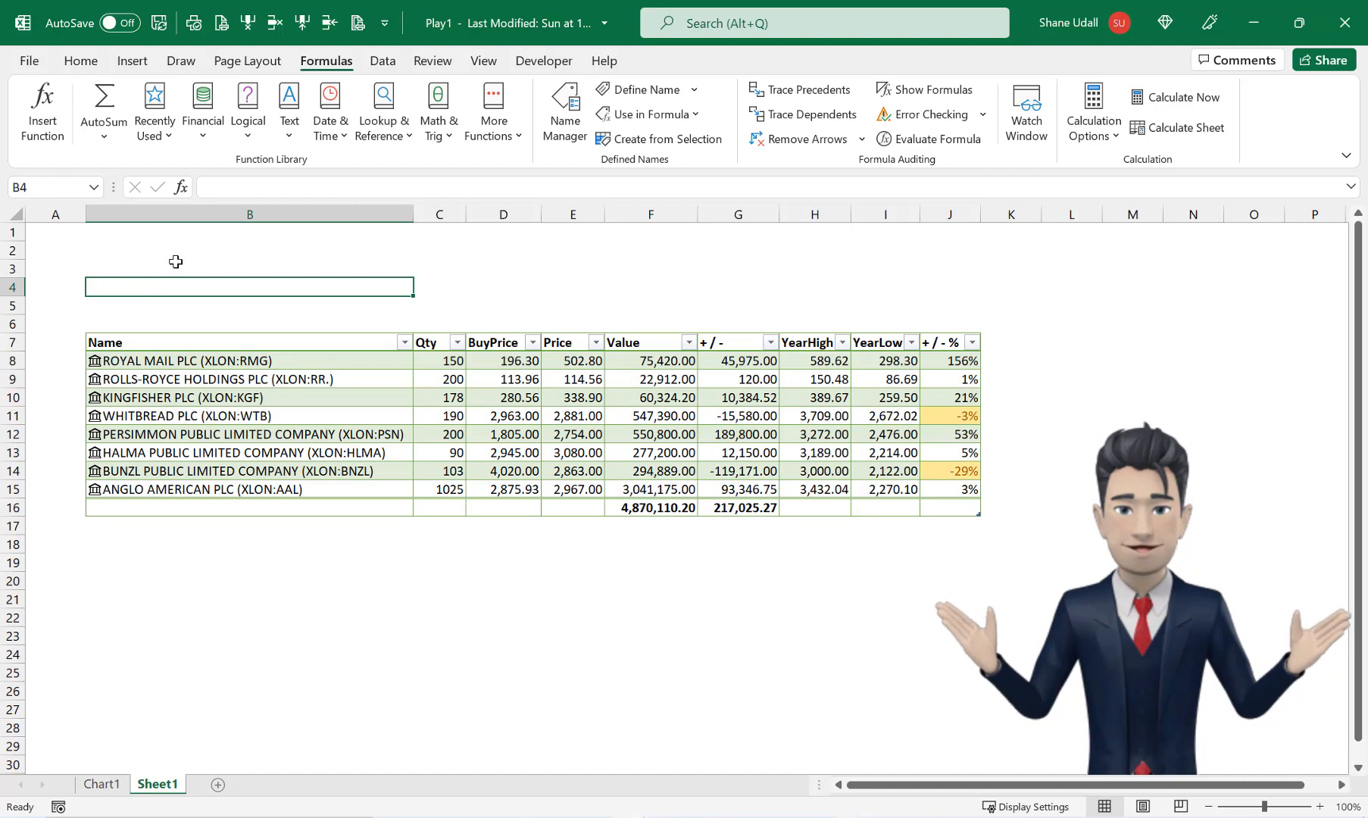
{"action": "left_click", "coordinate": [382, 61]}
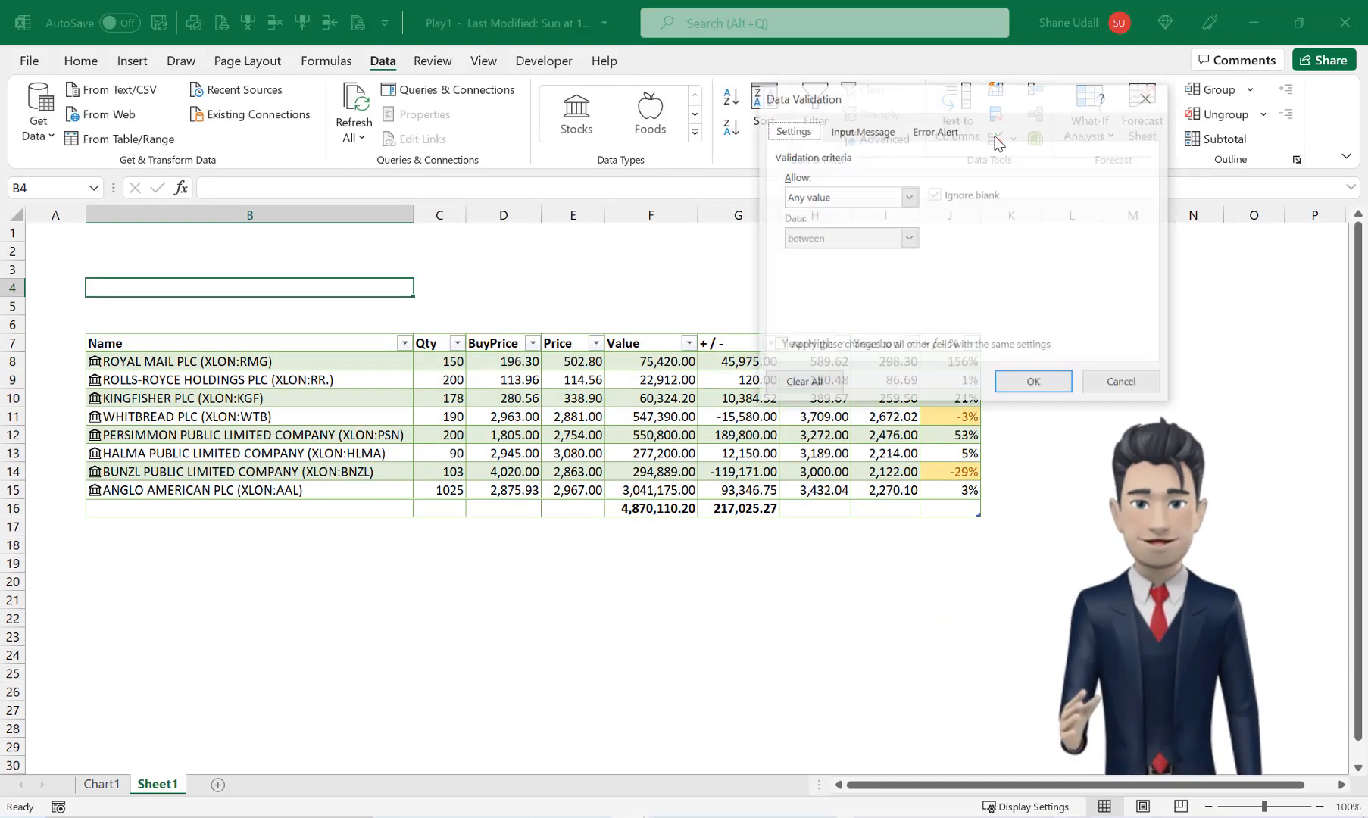
{"action": "left_click", "coordinate": [907, 196]}
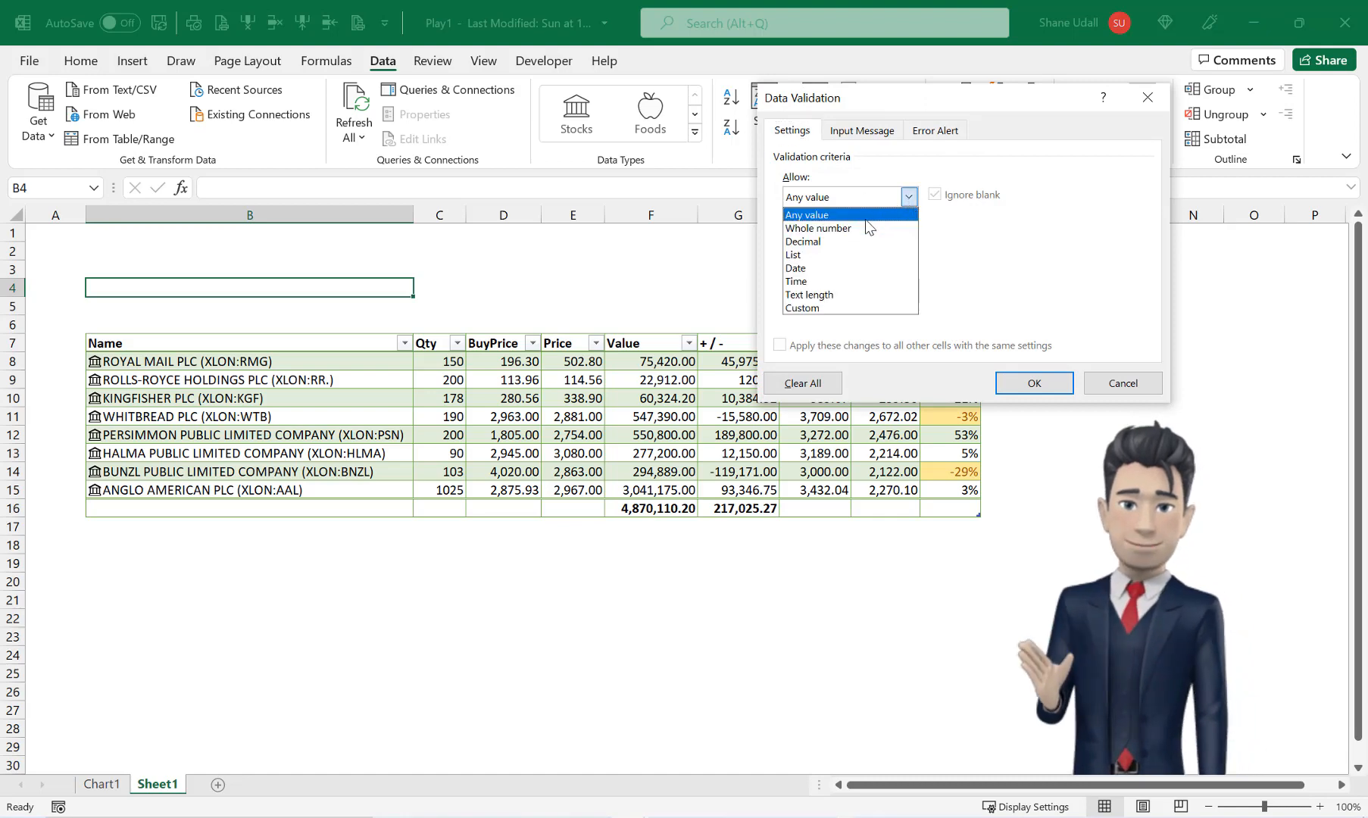
{"action": "left_click", "coordinate": [791, 255]}
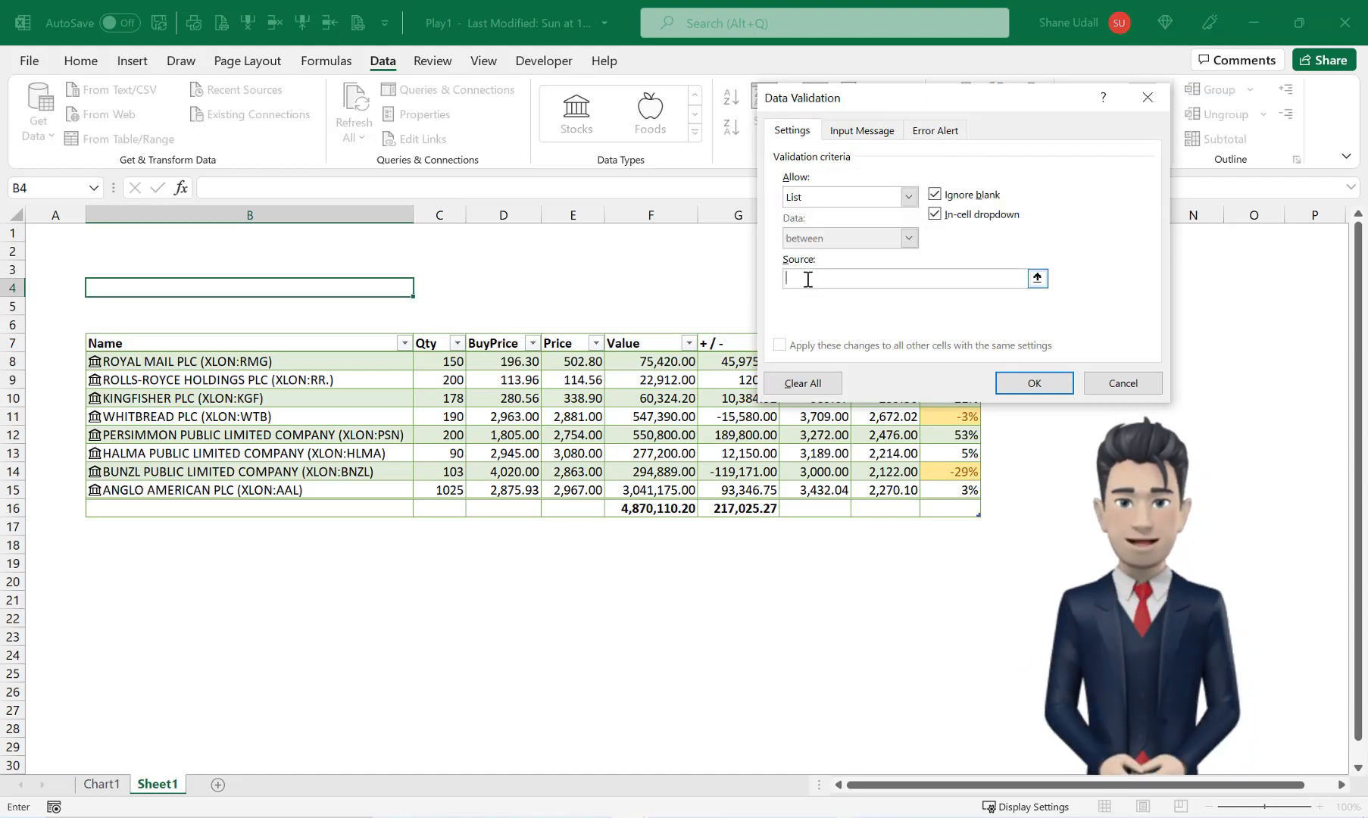
{"action": "type", "text": "="}
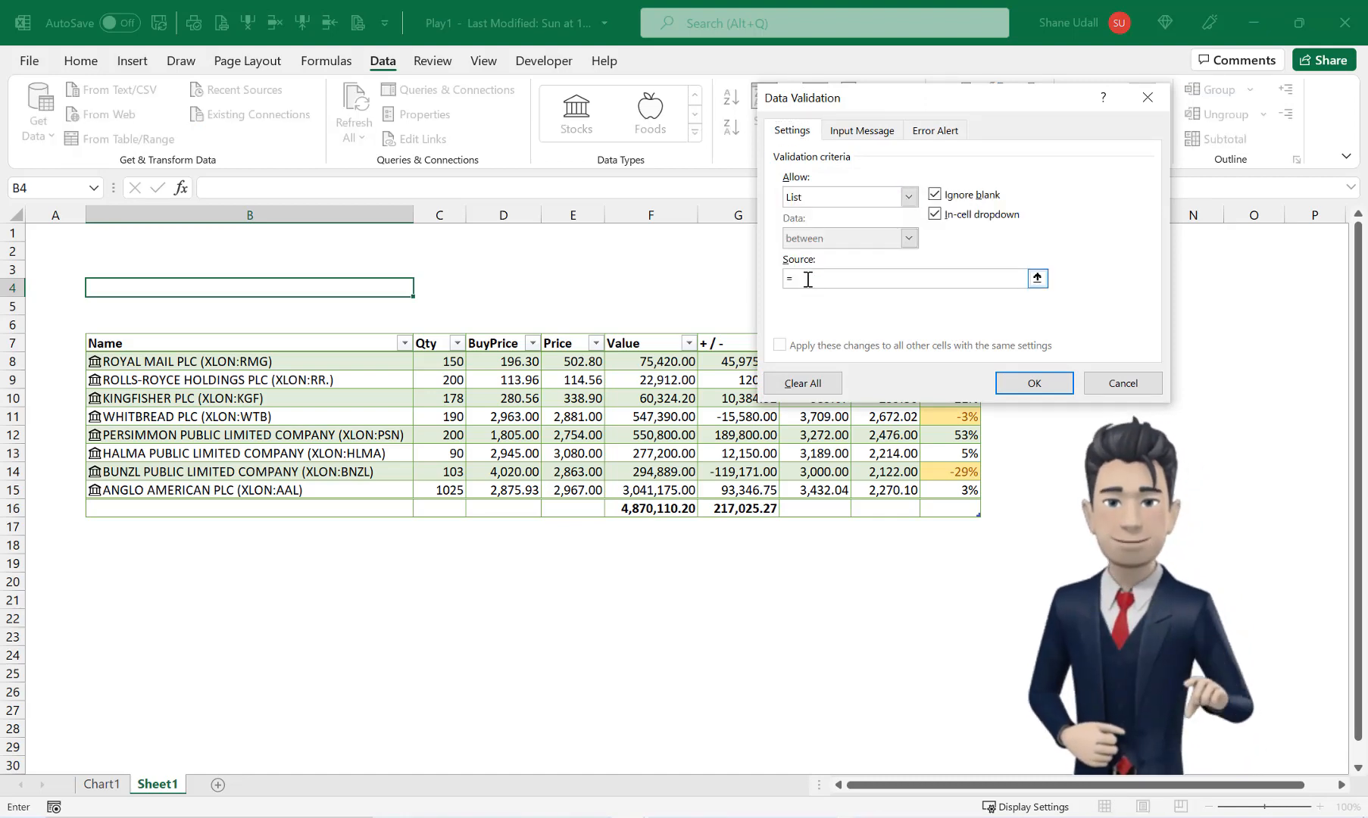
{"action": "type", "text": "Stock"}
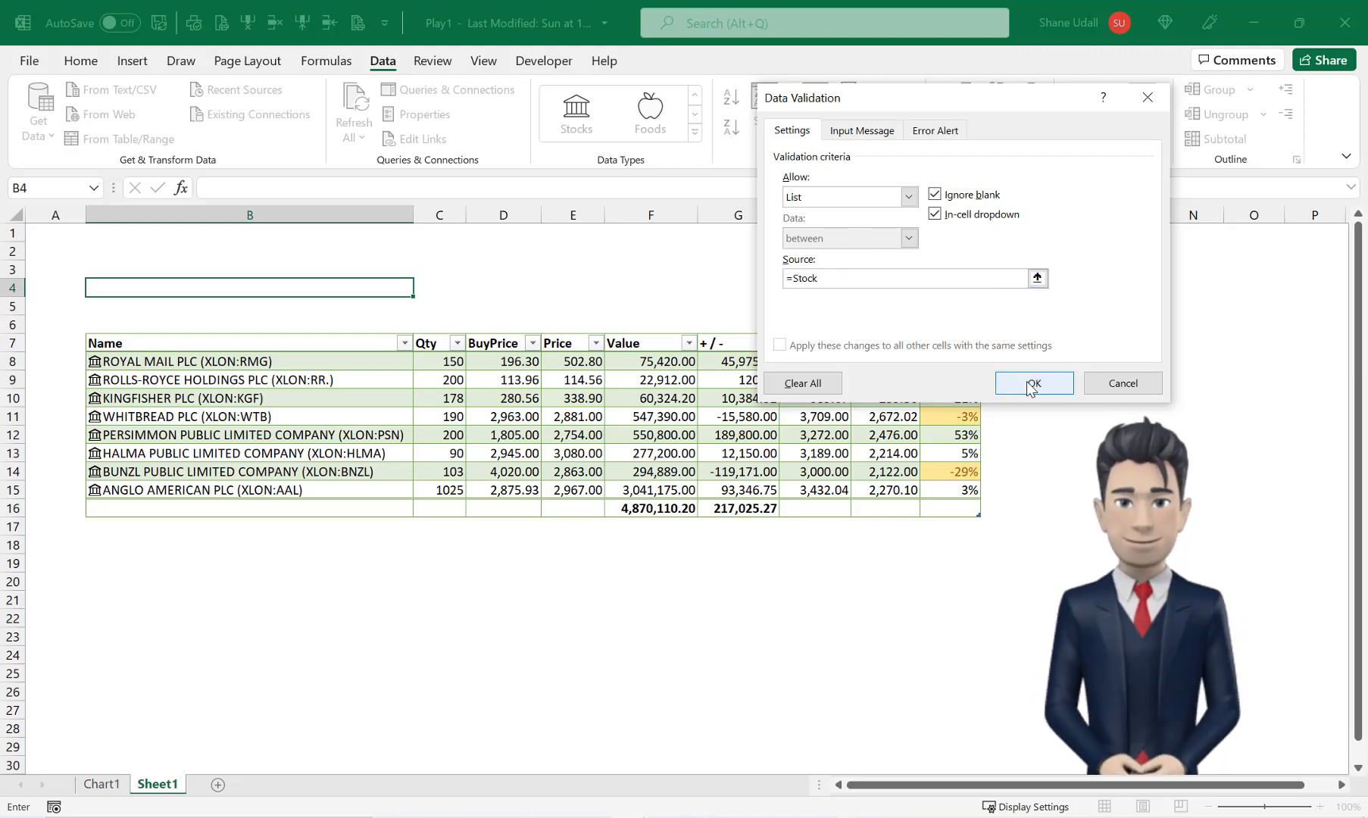
{"action": "left_click", "coordinate": [1033, 384]}
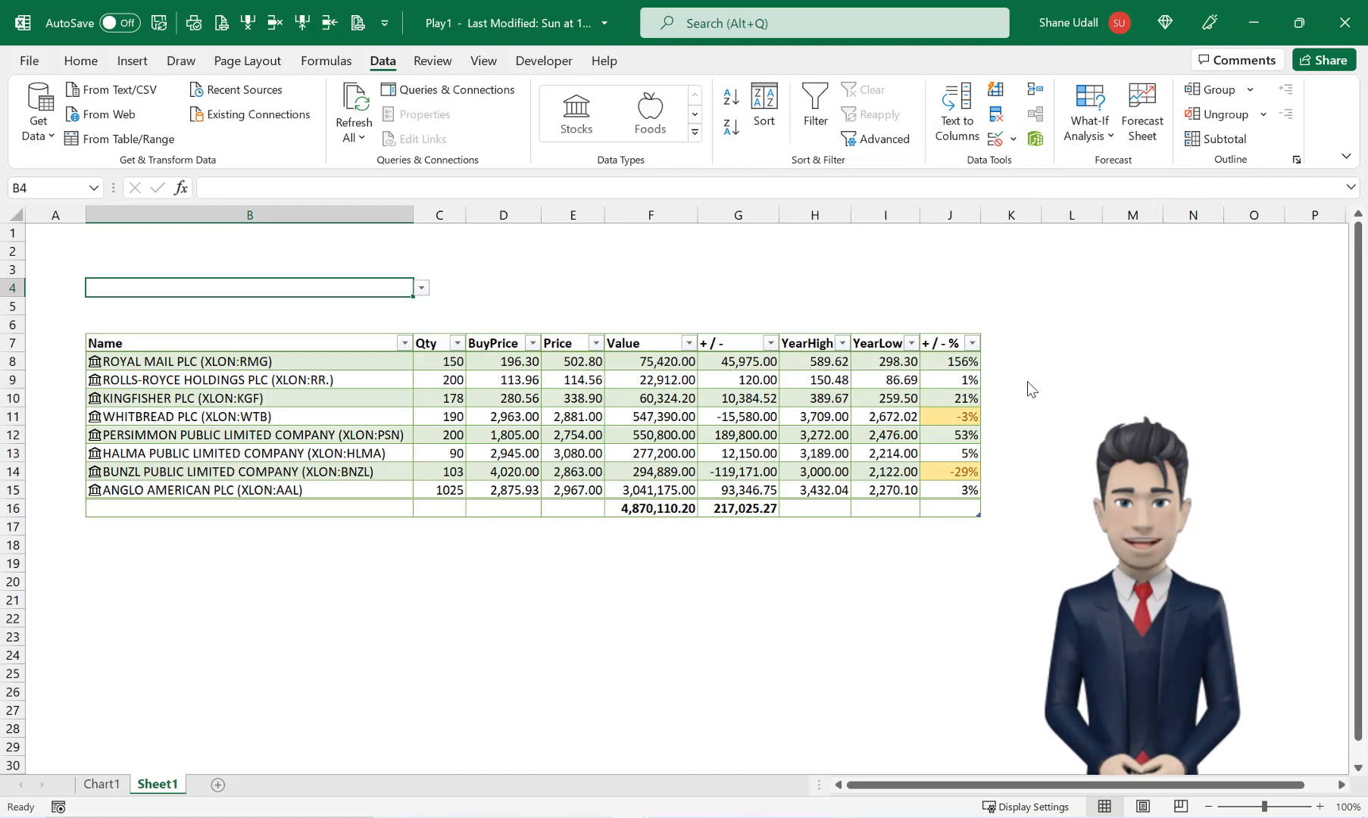
{"action": "mouse_move", "coordinate": [423, 293]}
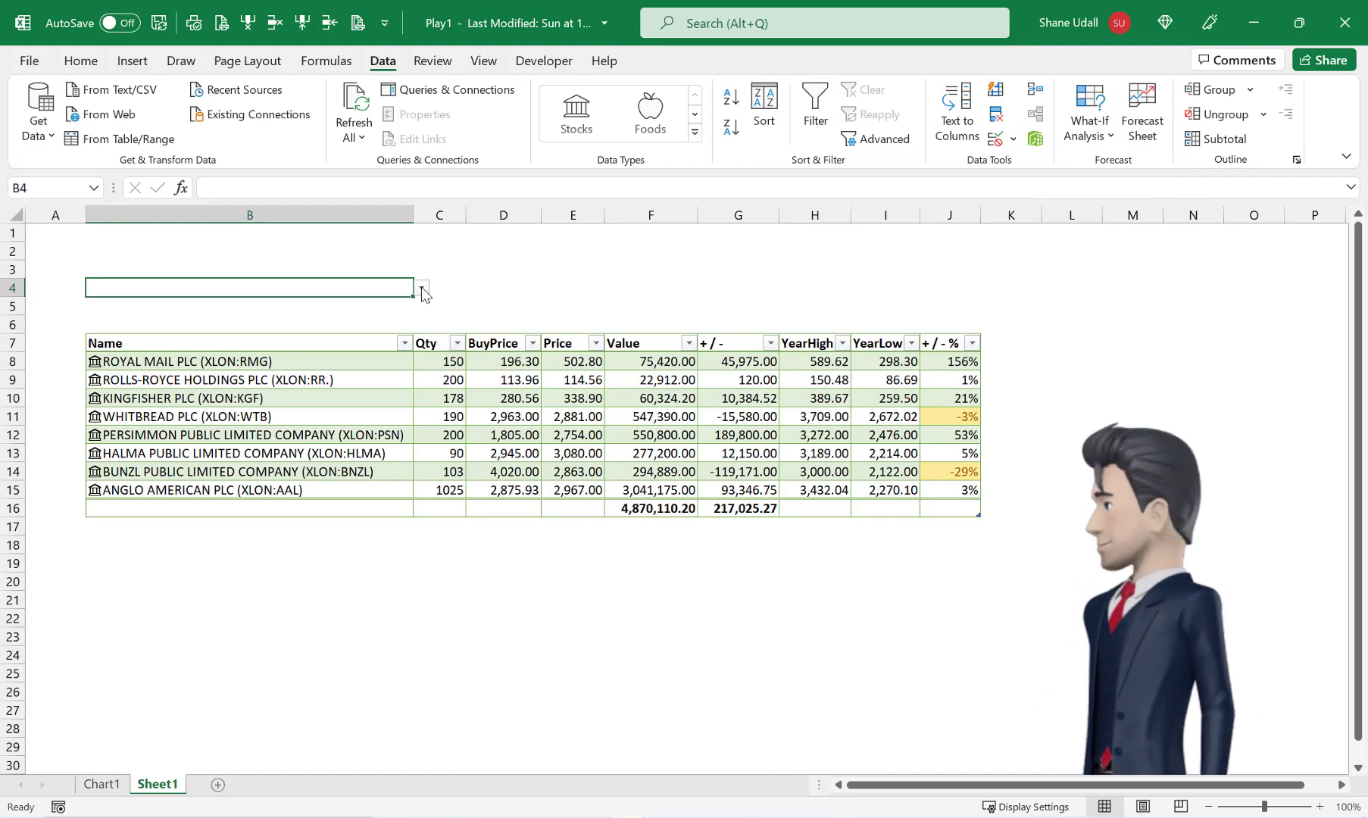
{"action": "left_click", "coordinate": [418, 288]}
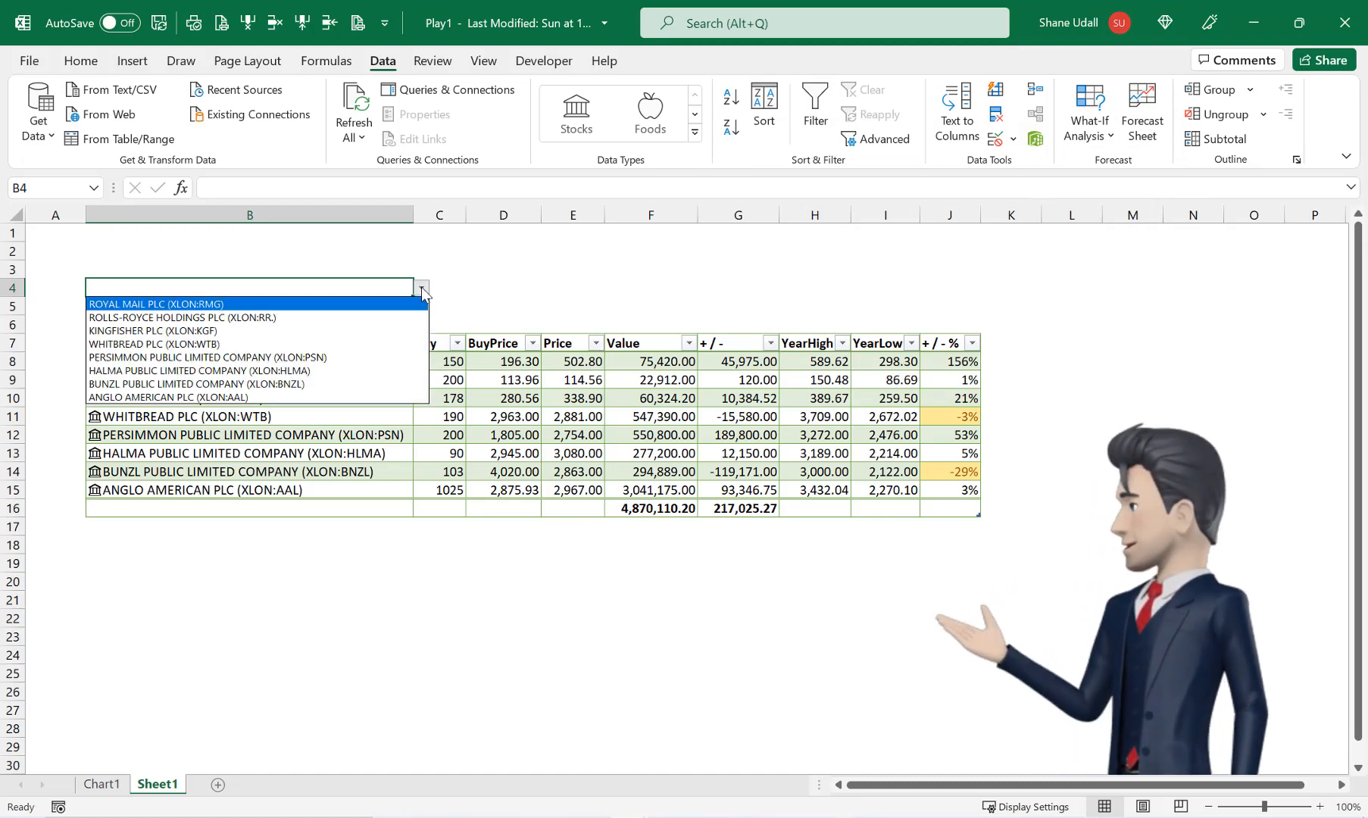
{"action": "mouse_move", "coordinate": [355, 329]}
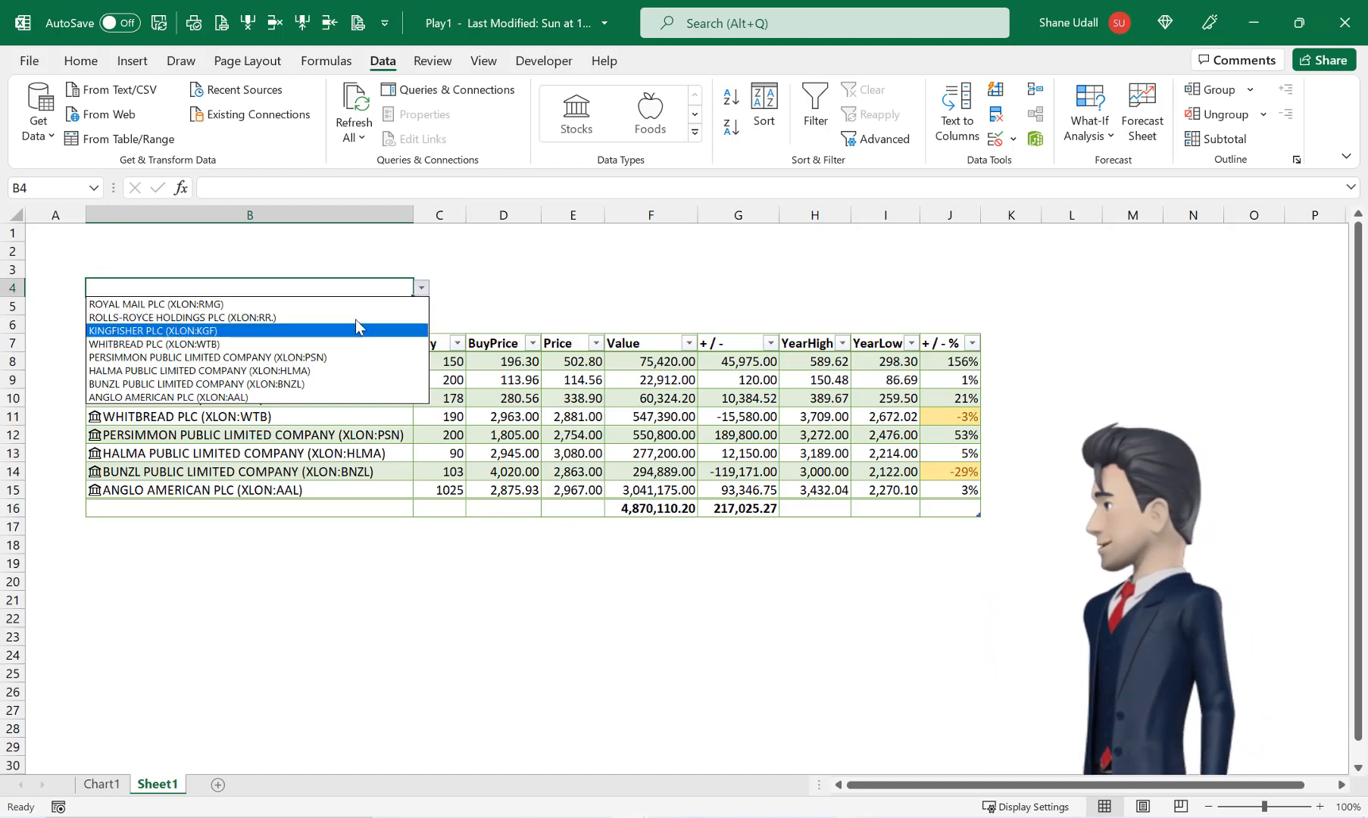
{"action": "mouse_move", "coordinate": [190, 333]}
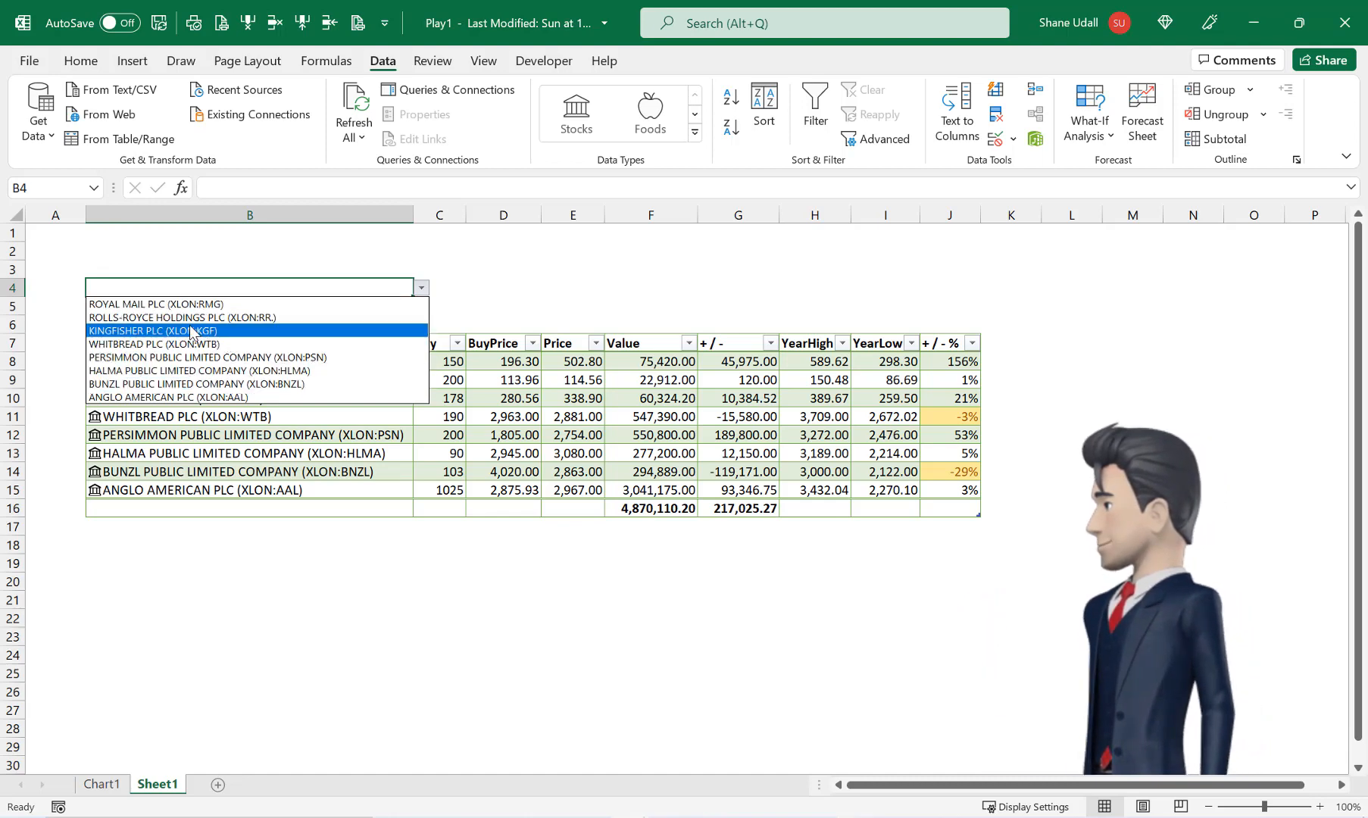
{"action": "left_click", "coordinate": [155, 329]}
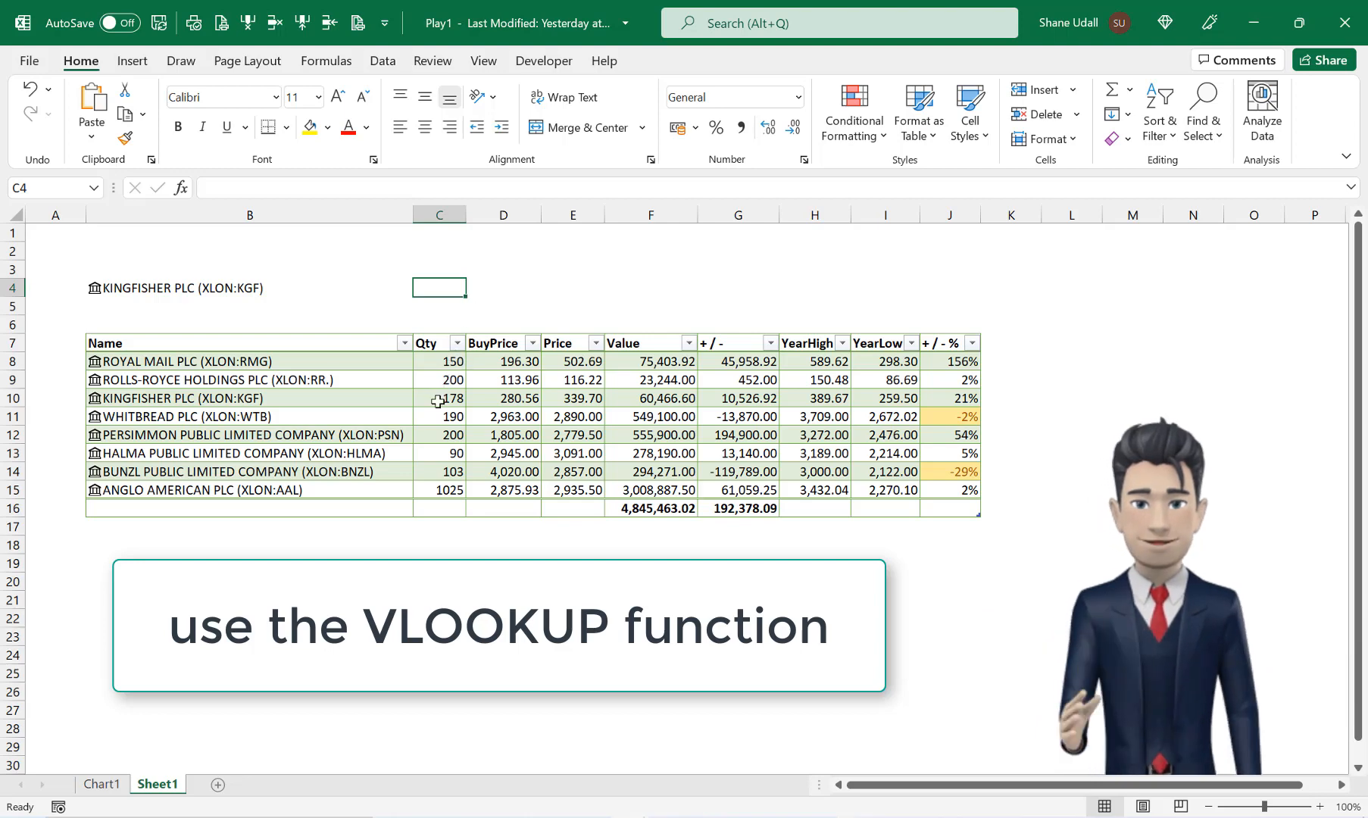
{"action": "left_click", "coordinate": [502, 398]}
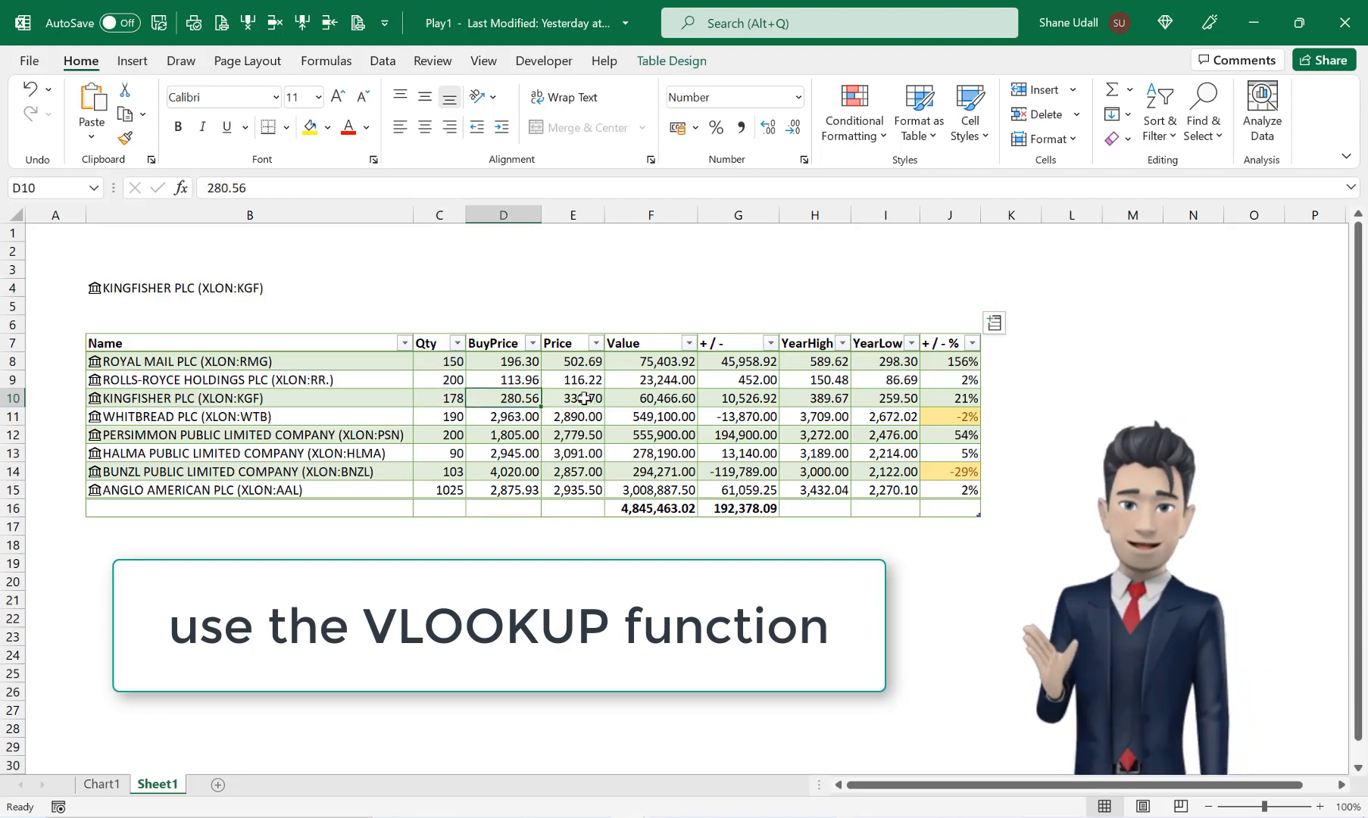
{"action": "left_click", "coordinate": [503, 288]}
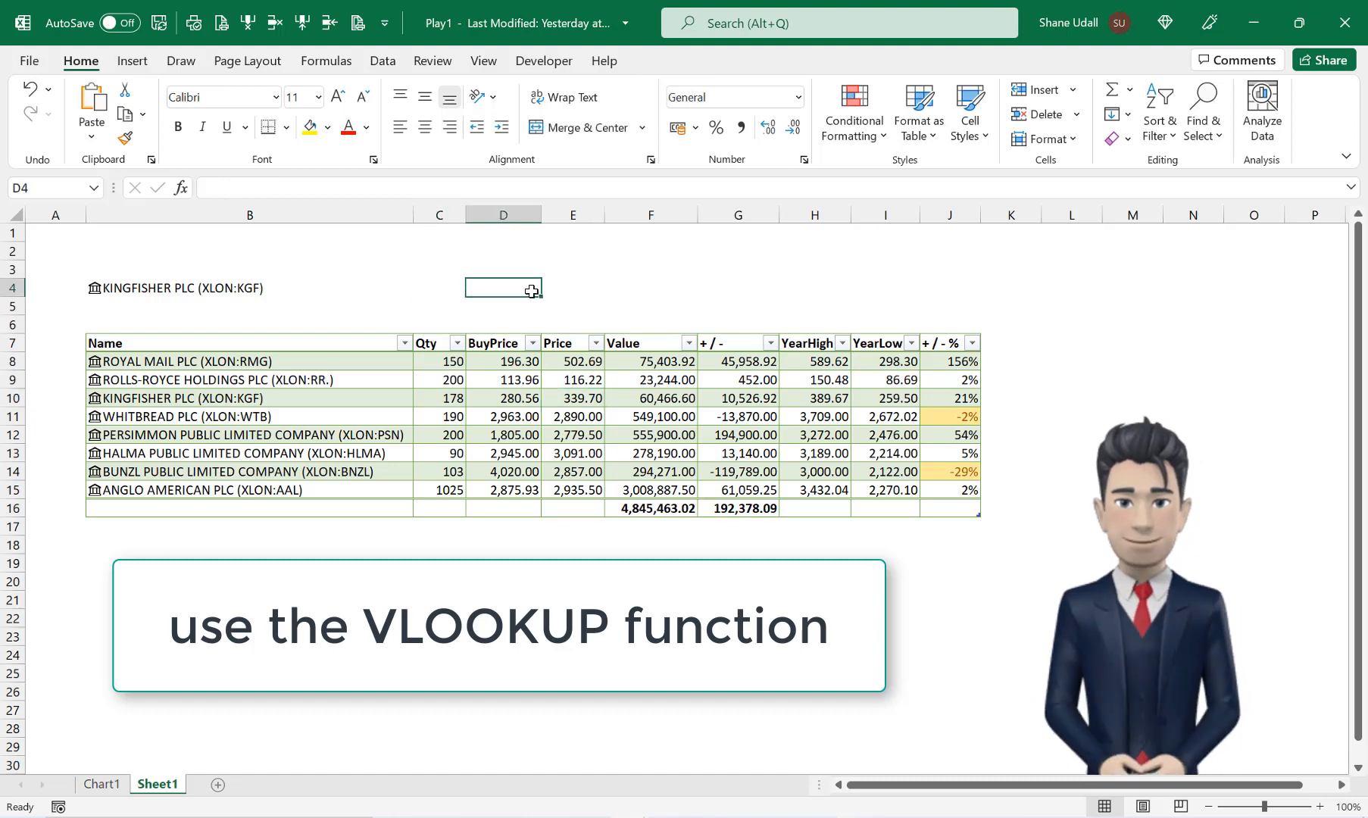
{"action": "left_click", "coordinate": [948, 288]}
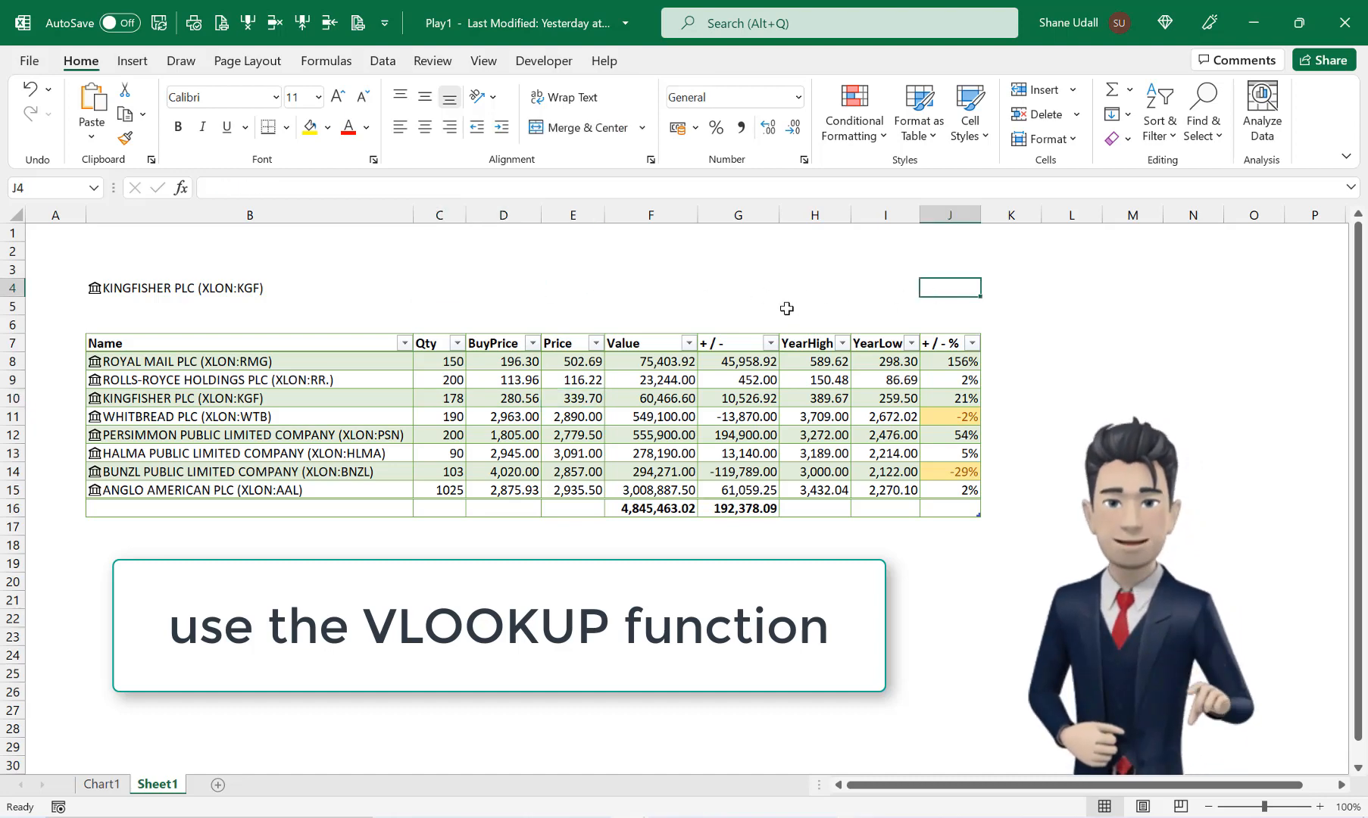
{"action": "mouse_move", "coordinate": [438, 284]}
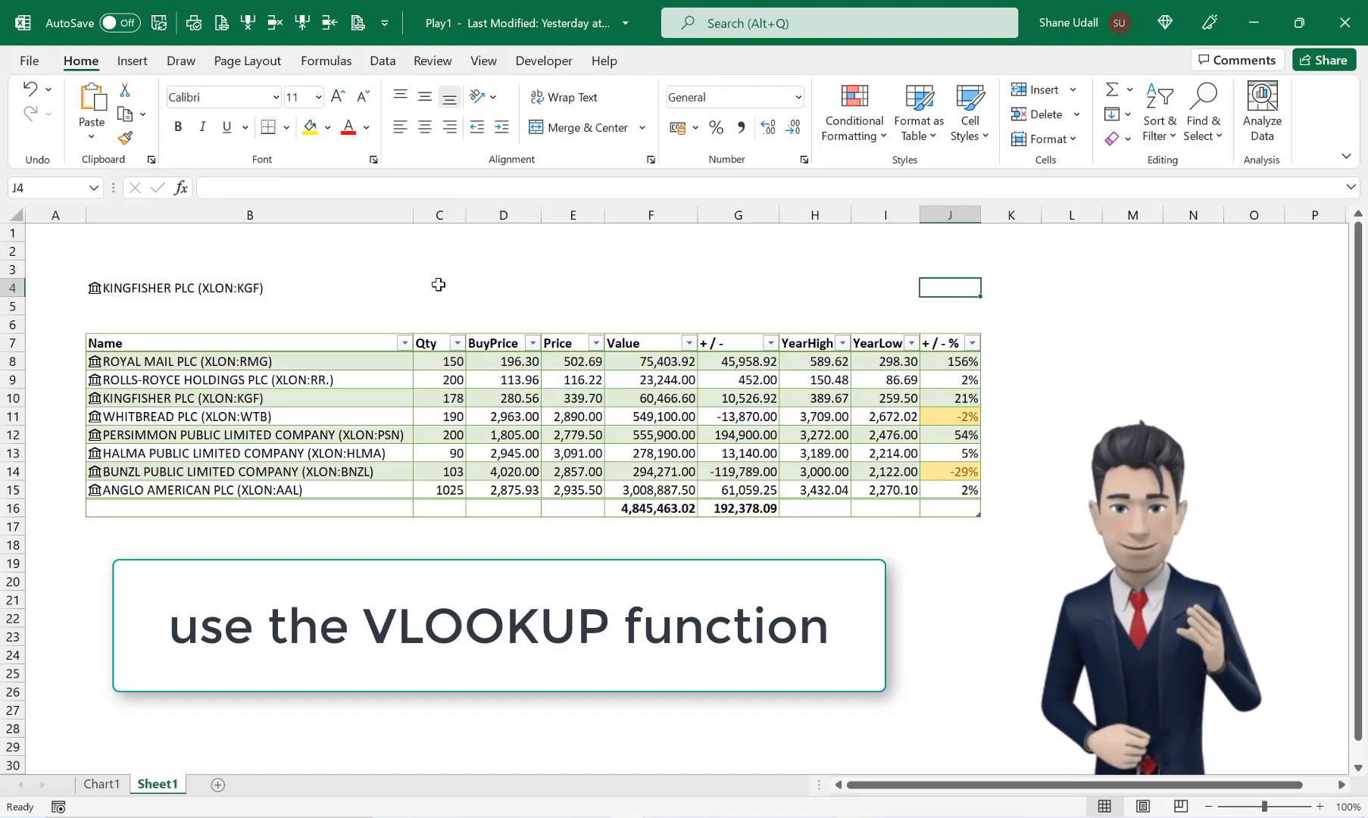
- Enter =VLOOKUP($B$4,Stocktable,2,false) in C4 to return Kingfisher's quantity
{"action": "left_click", "coordinate": [439, 288]}
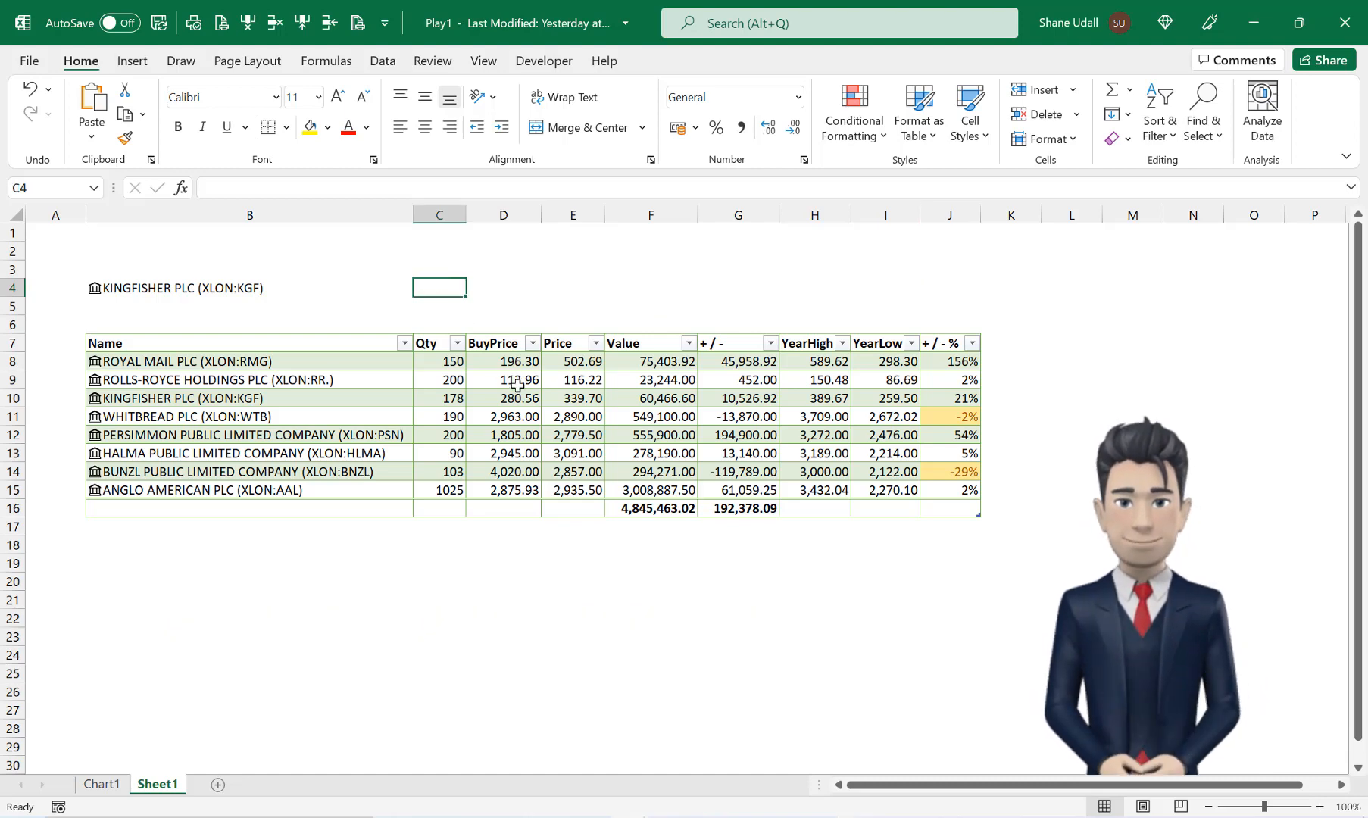
{"action": "left_click", "coordinate": [439, 288]}
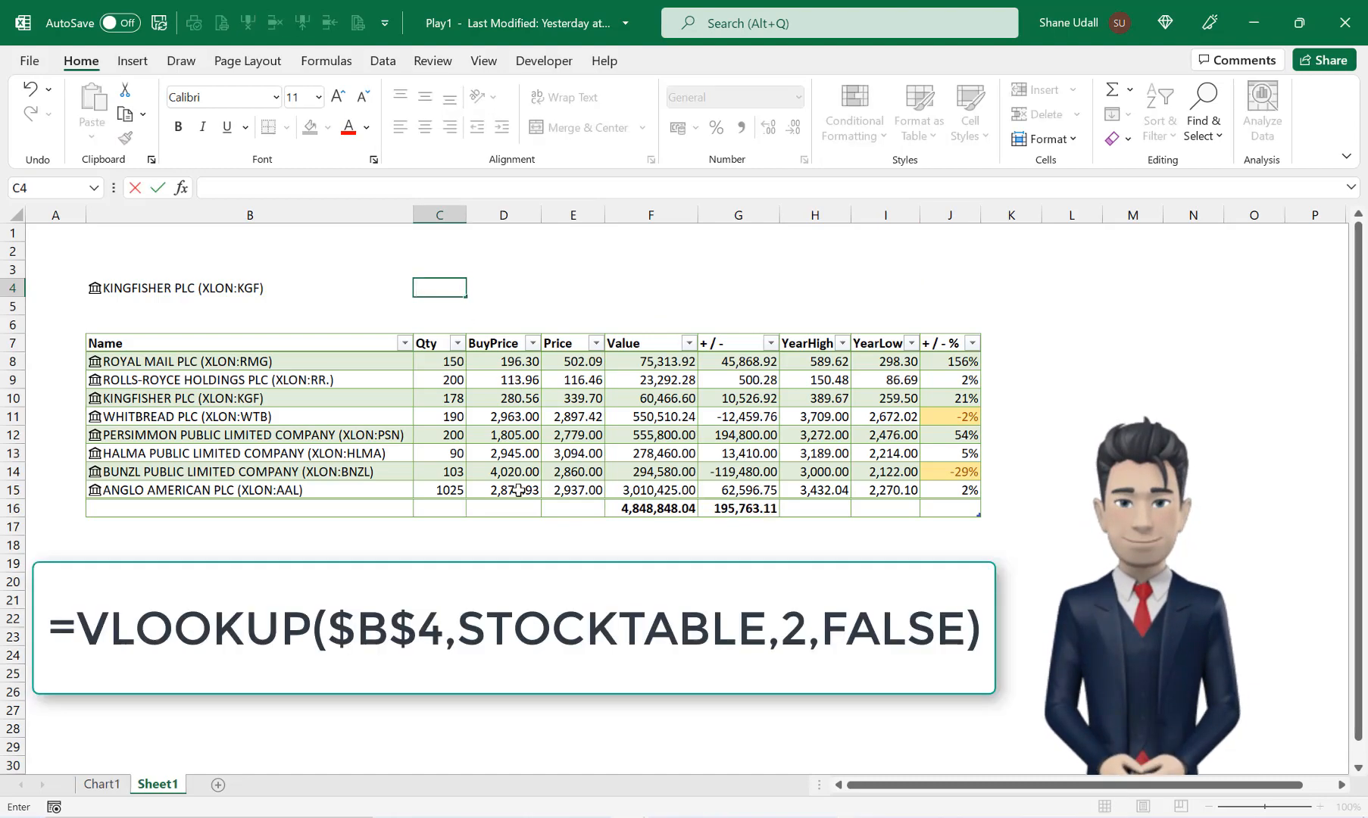
{"action": "type", "text": "="}
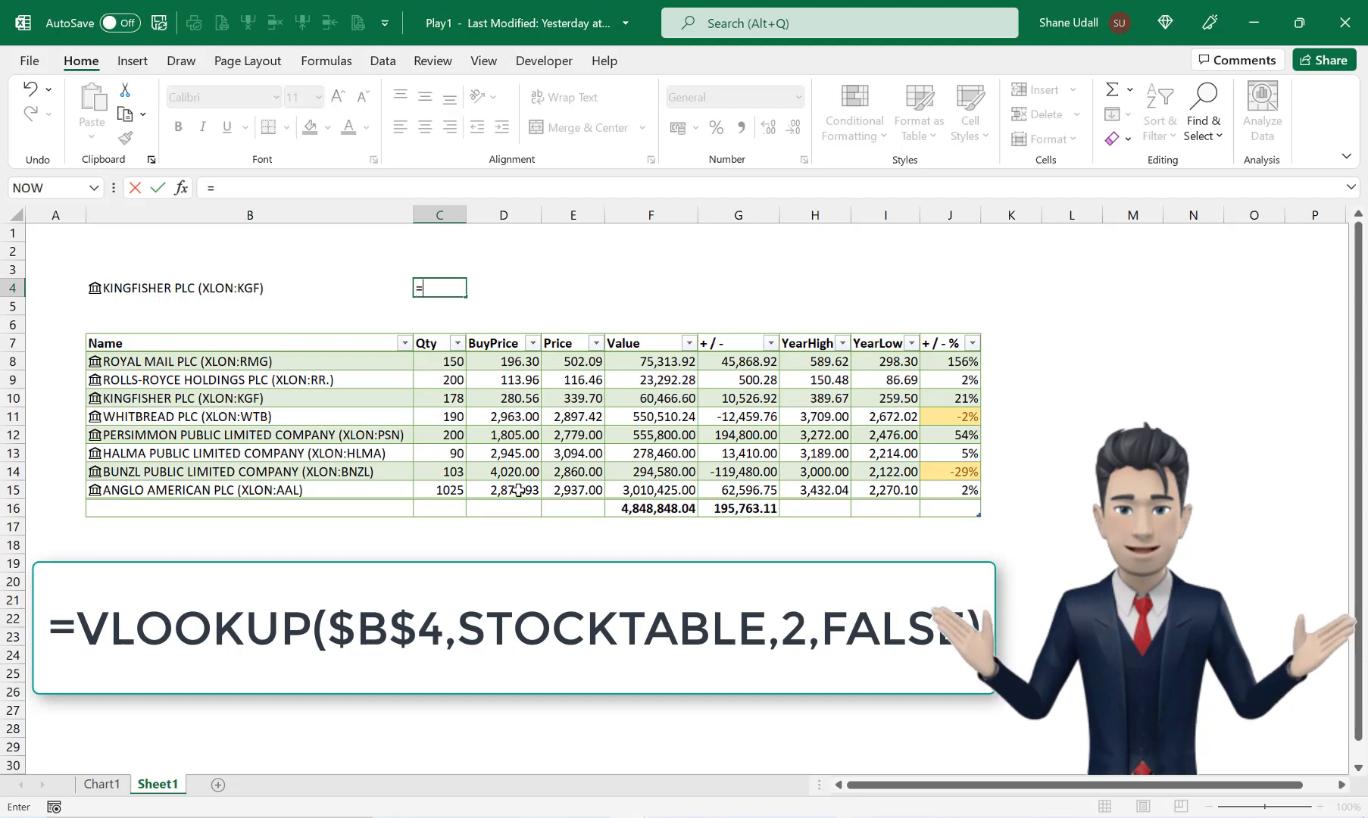
{"action": "type", "text": "VLOOKUP(B4"}
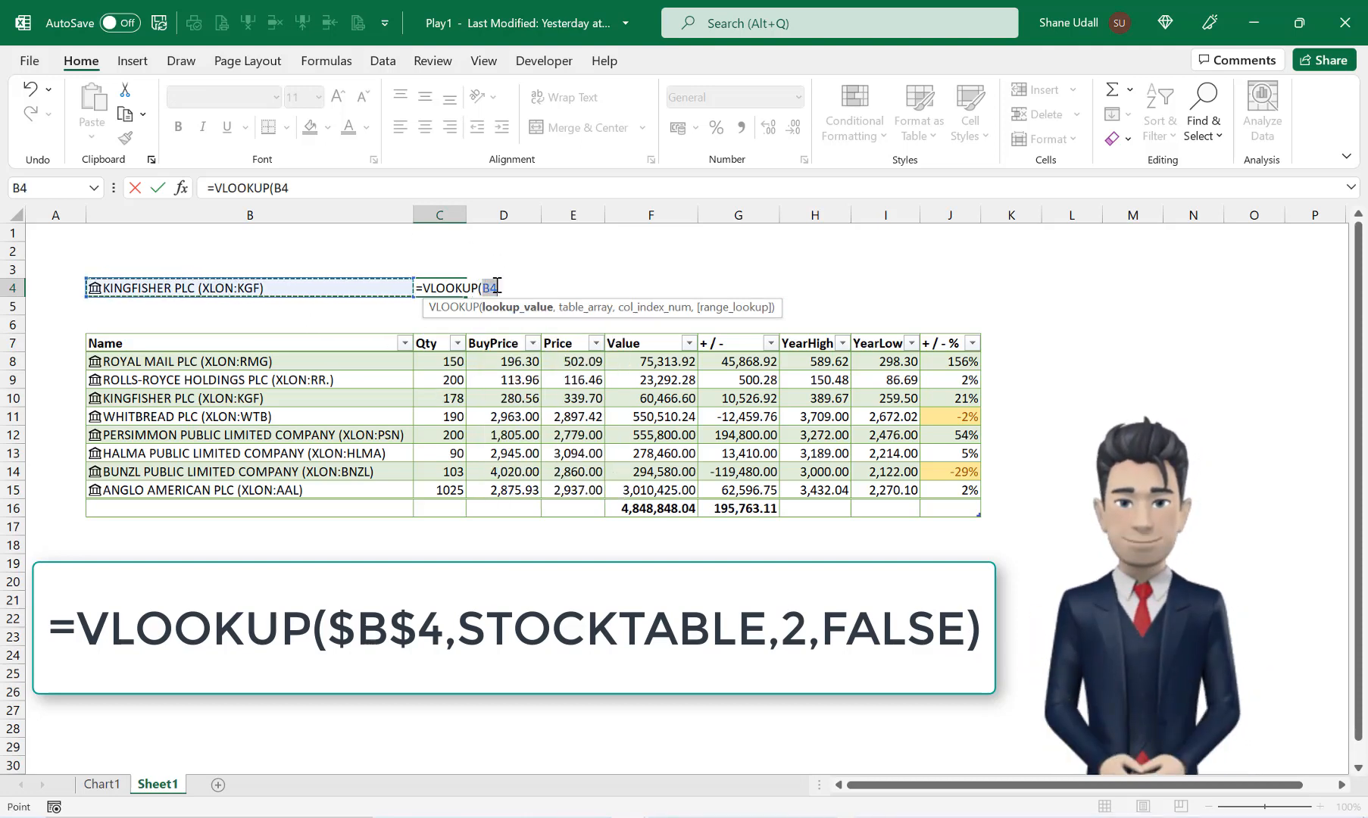
{"action": "key", "text": "f4"}
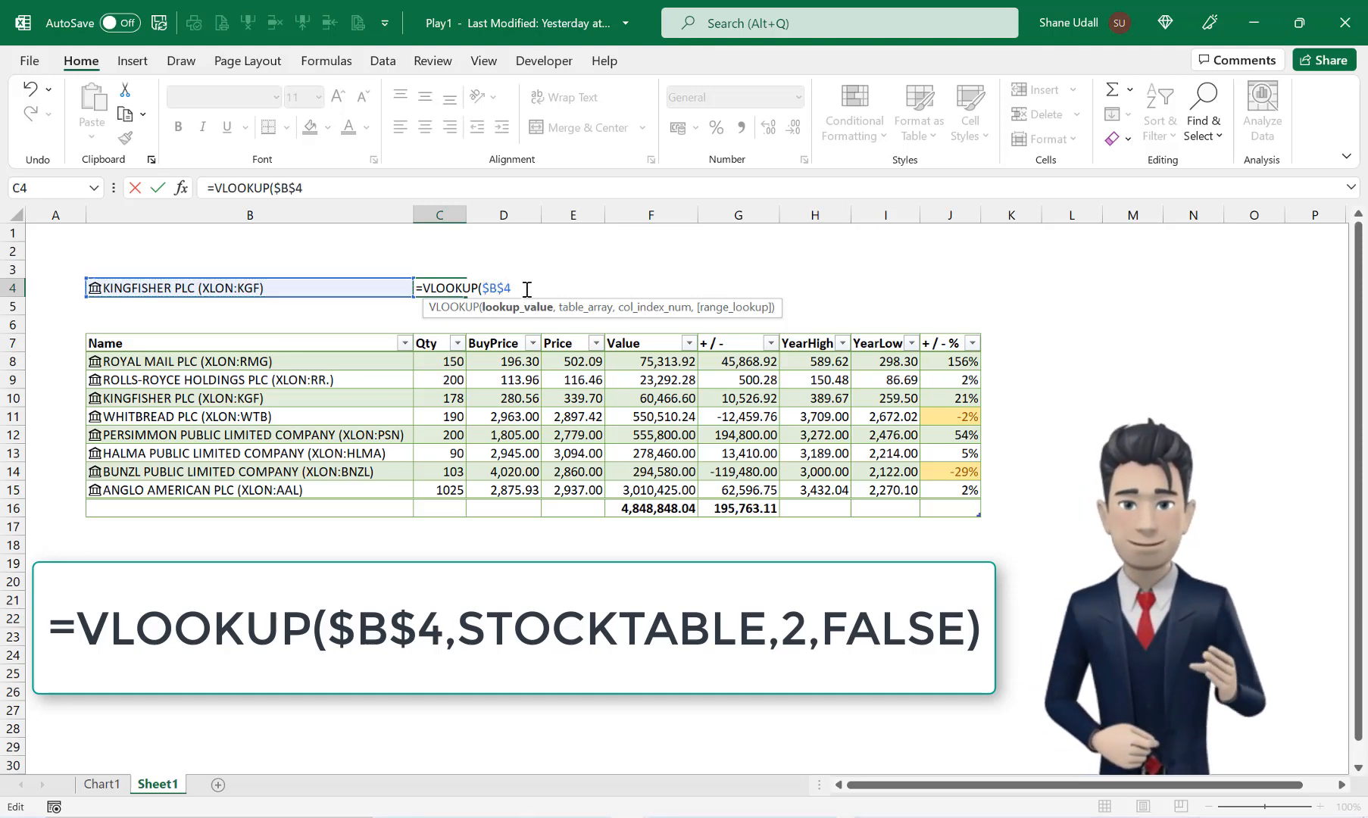
{"action": "type", "text": ",St"}
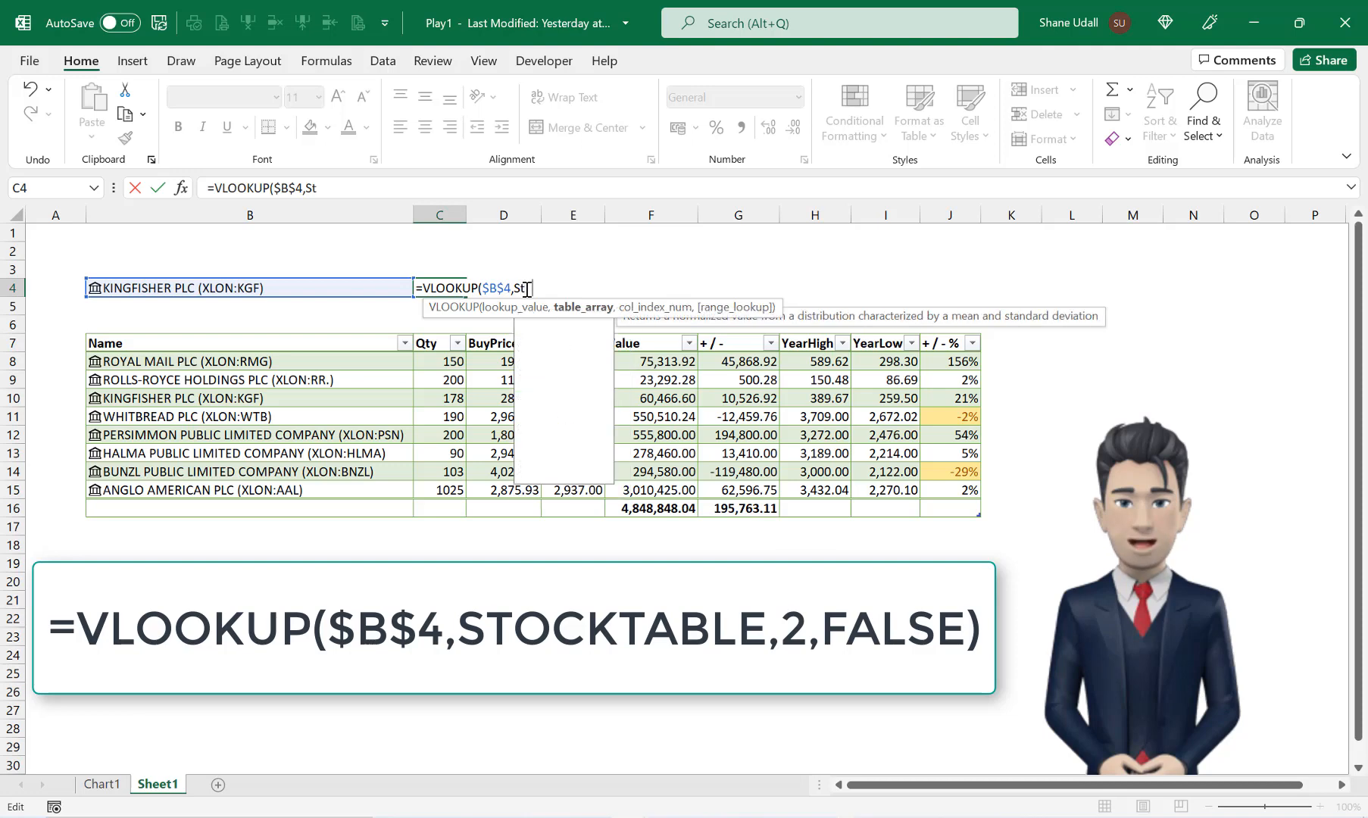
{"action": "type", "text": "ockt"}
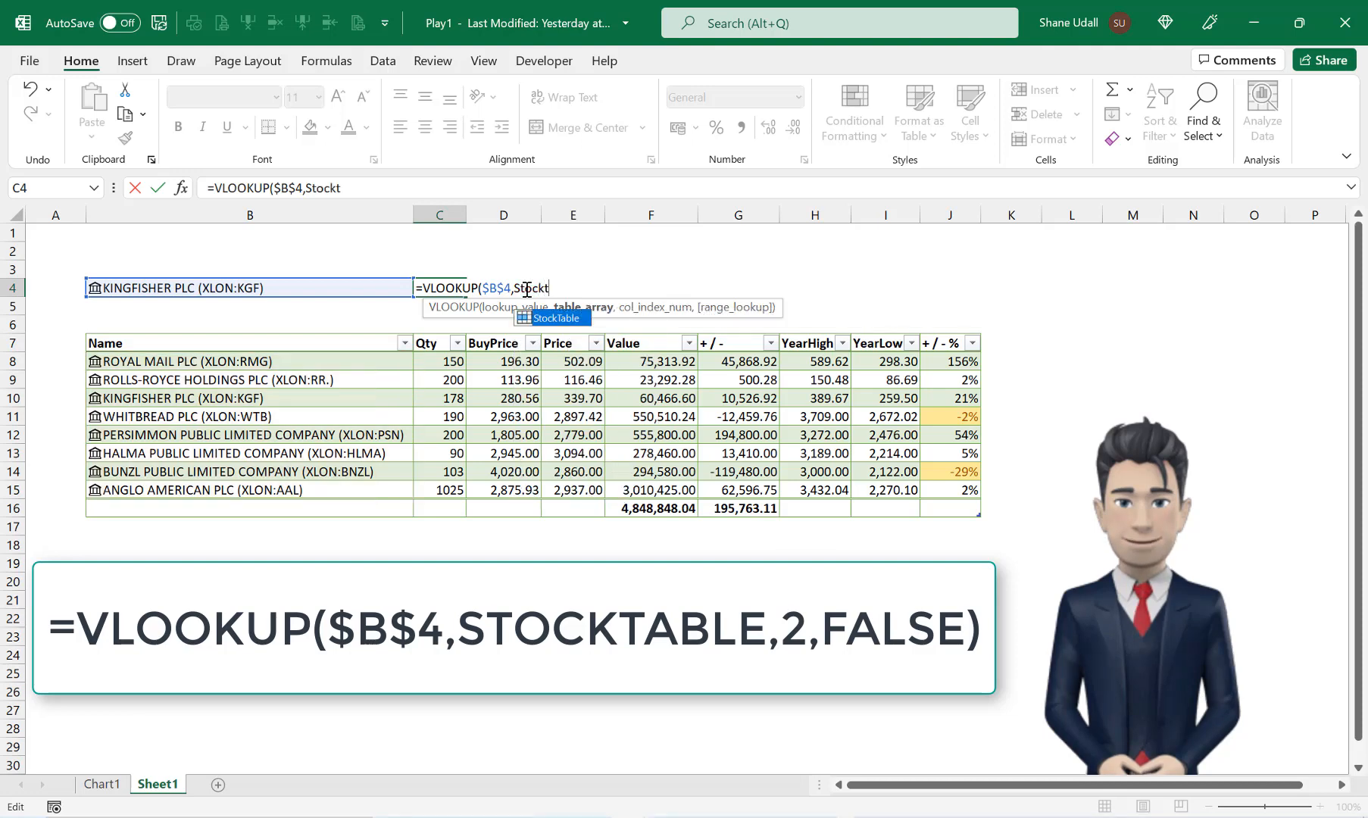
{"action": "type", "text": "able,2"}
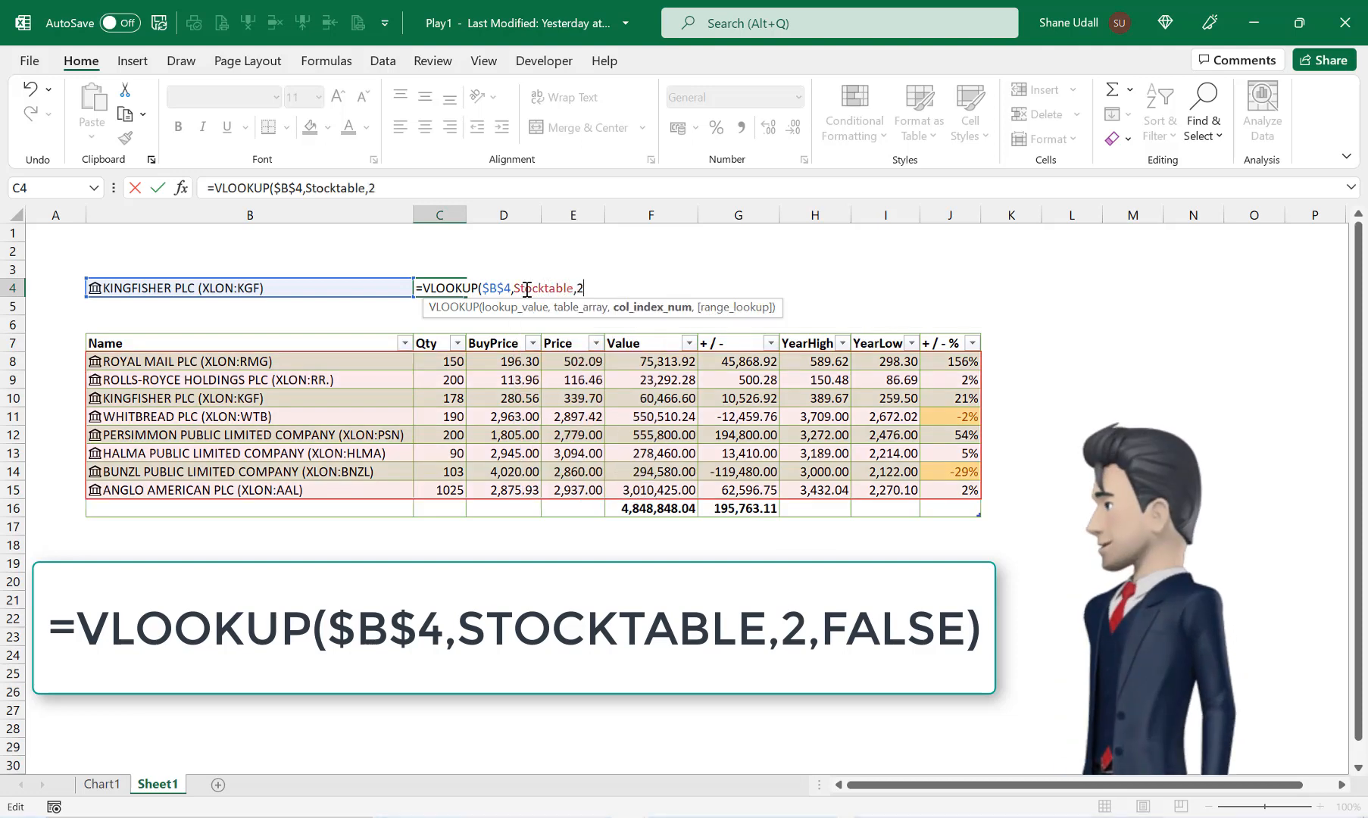
{"action": "type", "text": ",false"}
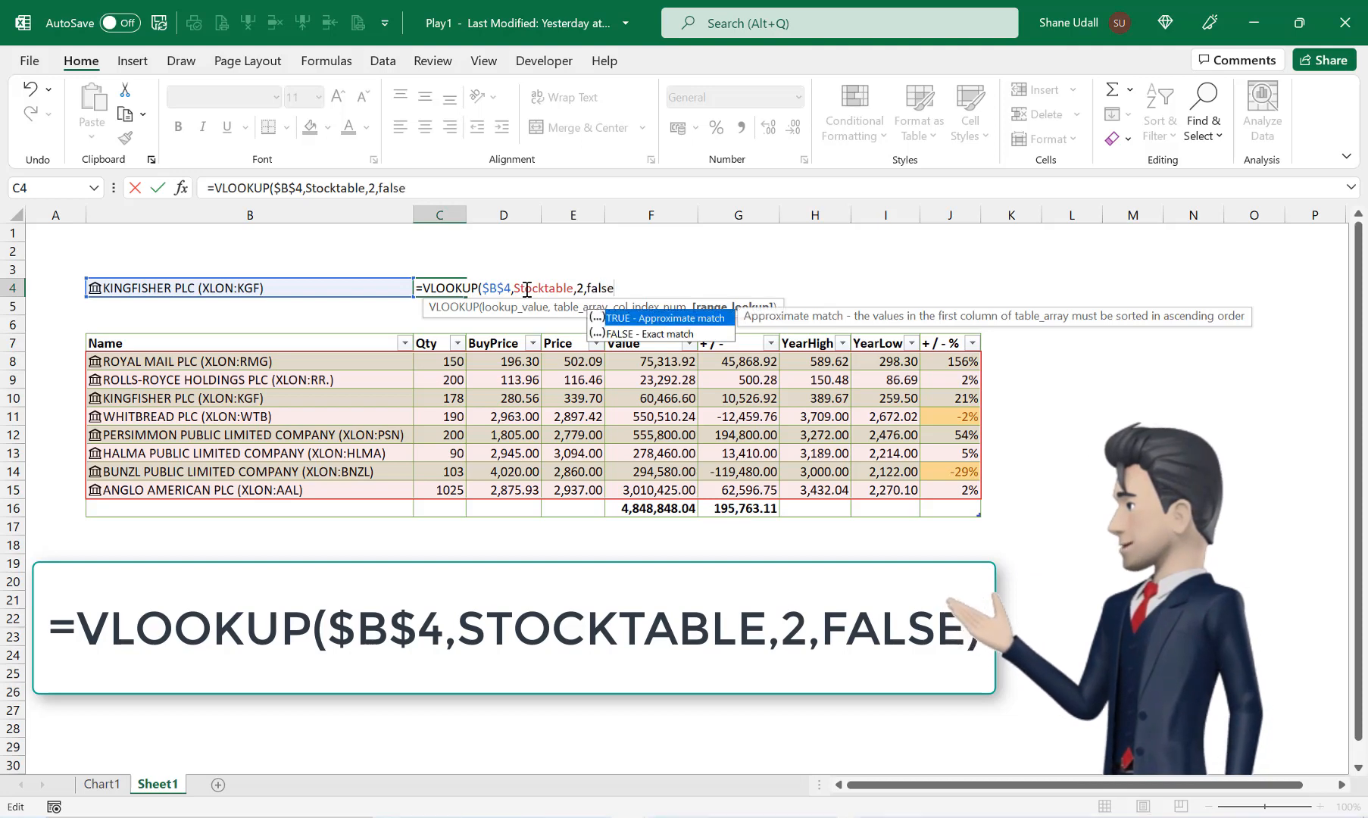
{"action": "type", "text": ")"}
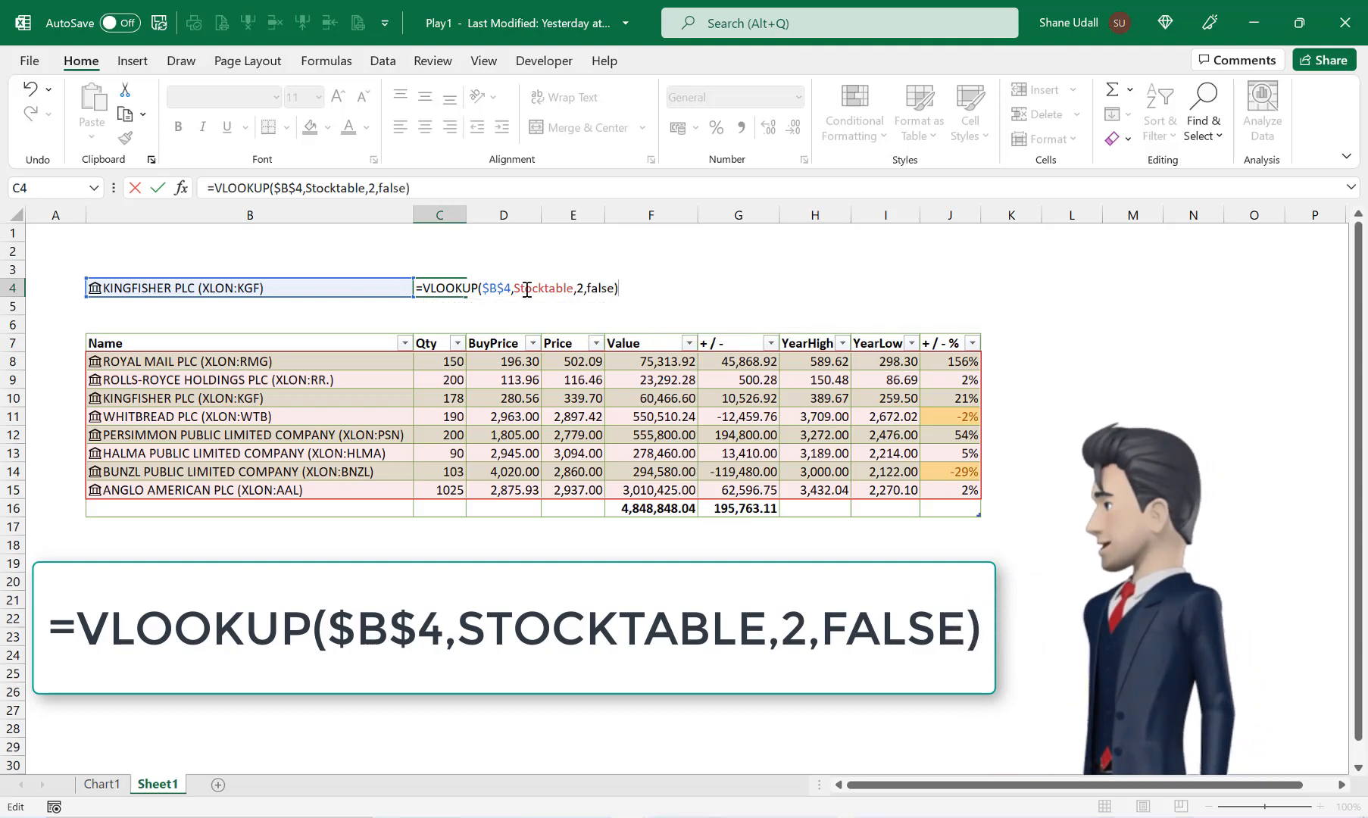
{"action": "key", "text": "Return"}
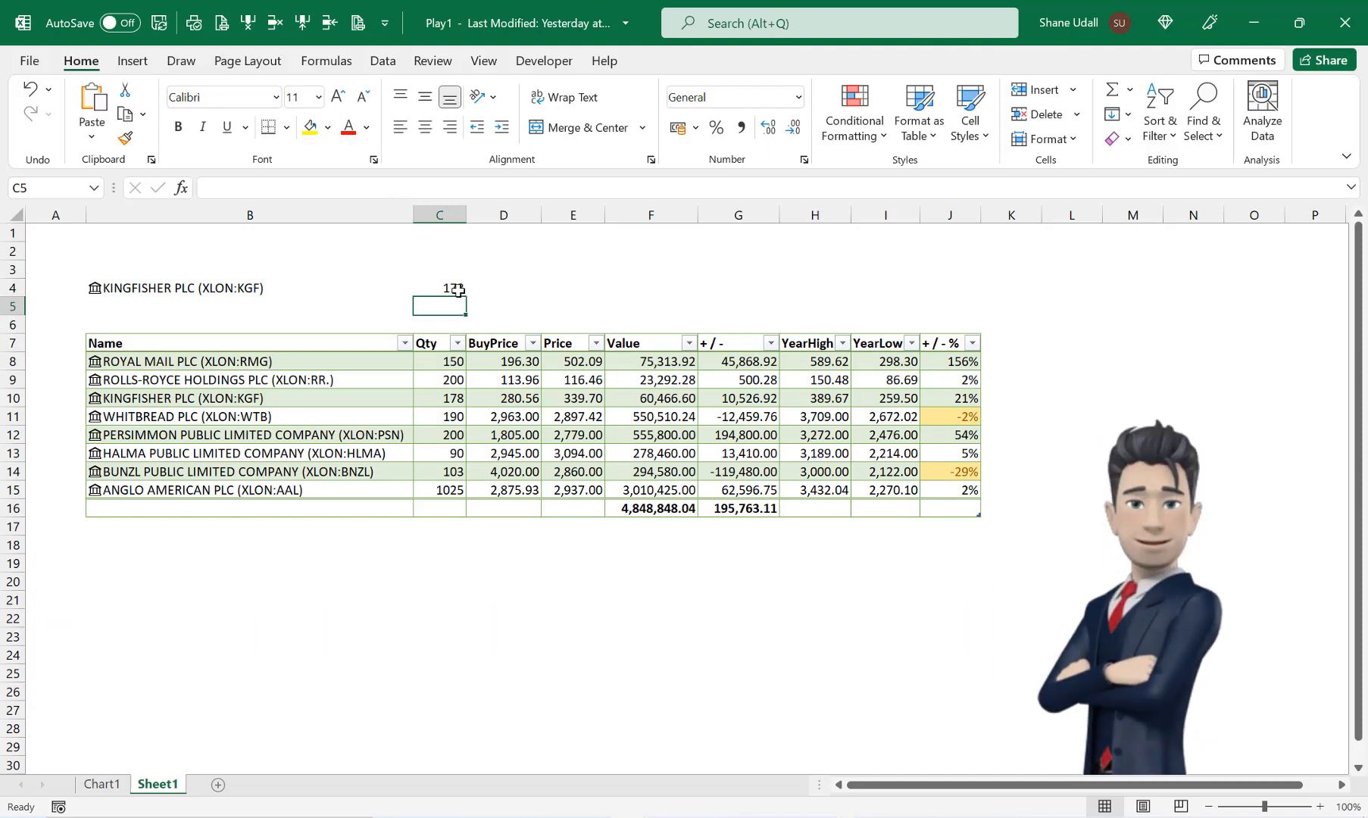
- Copy the C4 lookup formula across D4:J4
{"action": "left_click", "coordinate": [438, 288]}
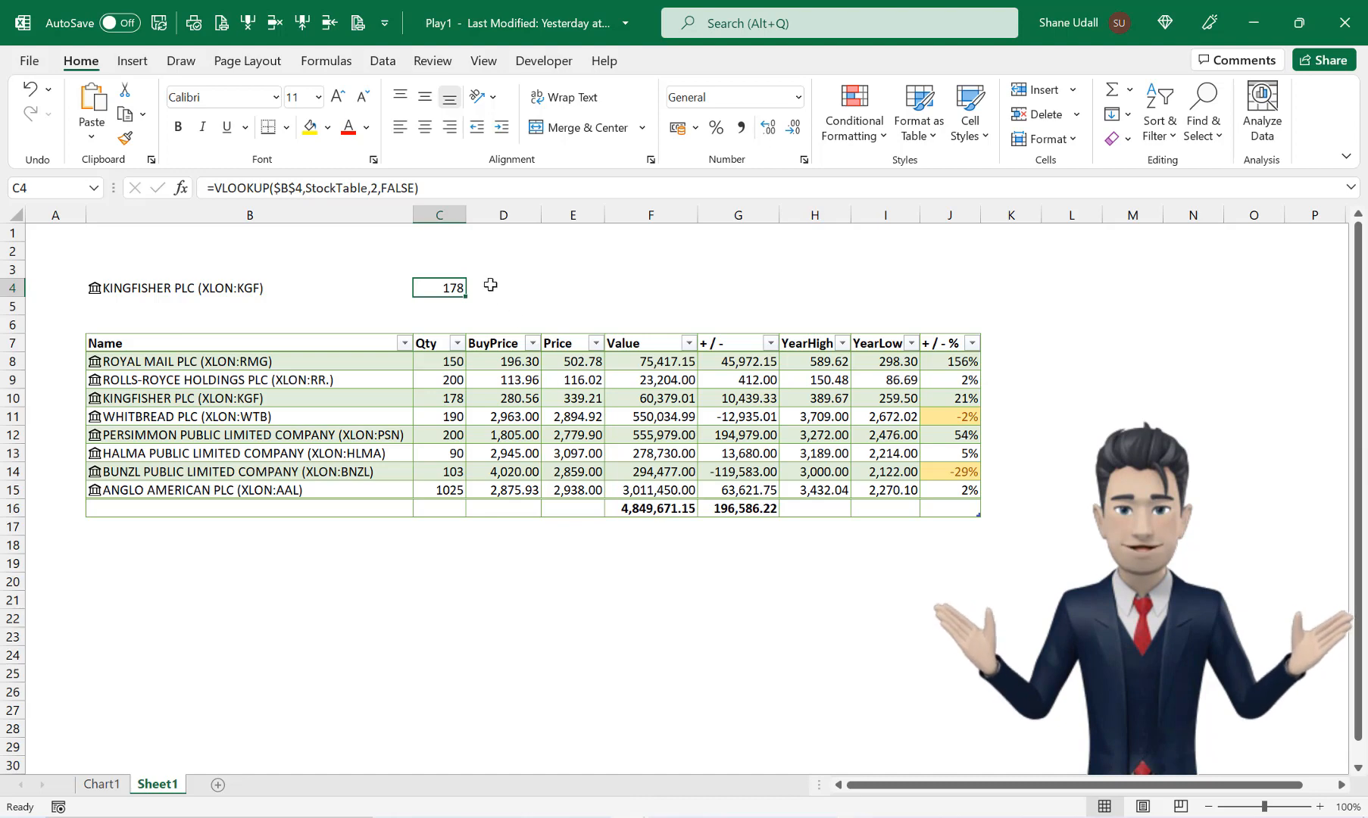
{"action": "left_click", "coordinate": [573, 288]}
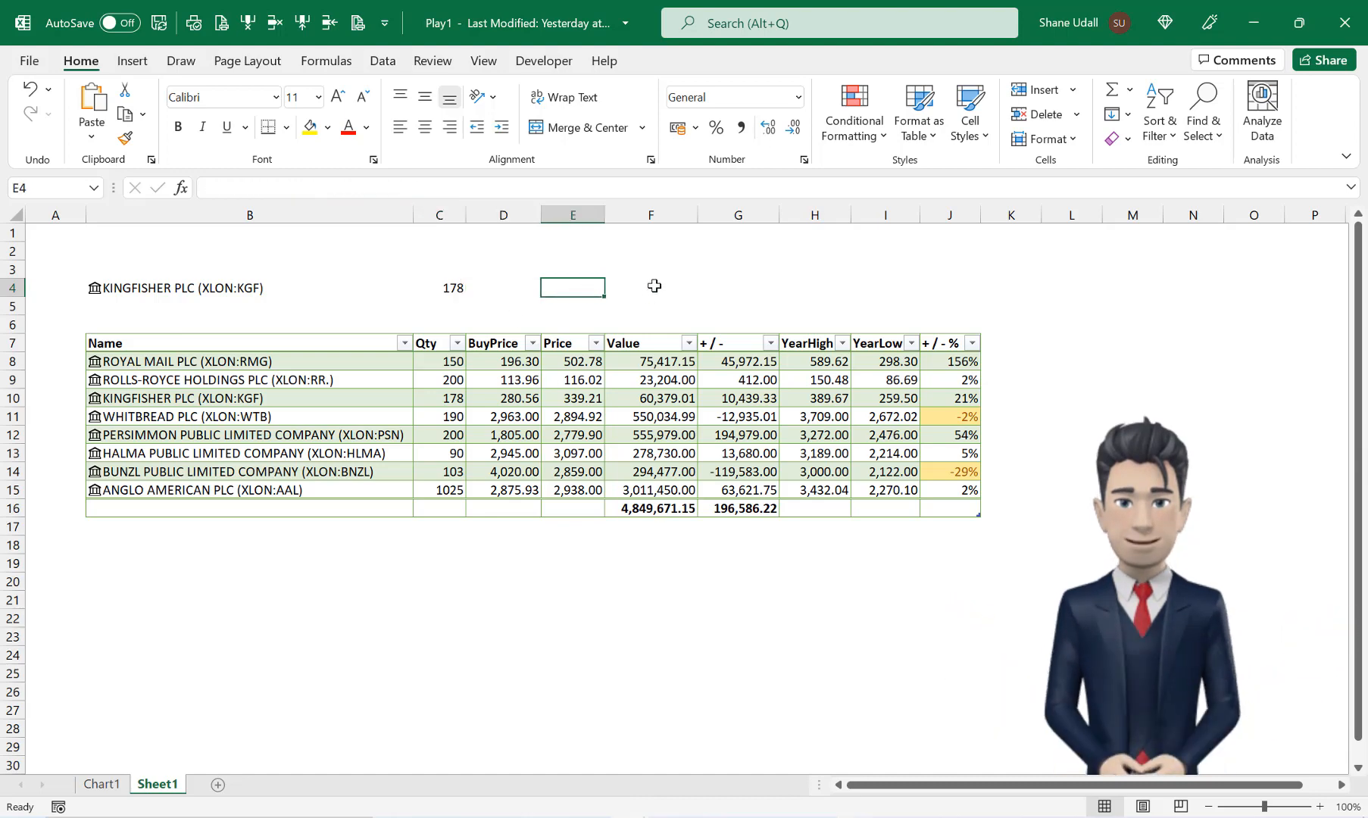
{"action": "left_click", "coordinate": [949, 288]}
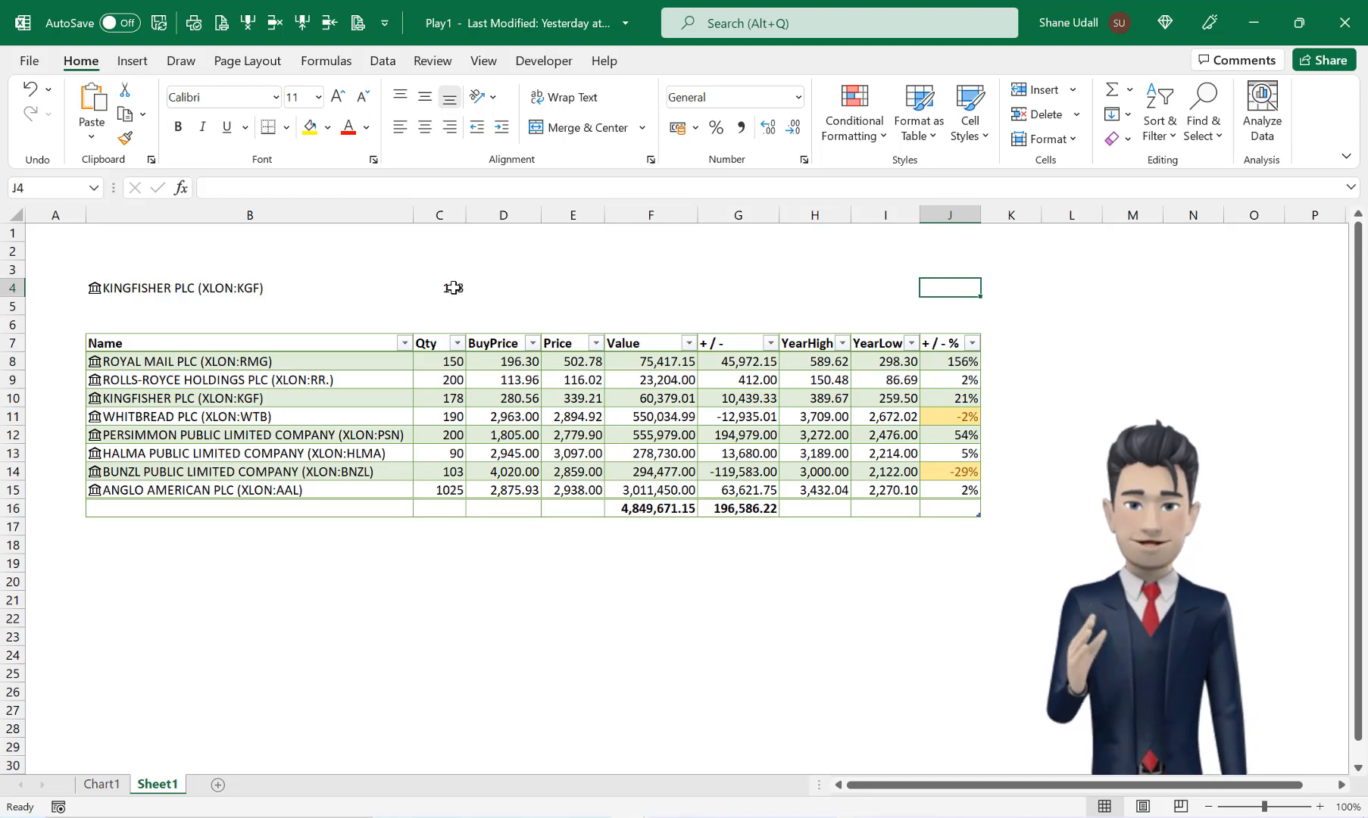
{"action": "left_click", "coordinate": [438, 288]}
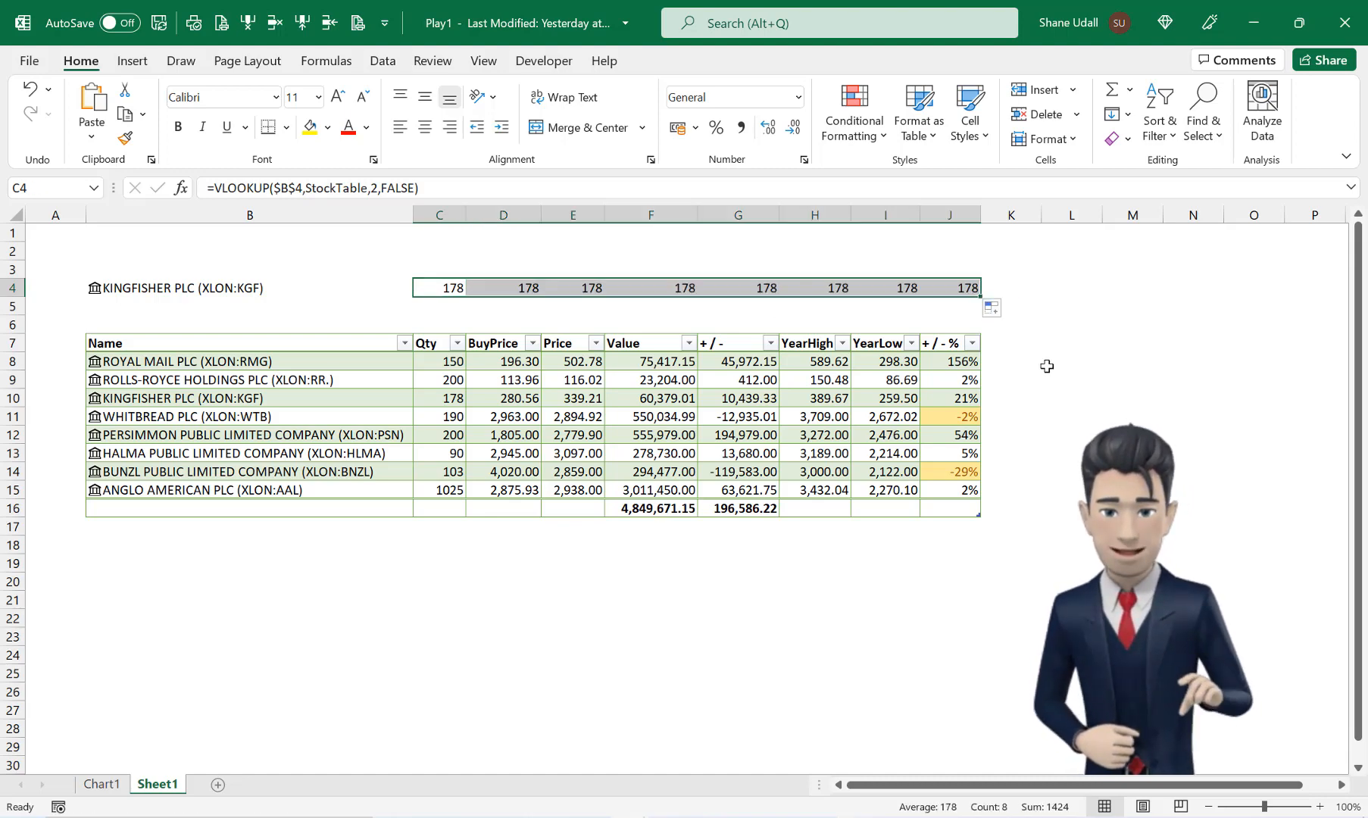
- Check the copied lookups in D4, F4 and G4, each showing 178
{"action": "left_click", "coordinate": [502, 288]}
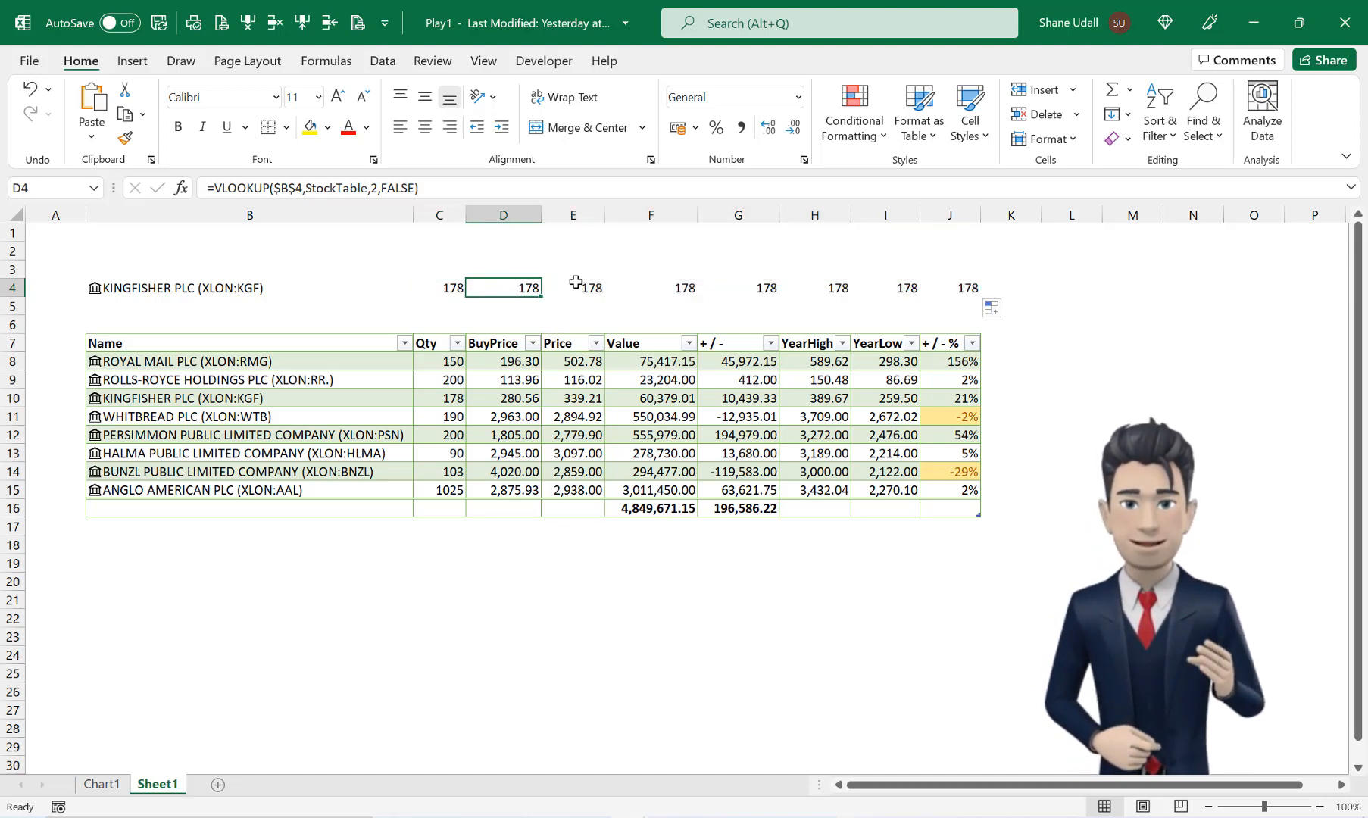
{"action": "left_click", "coordinate": [650, 288]}
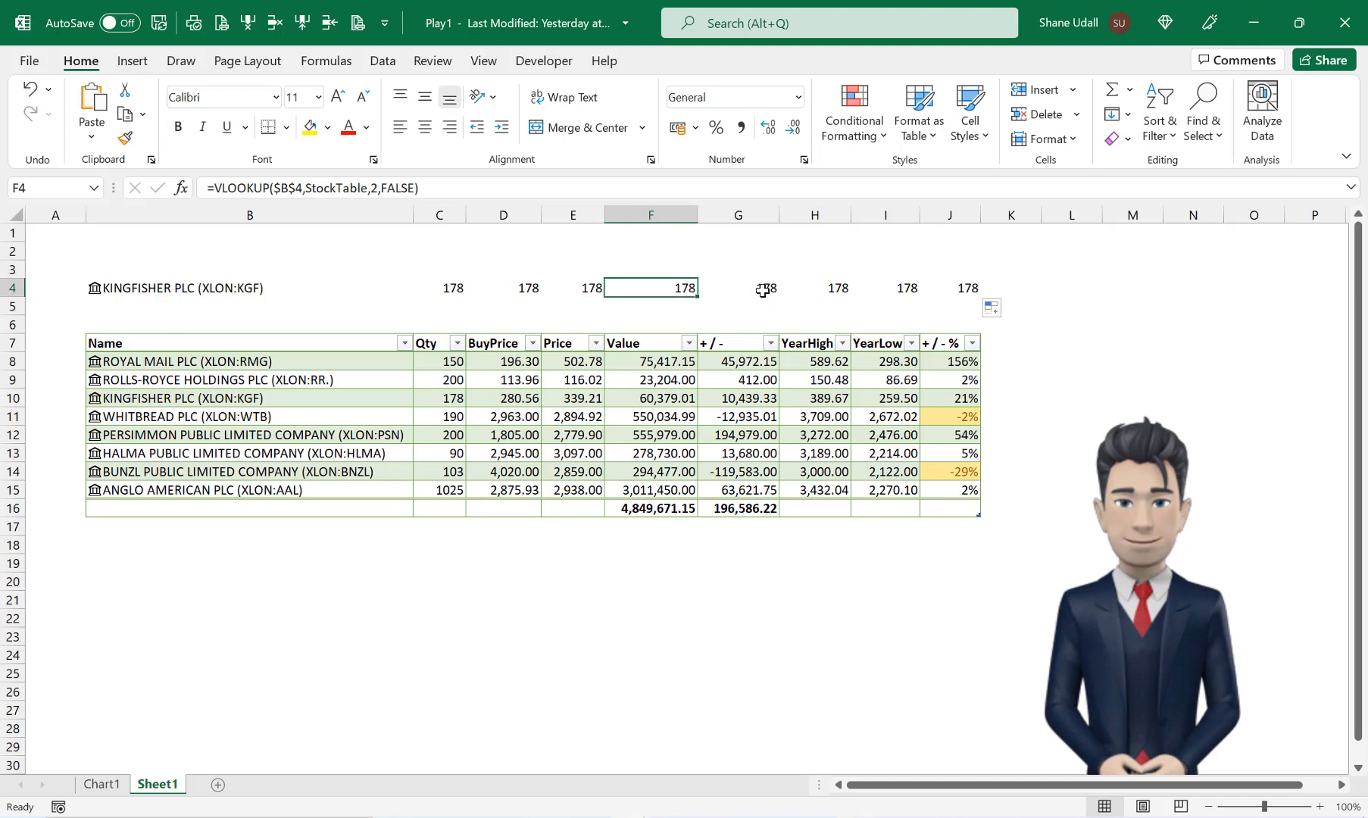
{"action": "left_click", "coordinate": [737, 288]}
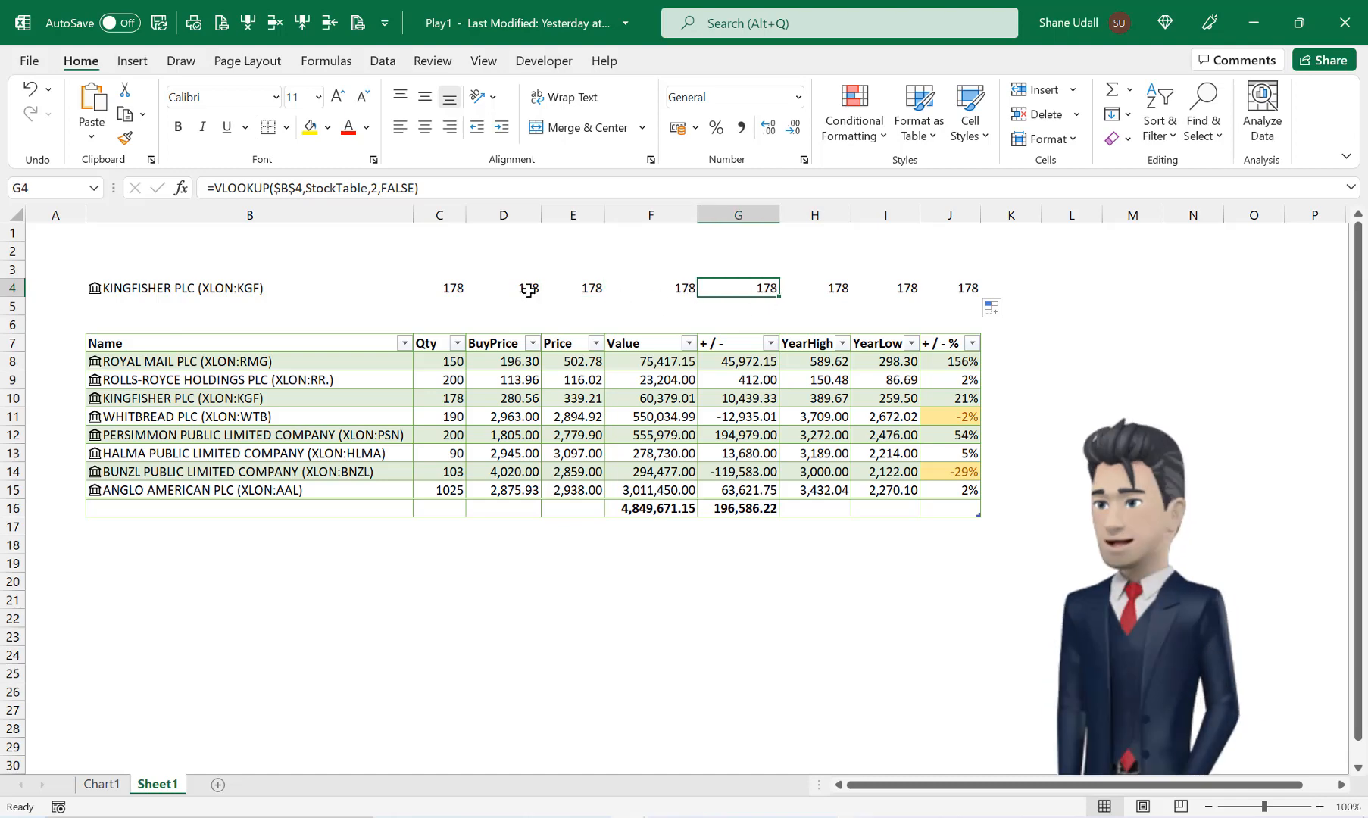
{"action": "left_click", "coordinate": [503, 288]}
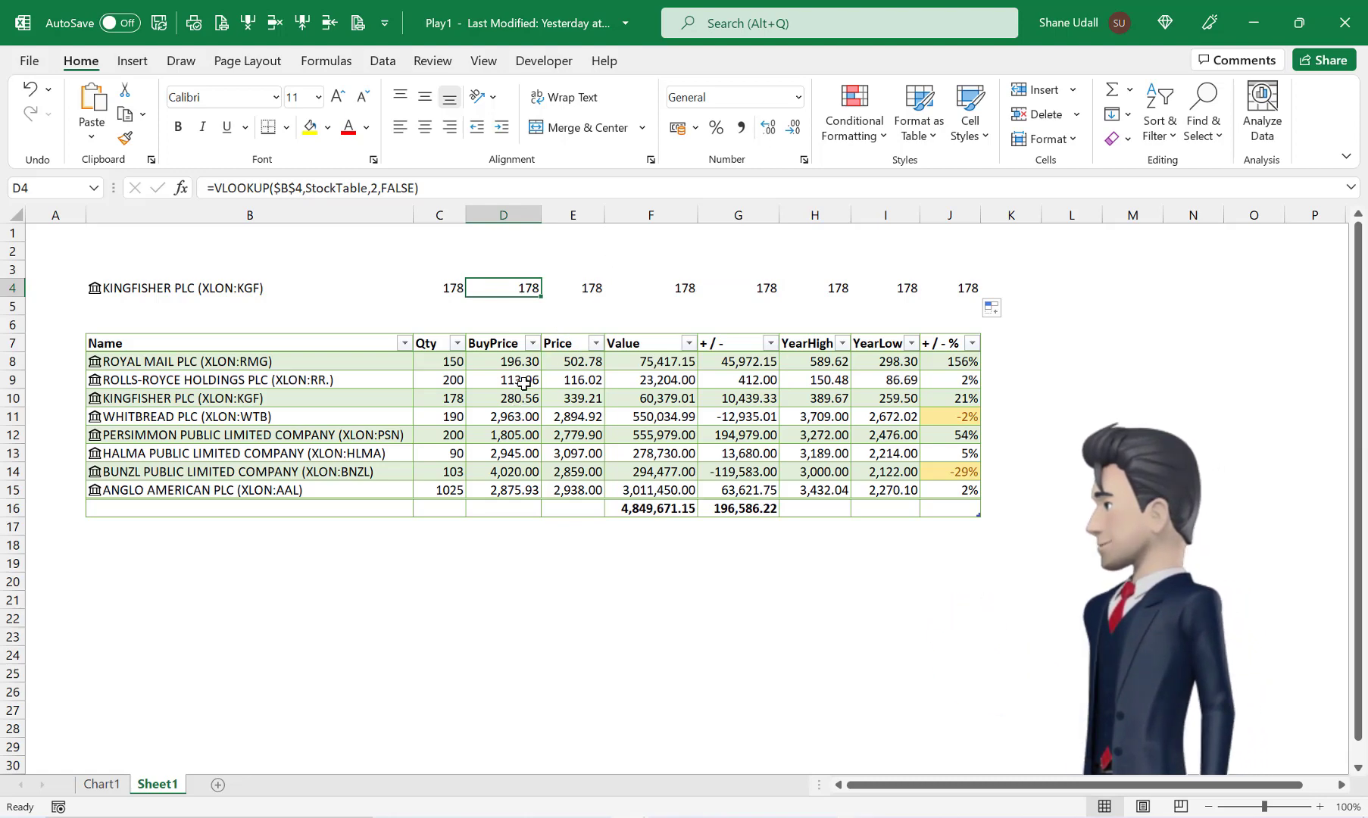
- Change the VLOOKUP column index to 3 in D4 (BuyPrice) and 4 in E4 (Price)
{"action": "double_click", "coordinate": [502, 288]}
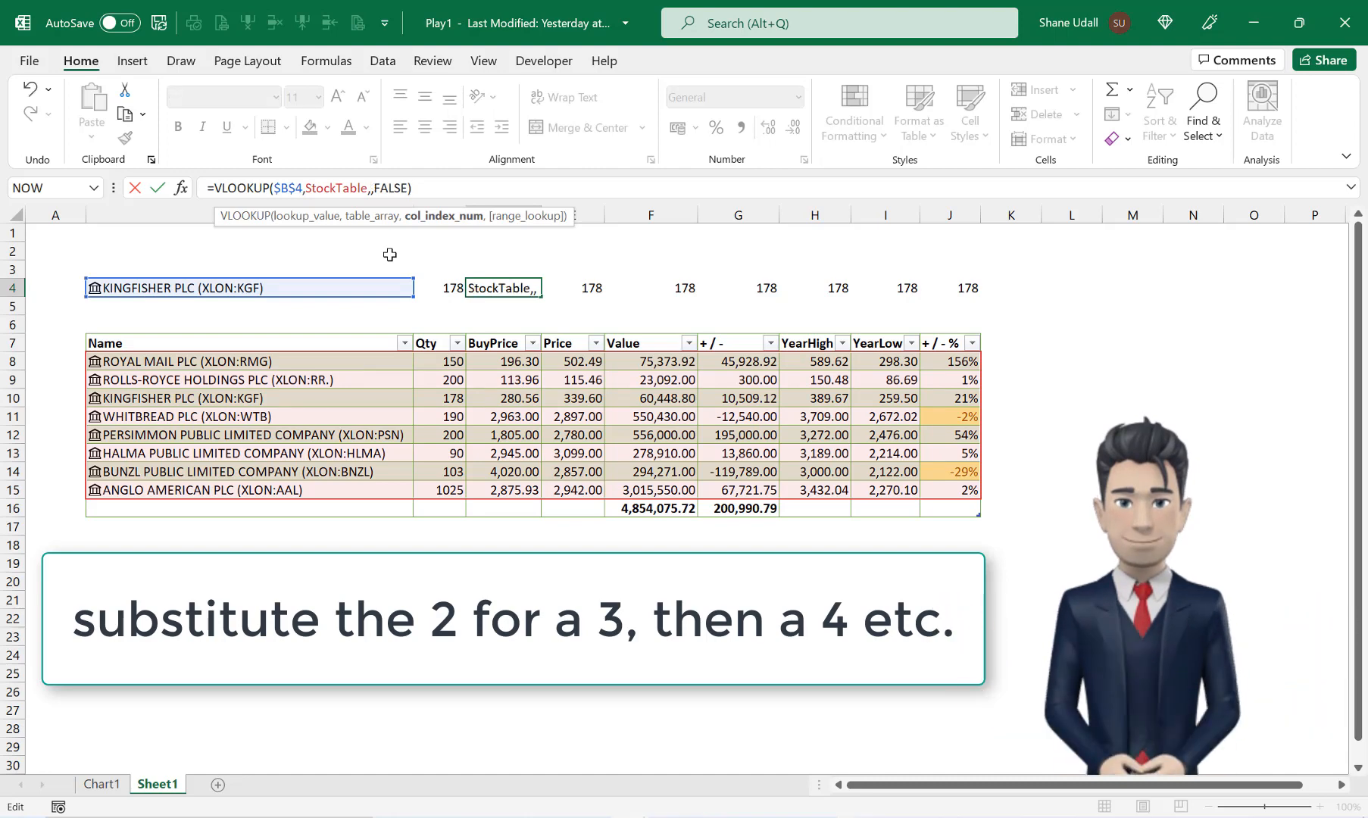
{"action": "type", "text": "3"}
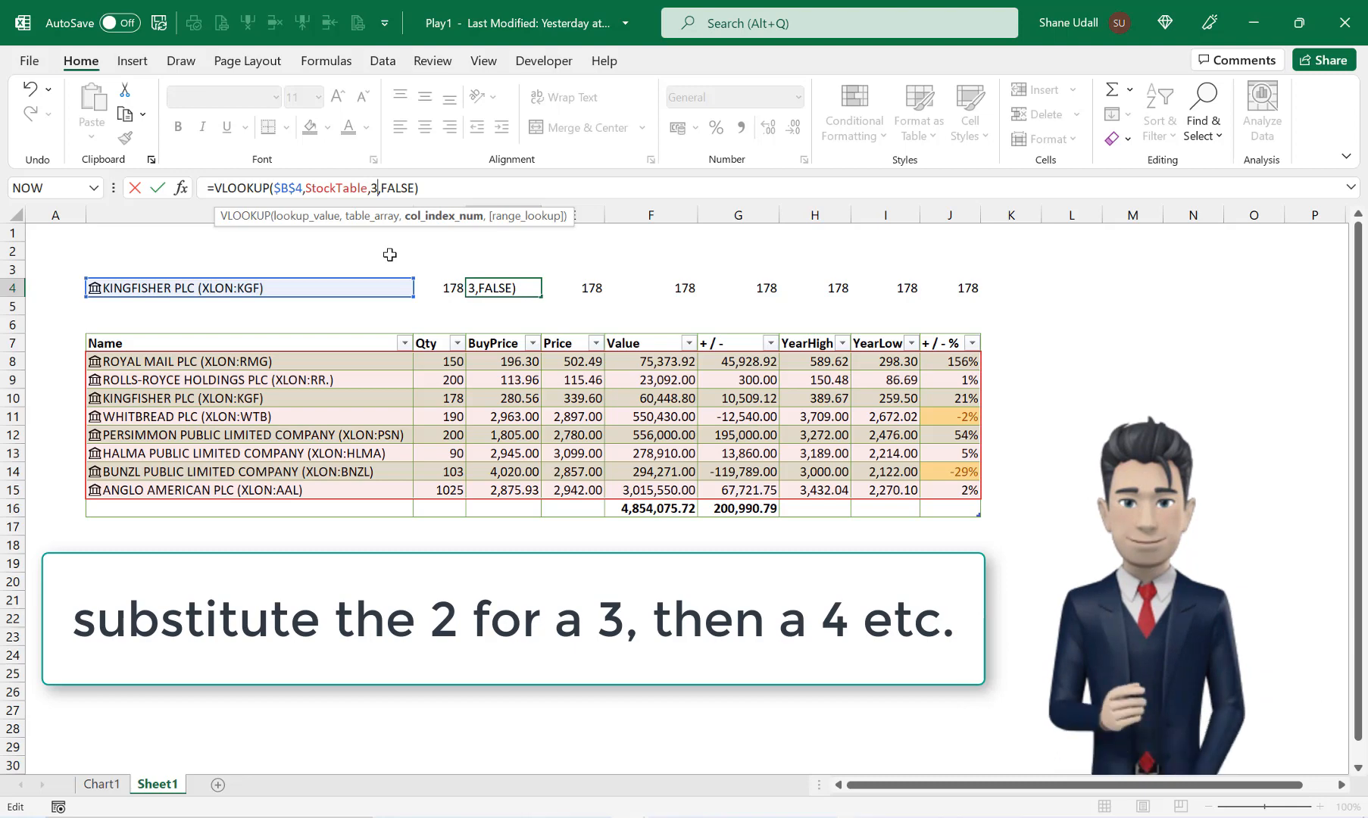
{"action": "key", "text": "Return"}
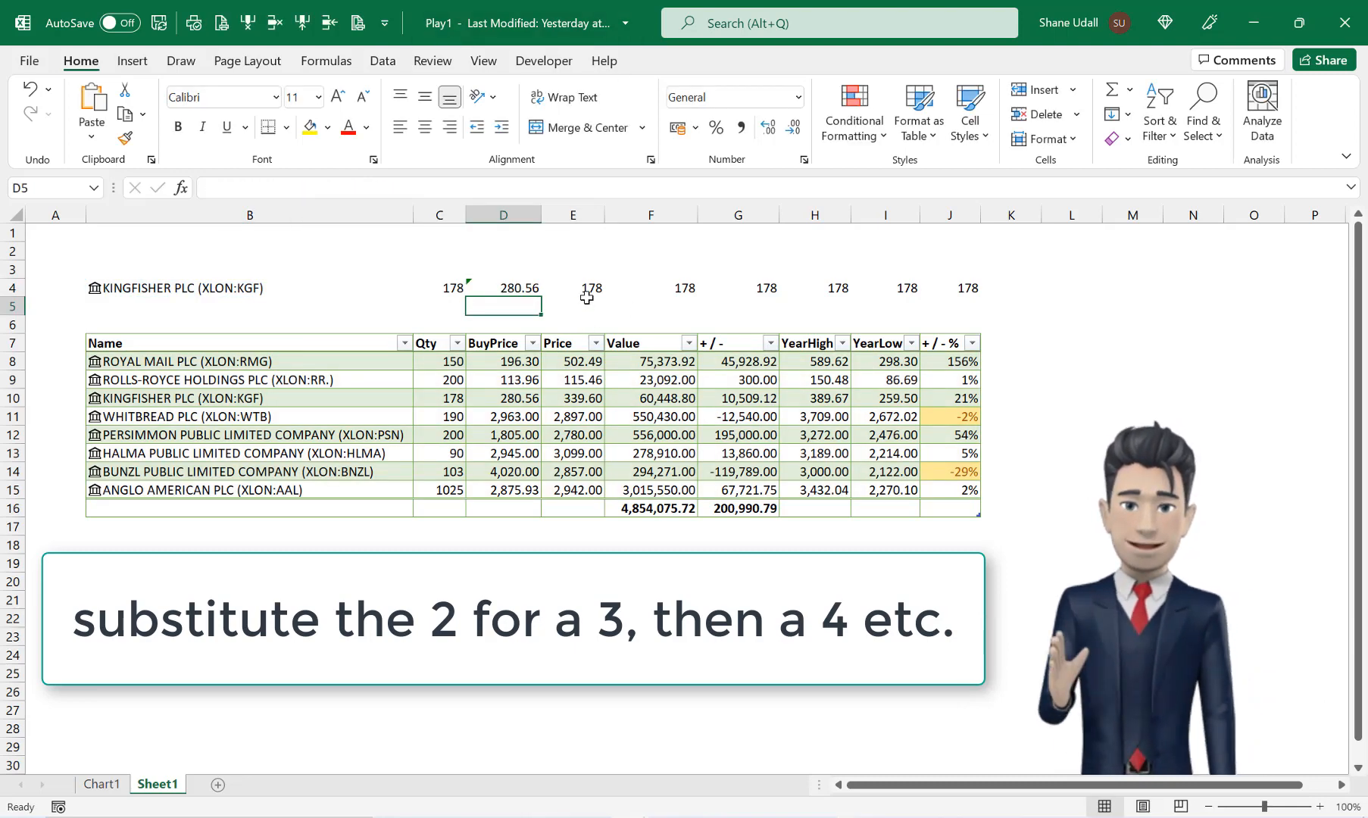
{"action": "left_click", "coordinate": [573, 288]}
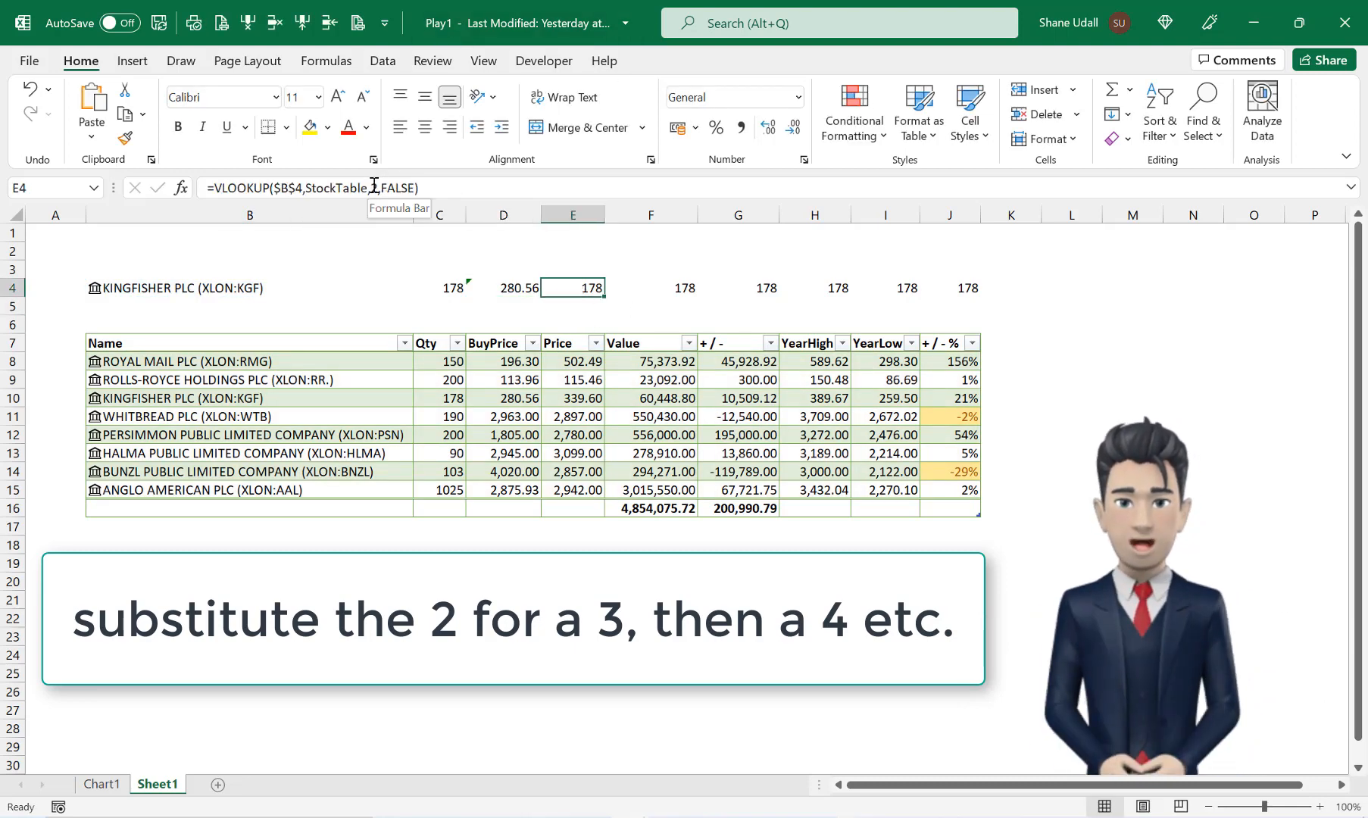
{"action": "double_click", "coordinate": [571, 287]}
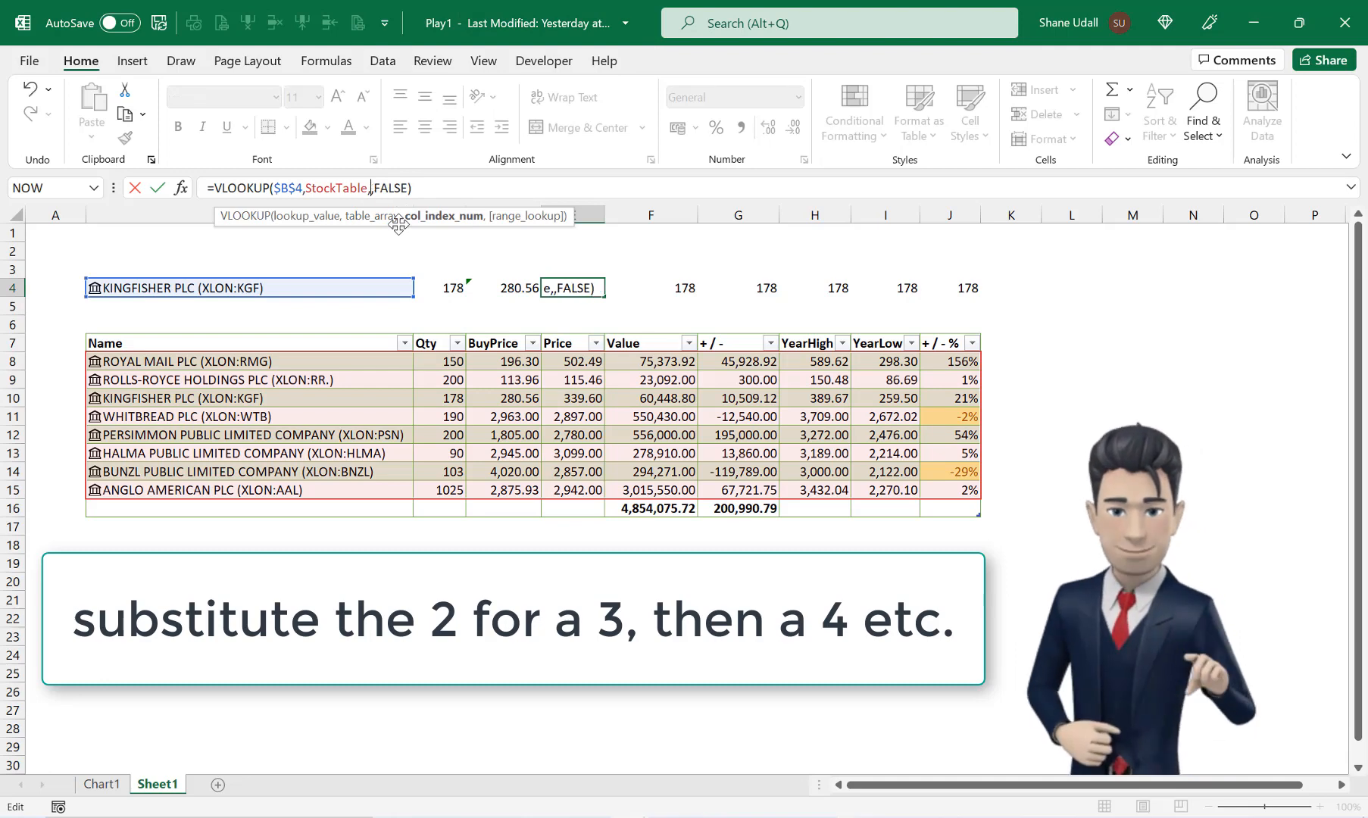
{"action": "type", "text": "4"}
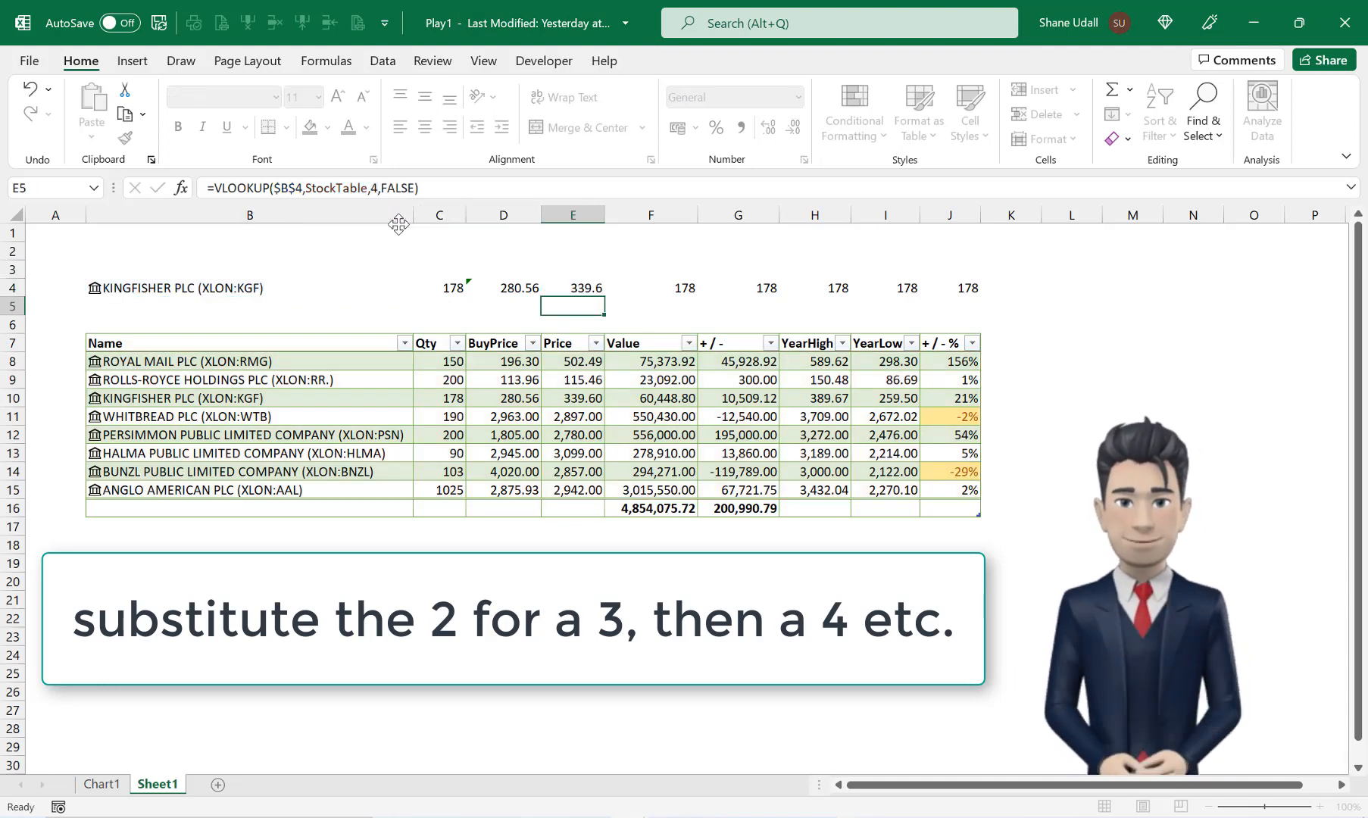
{"action": "left_click", "coordinate": [649, 288]}
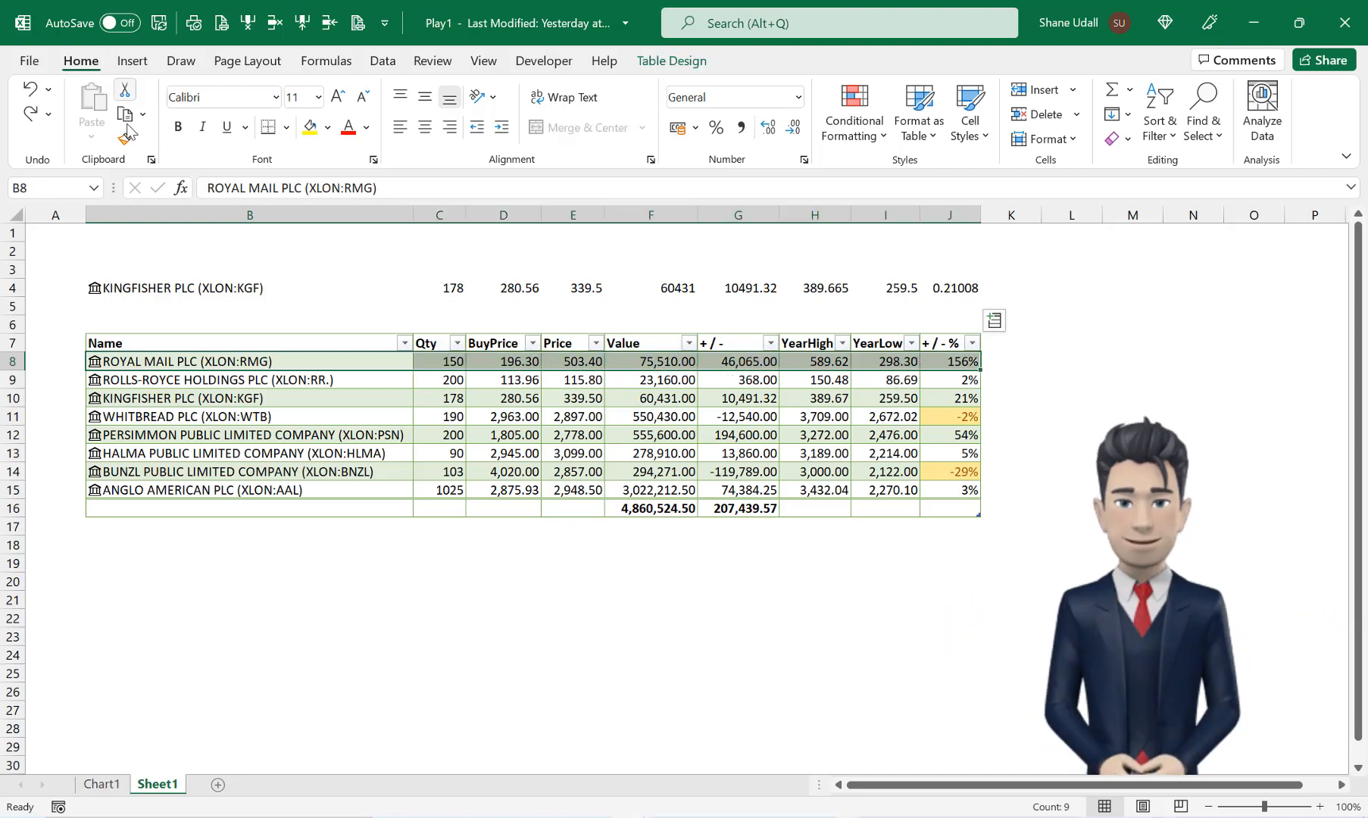
- Paint table row 8's formatting onto B4:J4 using Format Painter
{"action": "left_click", "coordinate": [125, 138]}
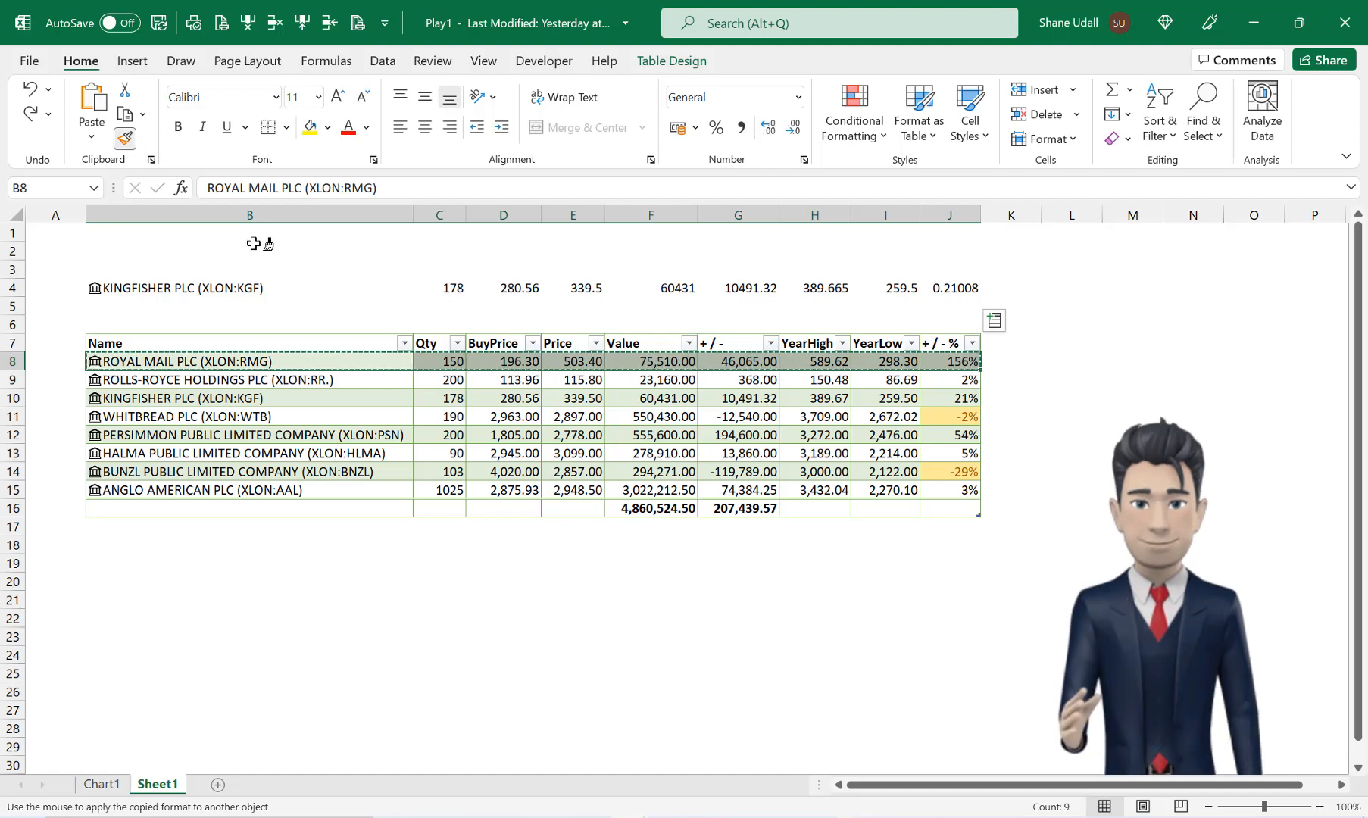
{"action": "left_click", "coordinate": [248, 288]}
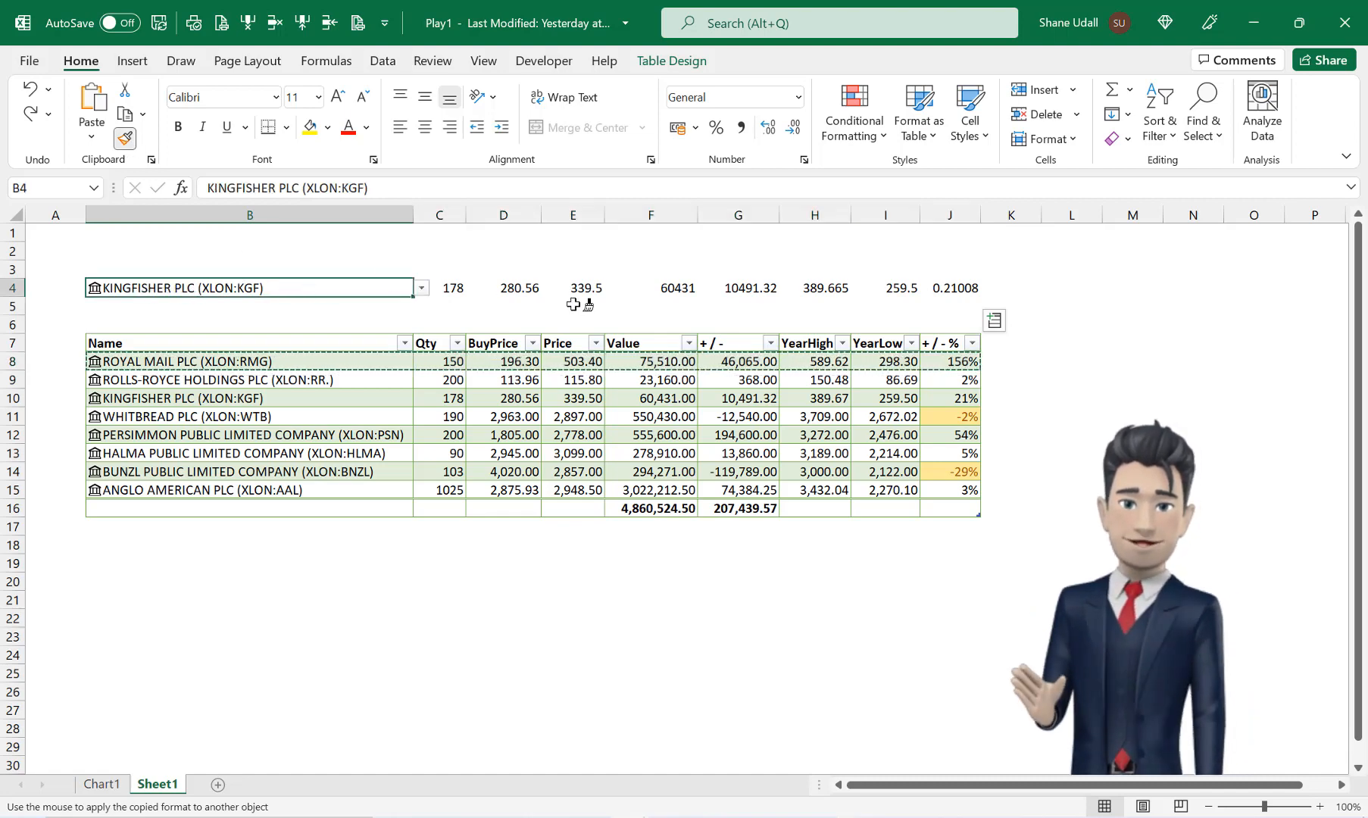
{"action": "left_click", "coordinate": [954, 288]}
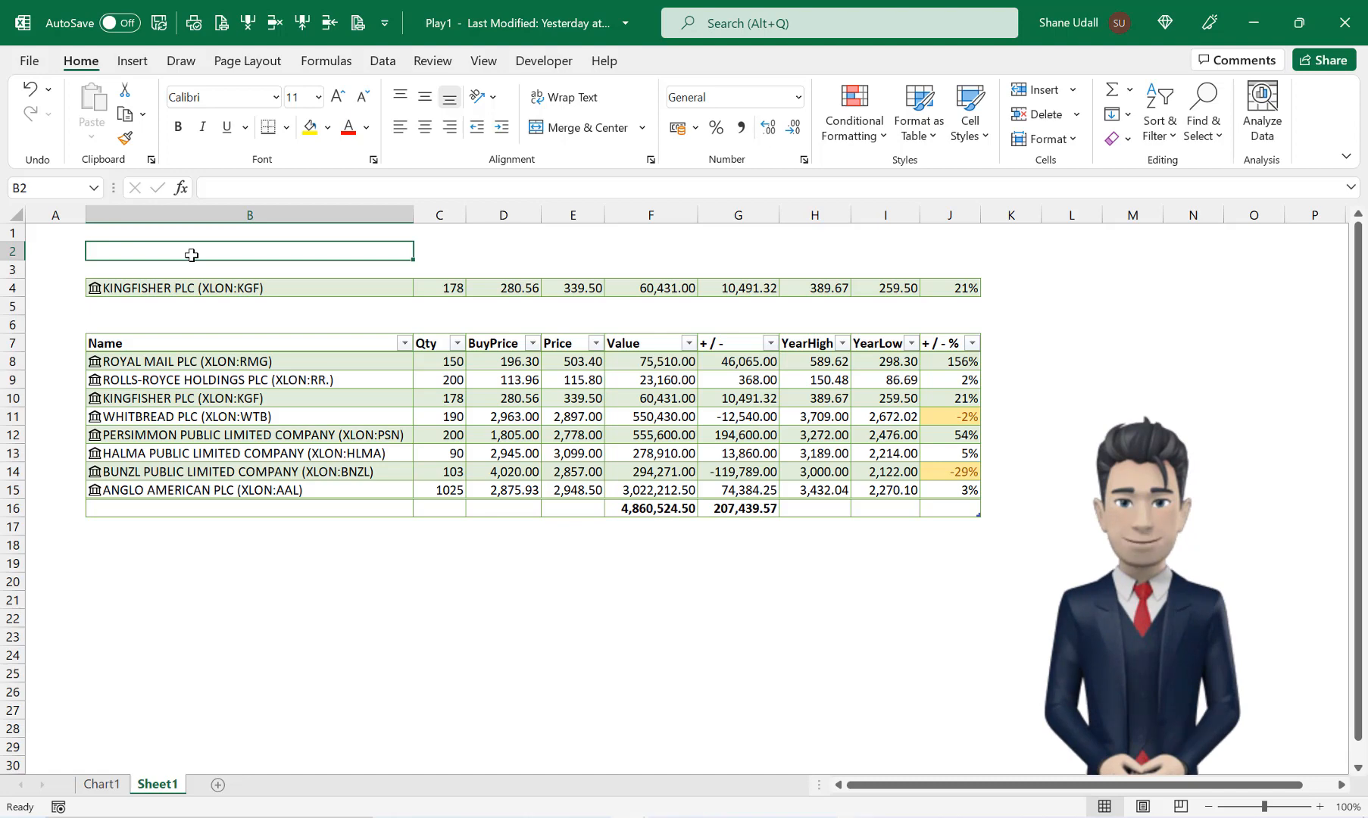
- Enter the title 'Ian Smith - Stock Portfolio' in B2 and merge H2:J2
{"action": "type", "text": "Ian Smith - Stock Portfolio"}
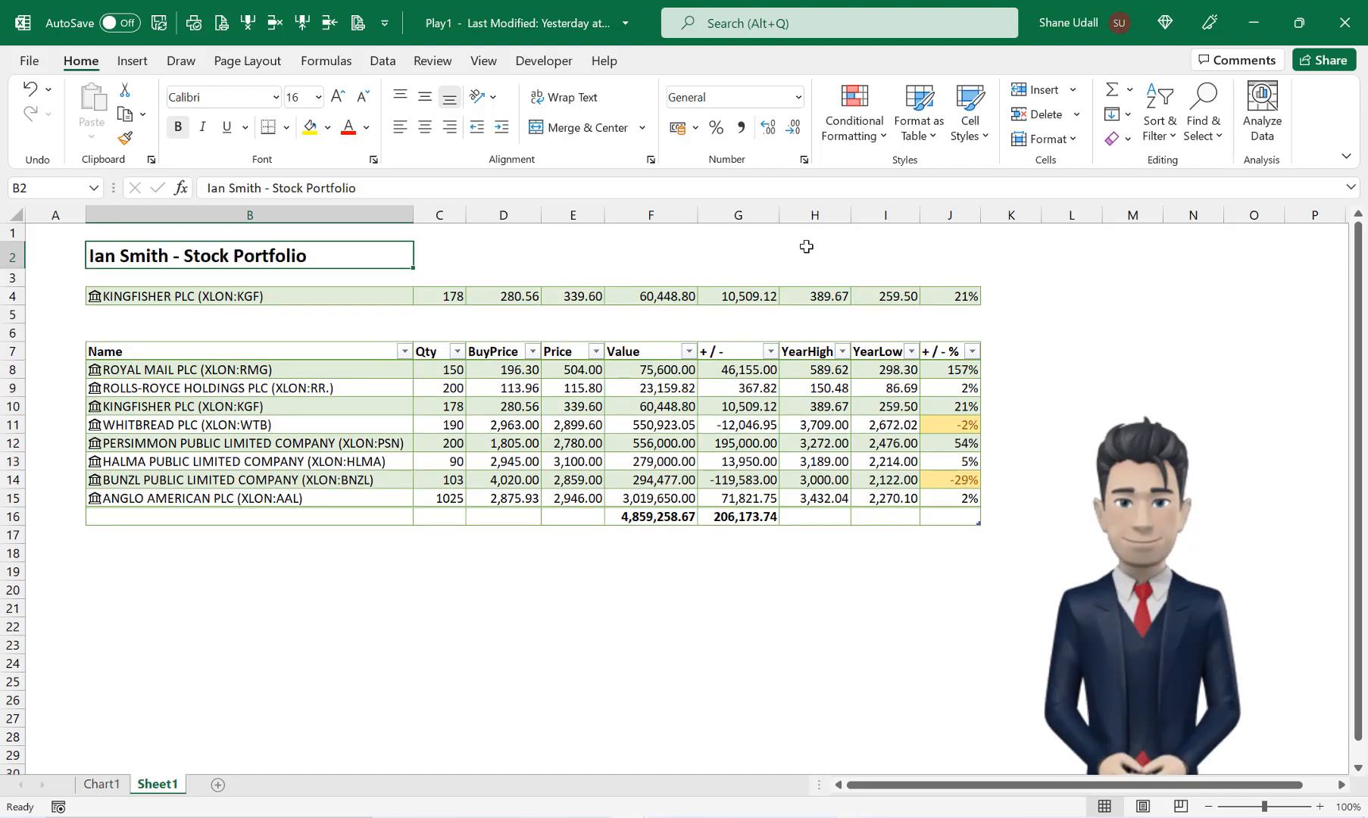
{"action": "left_click", "coordinate": [814, 255]}
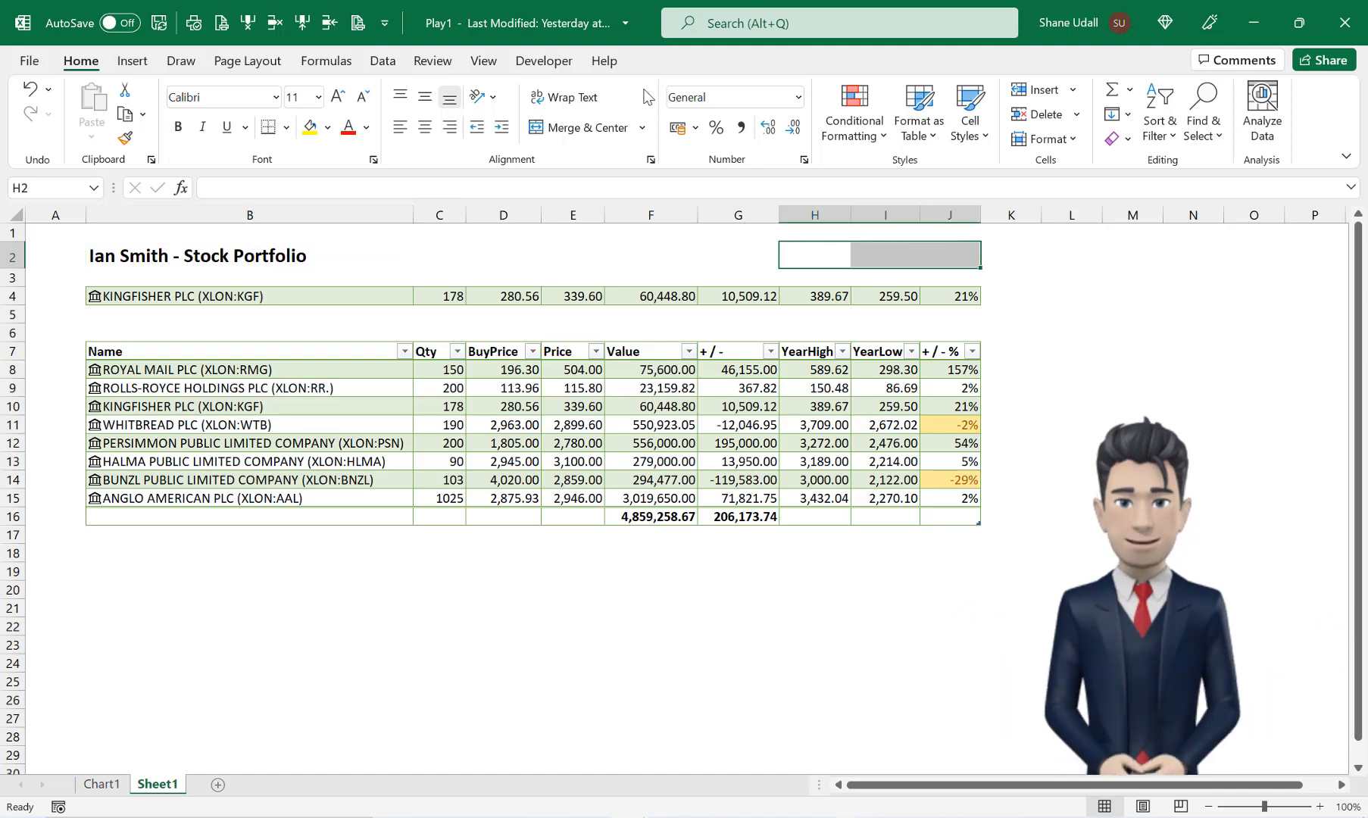
{"action": "left_click", "coordinate": [583, 127]}
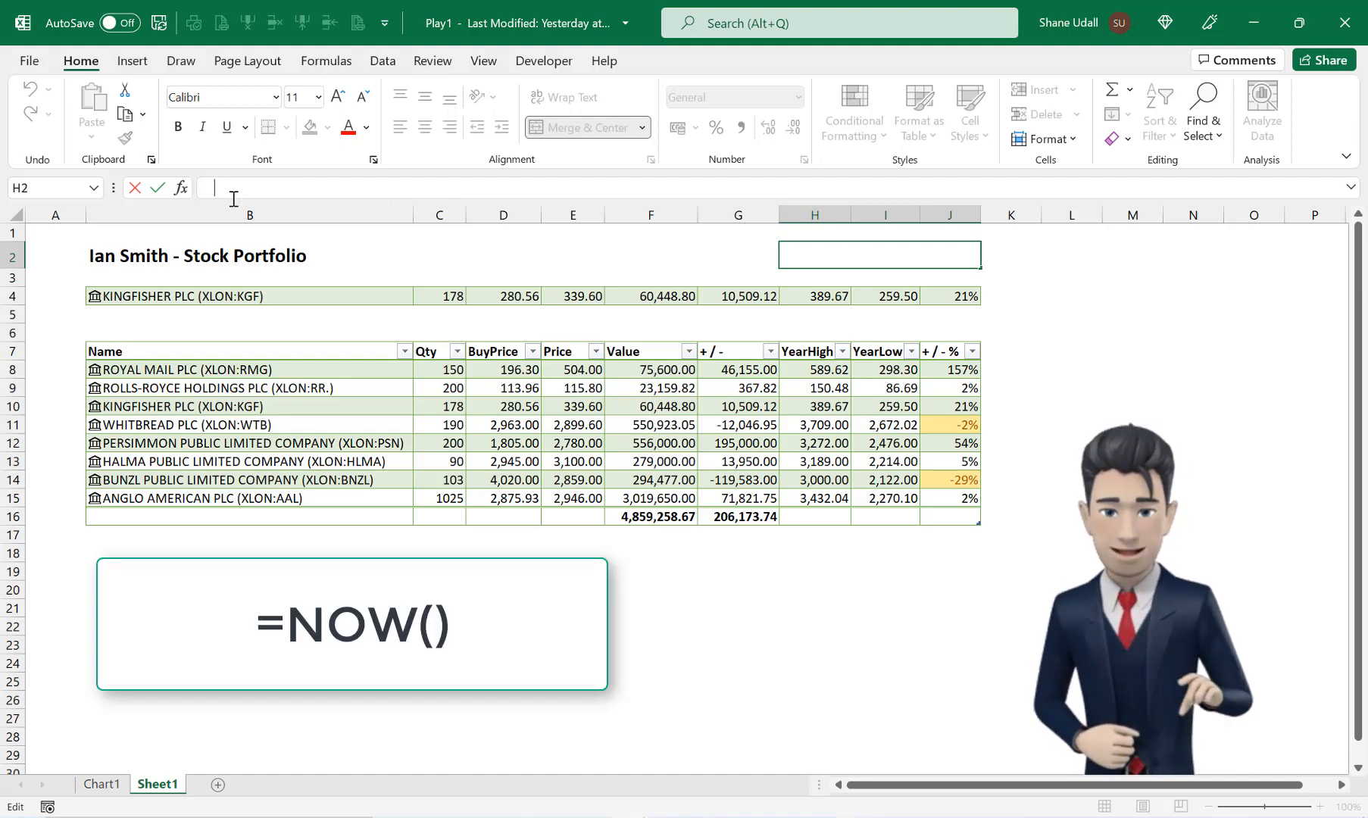
- Enter =NOW() in merged H2 and make the timestamp bold and larger
{"action": "type", "text": "=NOW"}
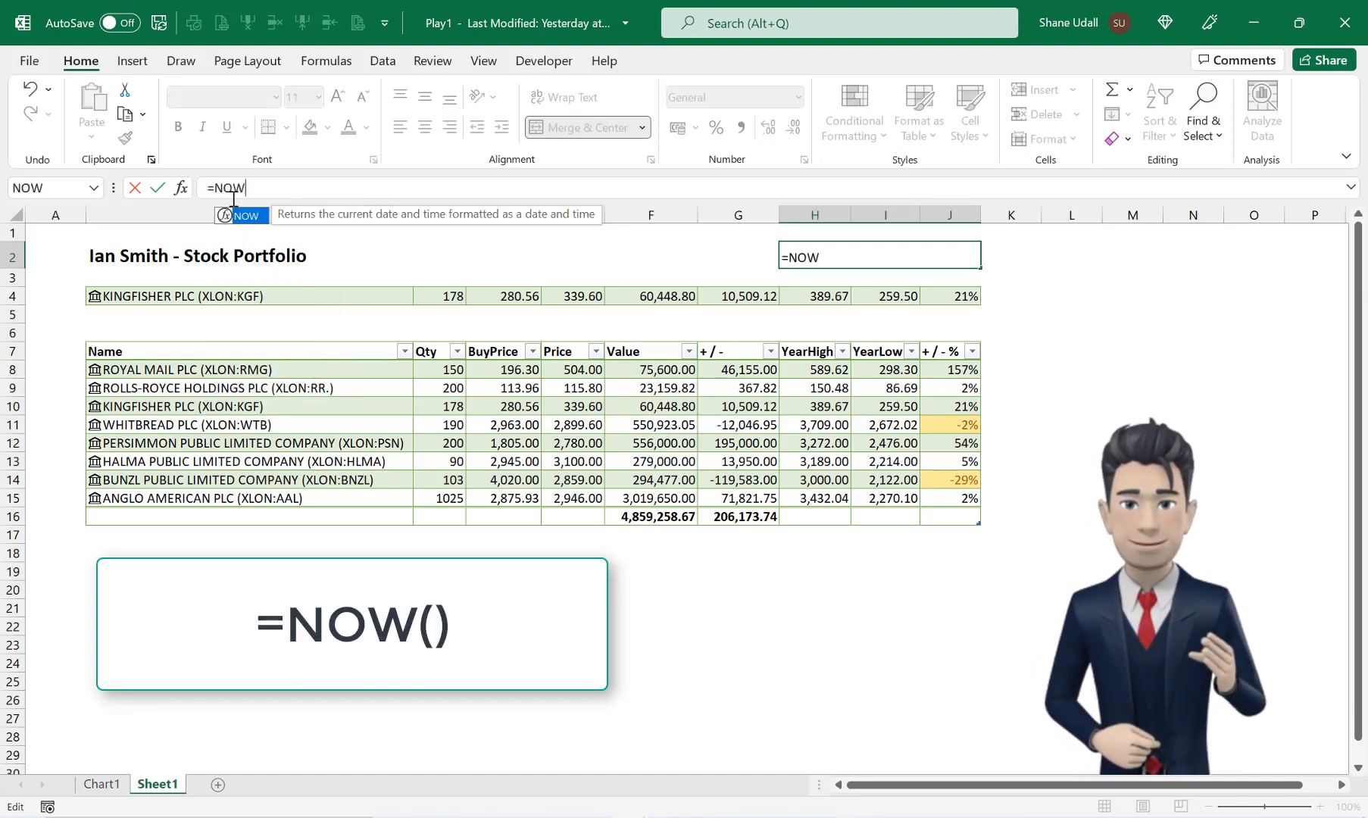
{"action": "type", "text": "()"}
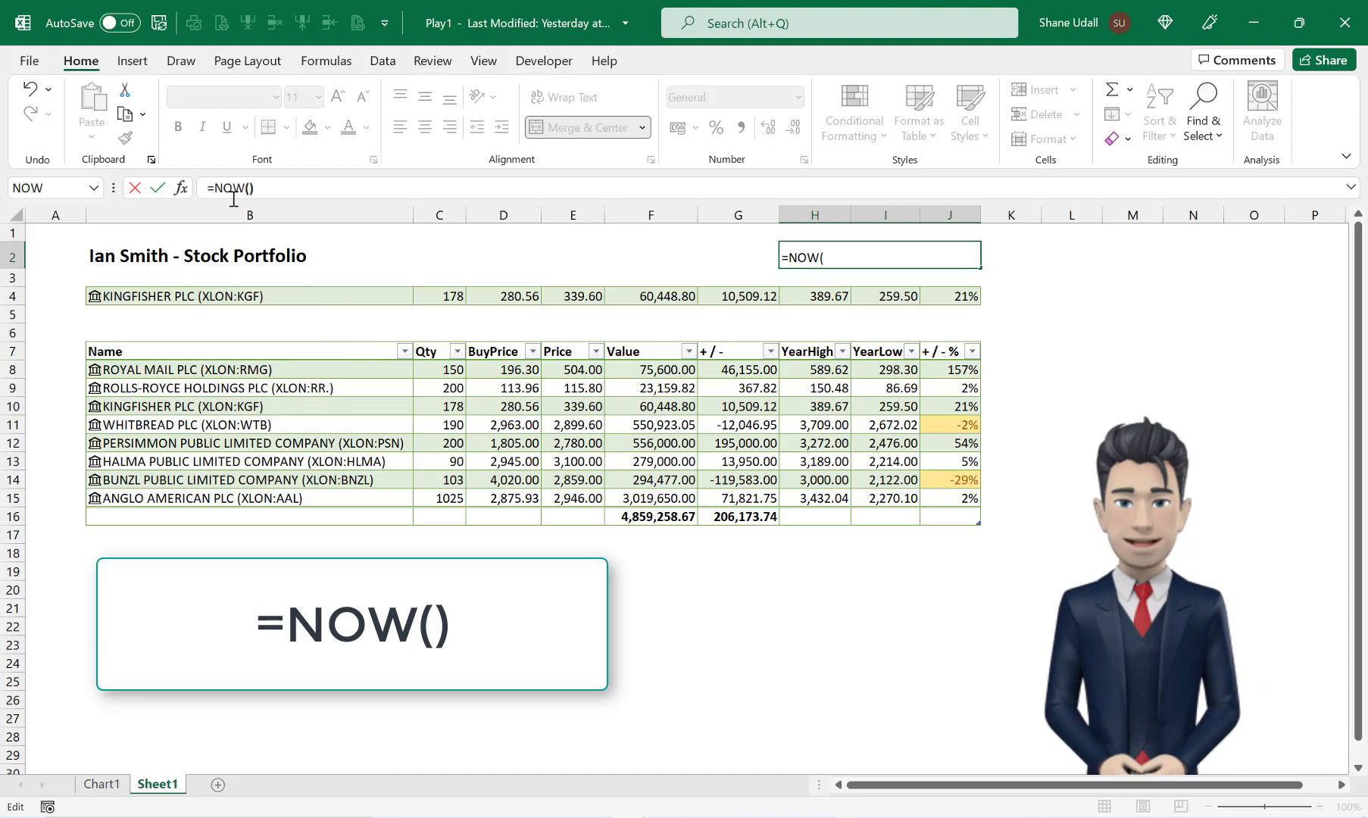
{"action": "key", "text": "Return"}
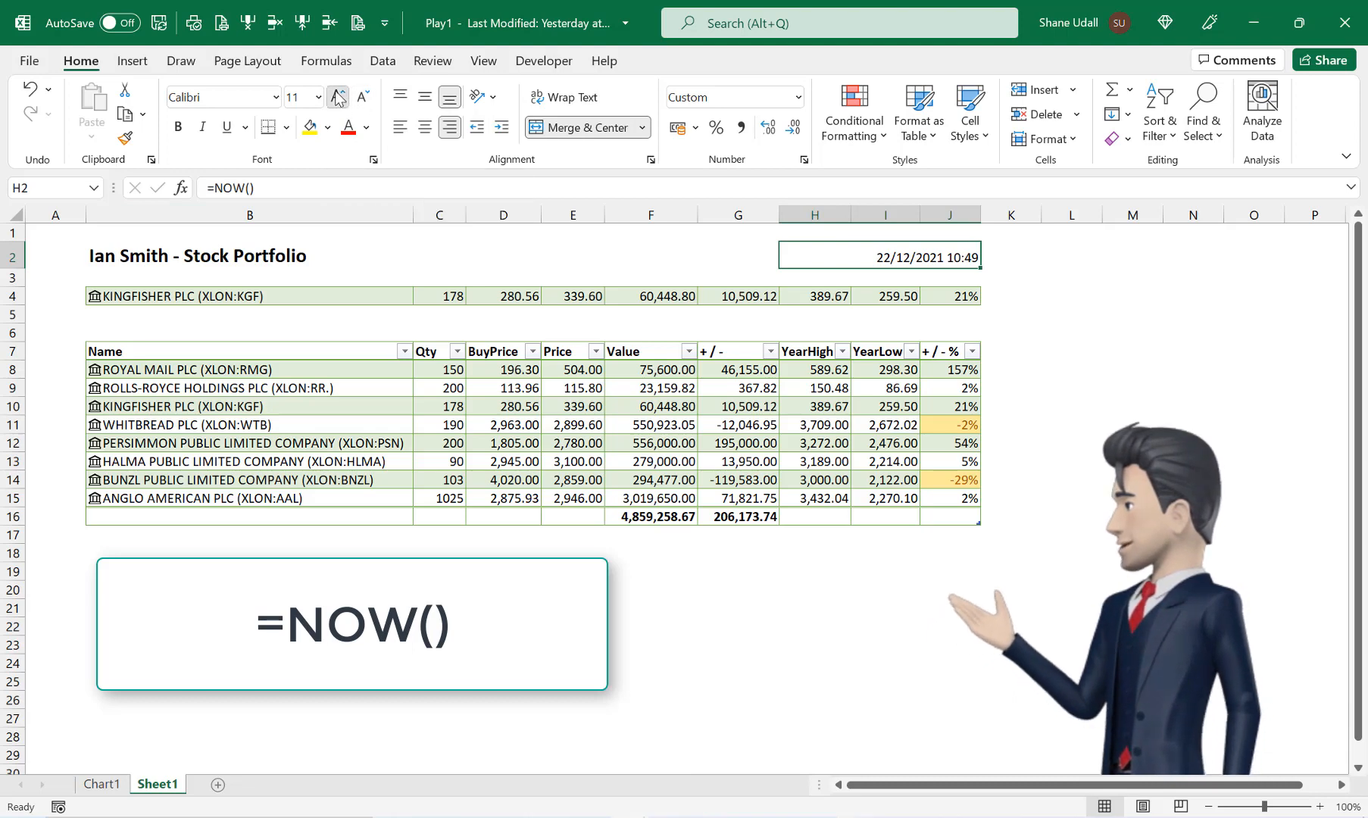
{"action": "left_click", "coordinate": [337, 91]}
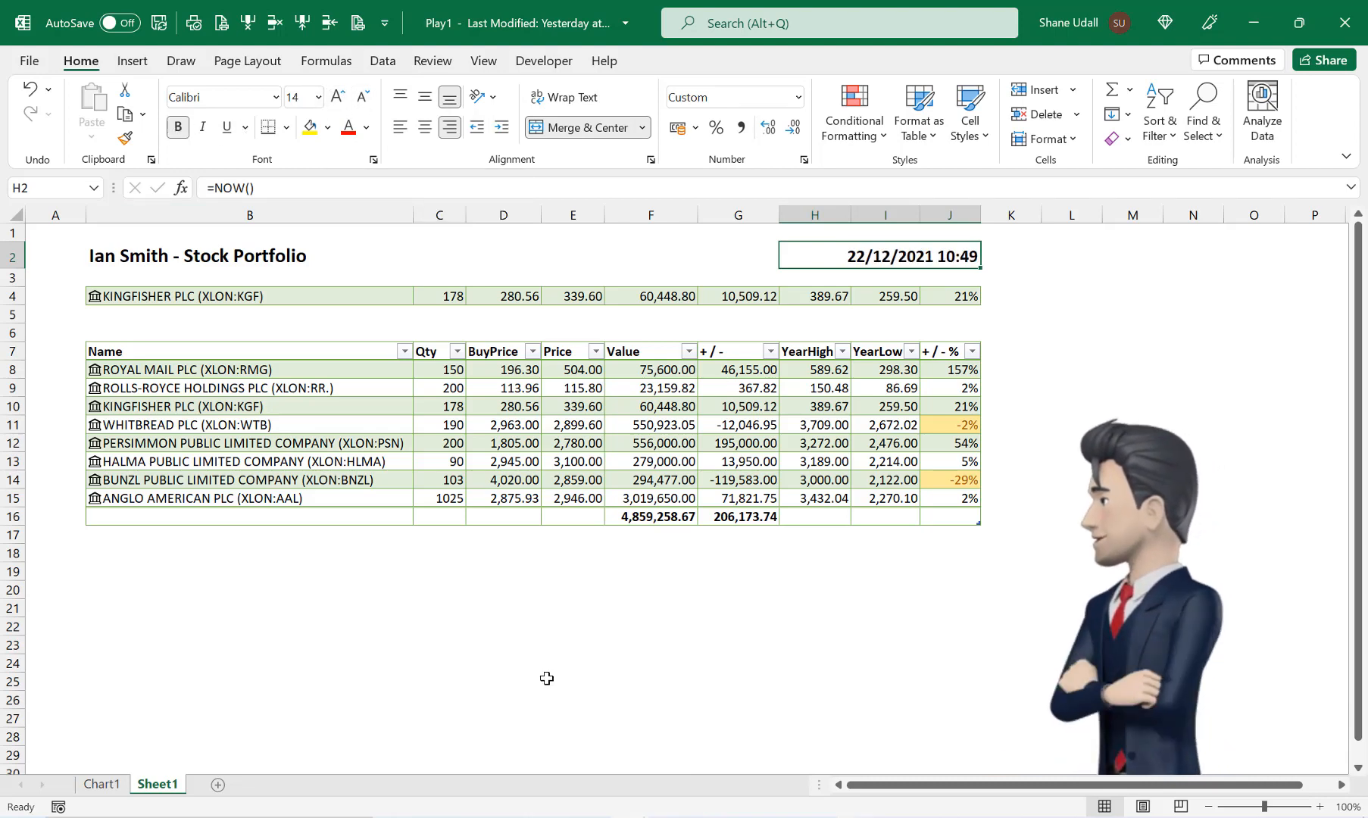
{"action": "left_click", "coordinate": [438, 552]}
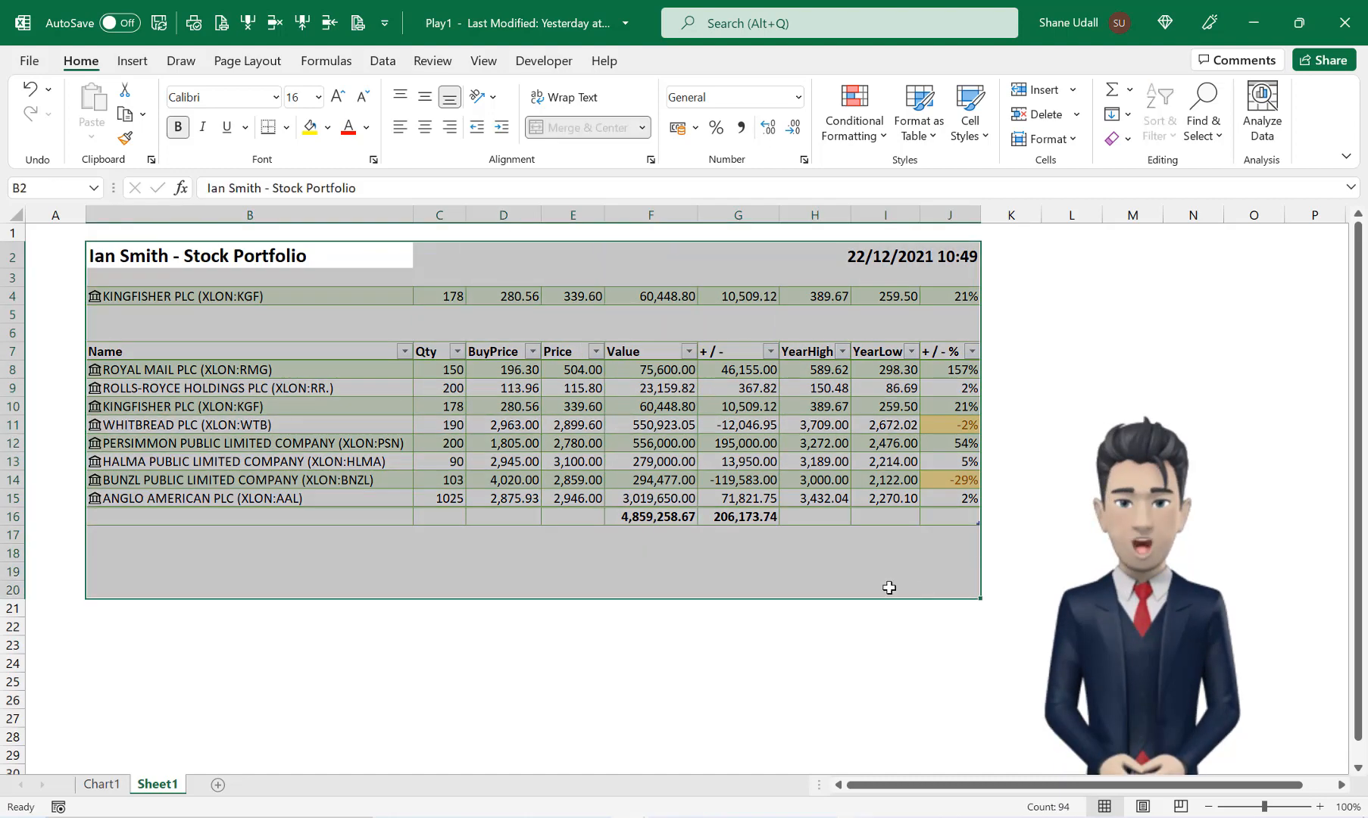
{"action": "left_click", "coordinate": [248, 295]}
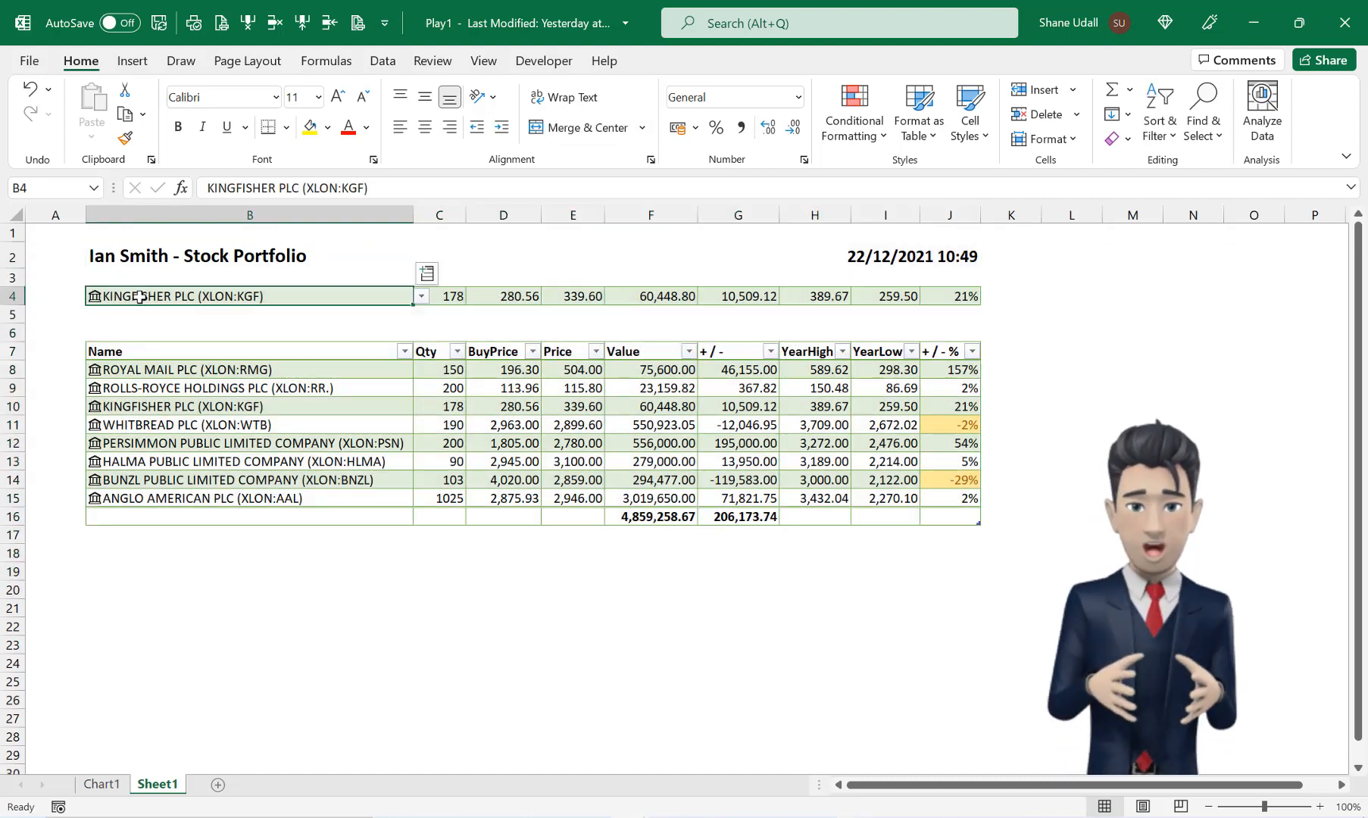